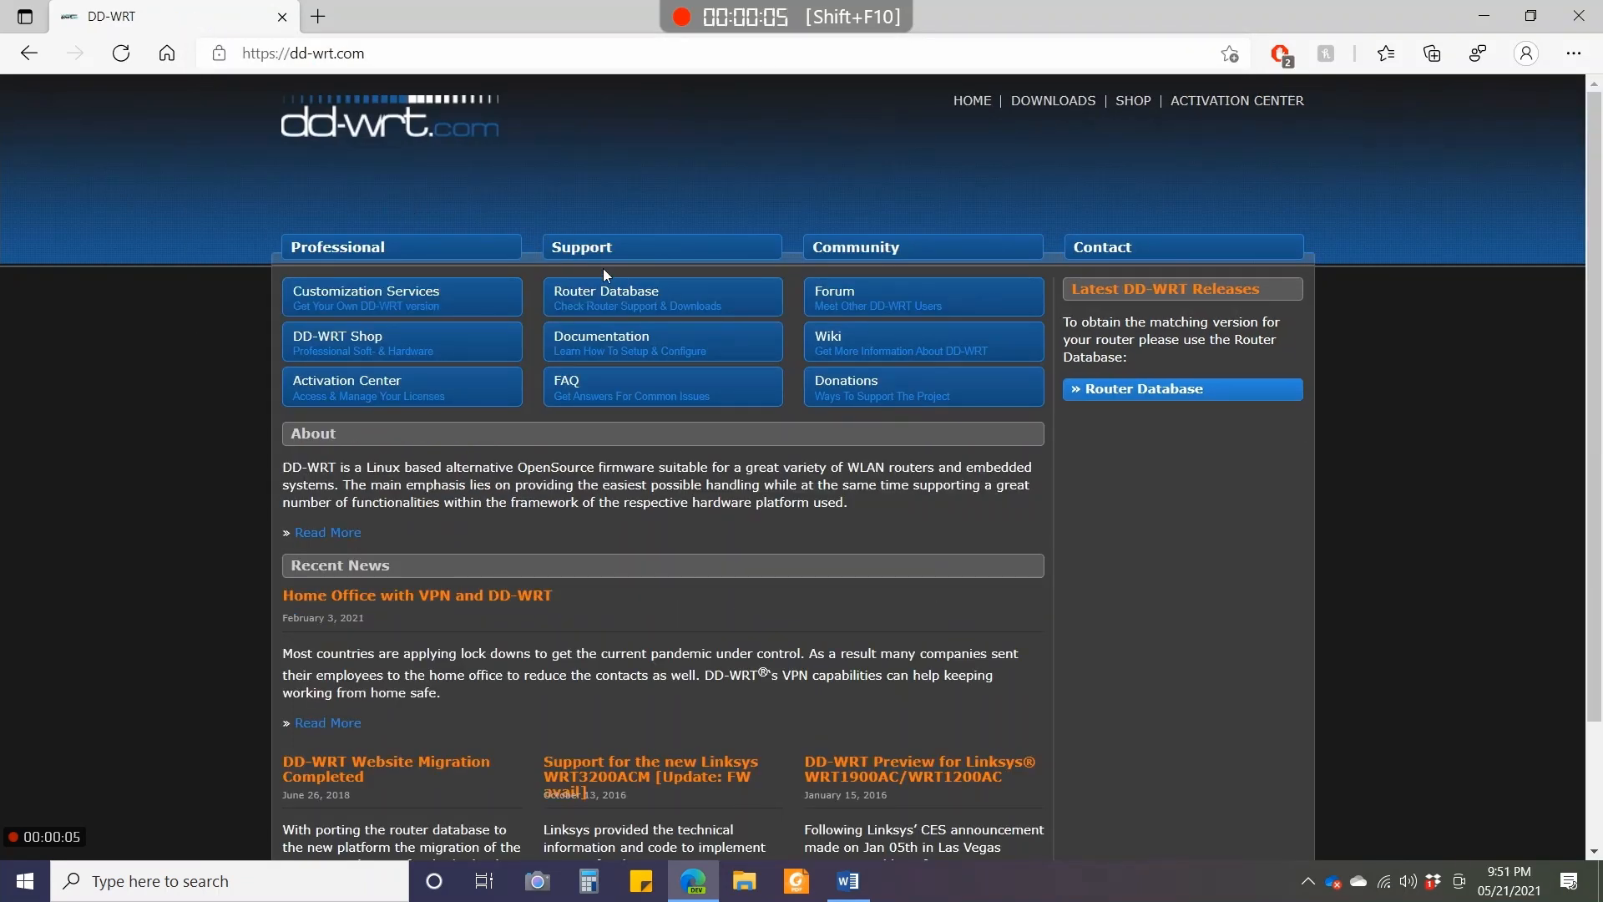
Search the DD-WRT router database for tp-link, open Archer C9 (AC1900) 1.x, then the downloads folder.
{"action": "left_click", "coordinate": [628, 295]}
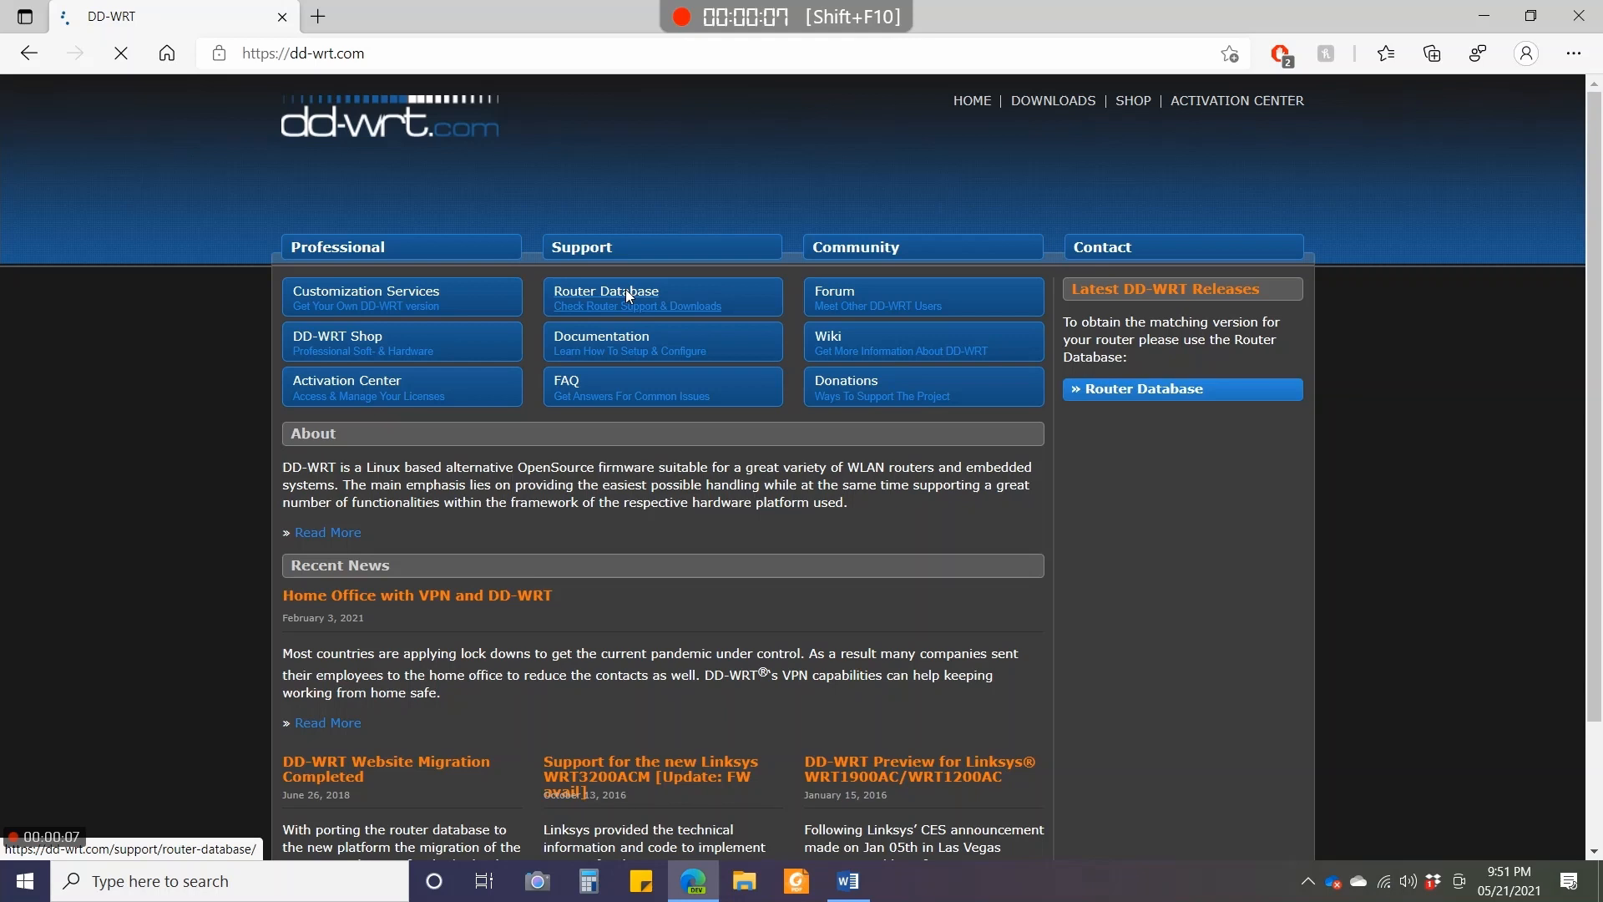
{"action": "left_click", "coordinate": [606, 291]}
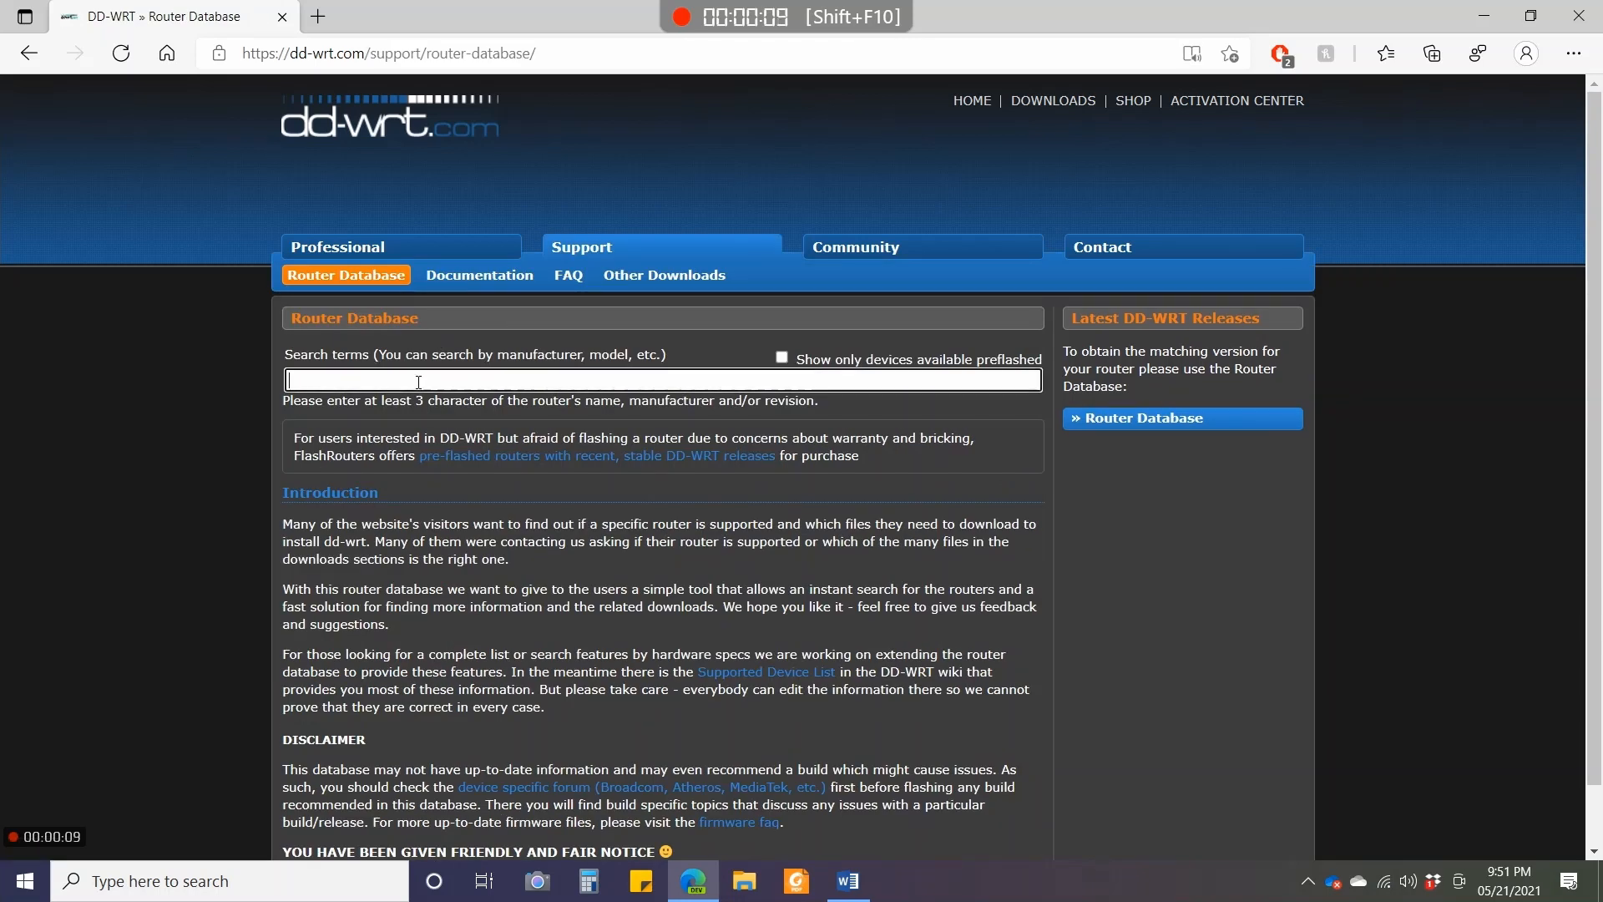
{"action": "type", "text": "tpl"}
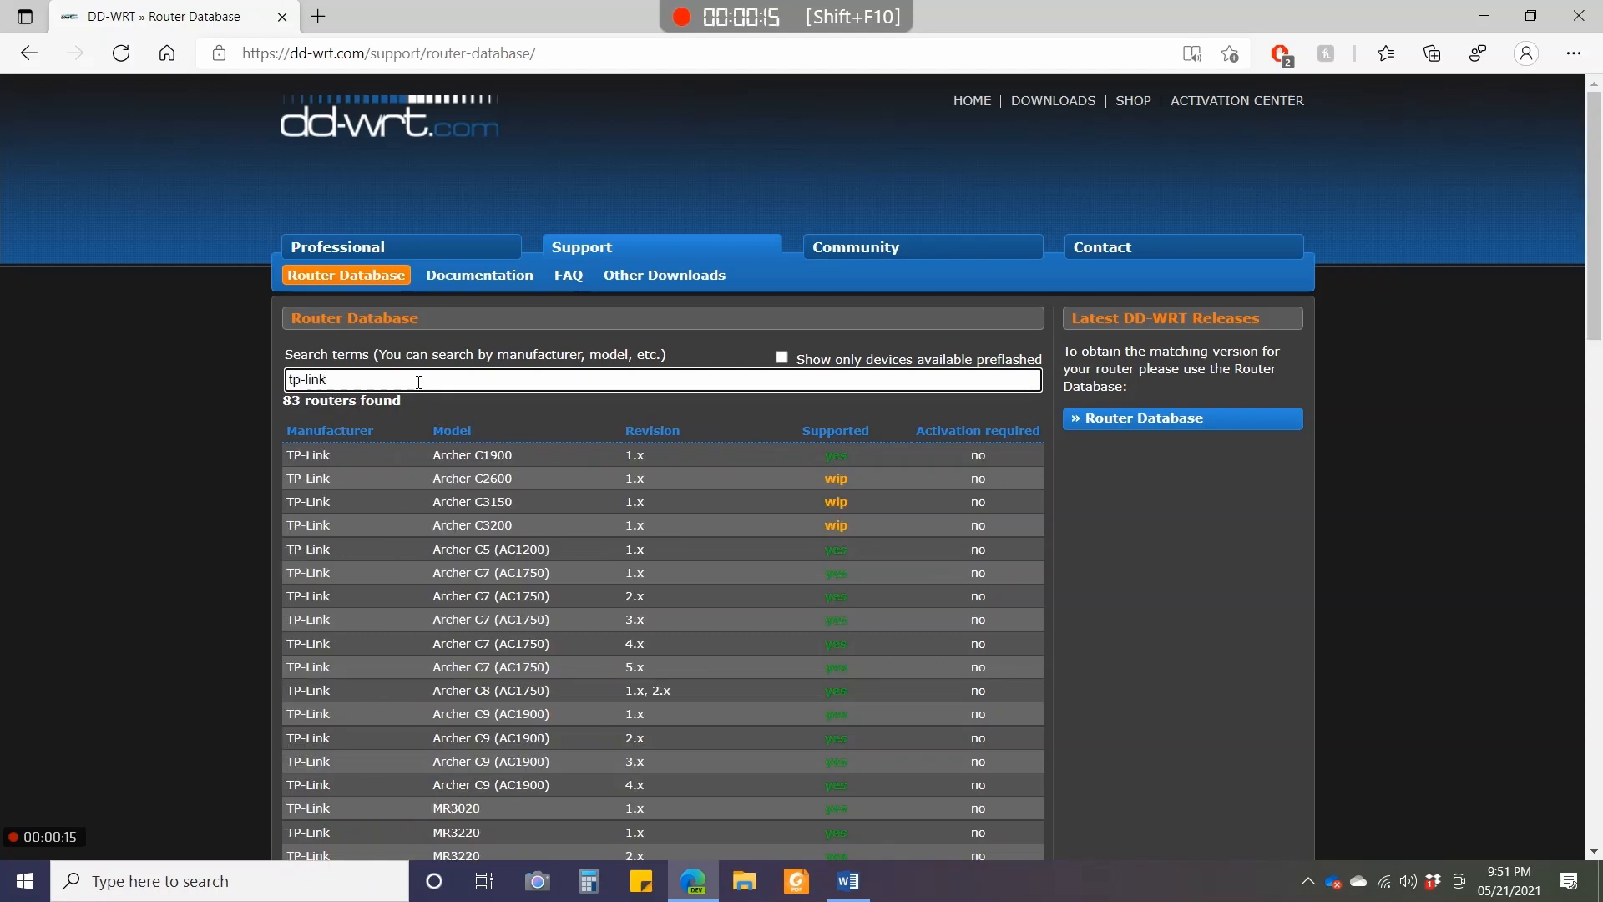
{"action": "mouse_move", "coordinate": [528, 807]}
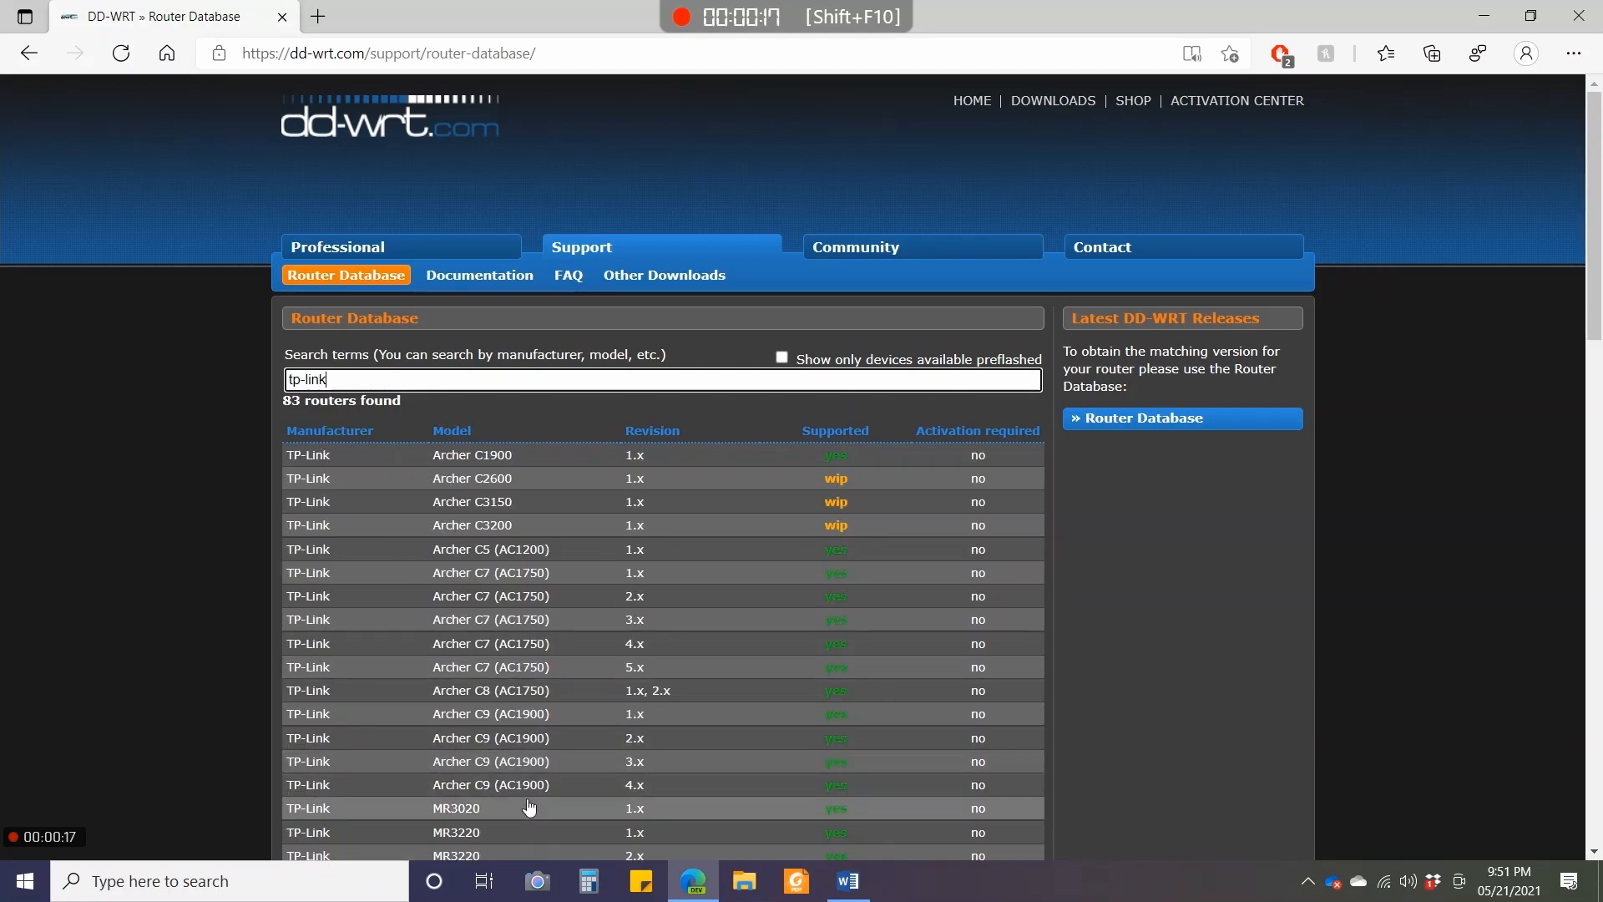
{"action": "mouse_move", "coordinate": [506, 719]}
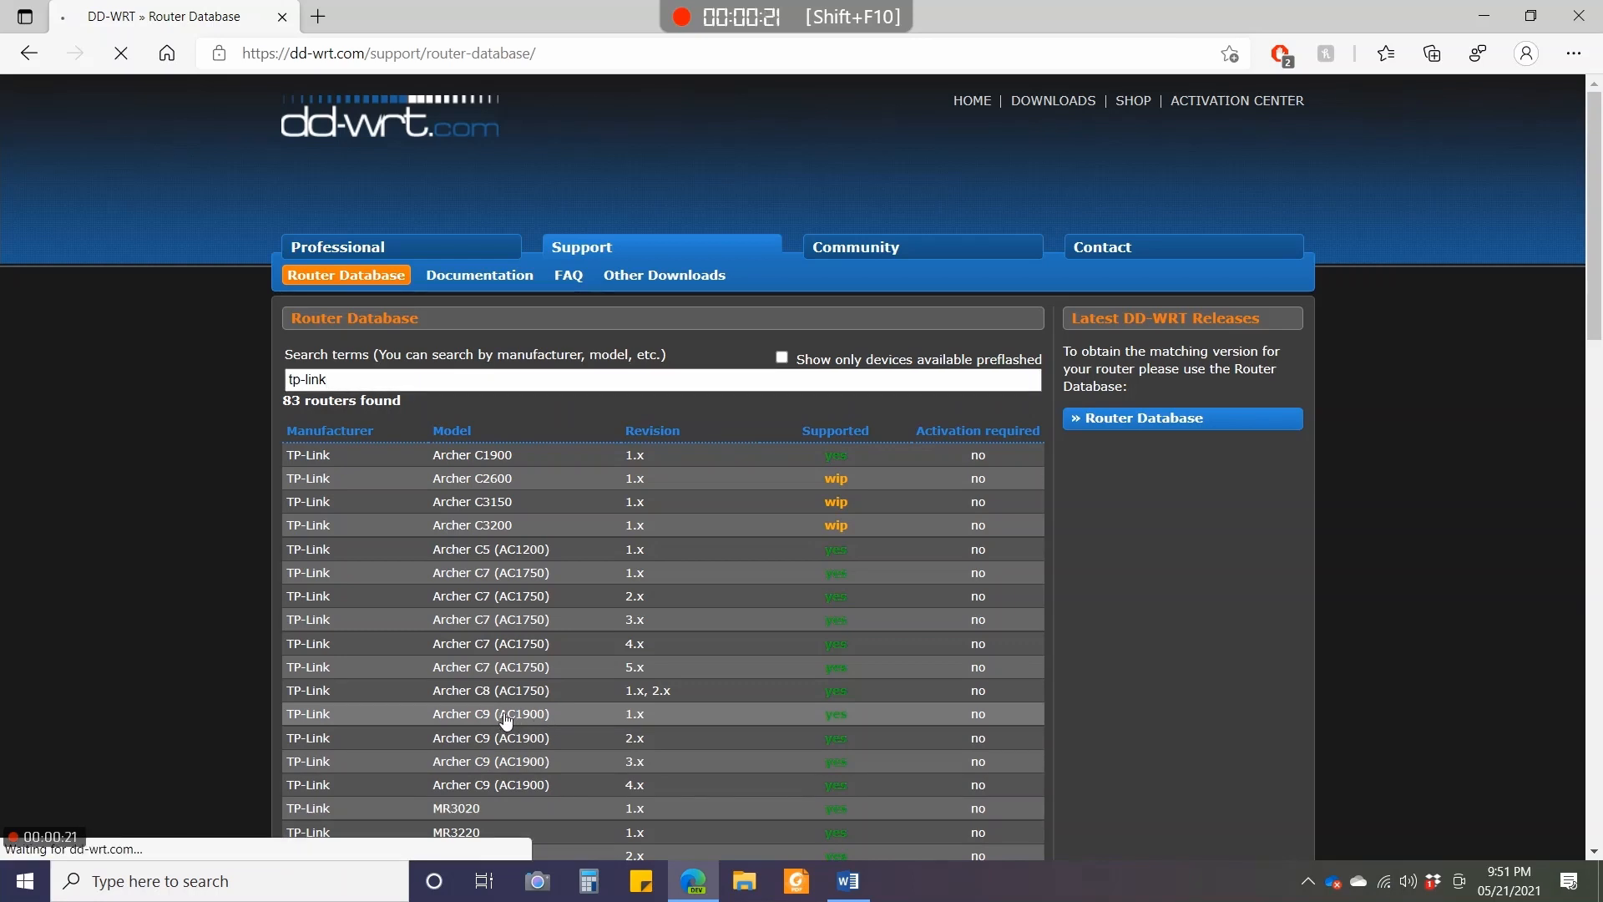
{"action": "left_click", "coordinate": [490, 713]}
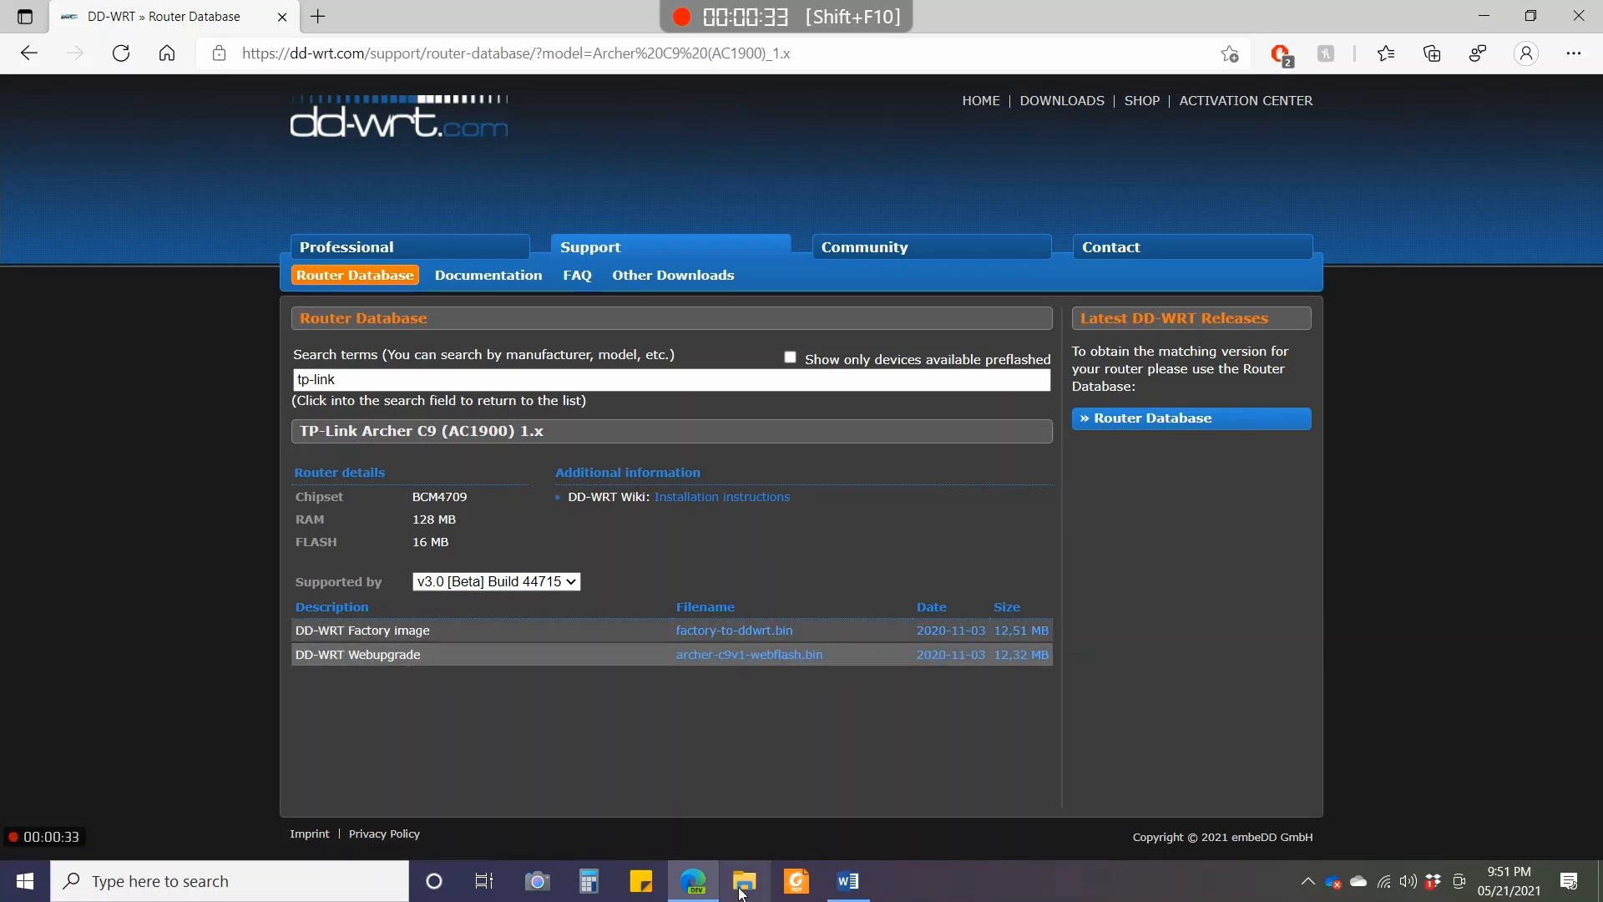
{"action": "left_click", "coordinate": [743, 880]}
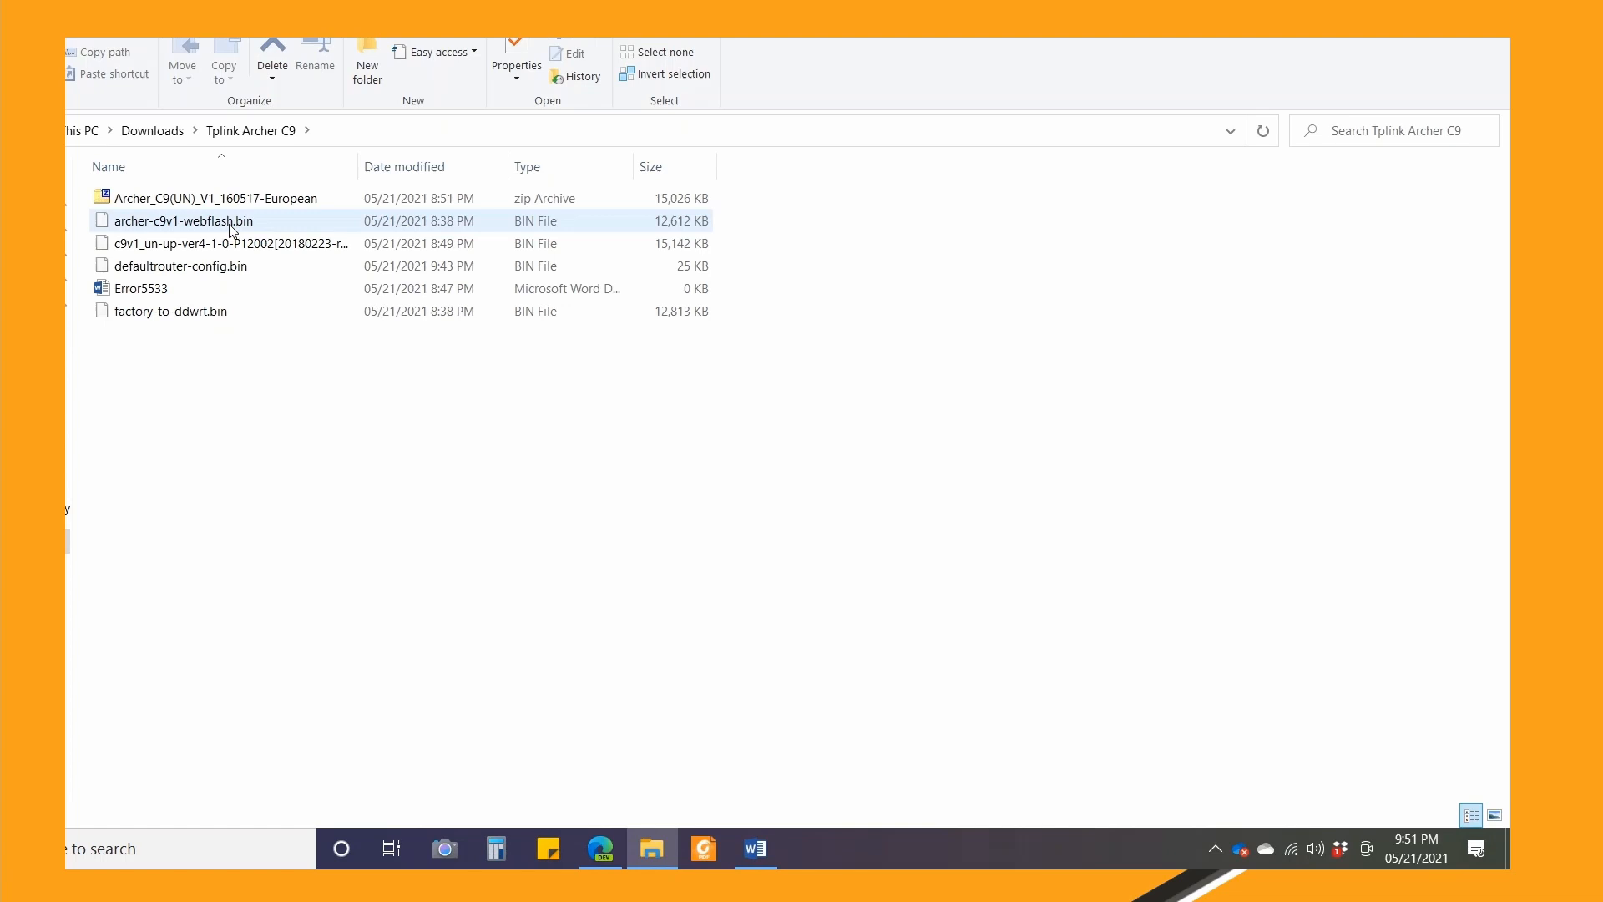
{"action": "mouse_move", "coordinate": [232, 226]}
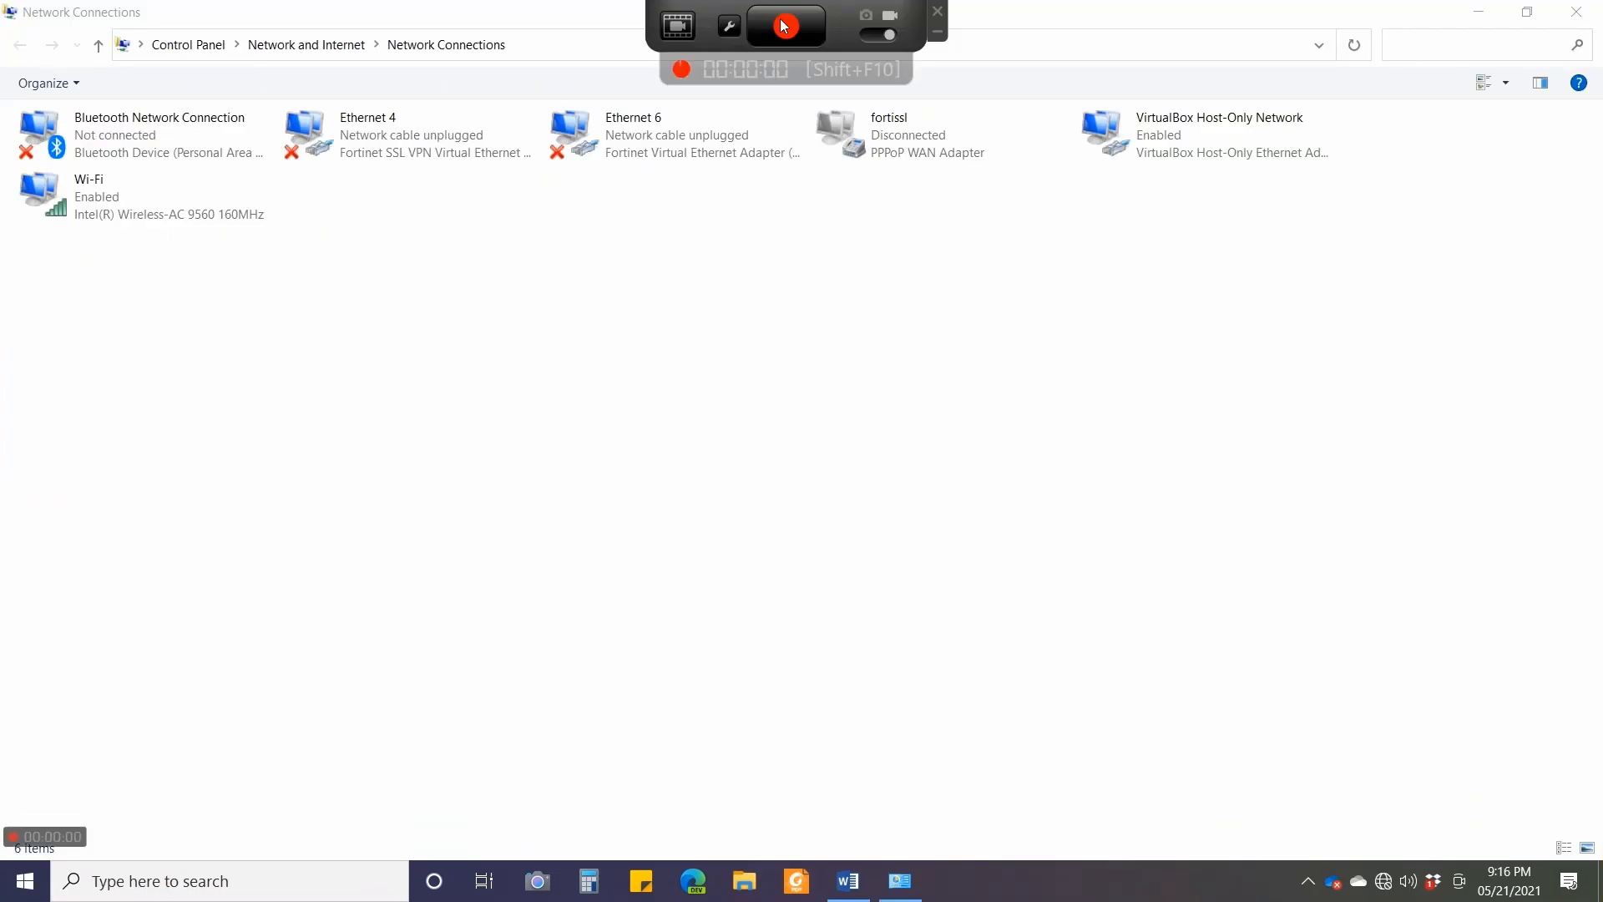
Select the Wi-Fi connection and disable that network device.
{"action": "left_click", "coordinate": [783, 25]}
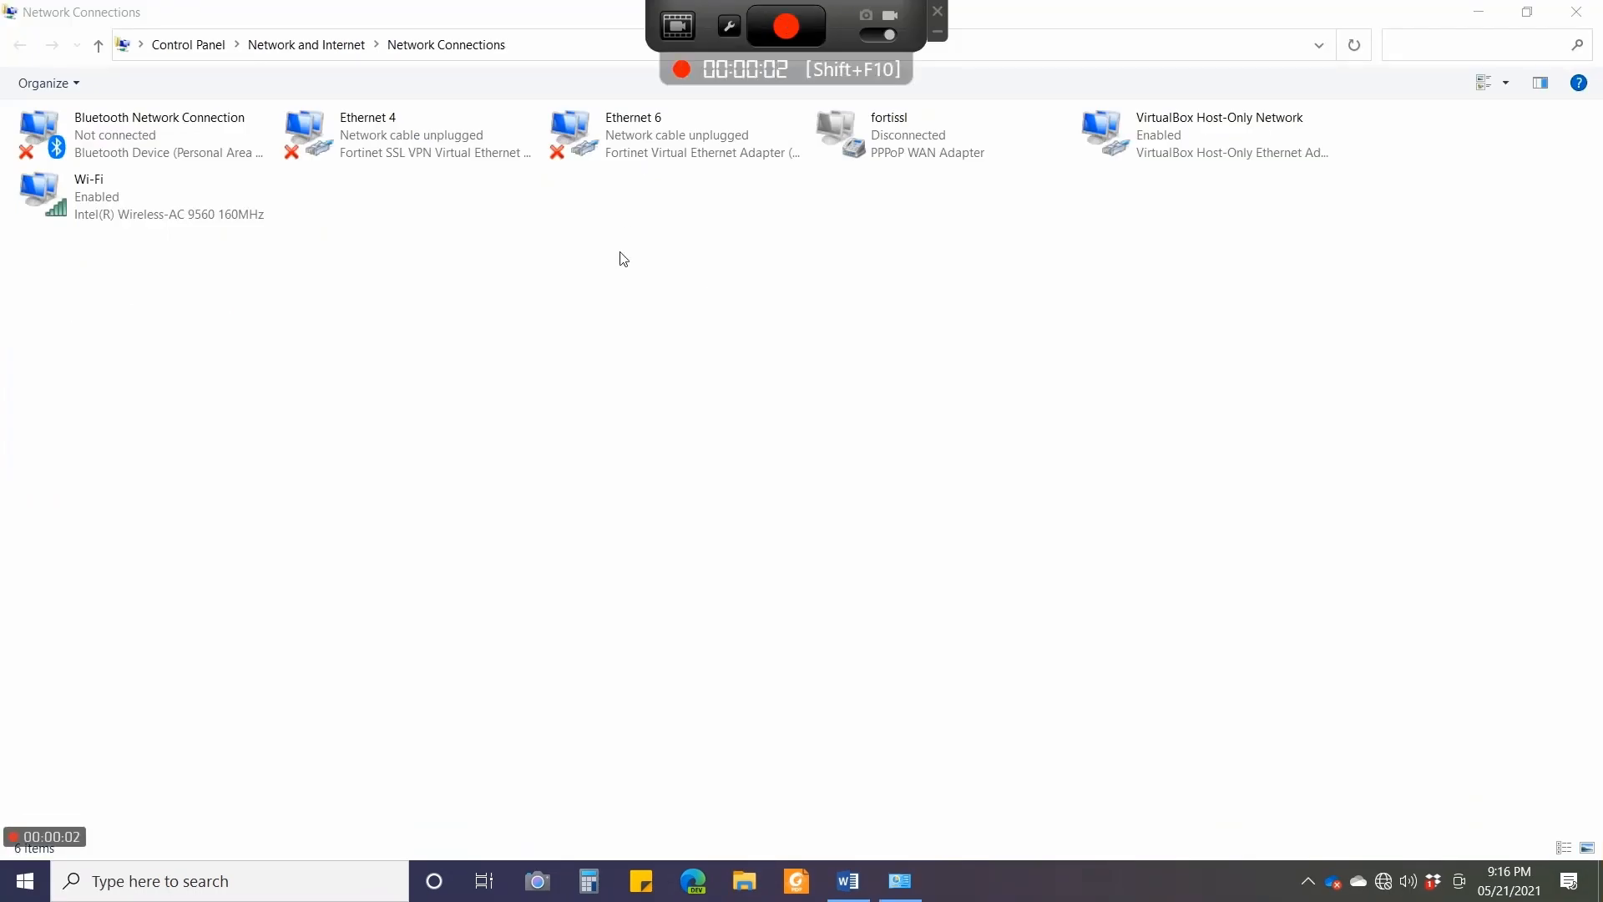
{"action": "left_click", "coordinate": [100, 196]}
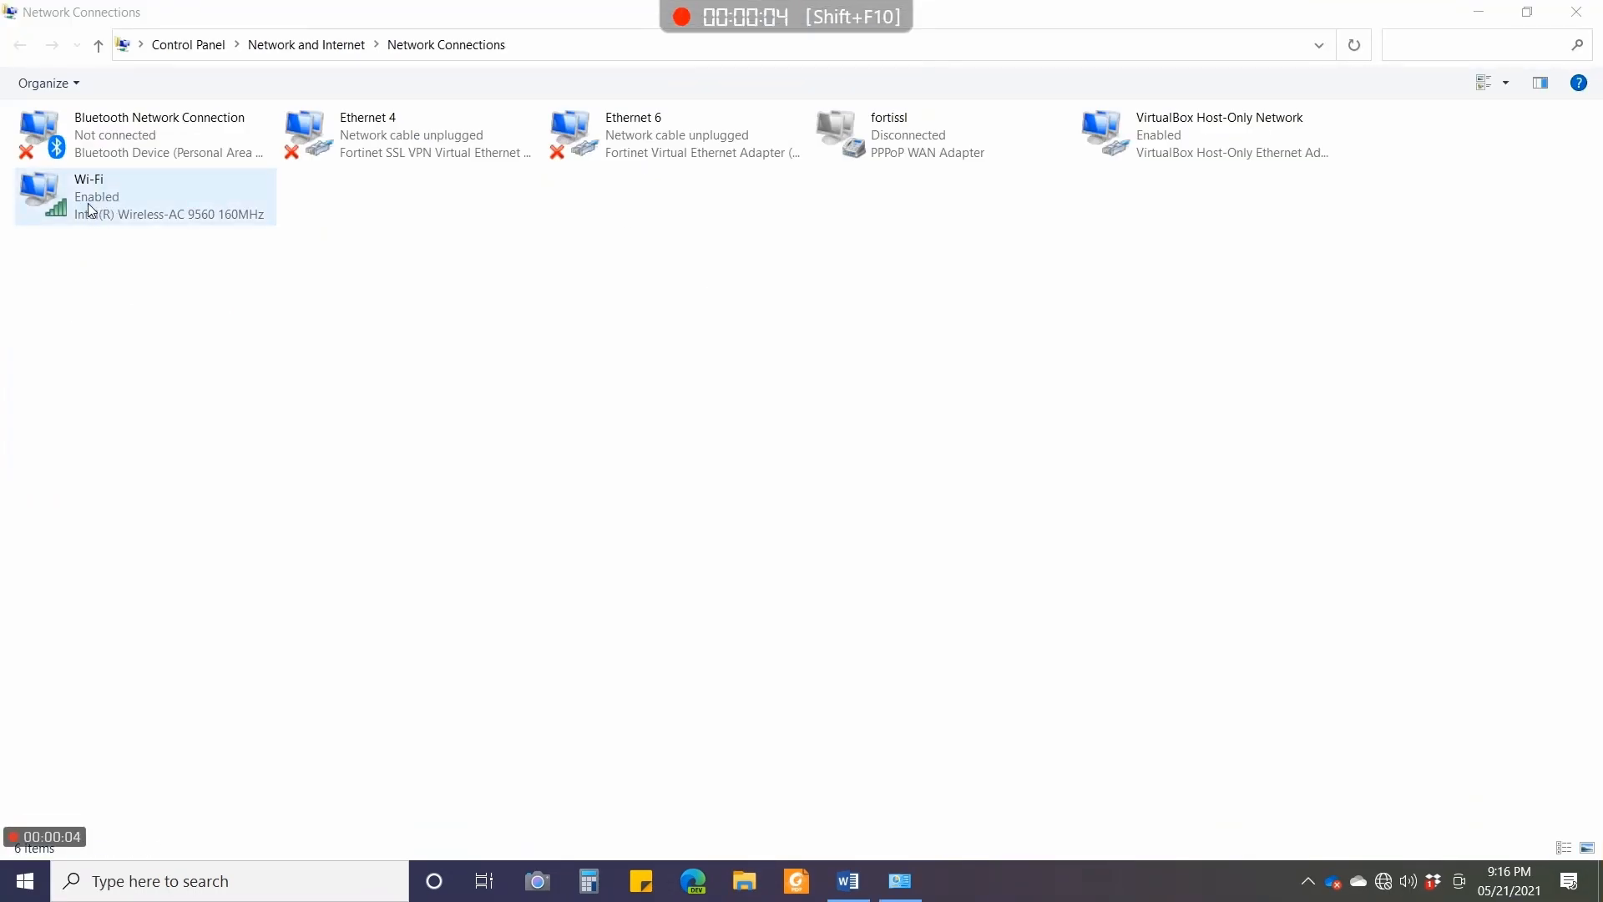
{"action": "left_click", "coordinate": [109, 197]}
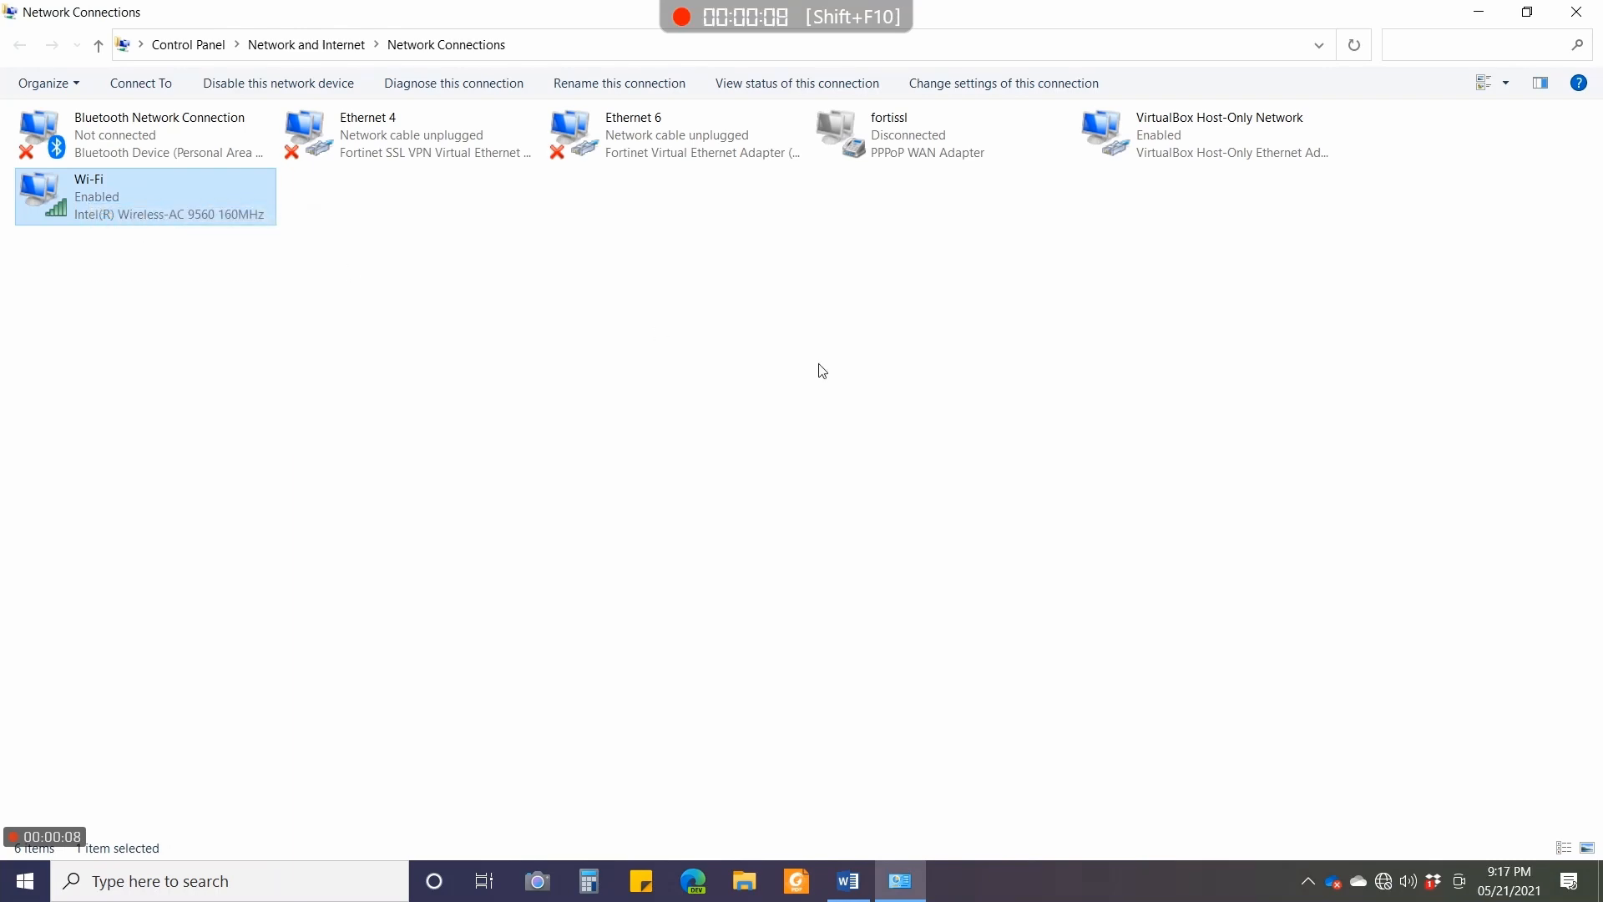
{"action": "left_click", "coordinate": [278, 82]}
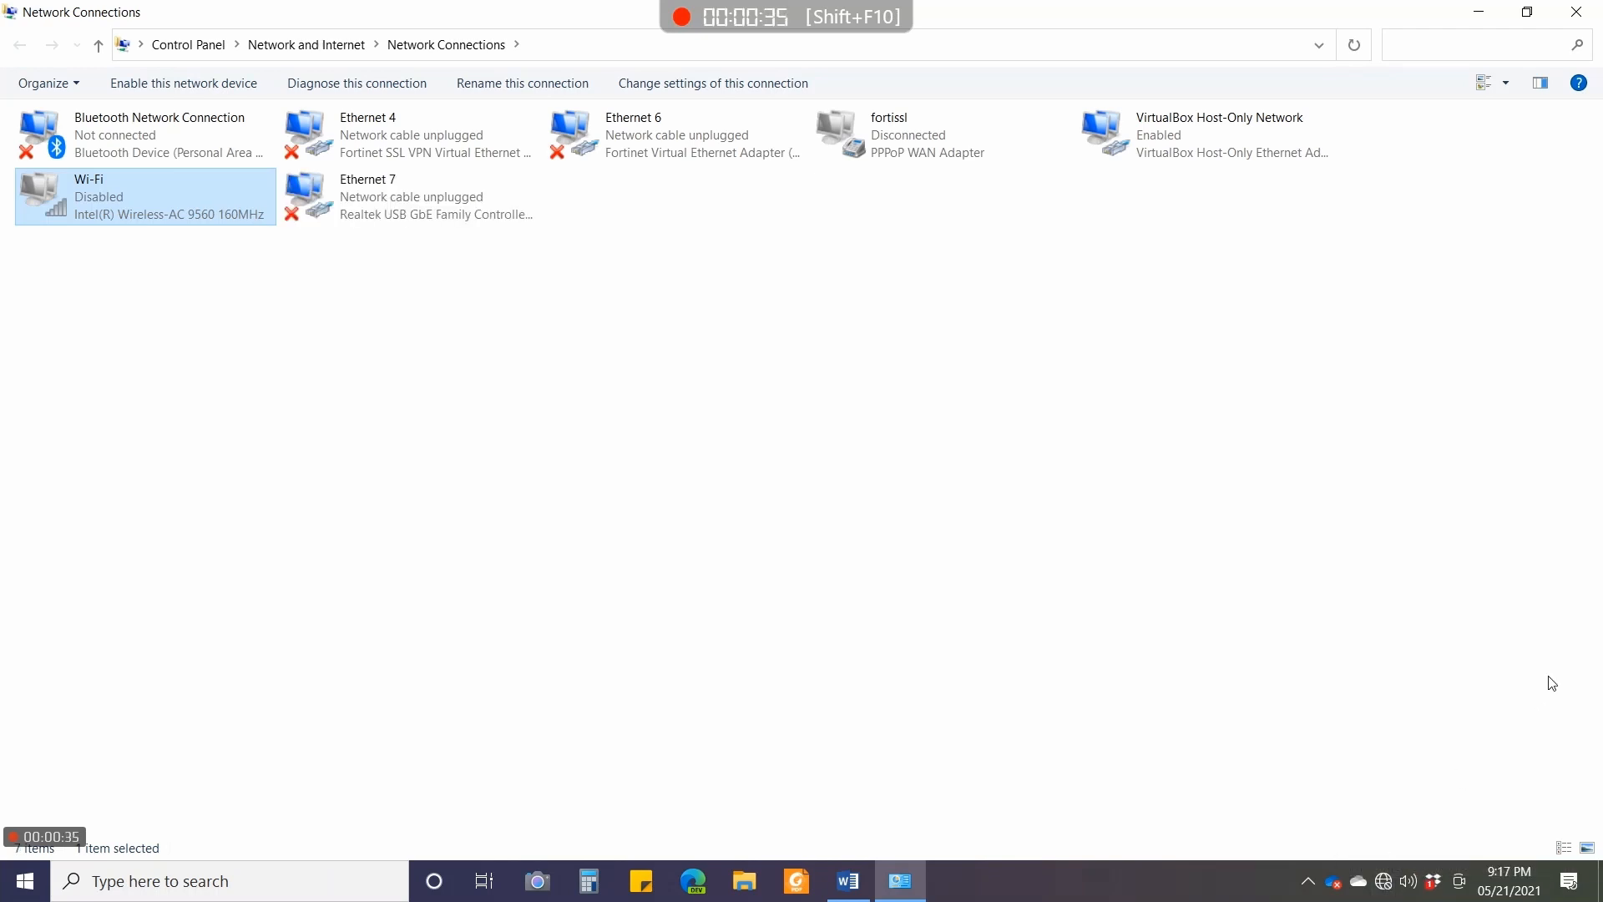
{"action": "mouse_move", "coordinate": [415, 206]}
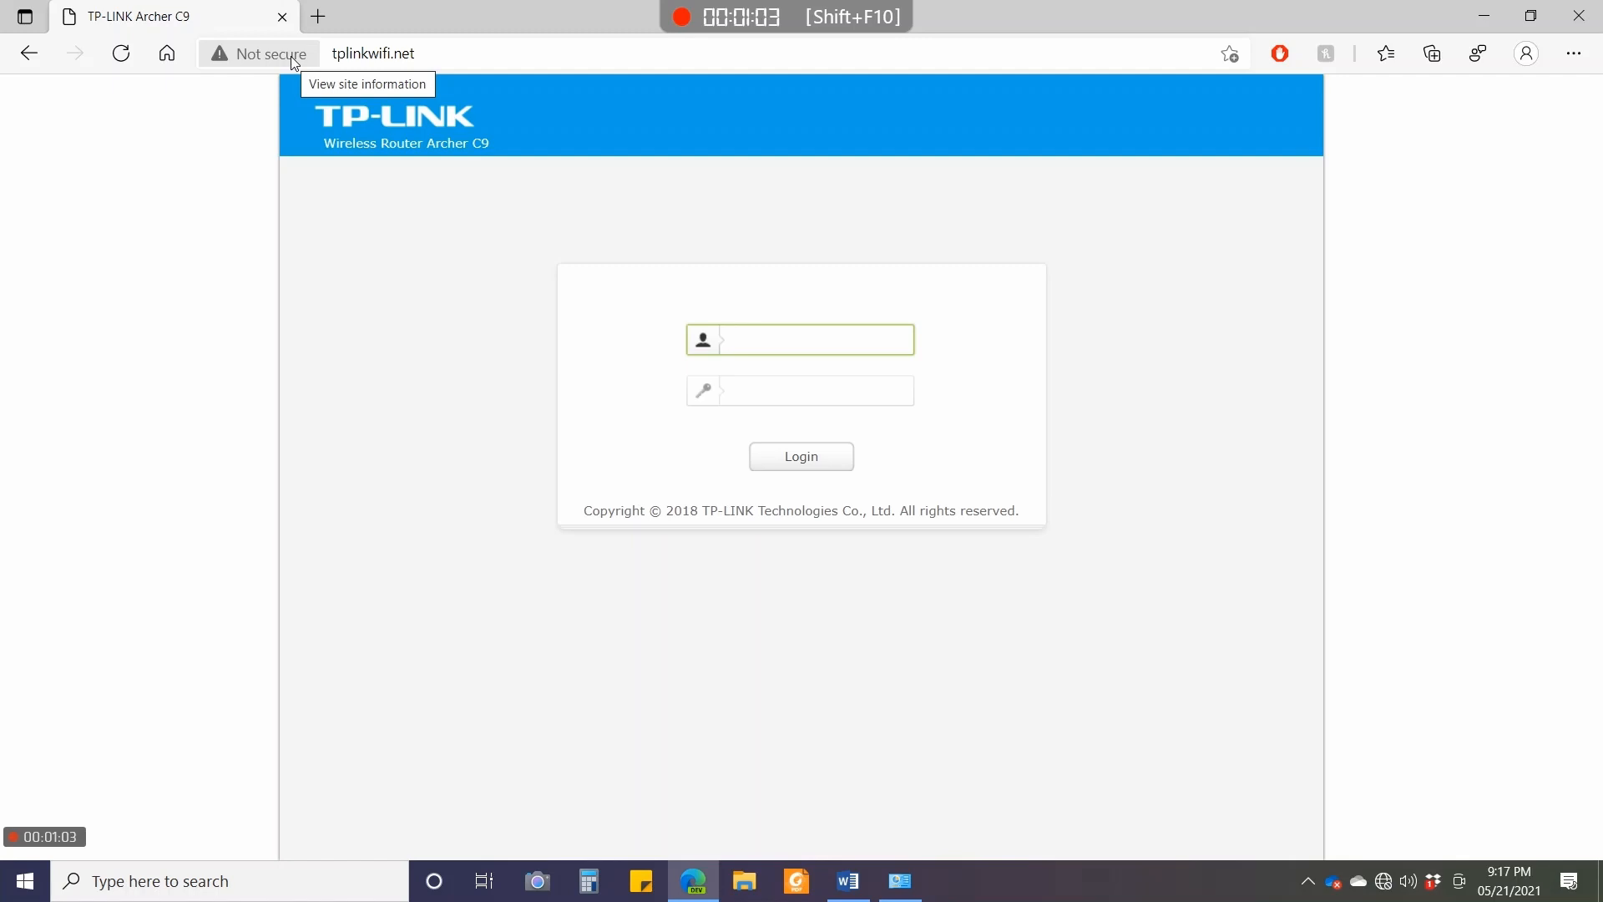
Log in as admin and open Advanced > System Tools > Firmware Upgrade.
{"action": "type", "text": "admin"}
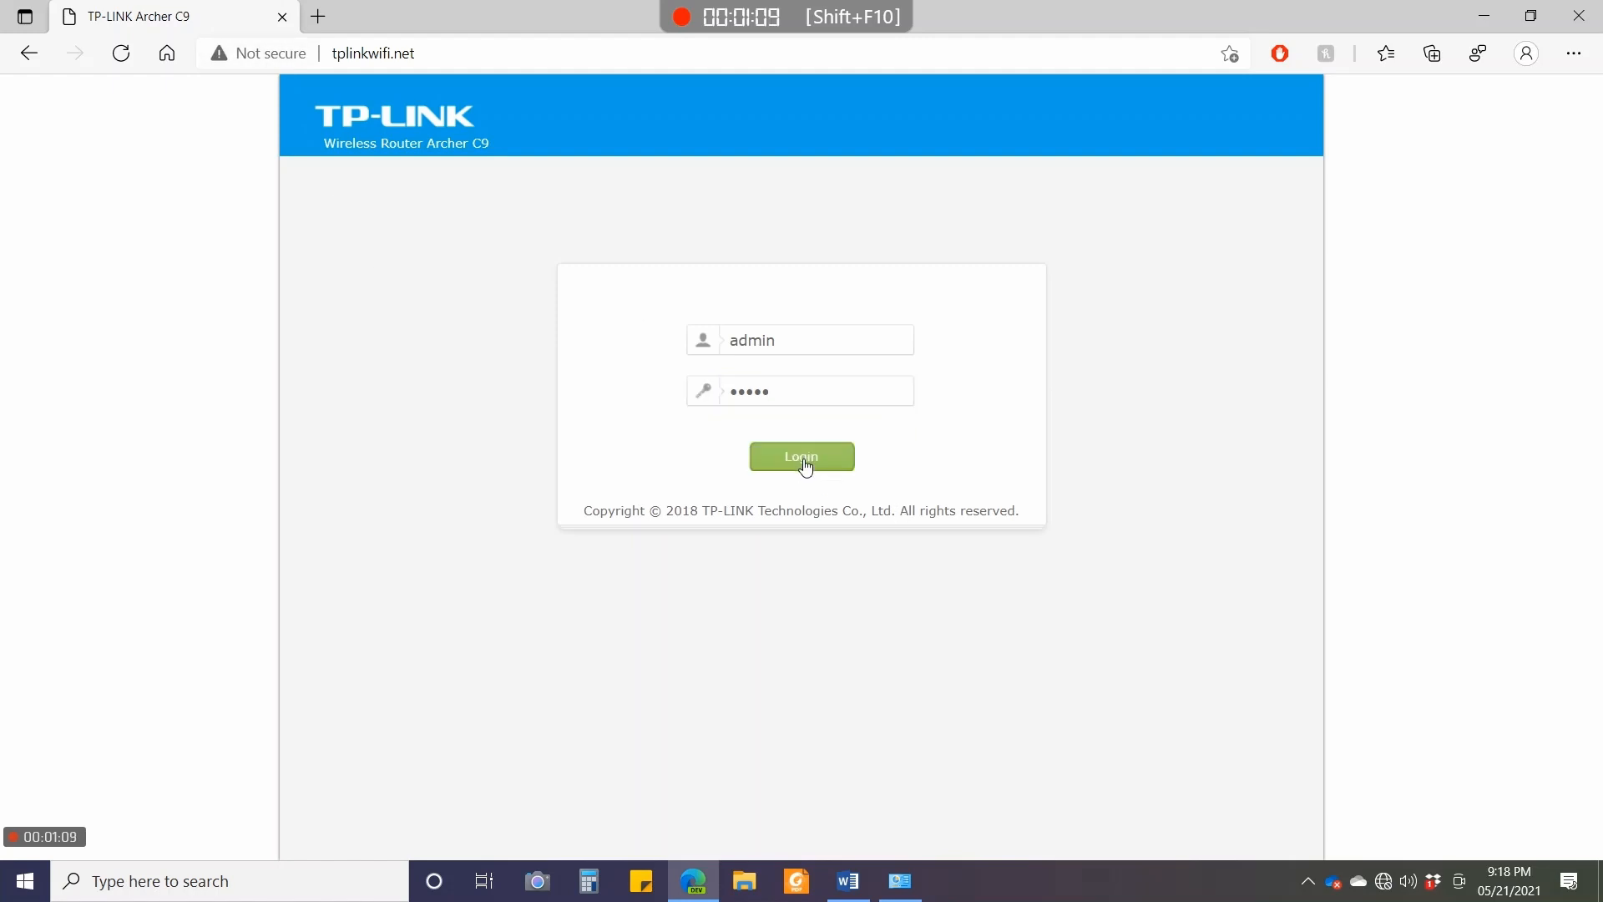
{"action": "left_click", "coordinate": [802, 457]}
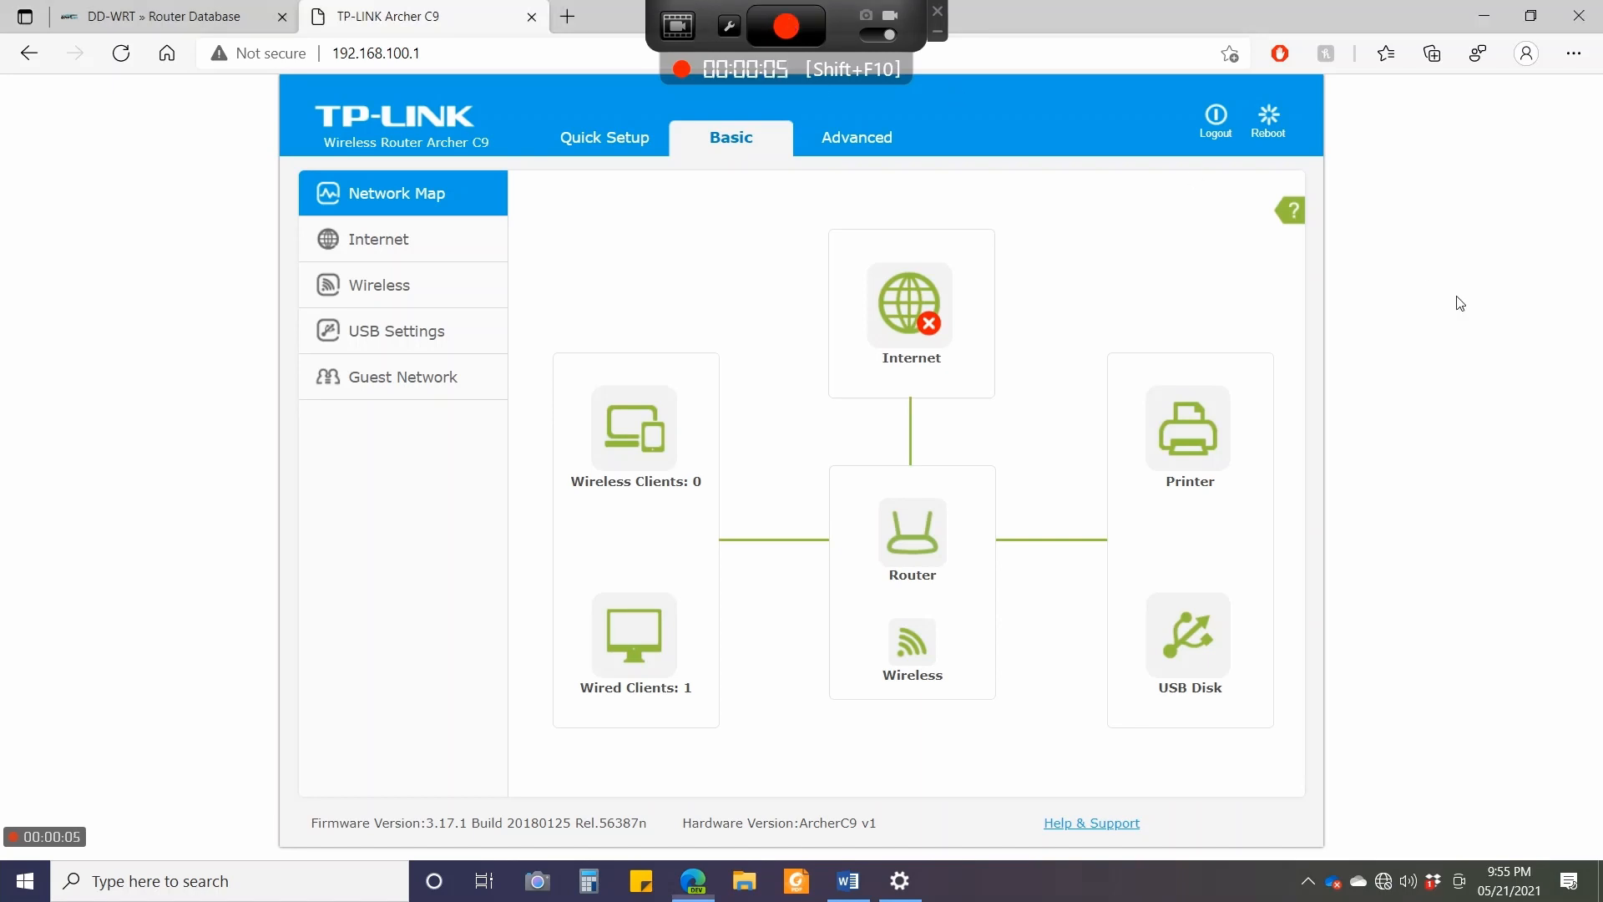
{"action": "left_click", "coordinate": [856, 137]}
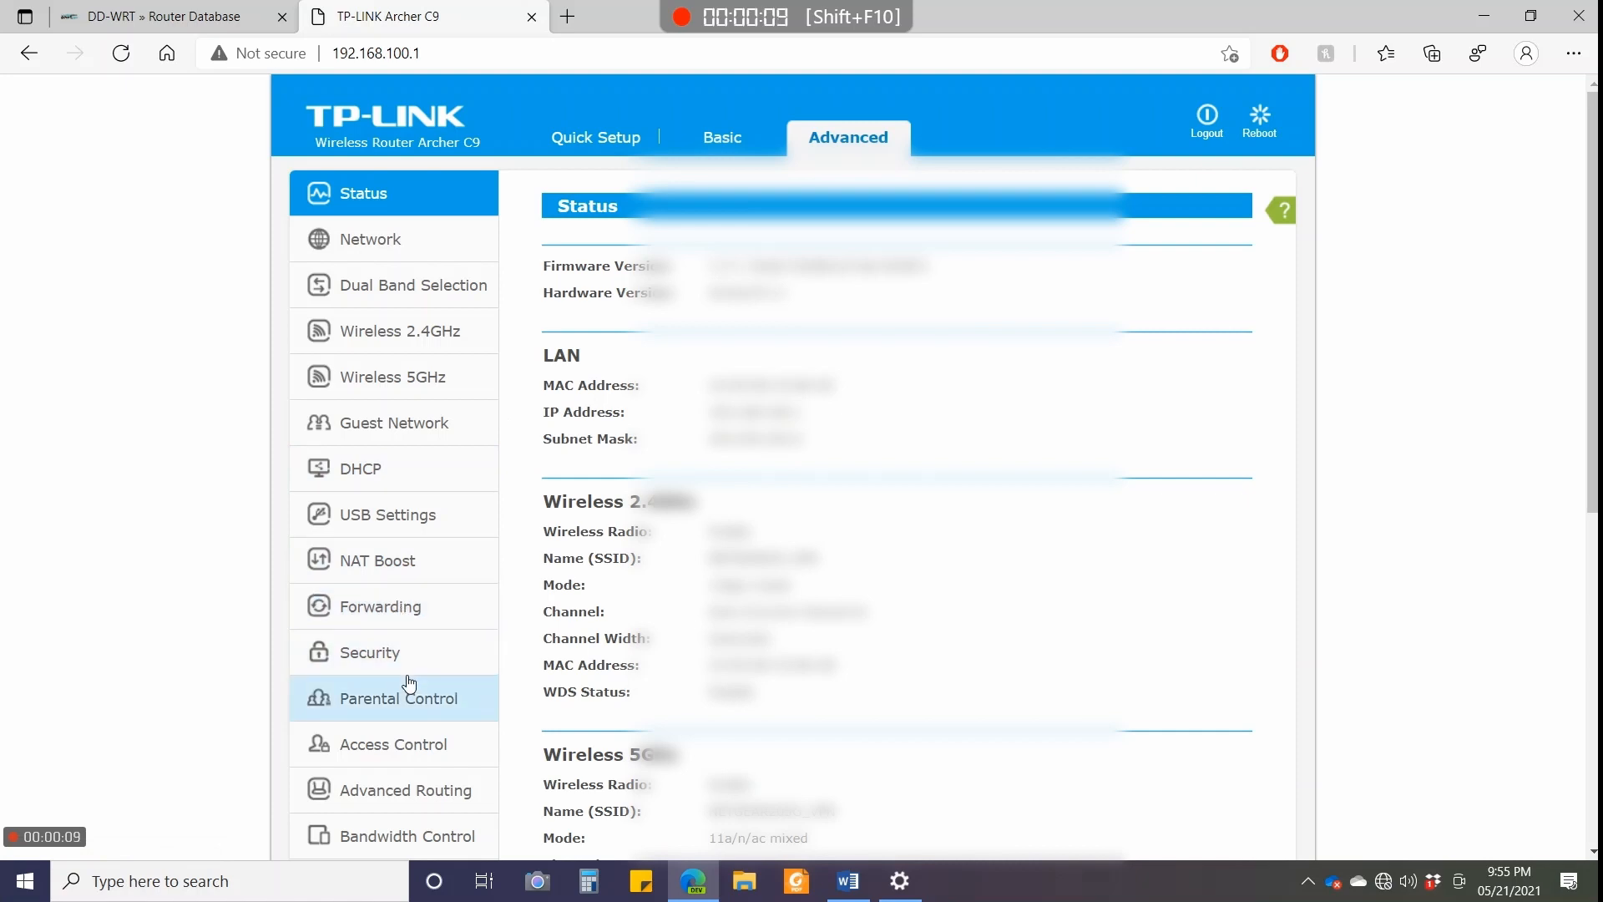
{"action": "scroll", "scroll_direction": "down", "scroll_amount": 3}
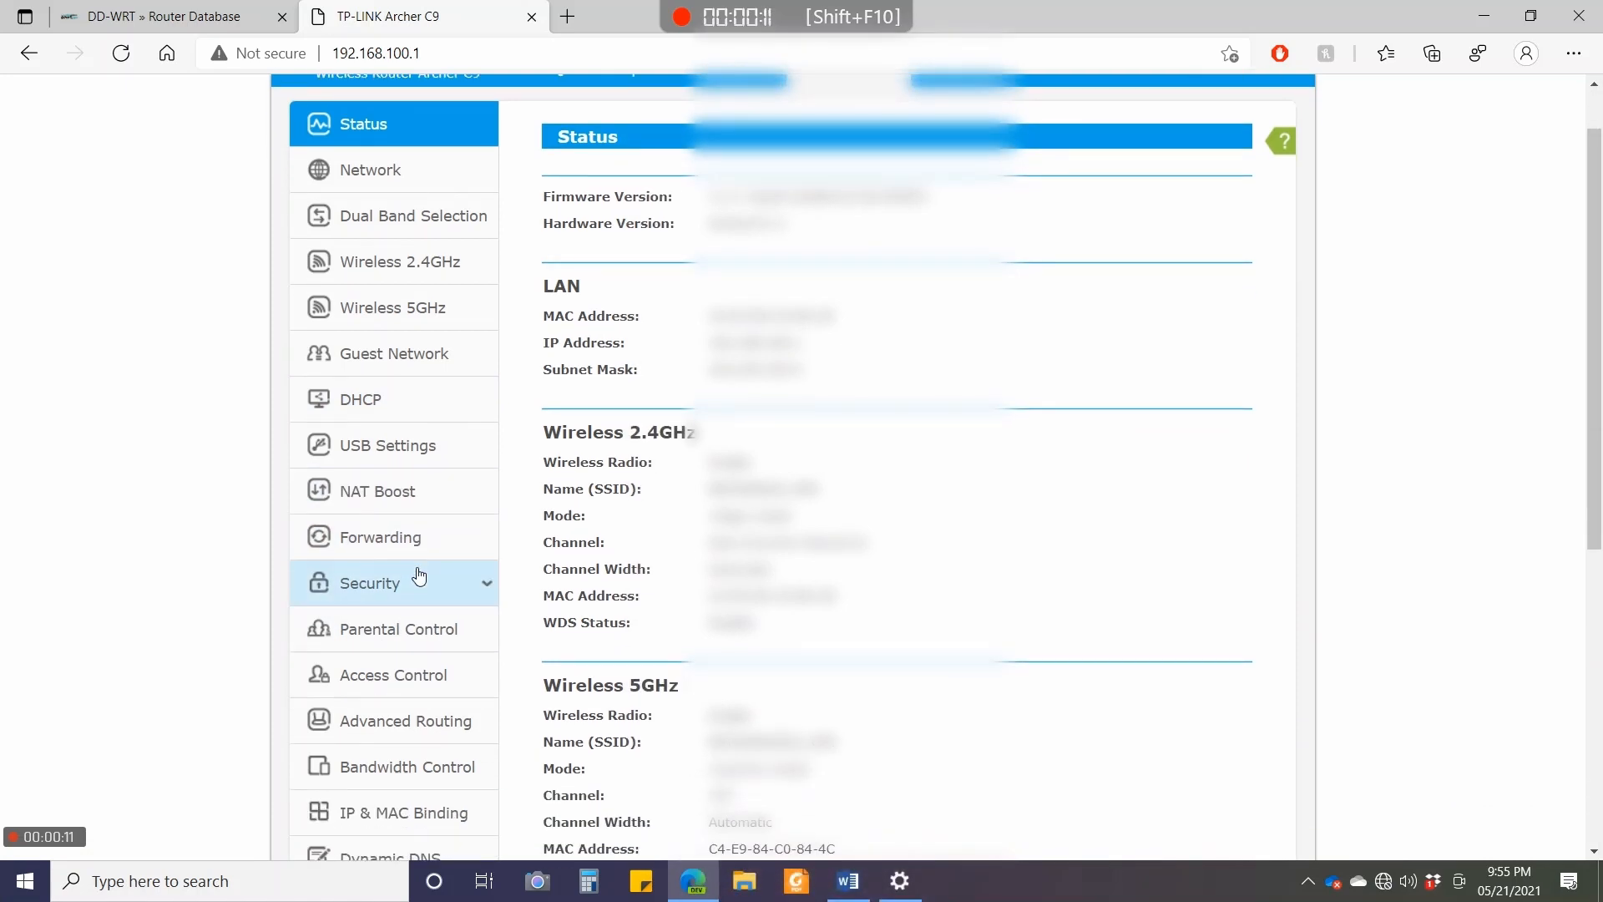
{"action": "scroll", "scroll_direction": "down", "scroll_amount": 3}
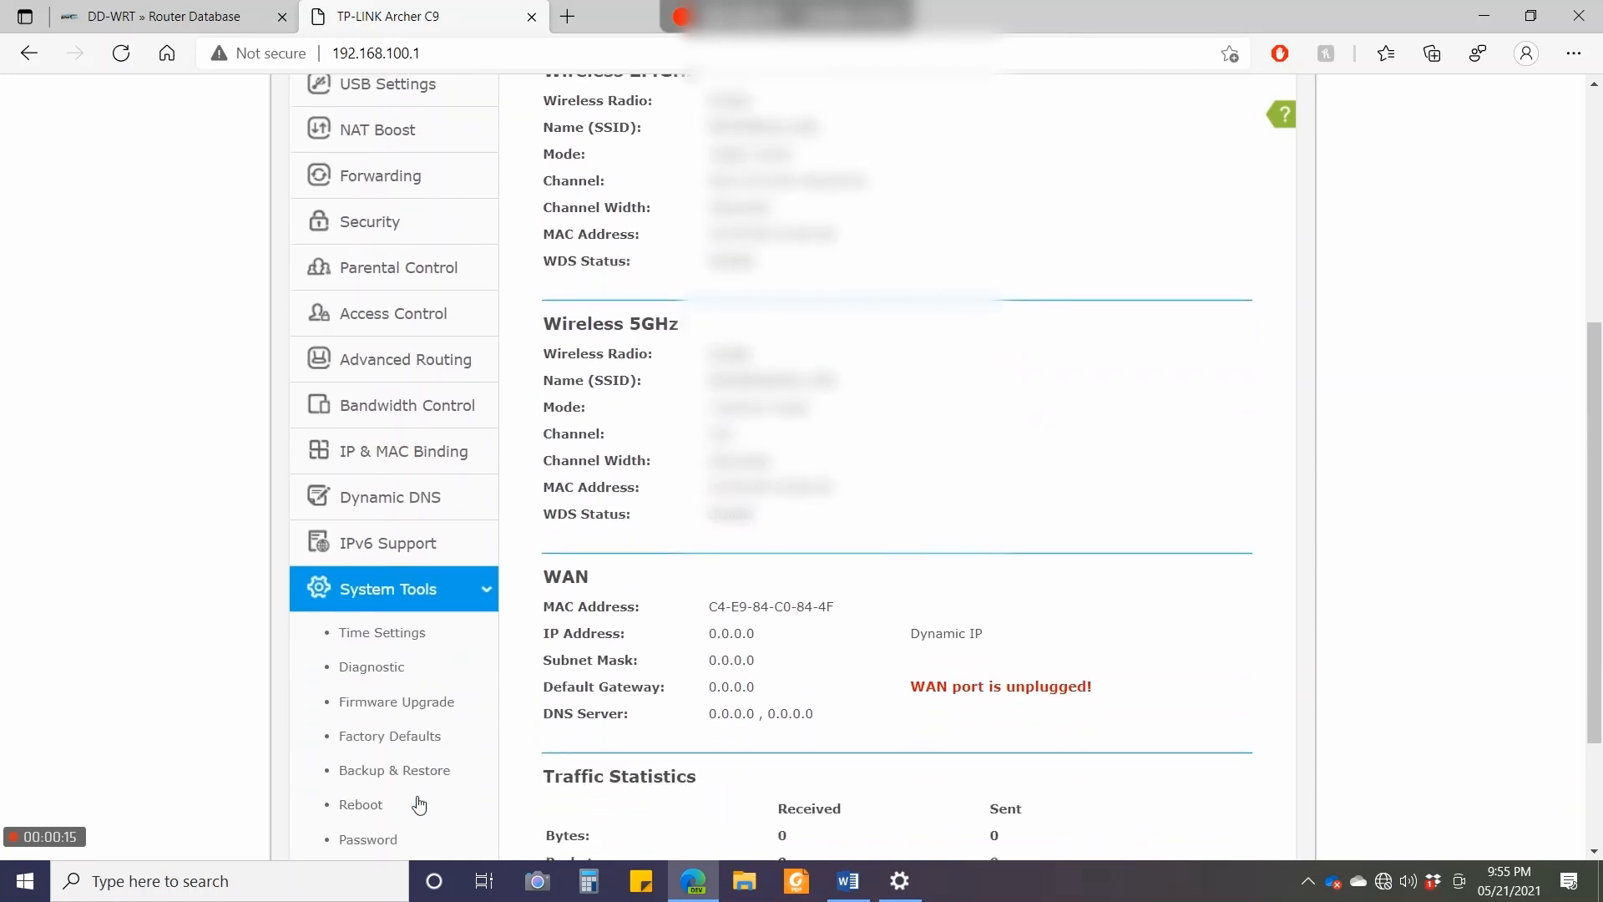
{"action": "scroll", "scroll_direction": "down", "scroll_amount": 3}
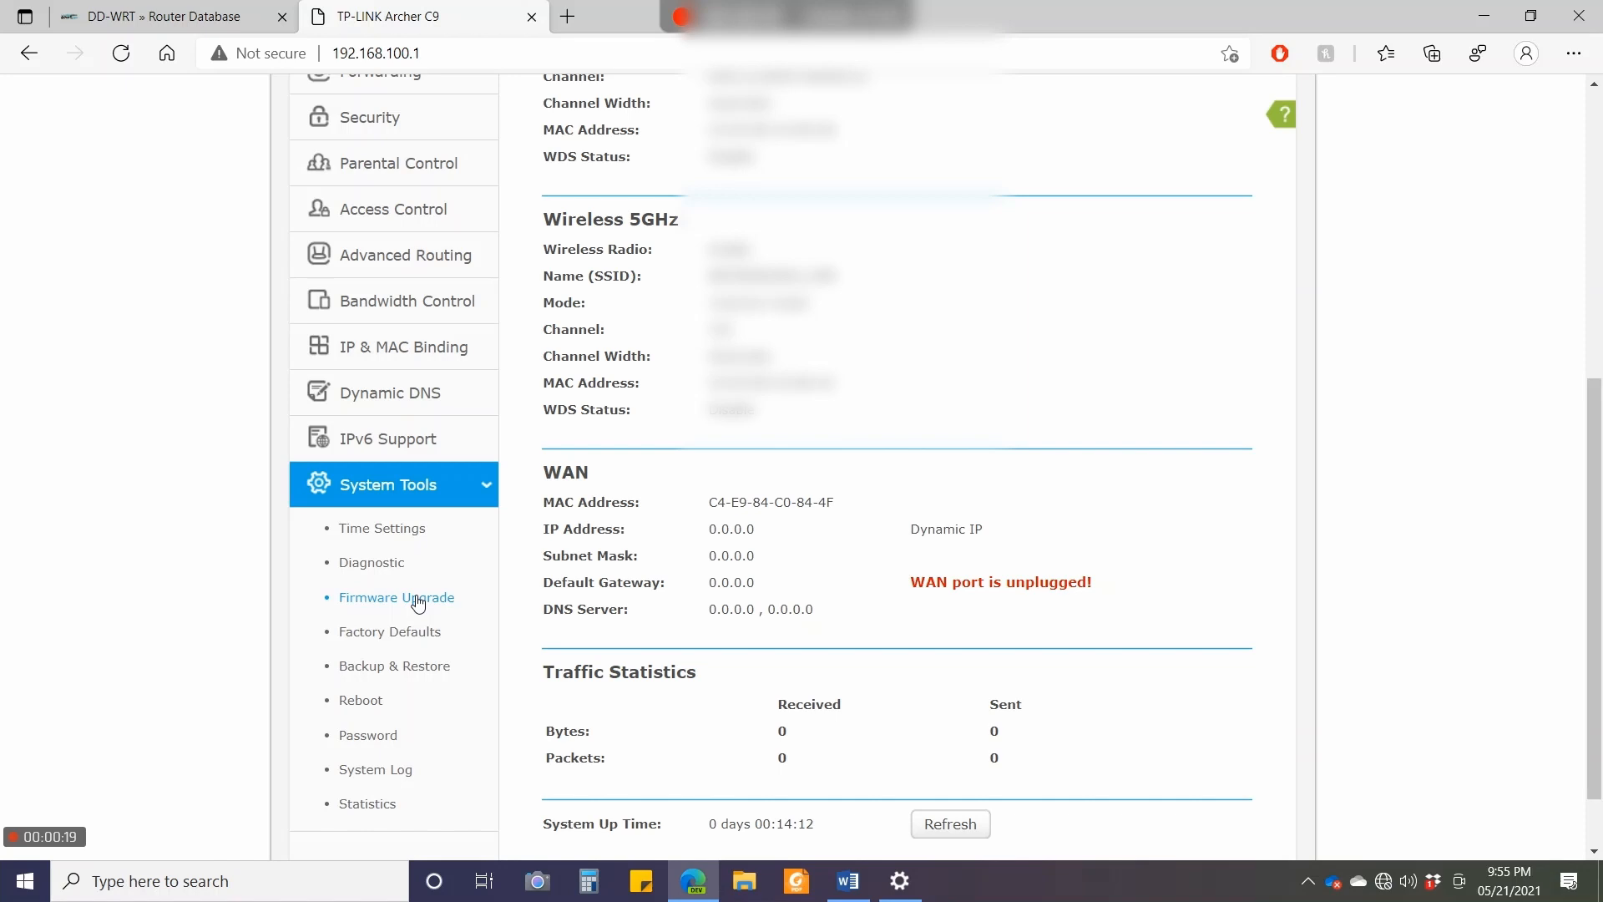
{"action": "left_click", "coordinate": [396, 597]}
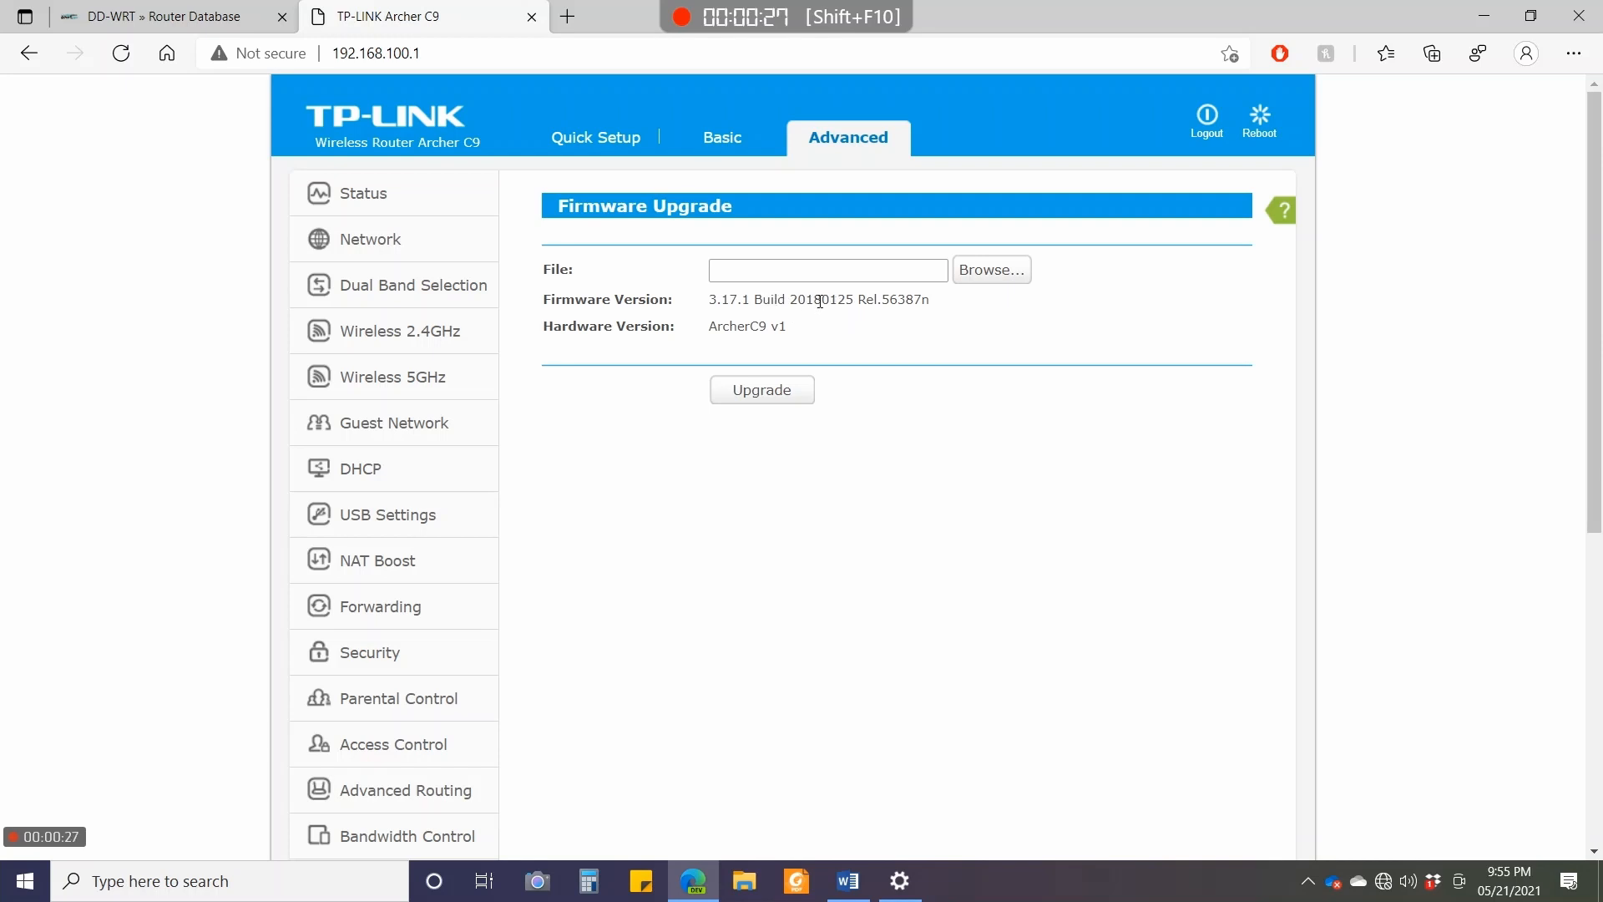
Highlight the current firmware build text, 3.17.1 Build 20180125 Rel.56387n.
{"action": "double_click", "coordinate": [799, 299]}
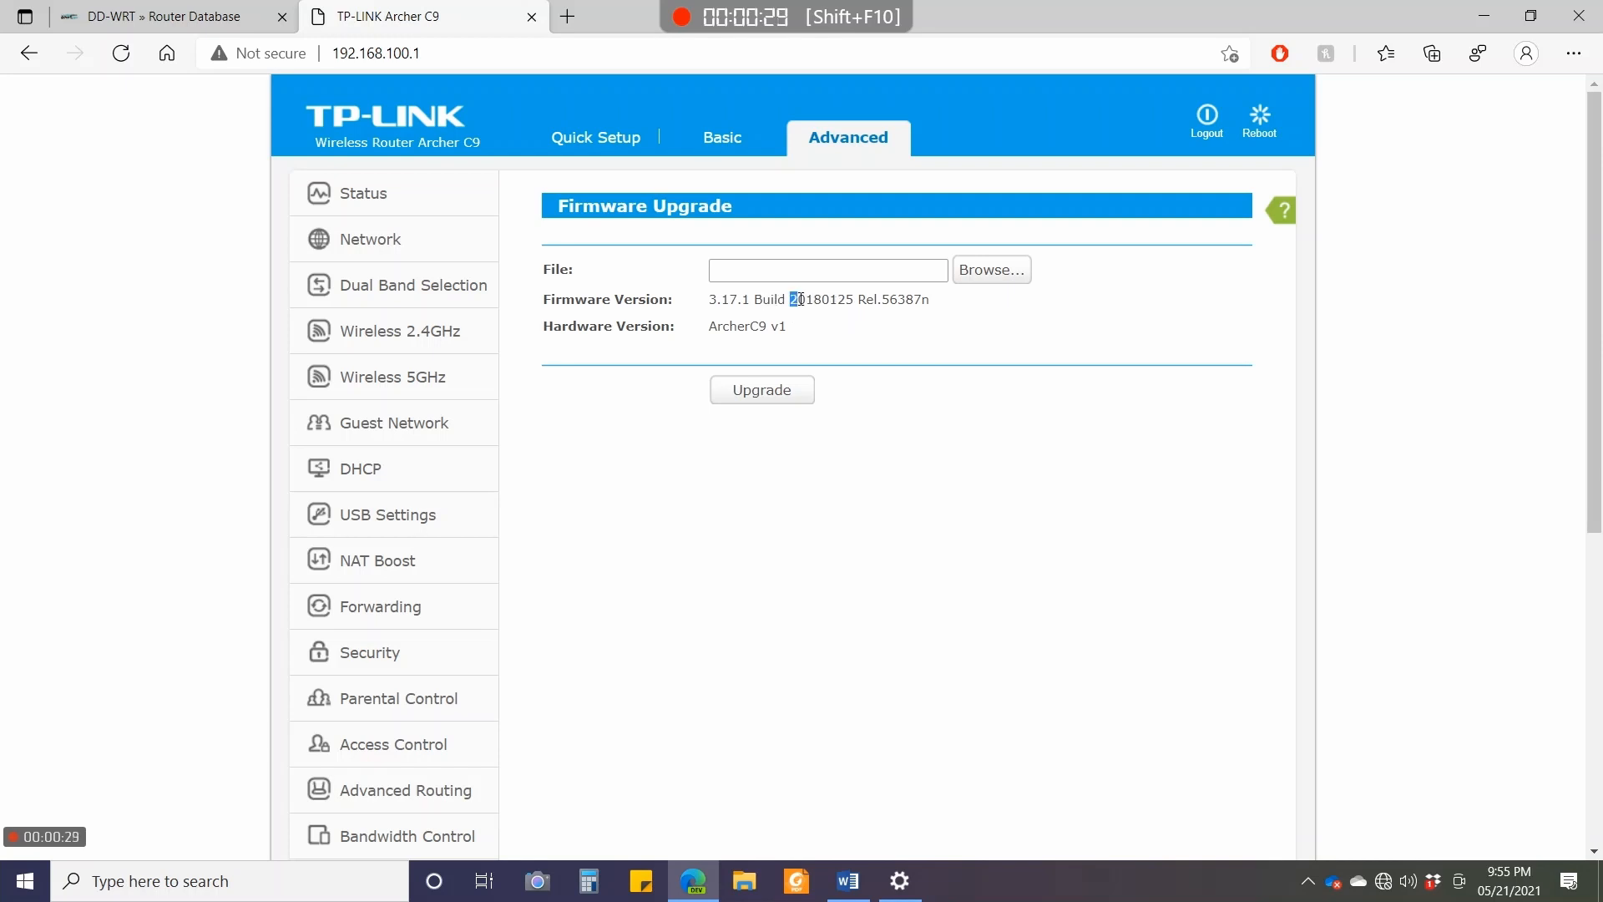
{"action": "left_click_drag", "start_coordinate": [793, 298], "coordinate": [888, 299]}
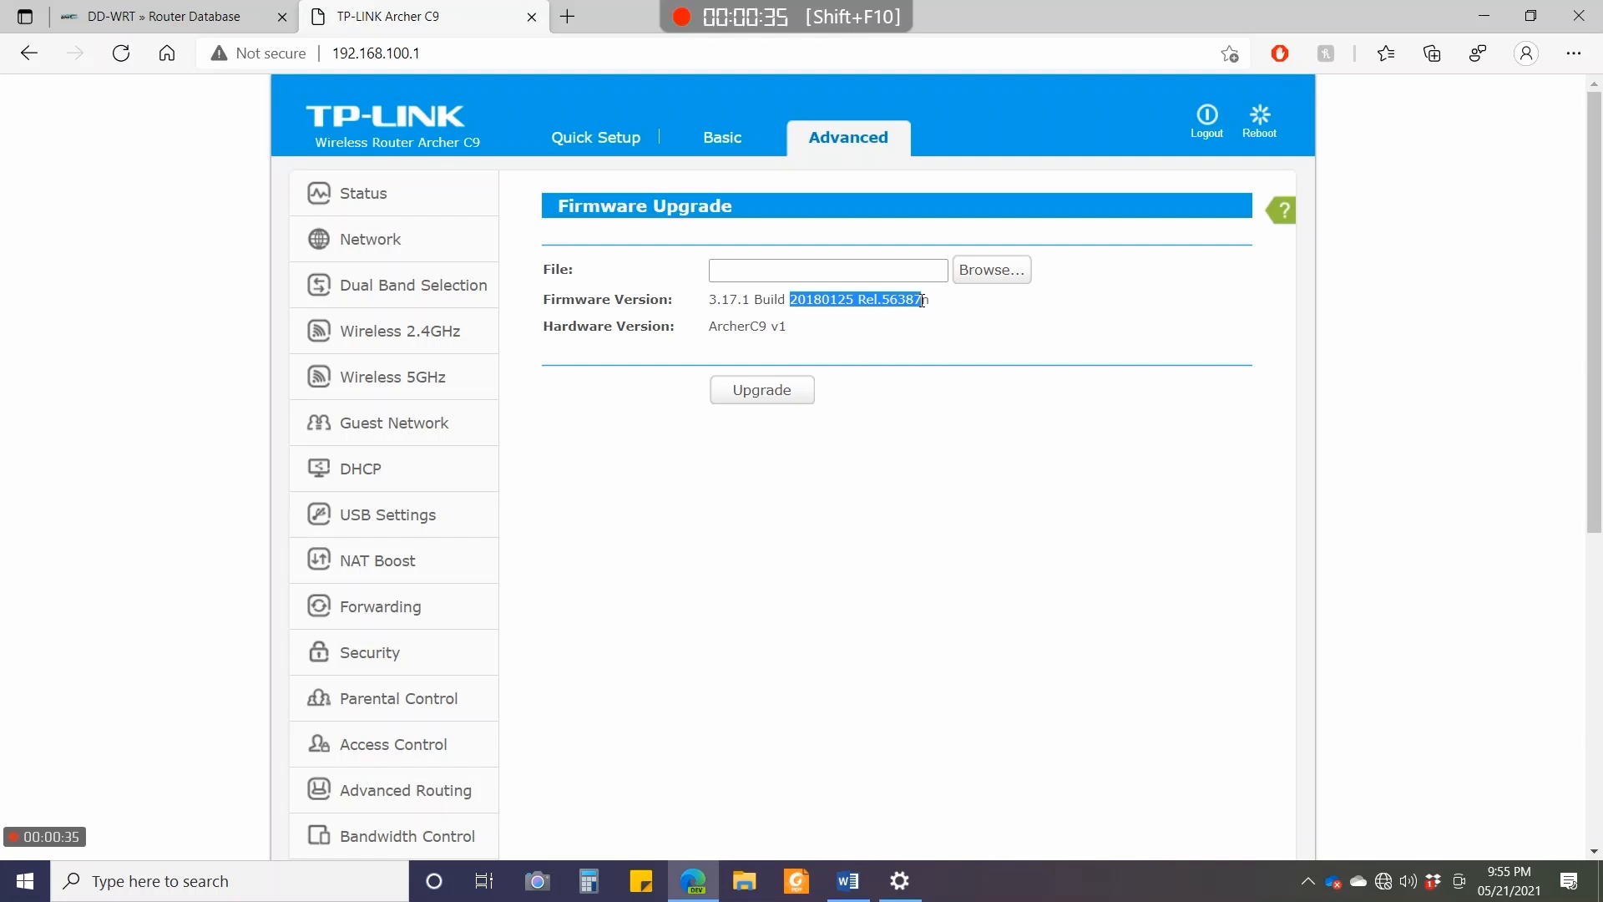
{"action": "left_click", "coordinate": [986, 335]}
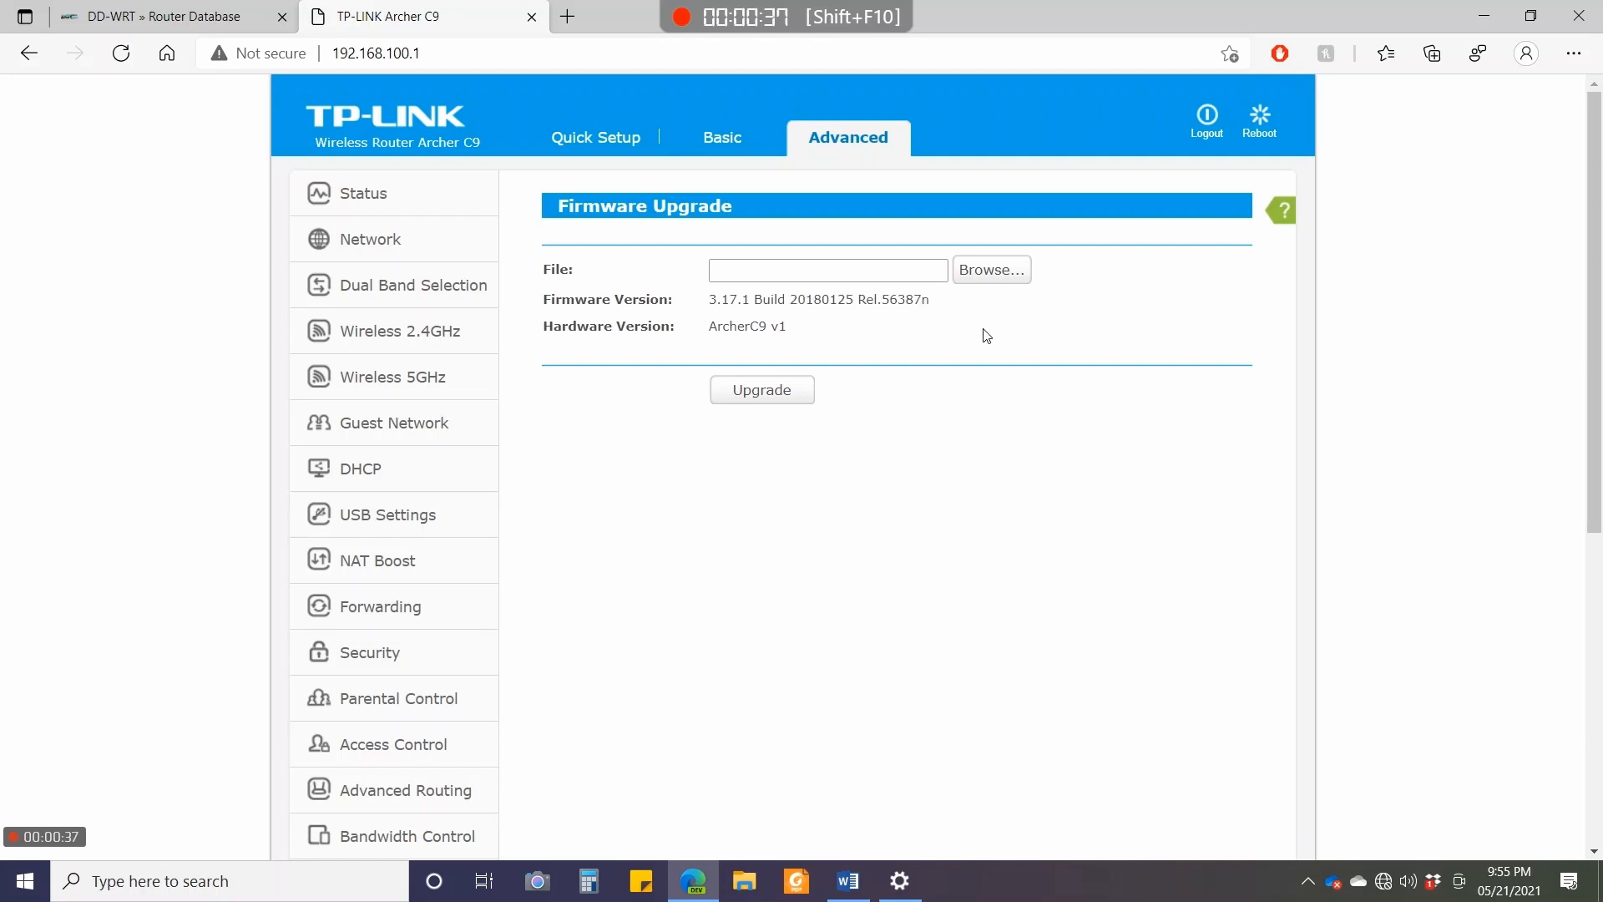
{"action": "mouse_move", "coordinate": [991, 298]}
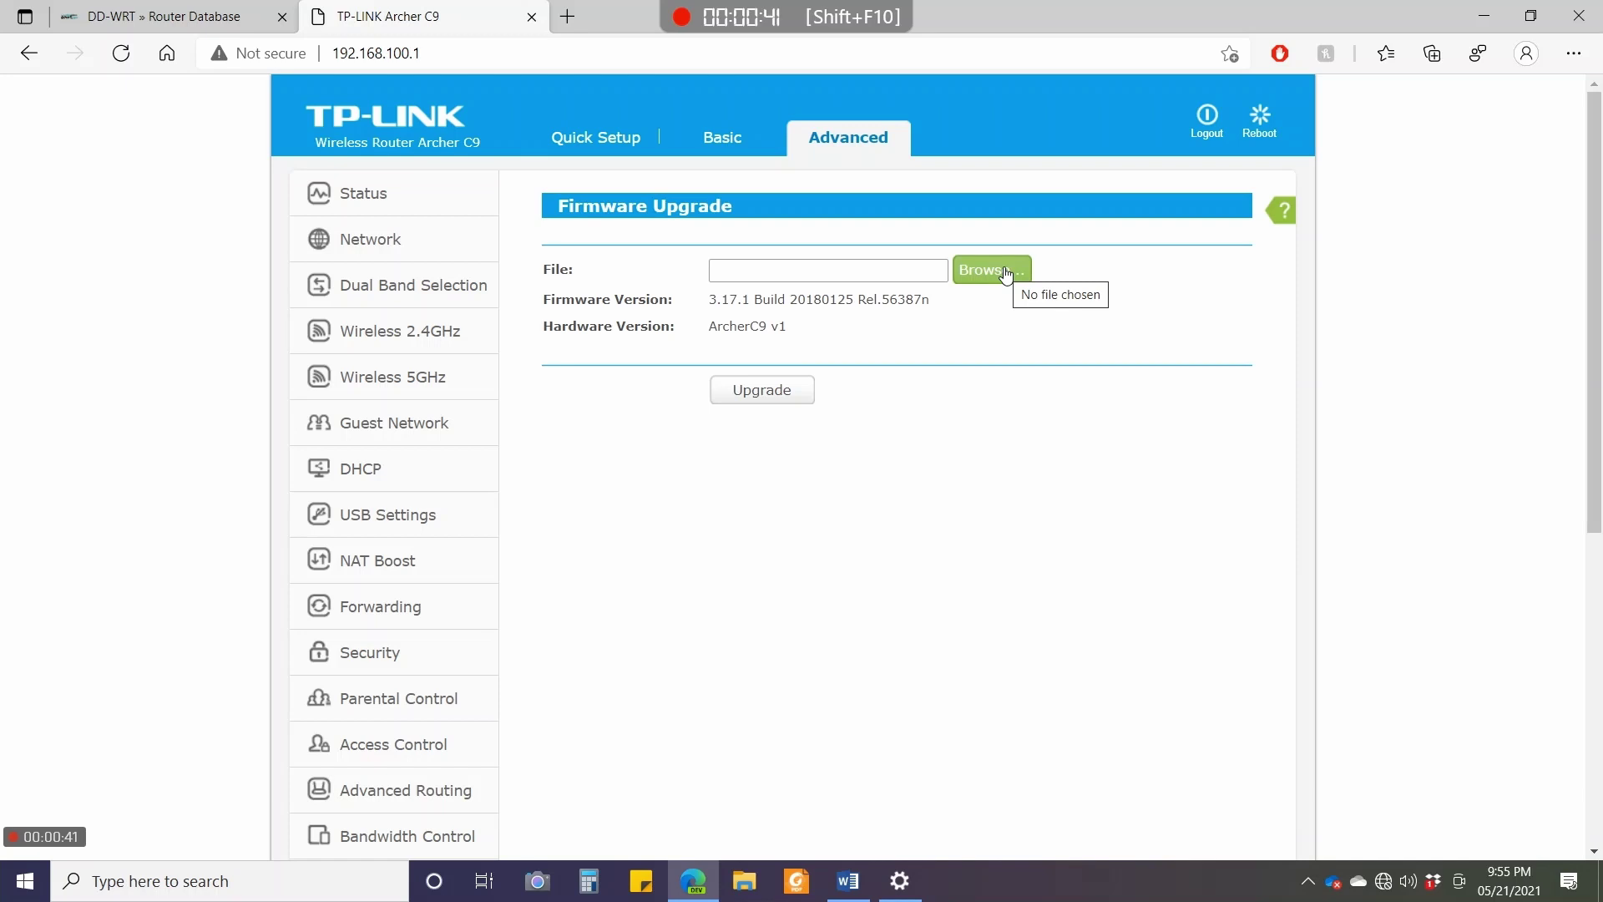
Upload factory-to-ddwrt.bin and confirm the upgrade, which fails with error 18005.
{"action": "left_click", "coordinate": [991, 269]}
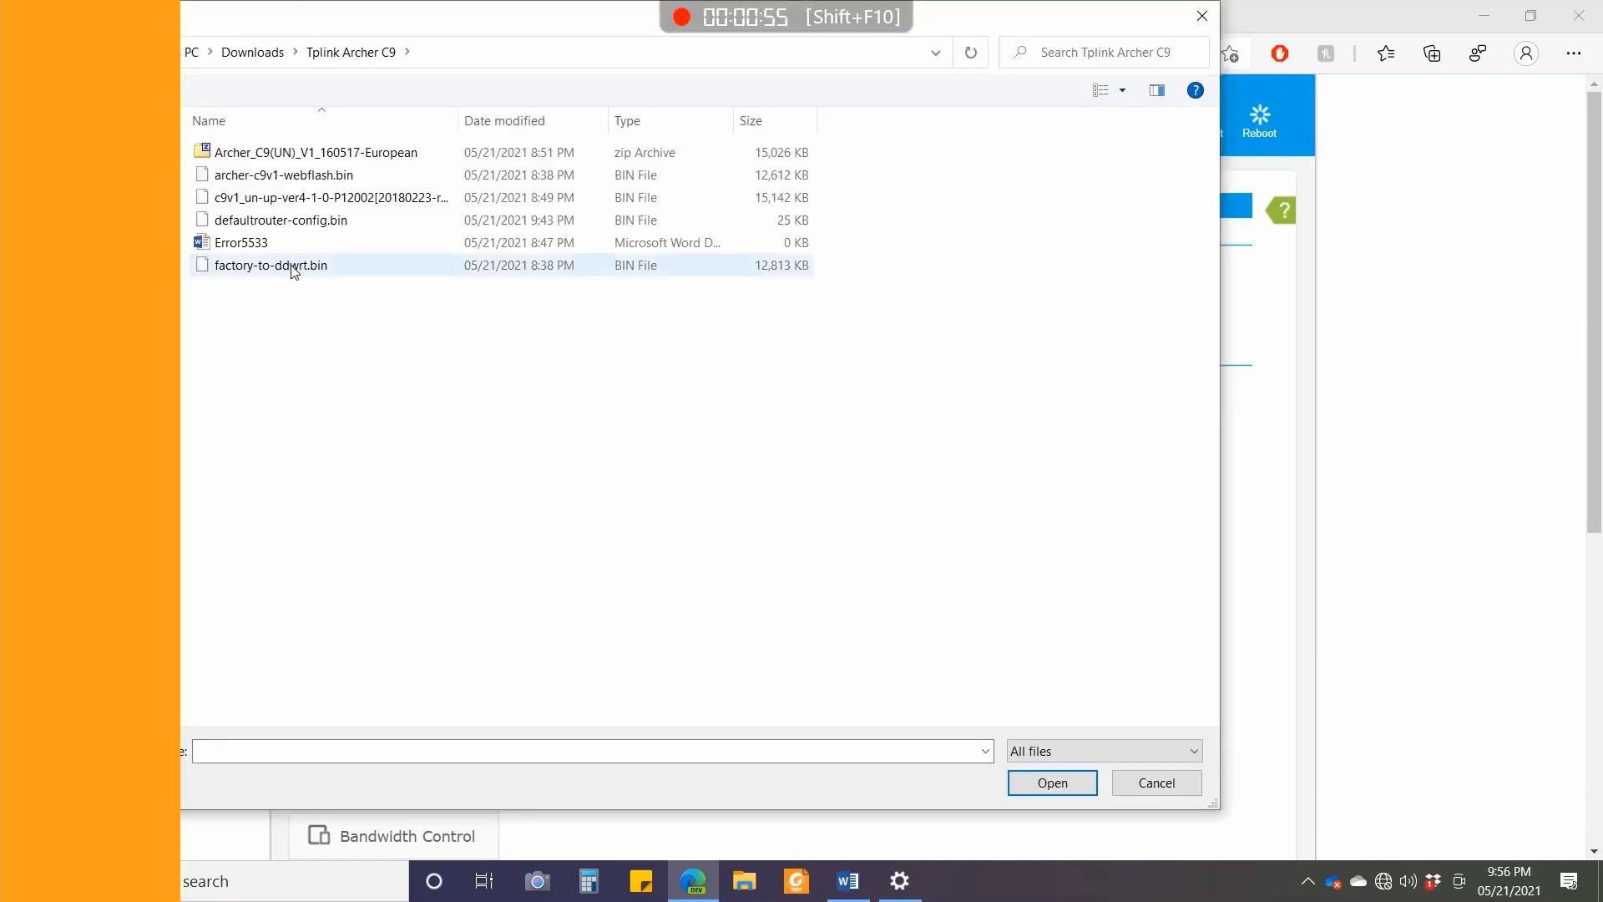
{"action": "left_click", "coordinate": [270, 265]}
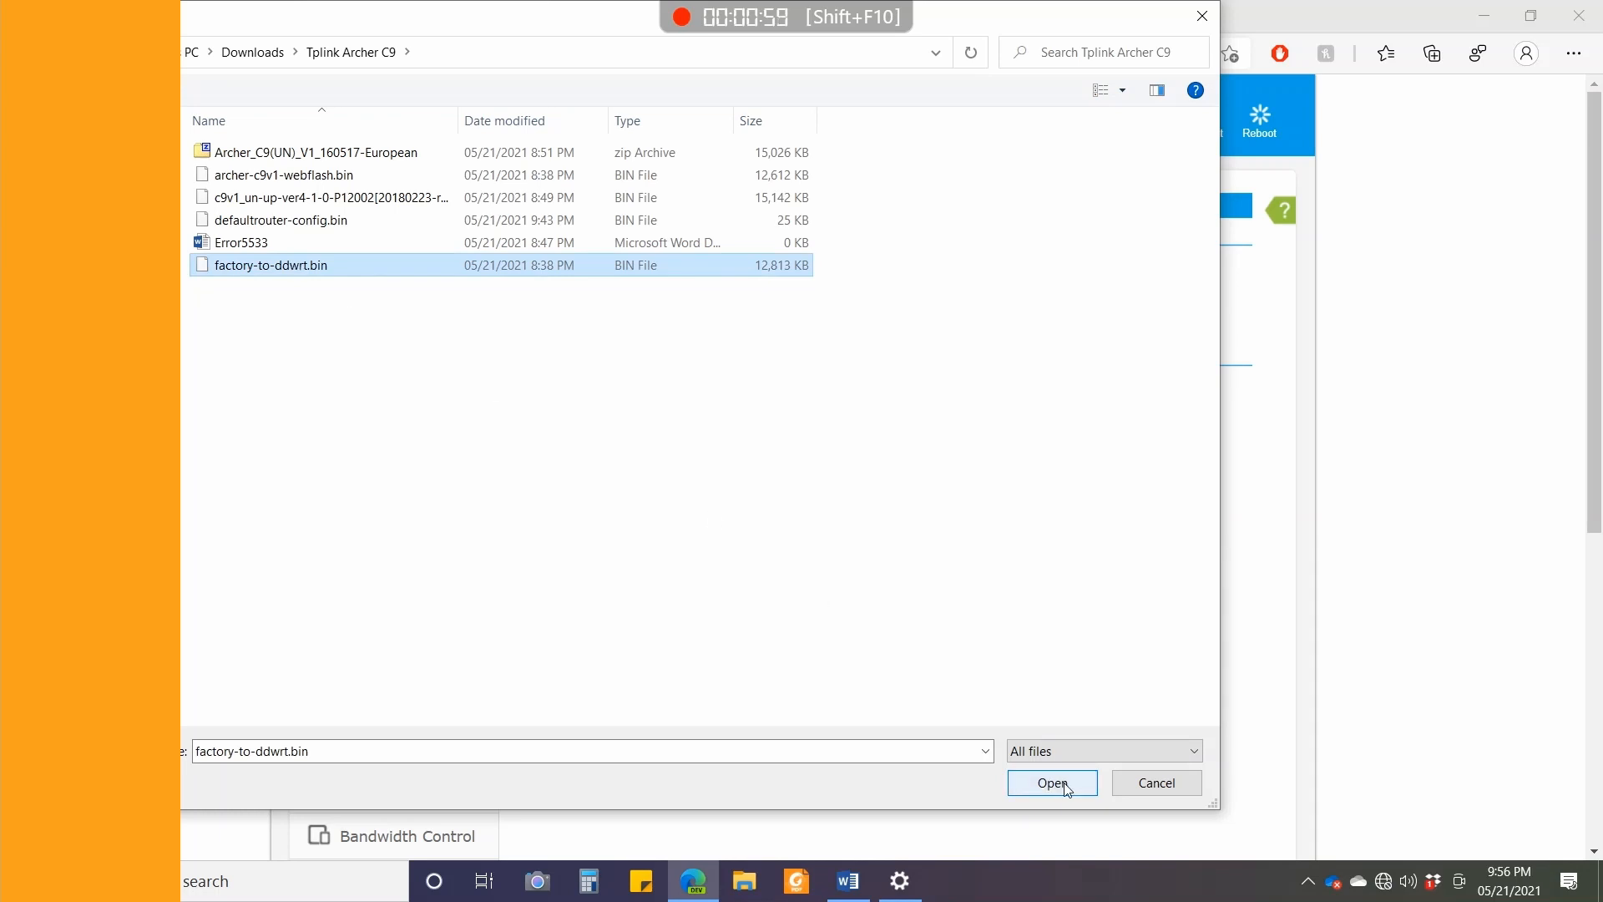
{"action": "left_click", "coordinate": [1052, 782]}
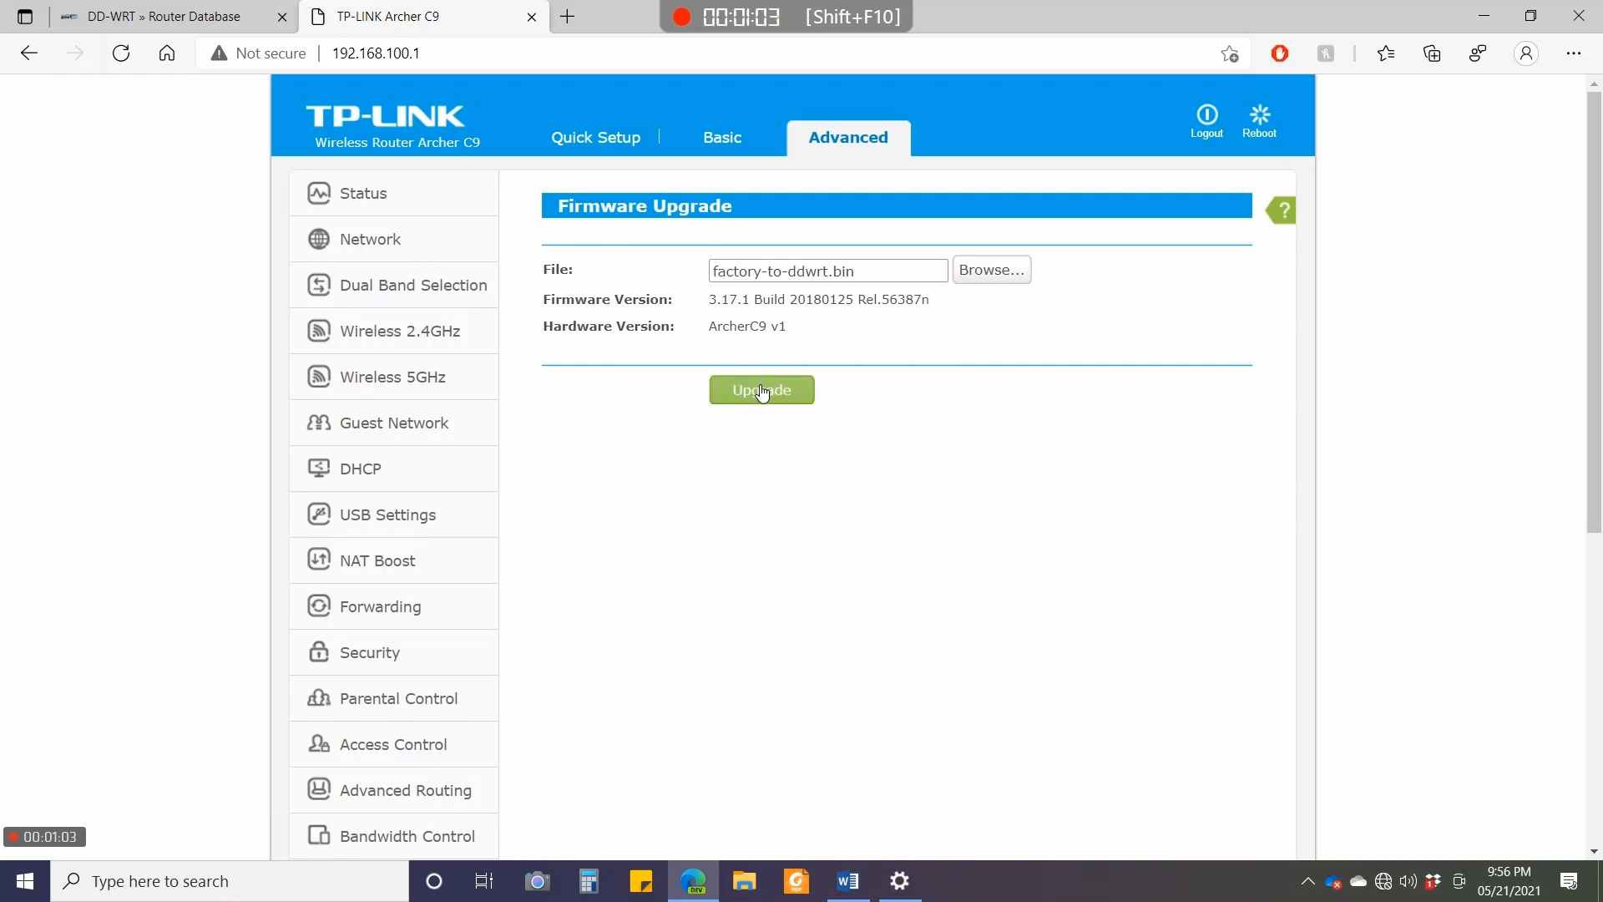
{"action": "left_click", "coordinate": [761, 390]}
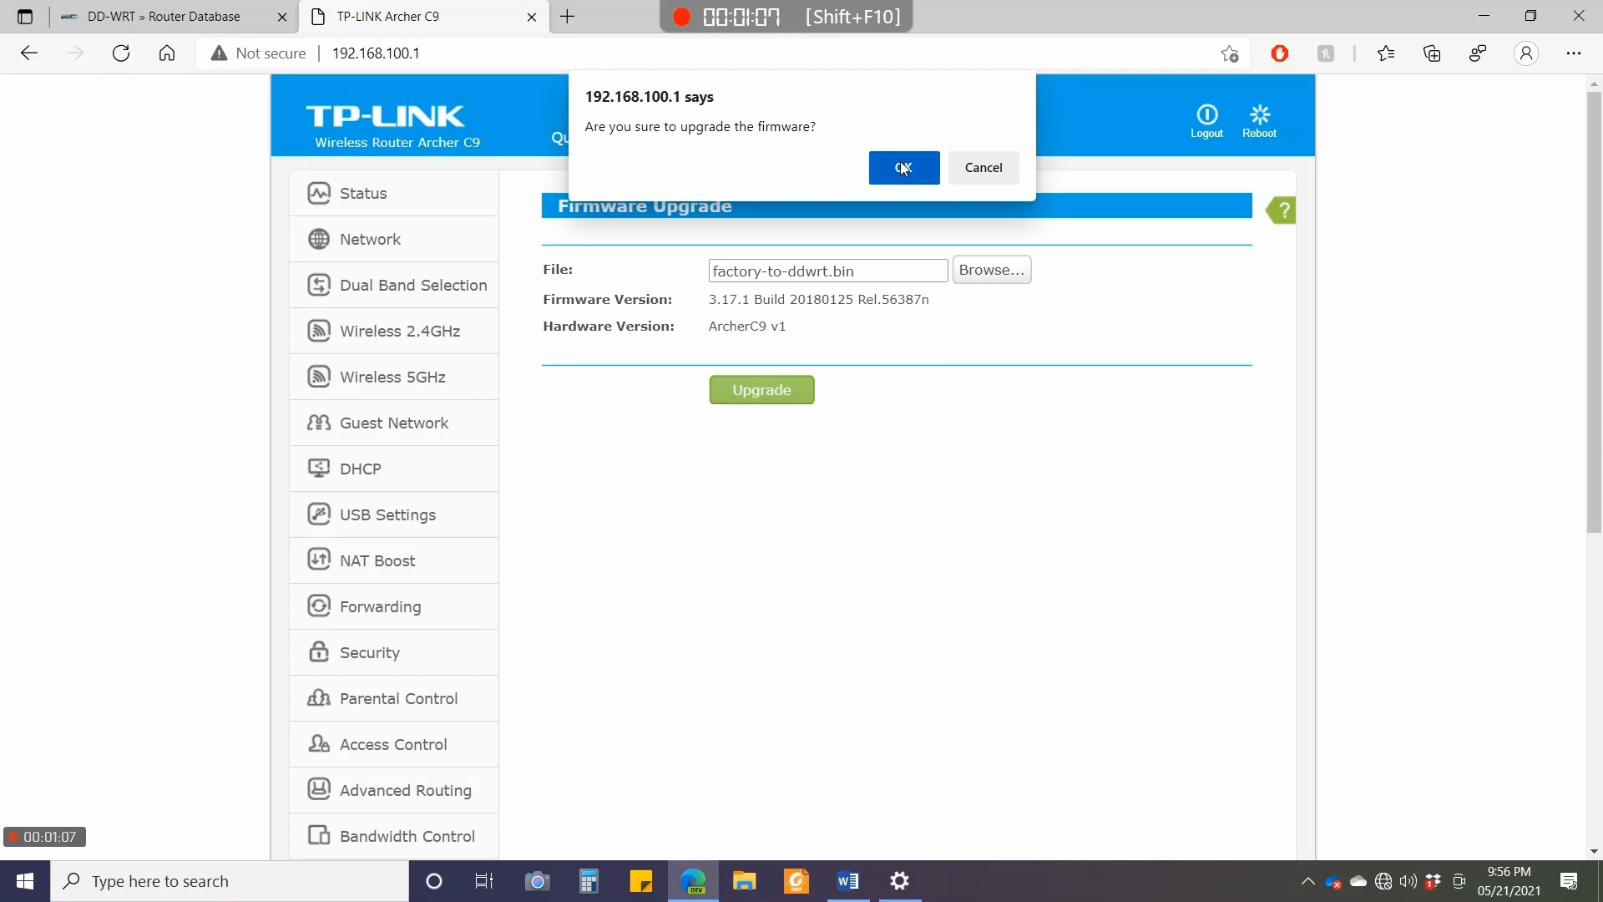
{"action": "left_click", "coordinate": [904, 168]}
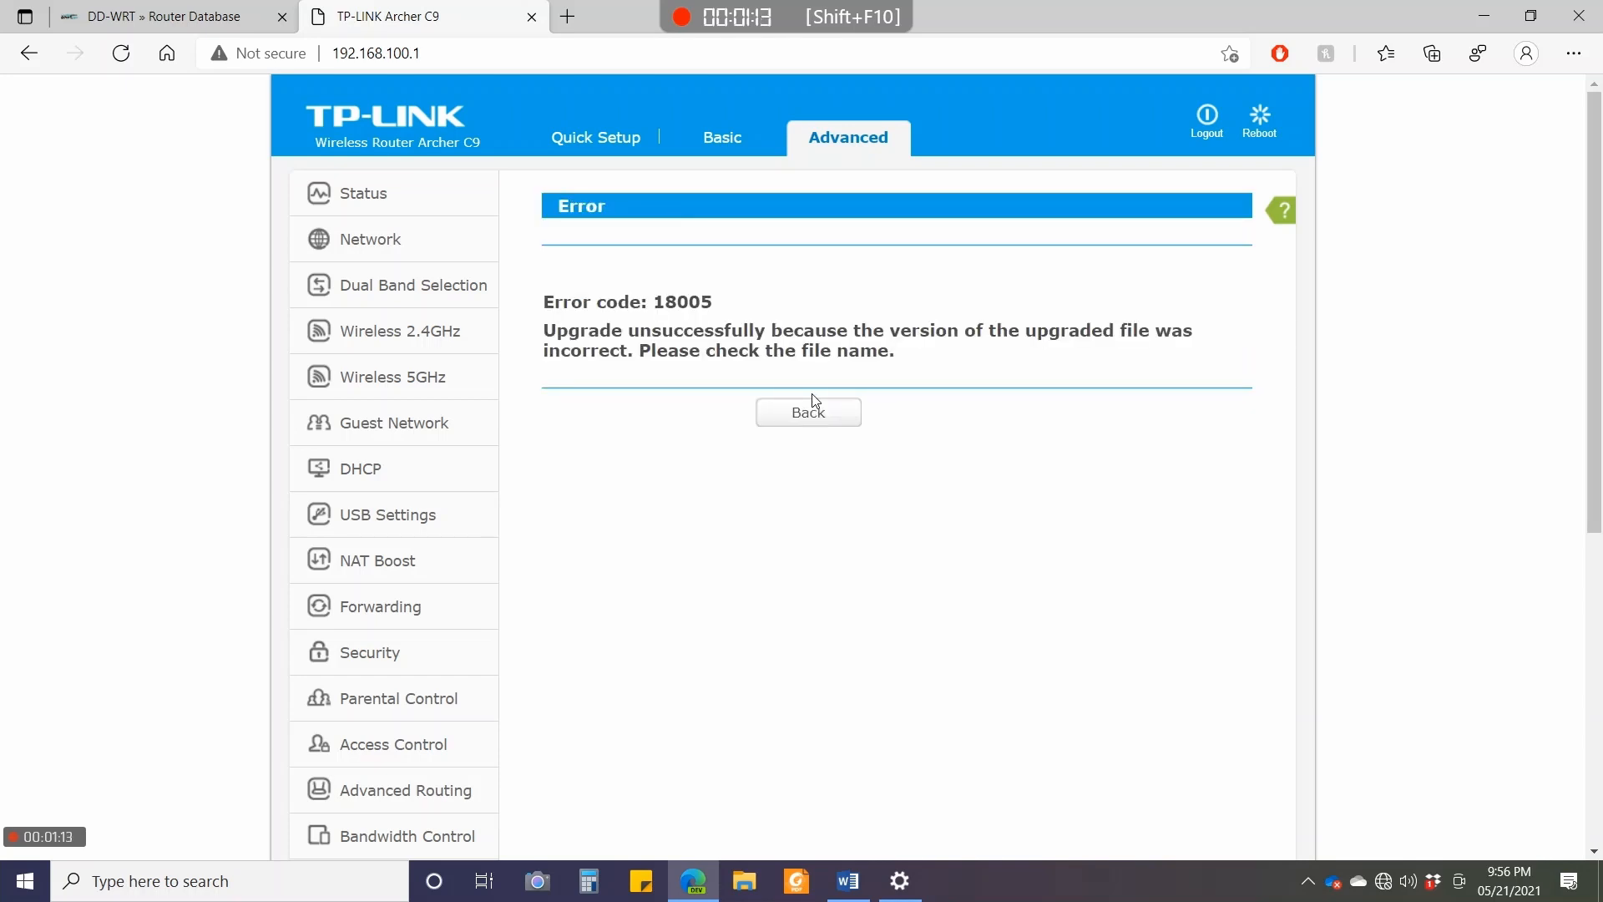
{"action": "mouse_move", "coordinate": [683, 409]}
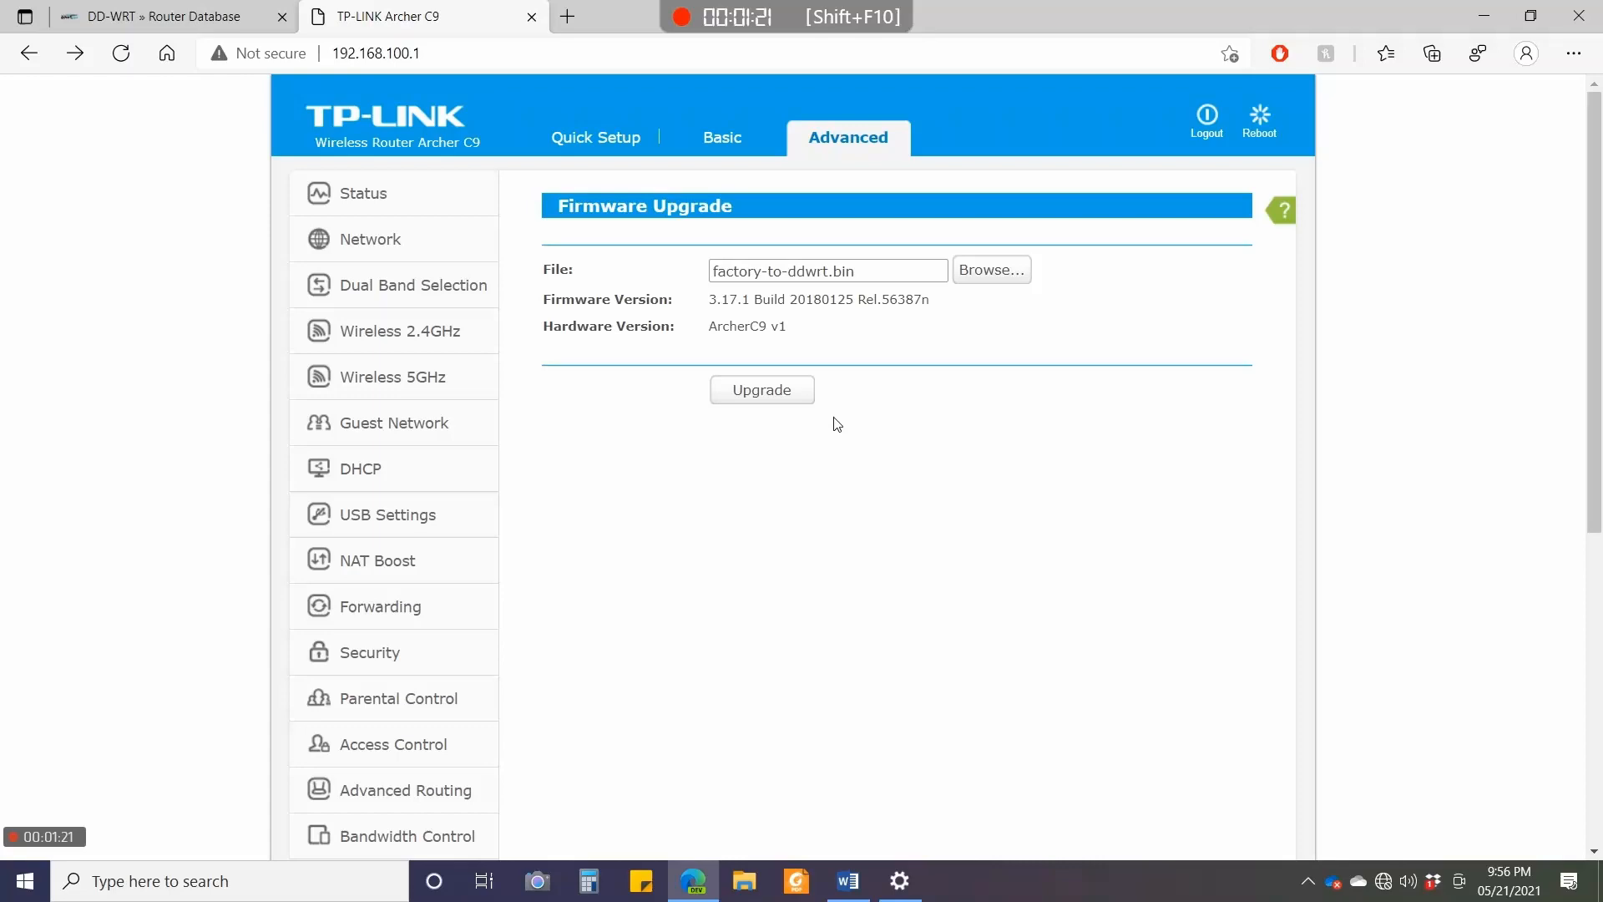
{"action": "mouse_move", "coordinate": [920, 357]}
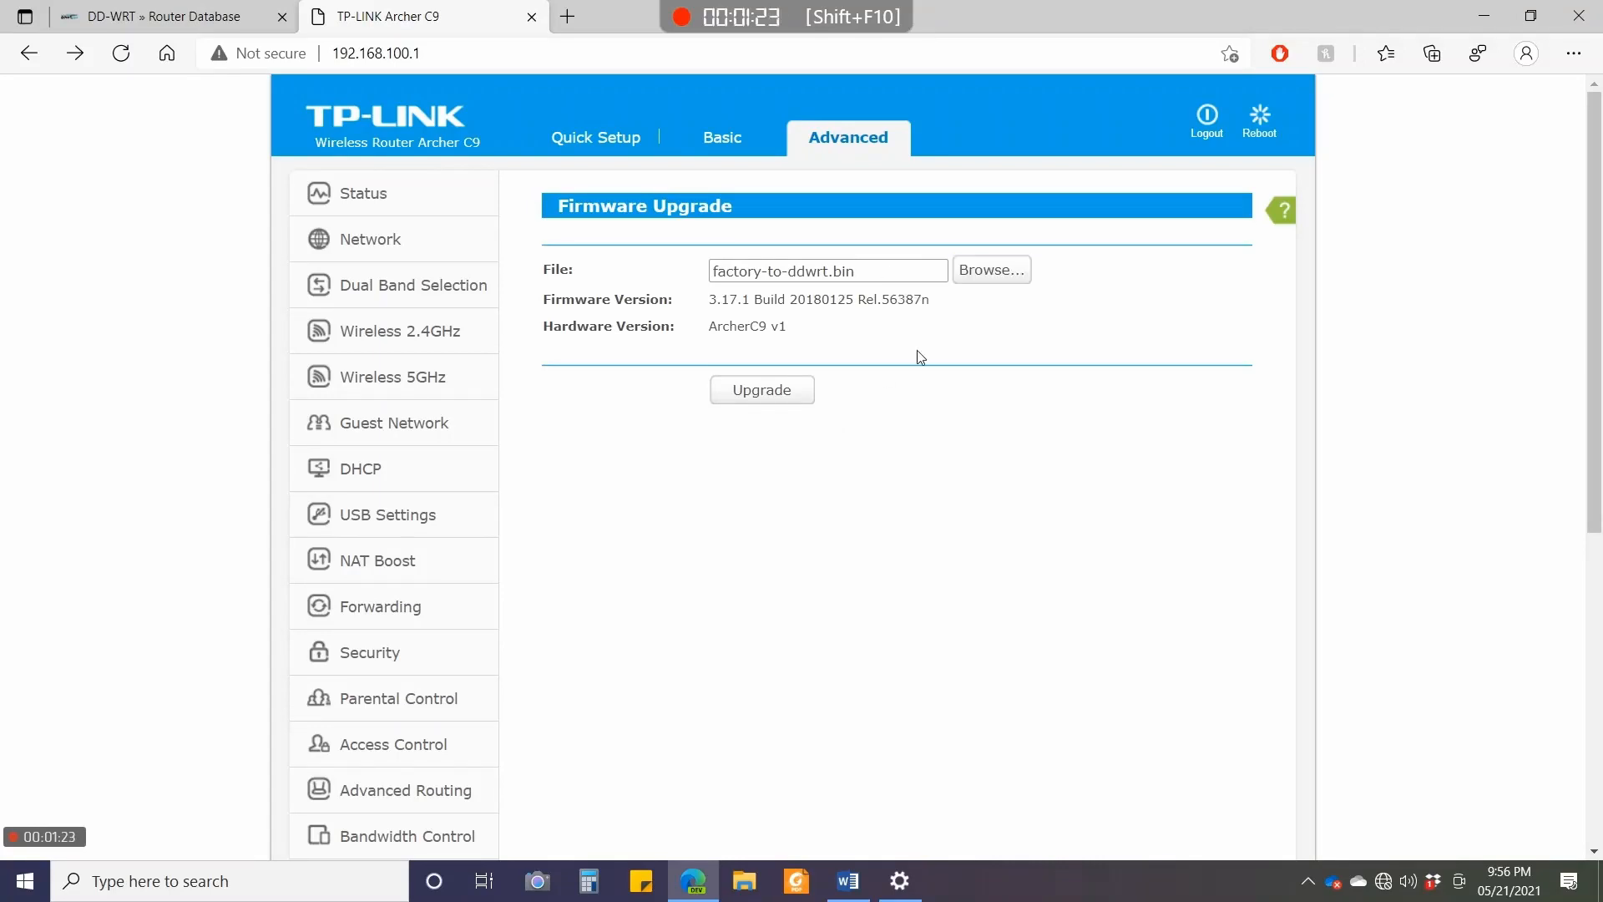
{"action": "mouse_move", "coordinate": [1025, 334]}
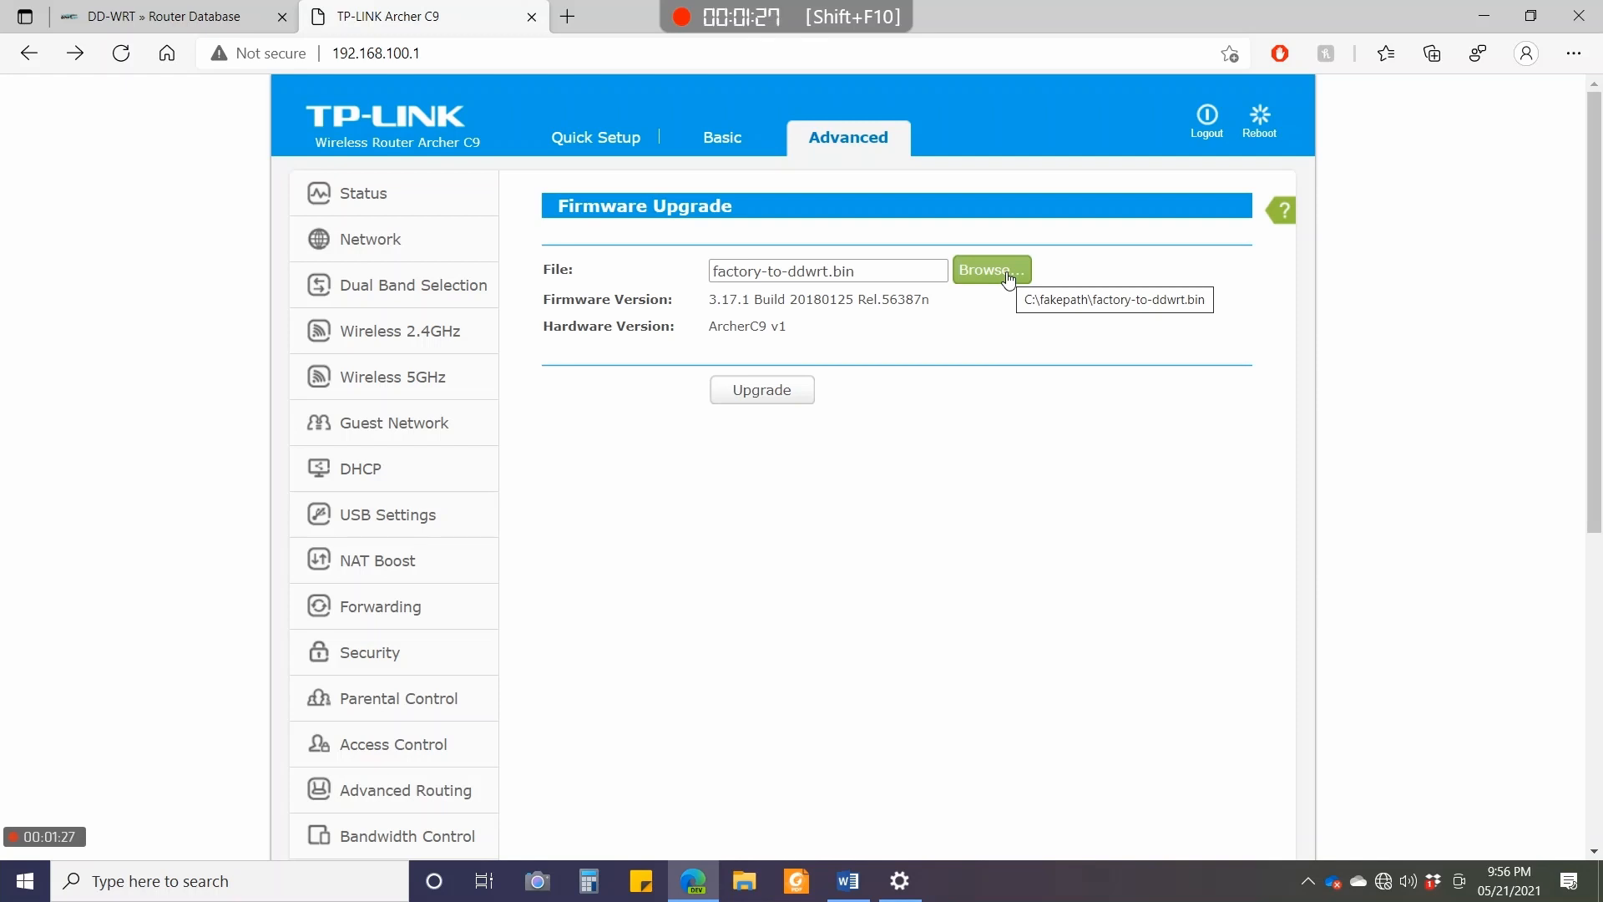
Choose the c9v1_un-up-ver4-1-0-P12002 testfile.bin from Downloads > Tplink Archer C9.
{"action": "left_click", "coordinate": [992, 270]}
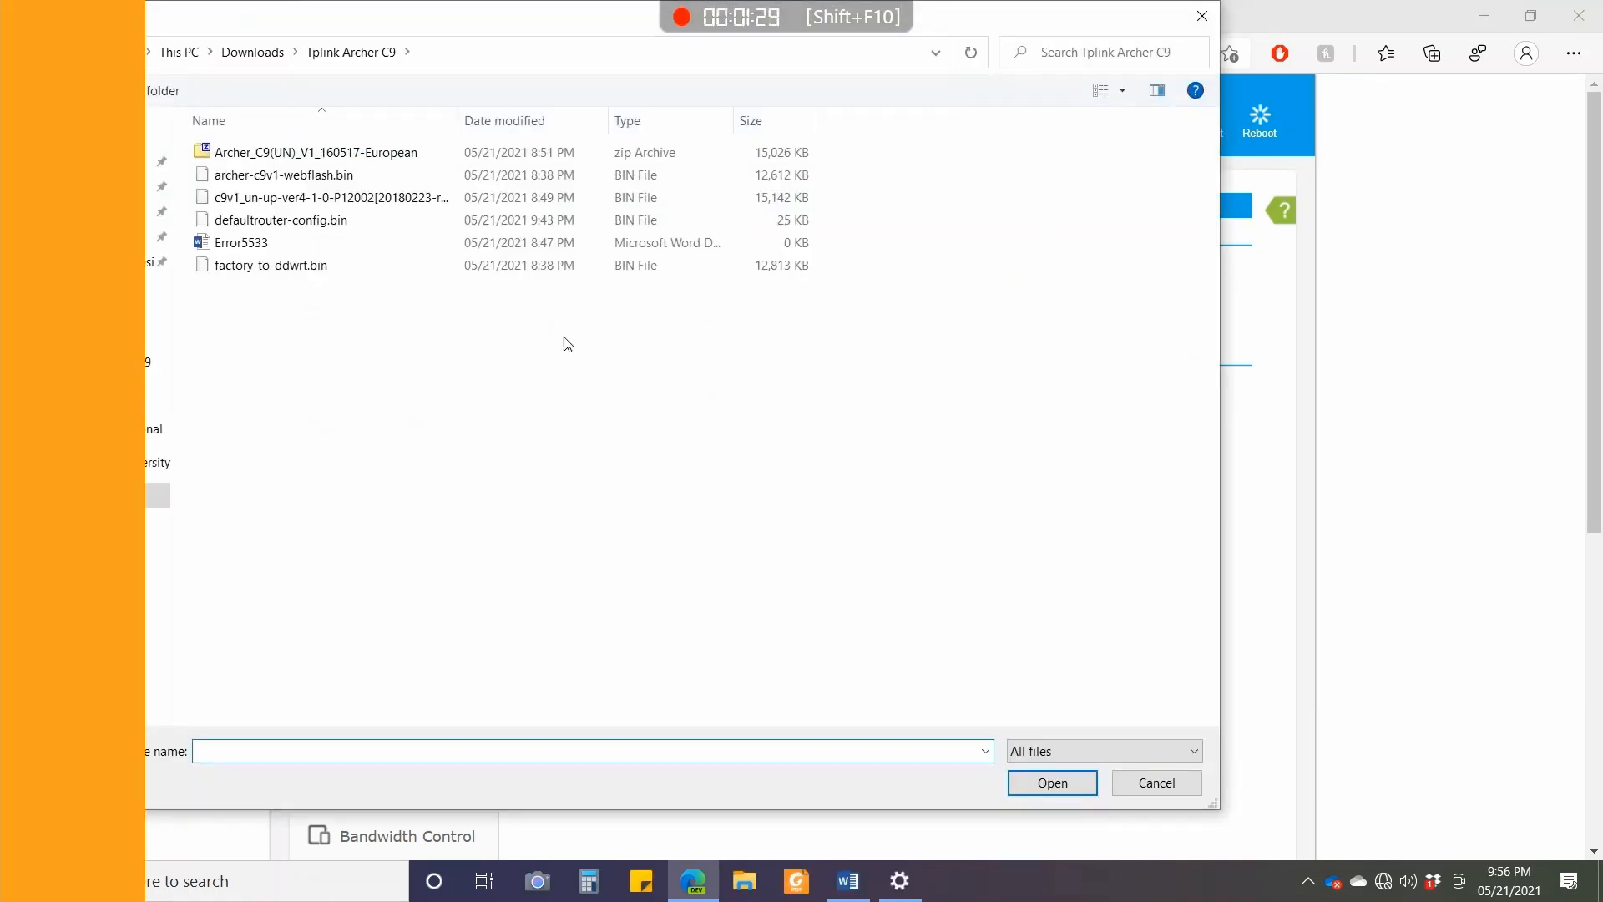
{"action": "mouse_move", "coordinate": [458, 143]}
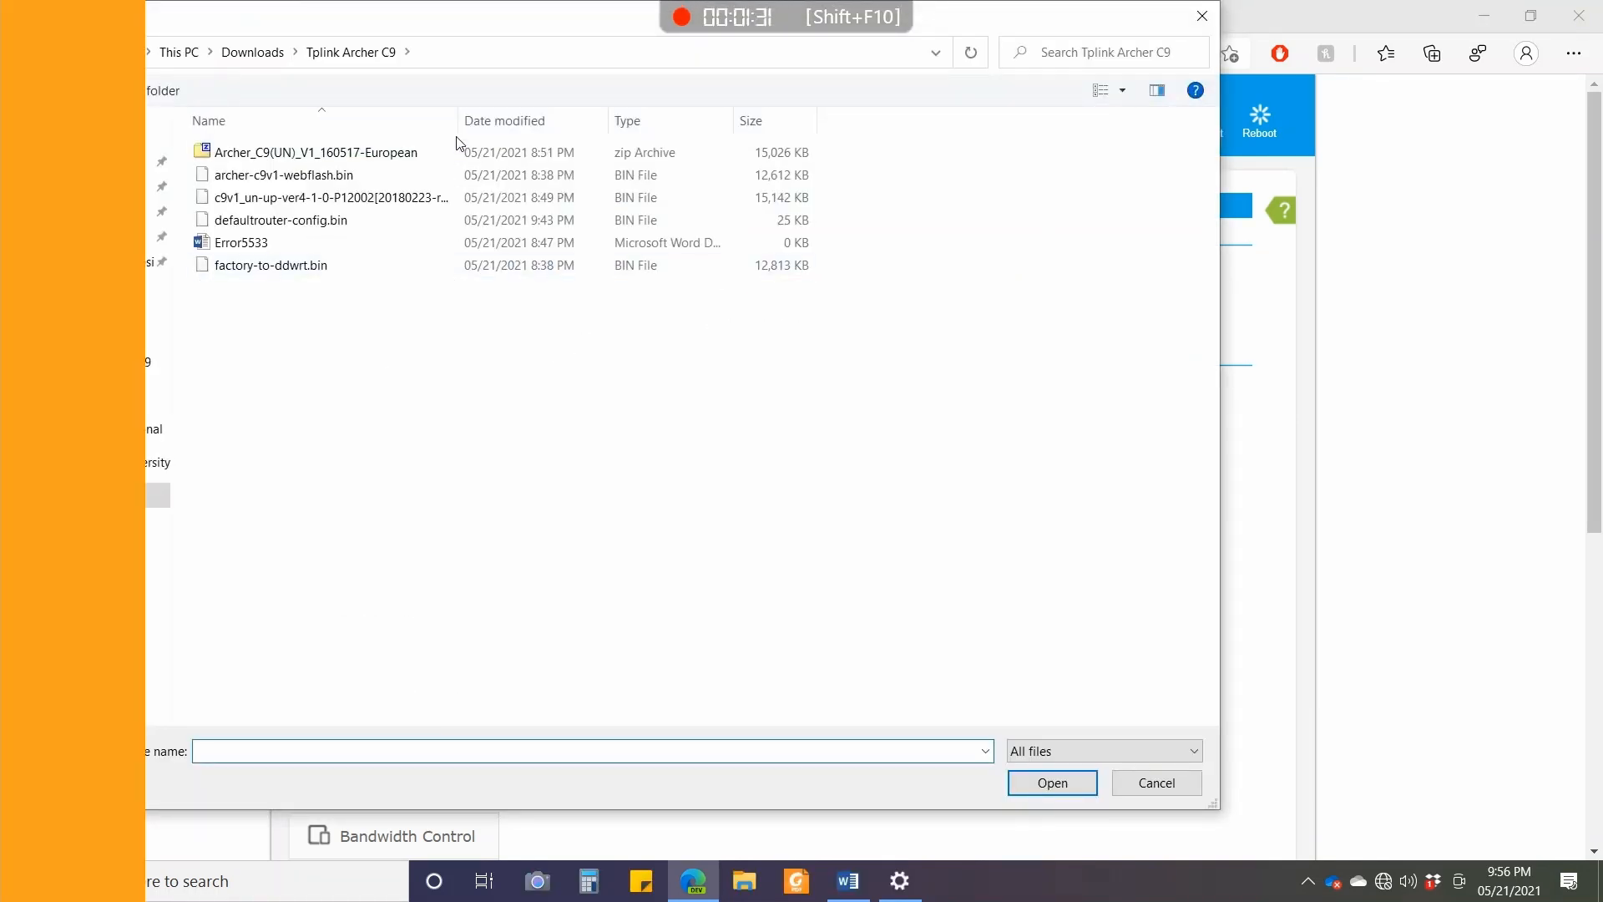
{"action": "left_click_drag", "start_coordinate": [456, 120], "coordinate": [542, 120]}
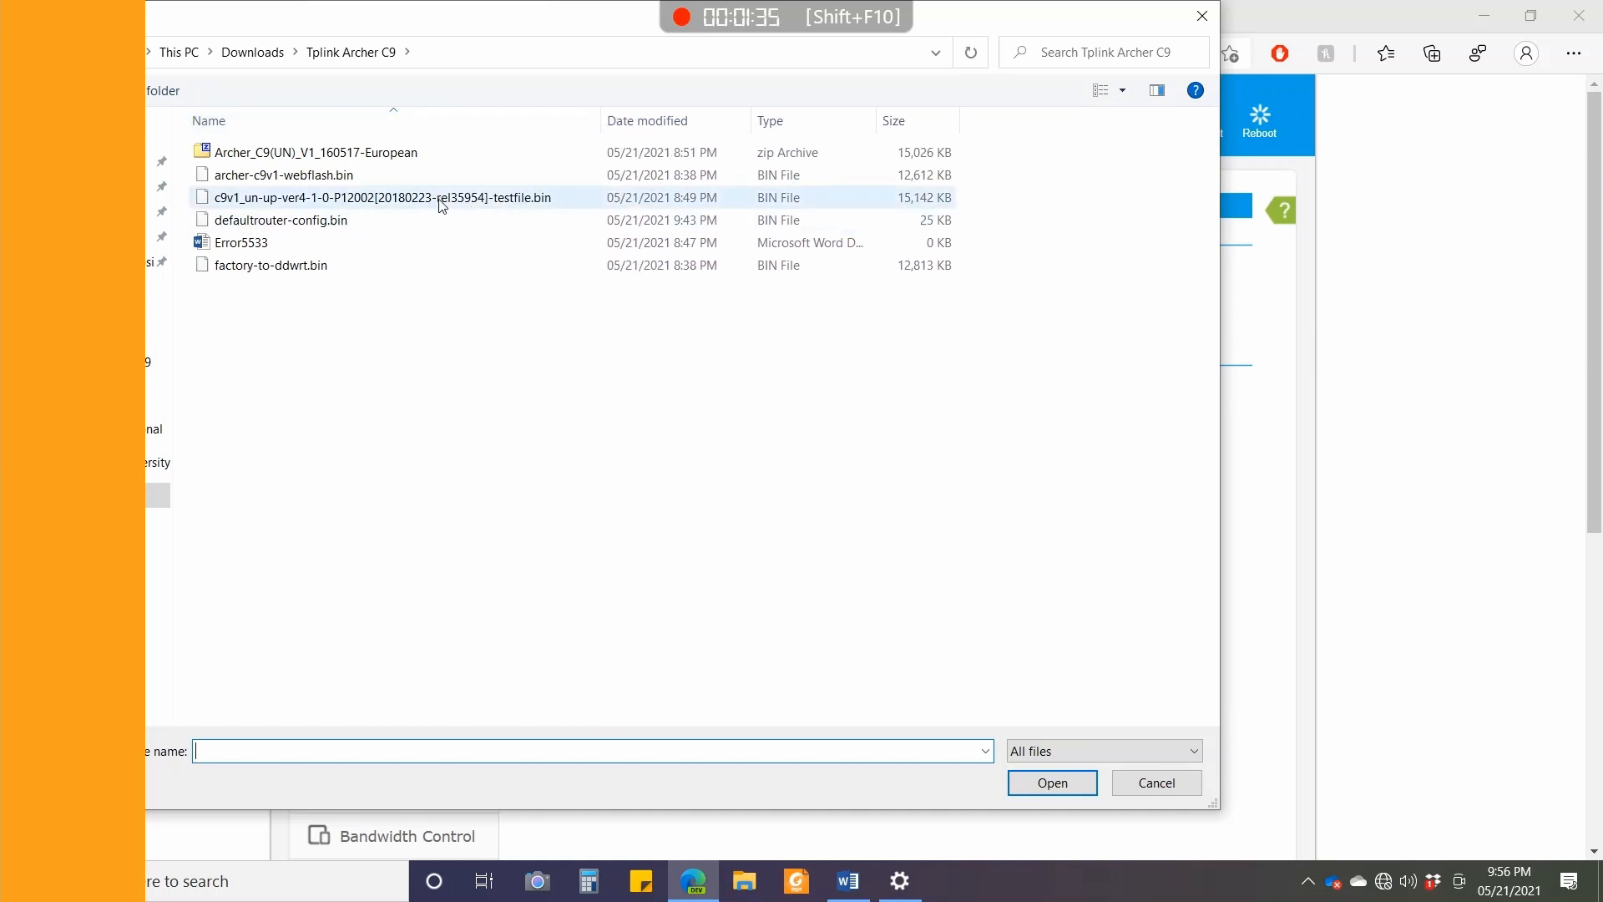
{"action": "left_click", "coordinate": [377, 197]}
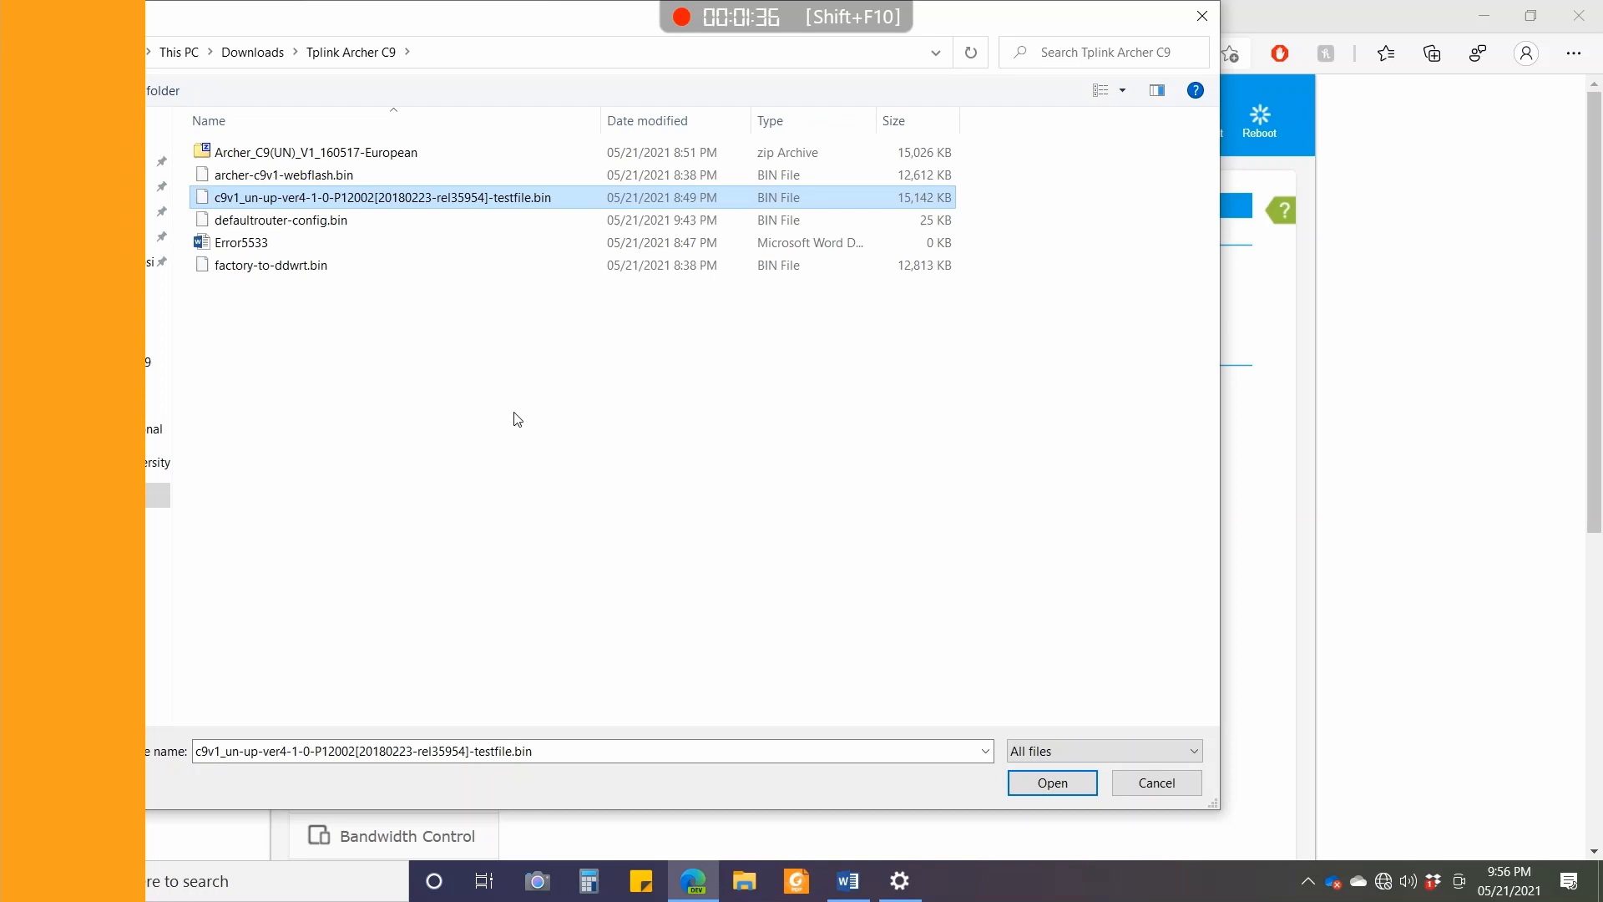
{"action": "mouse_move", "coordinate": [894, 624]}
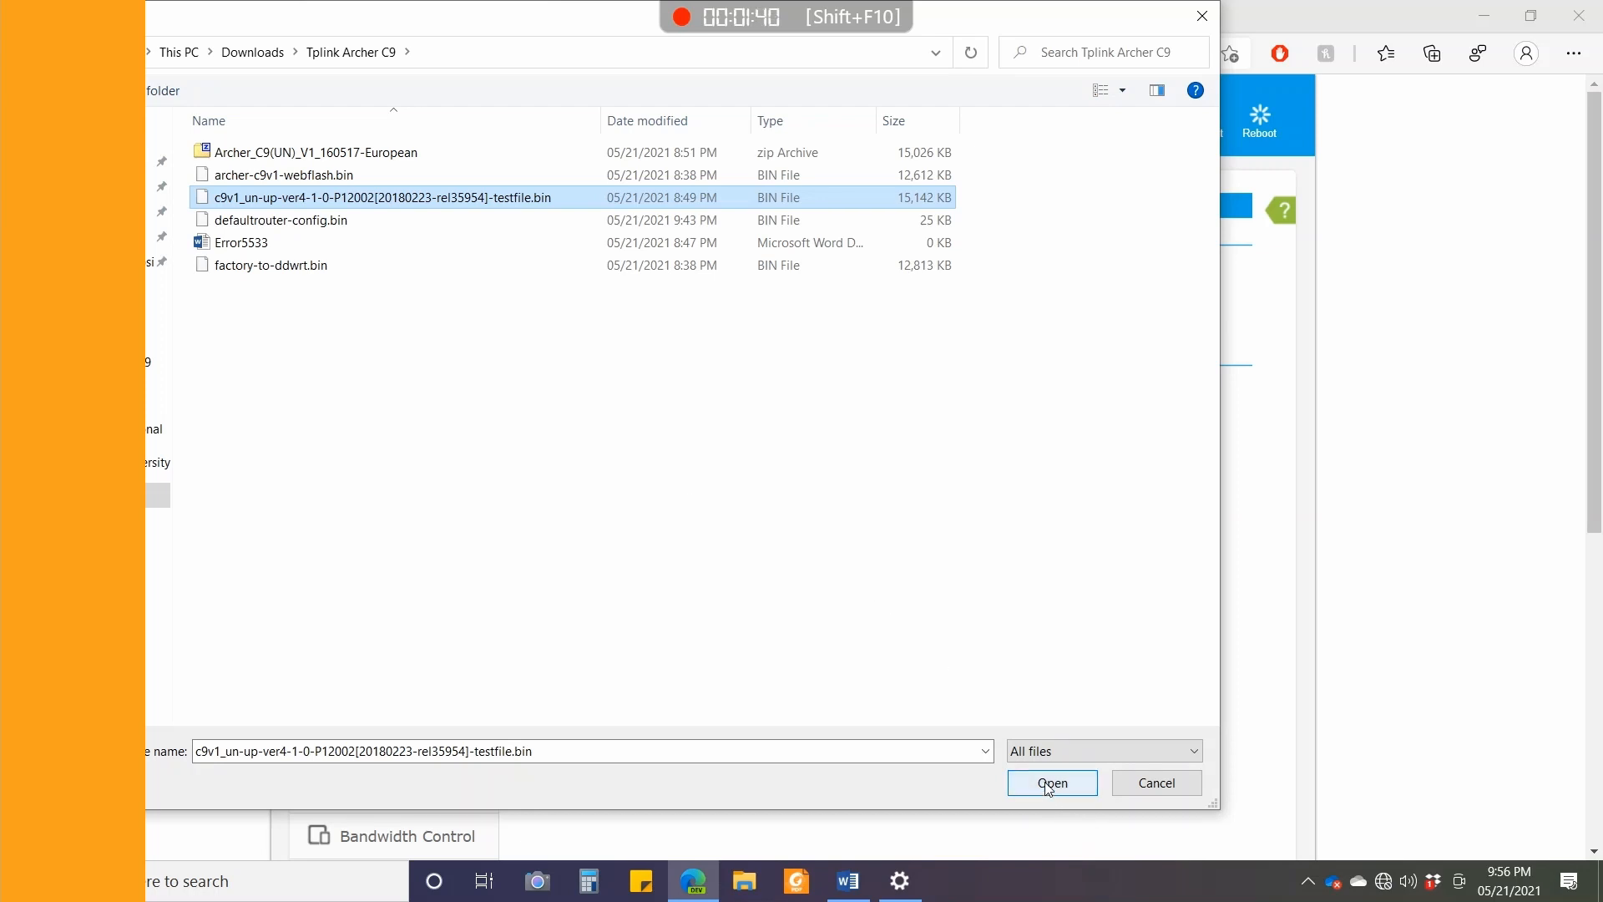
{"action": "left_click", "coordinate": [1052, 782]}
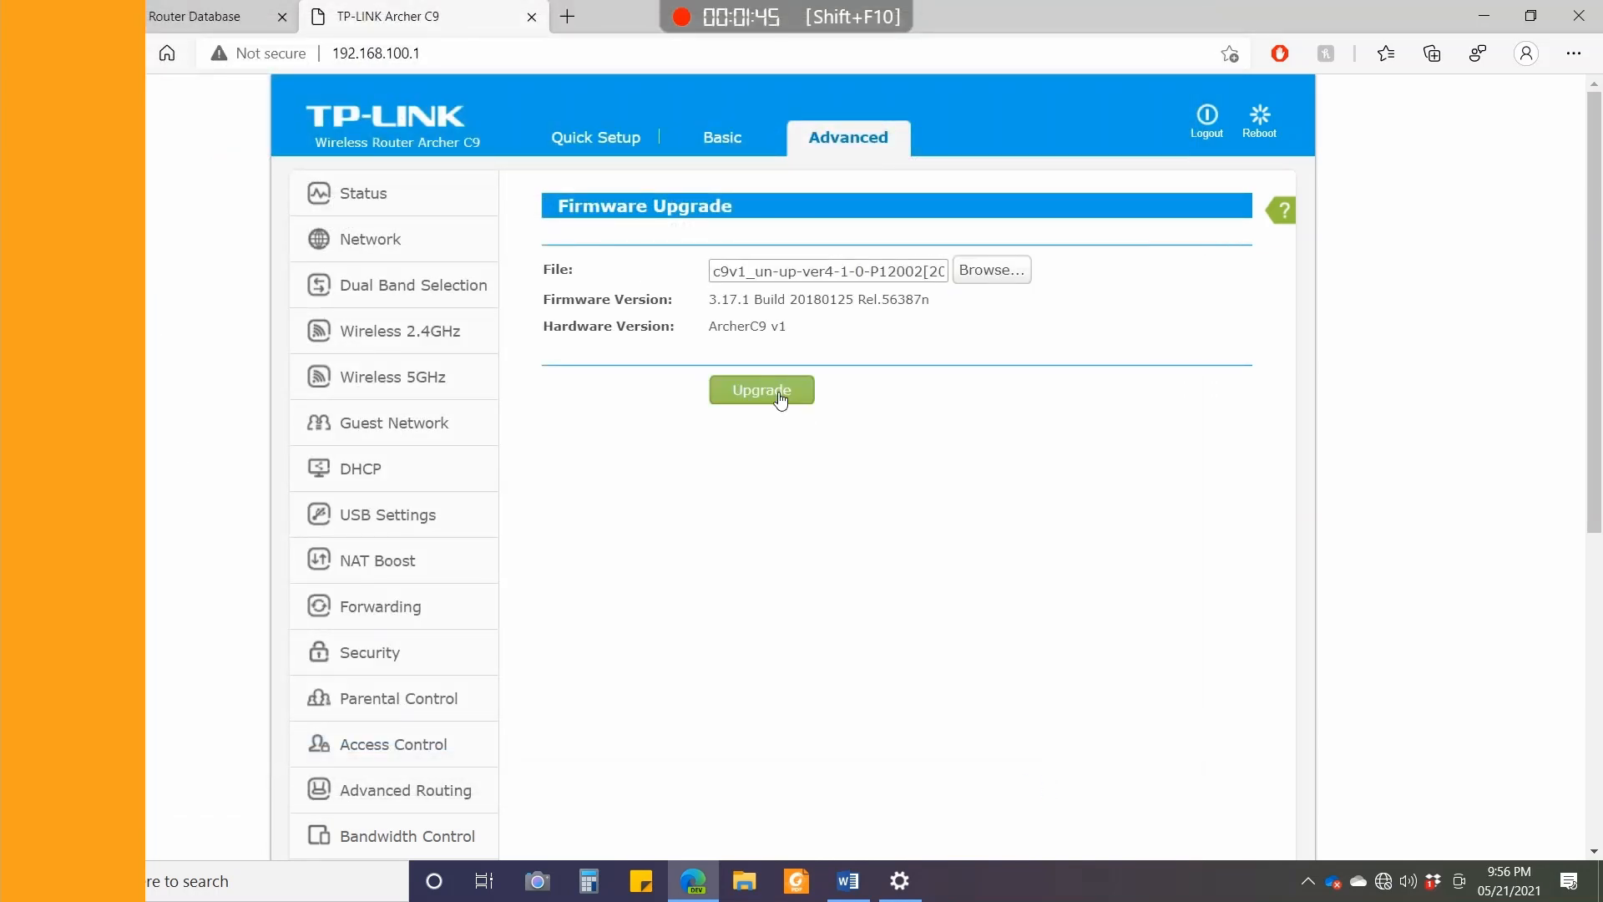
Start the upgrade with the test file and confirm the prompt.
{"action": "left_click", "coordinate": [762, 390]}
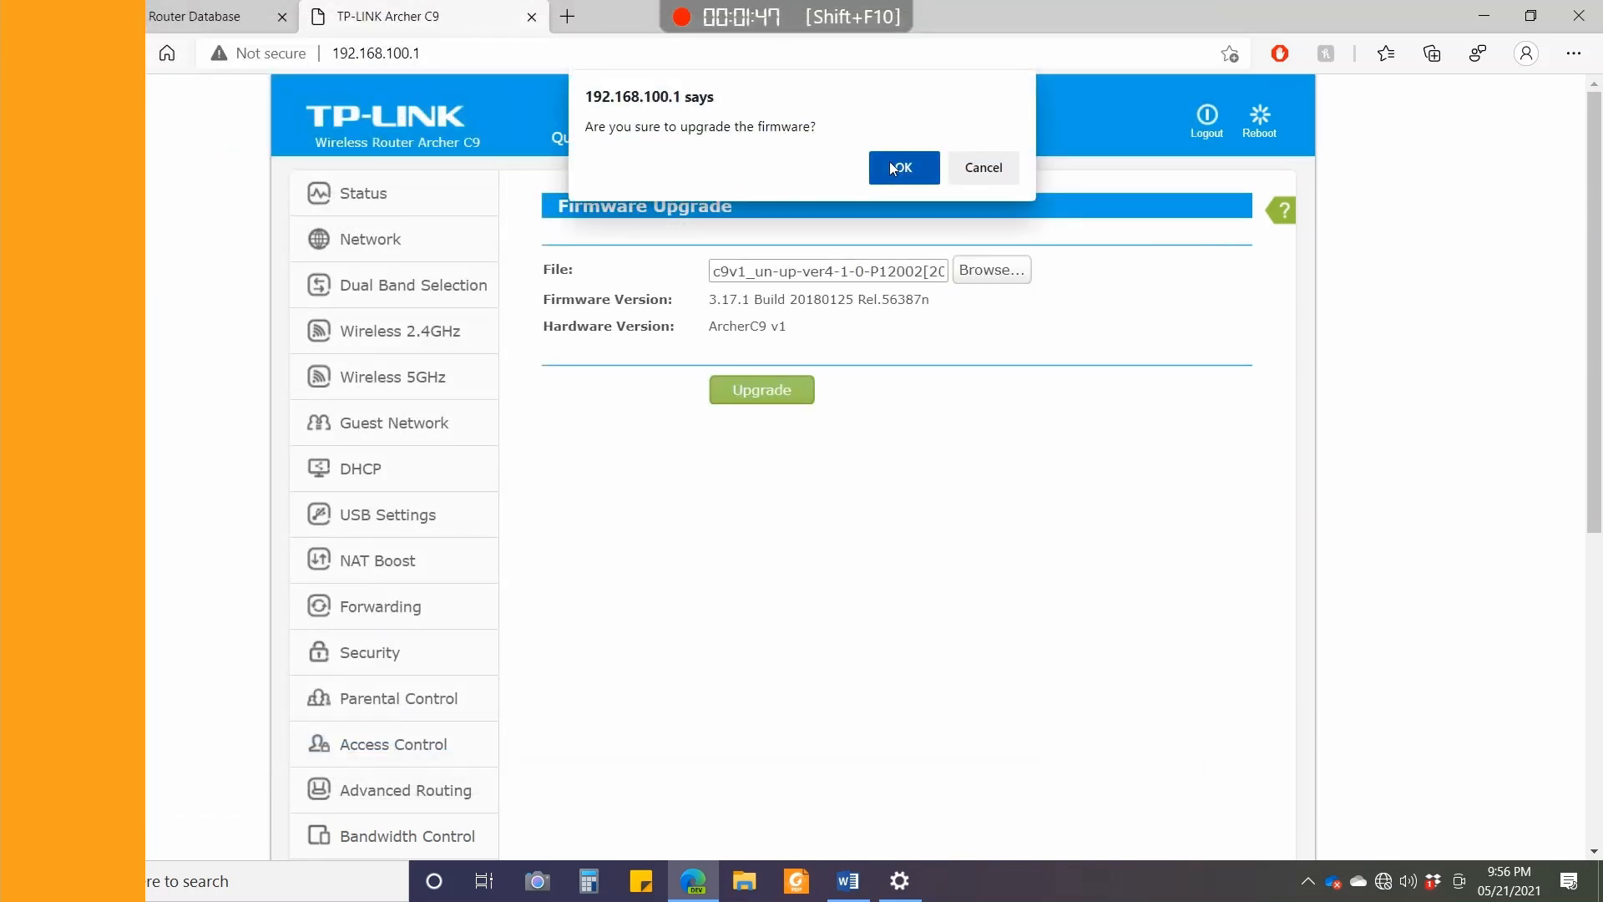
{"action": "left_click", "coordinate": [903, 167]}
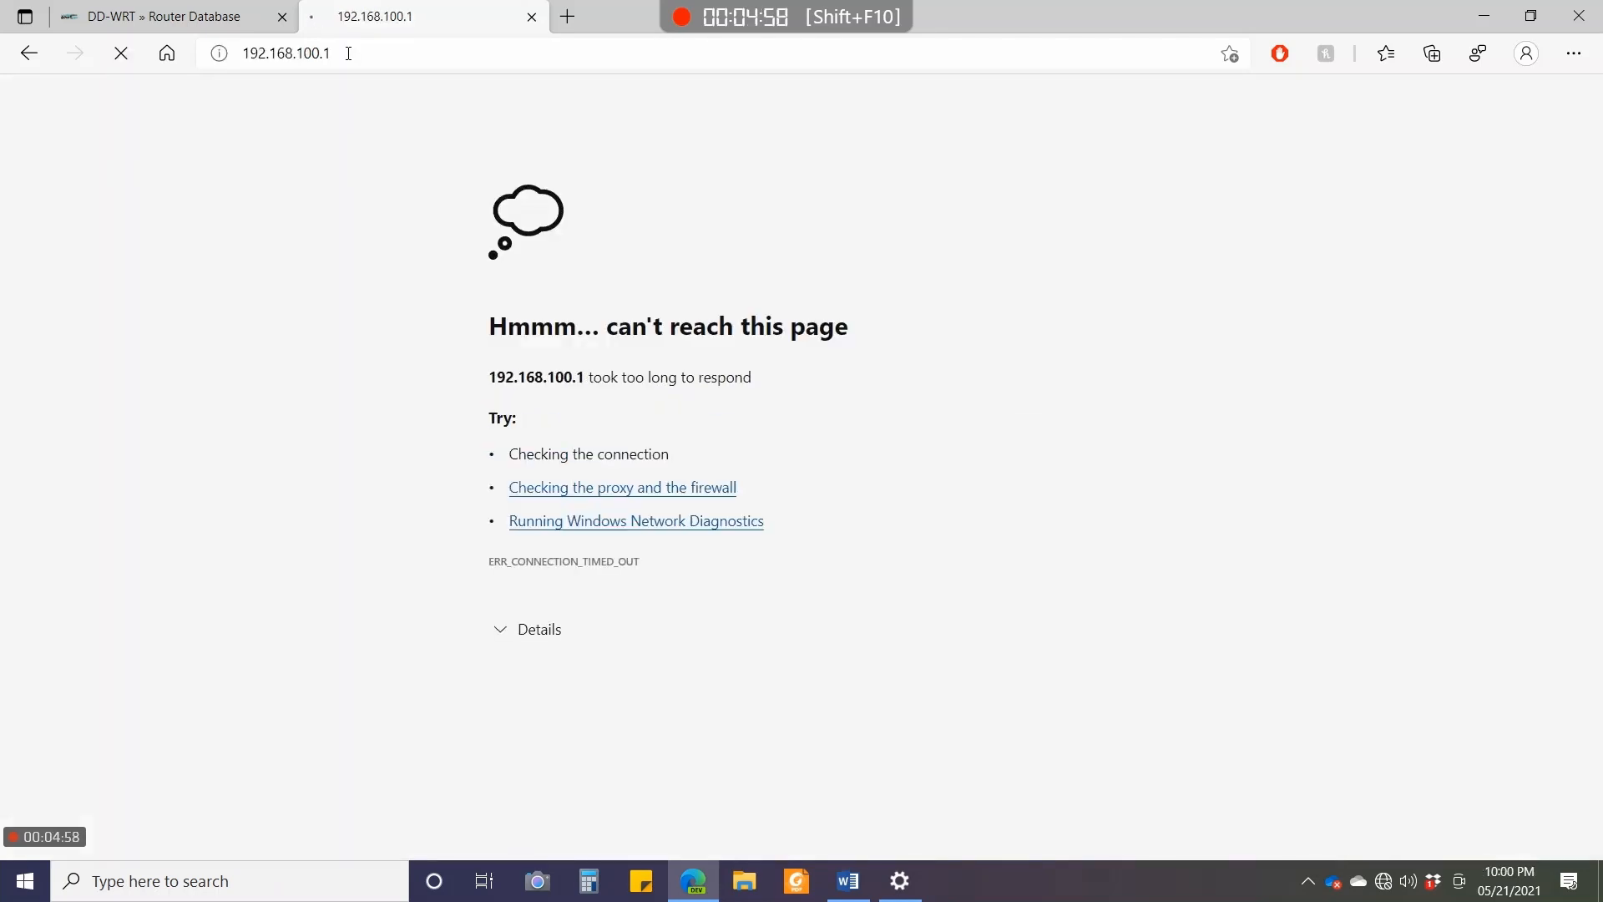
Reload the router address until the tplinkwifi.net login page returns.
{"action": "left_click", "coordinate": [288, 54]}
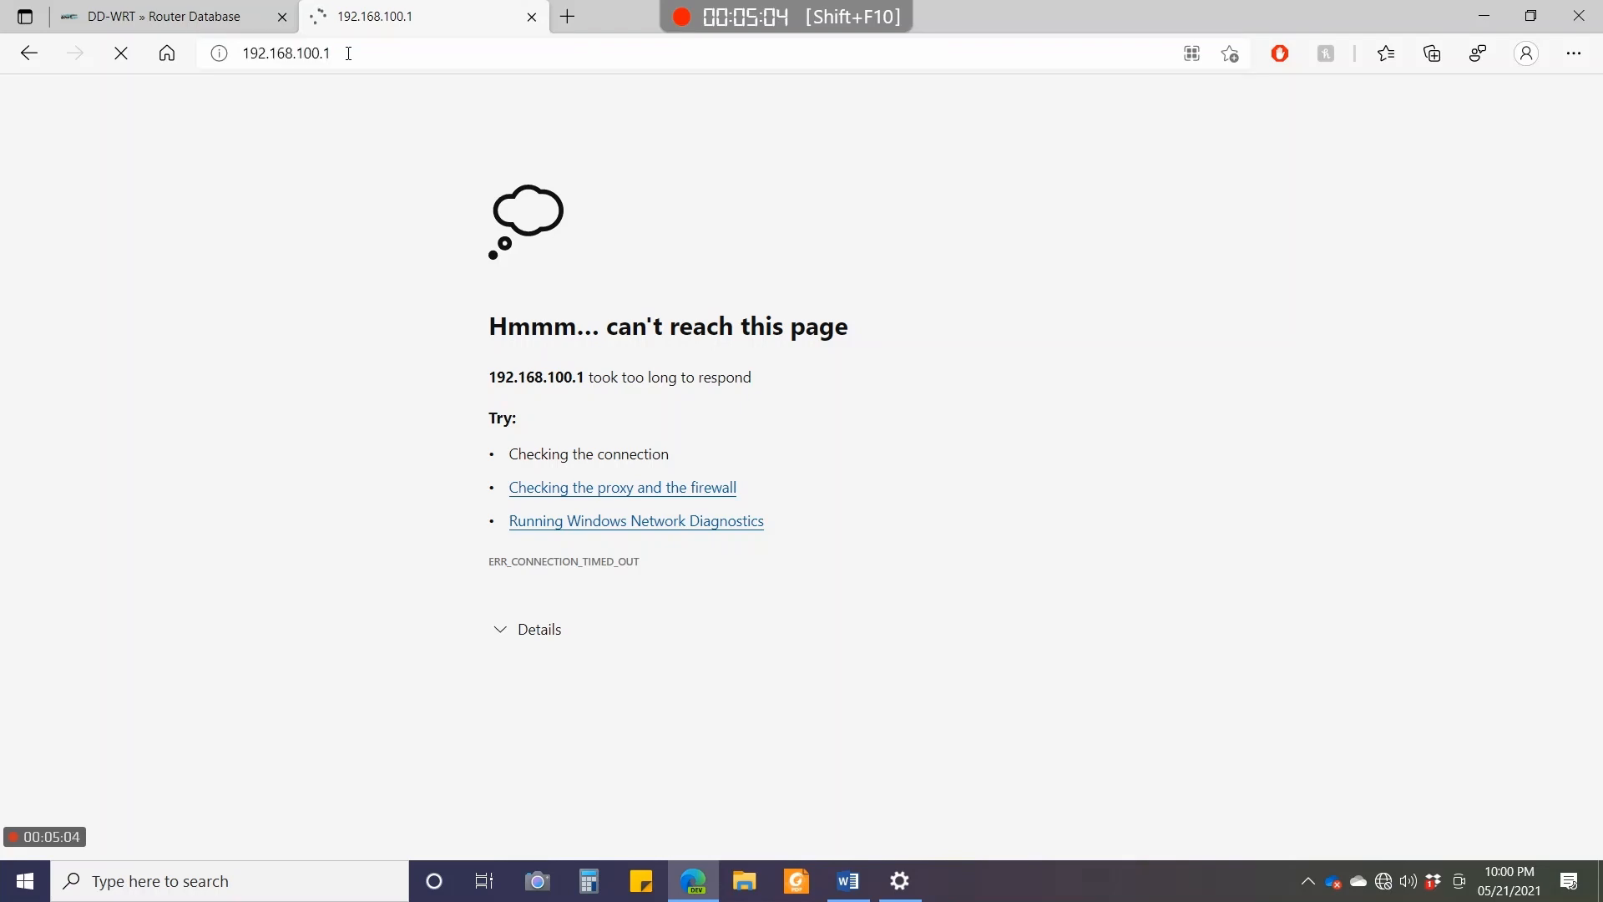
{"action": "left_click", "coordinate": [288, 53]}
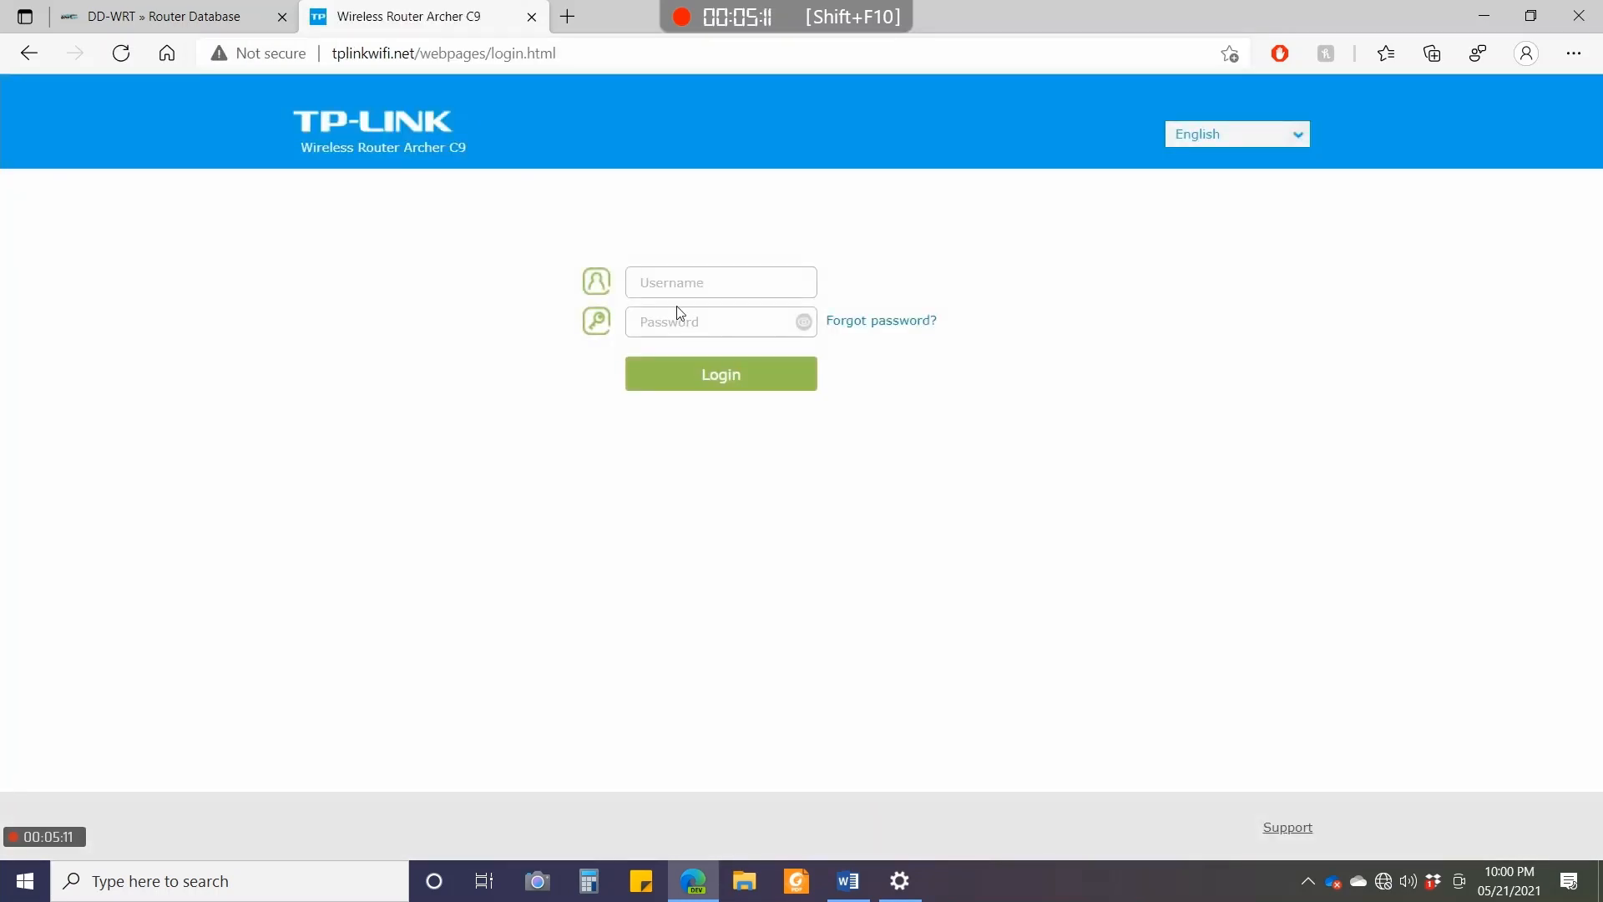
Log in to the router with the admin username.
{"action": "left_click", "coordinate": [720, 282]}
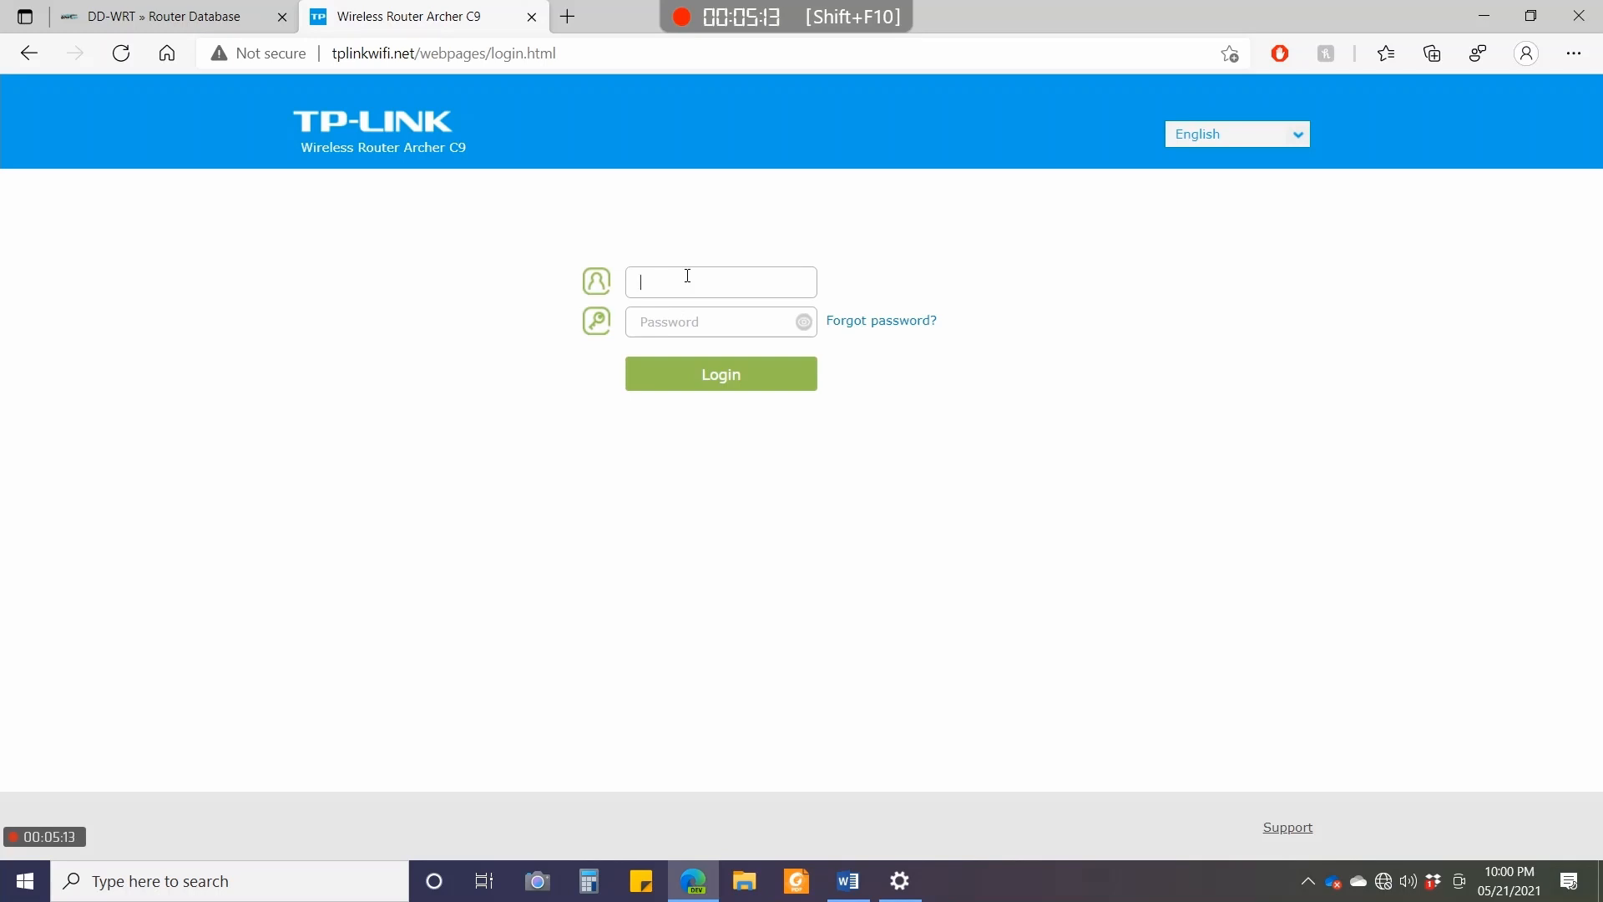
{"action": "type", "text": "admin"}
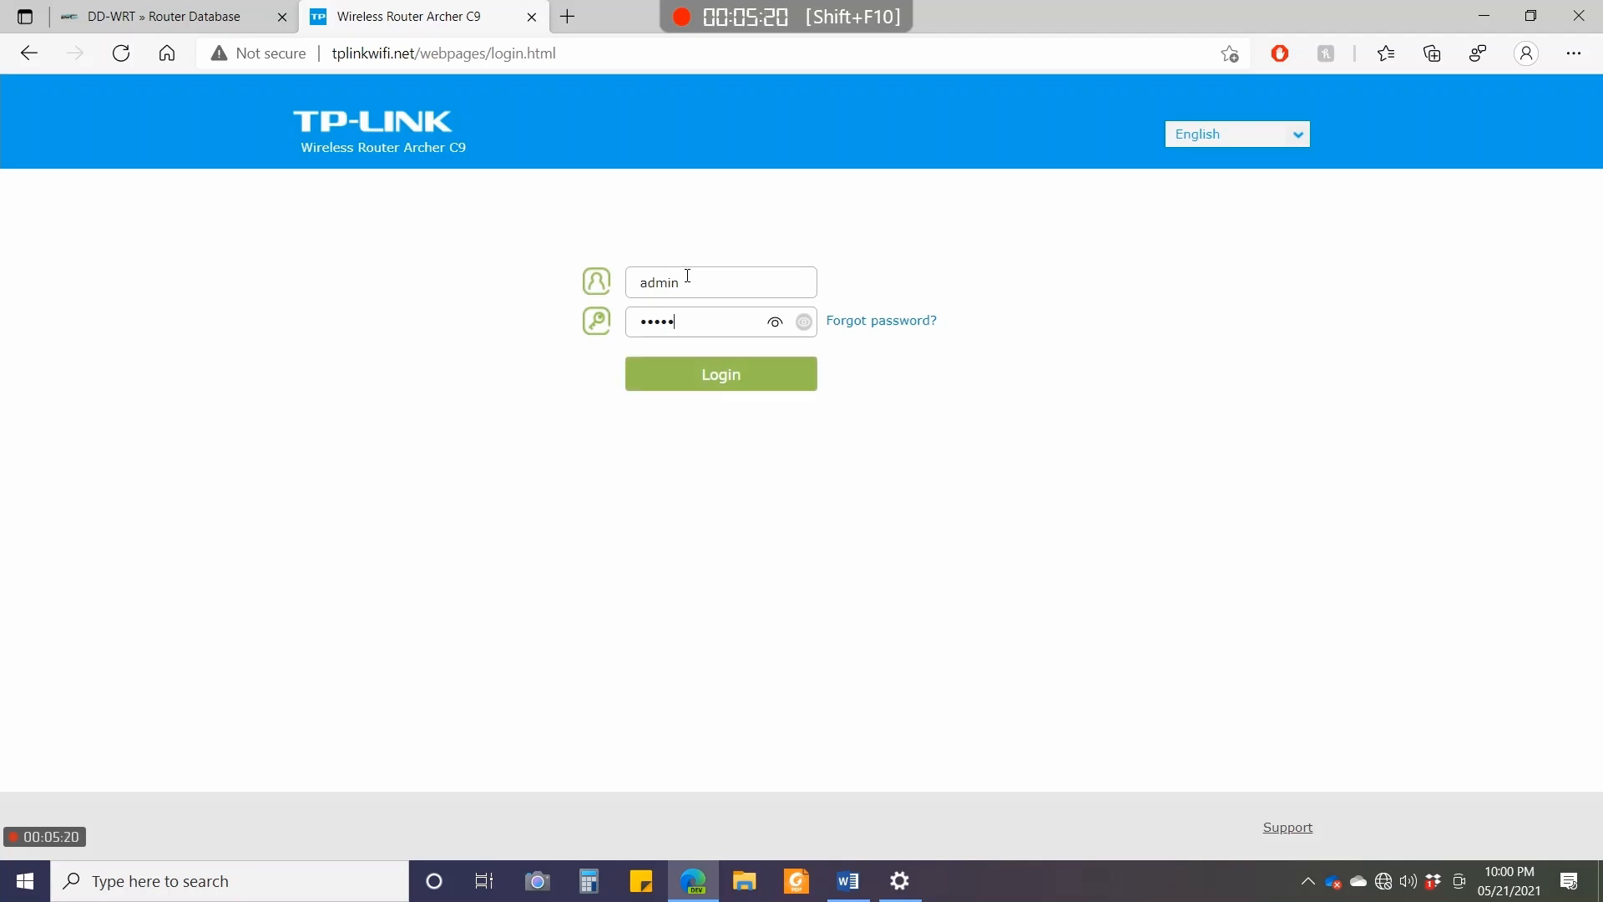
{"action": "left_click", "coordinate": [720, 374]}
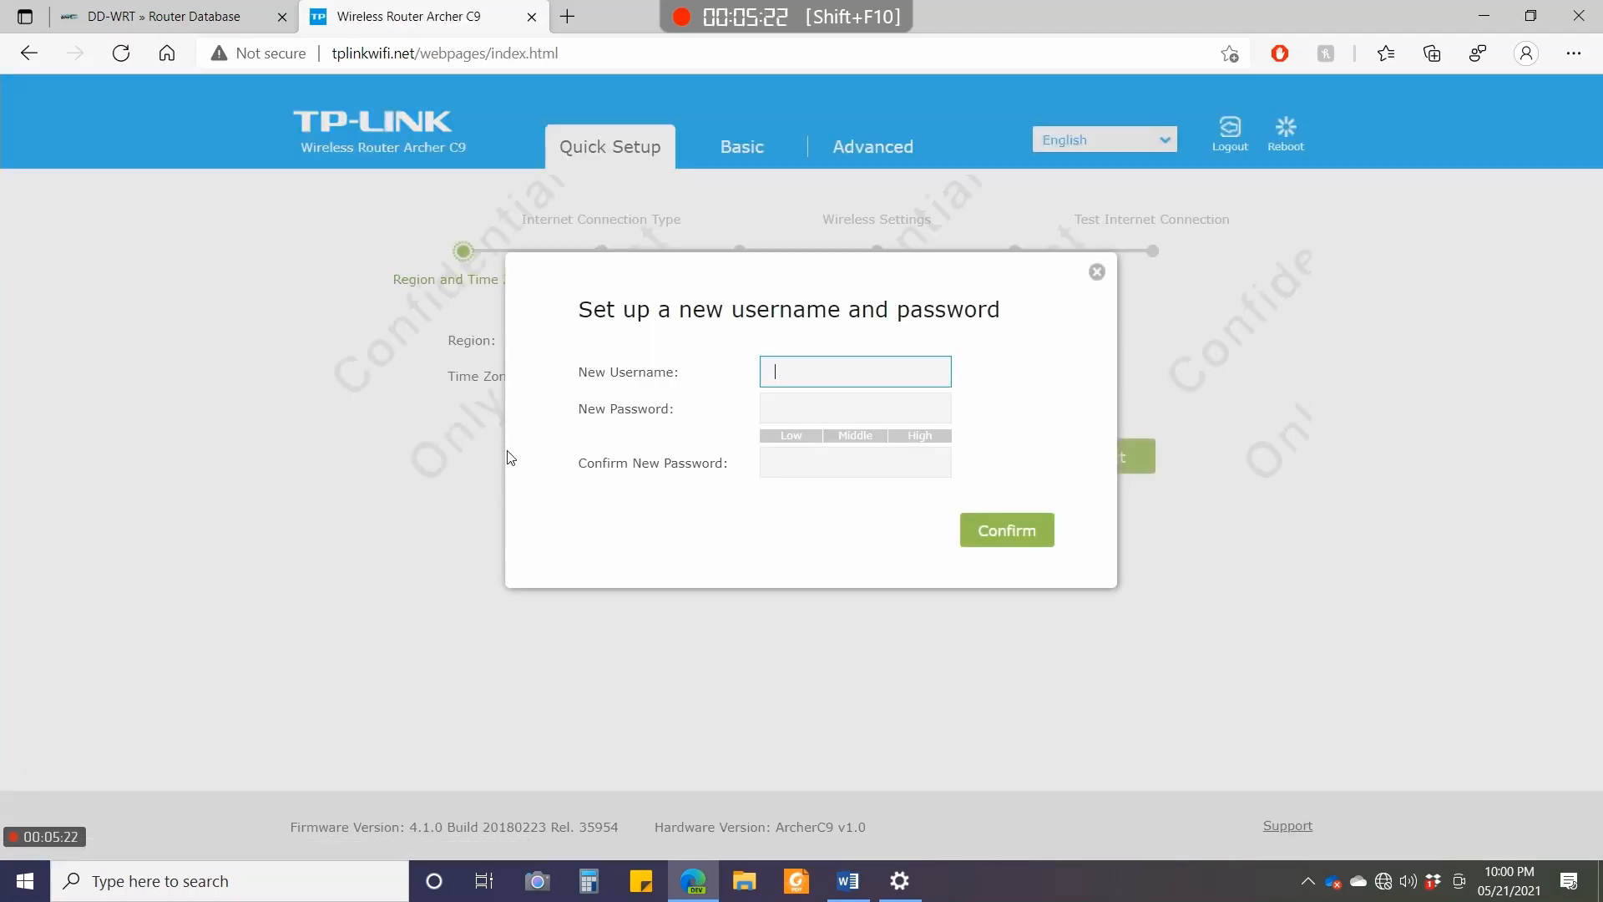
{"action": "mouse_move", "coordinate": [842, 374]}
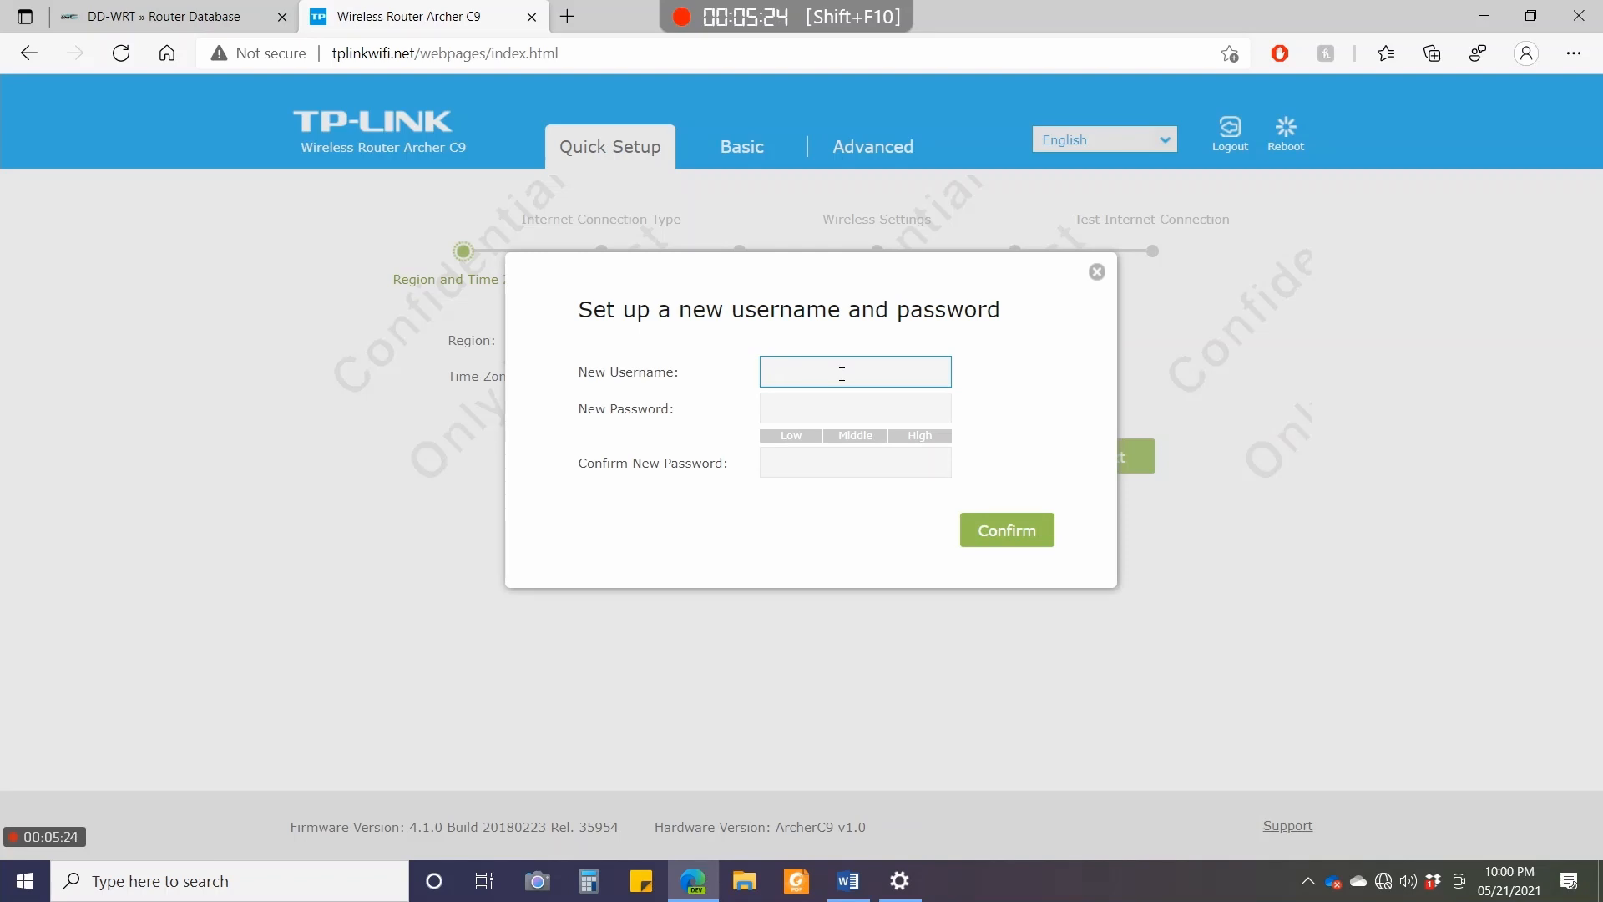
Enter new username admin with a new password, confirm it, and save.
{"action": "type", "text": "admin"}
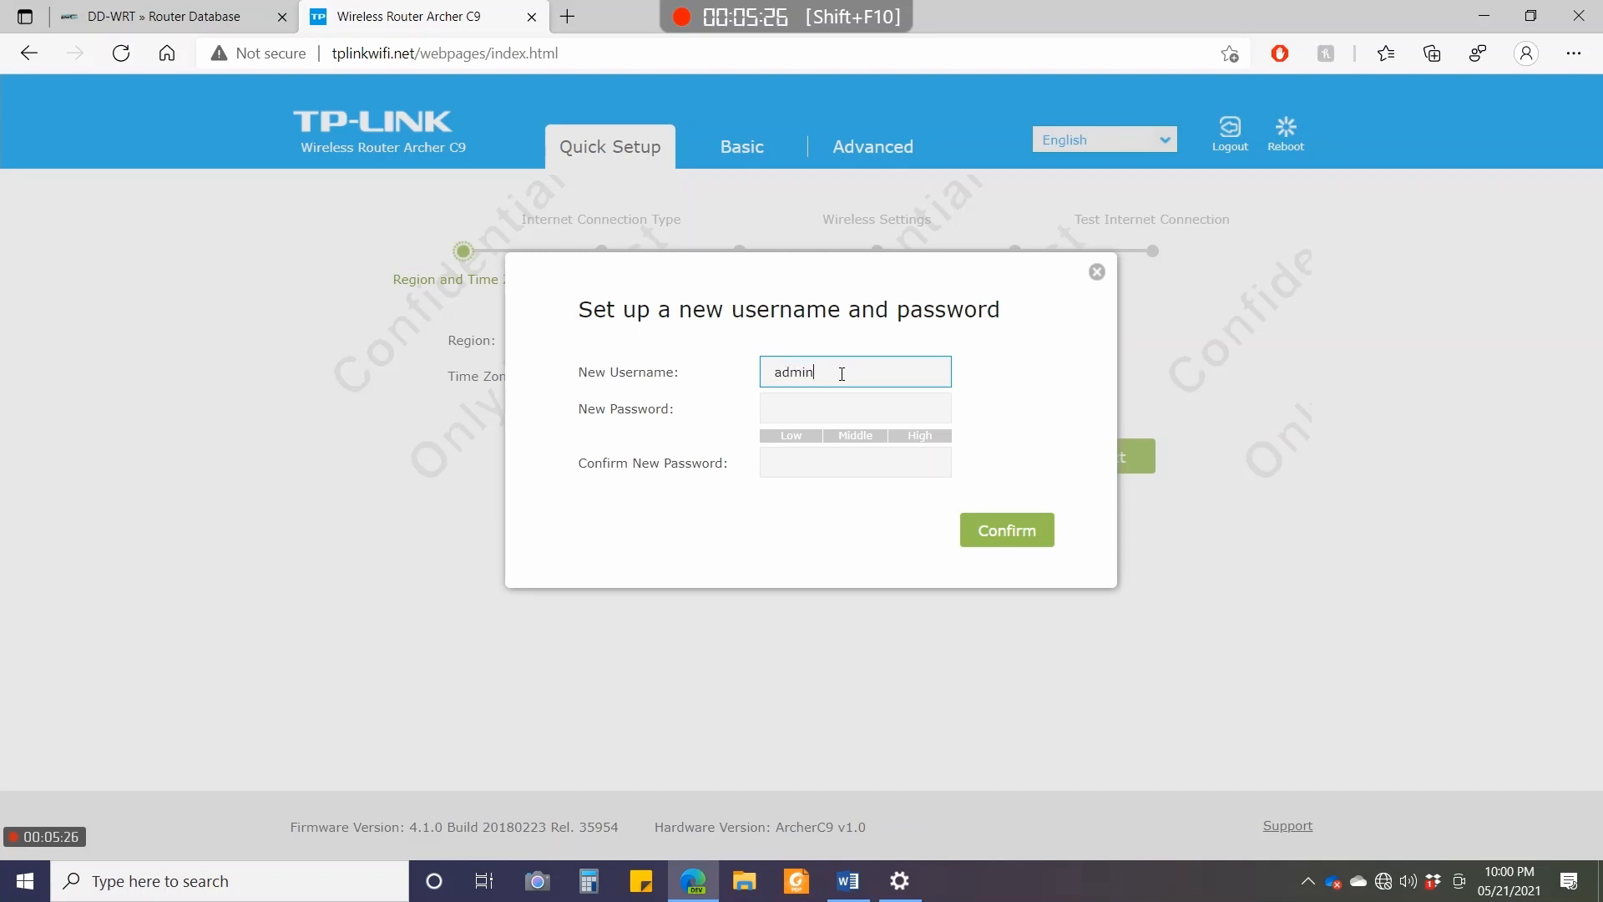
{"action": "type", "text": "•"}
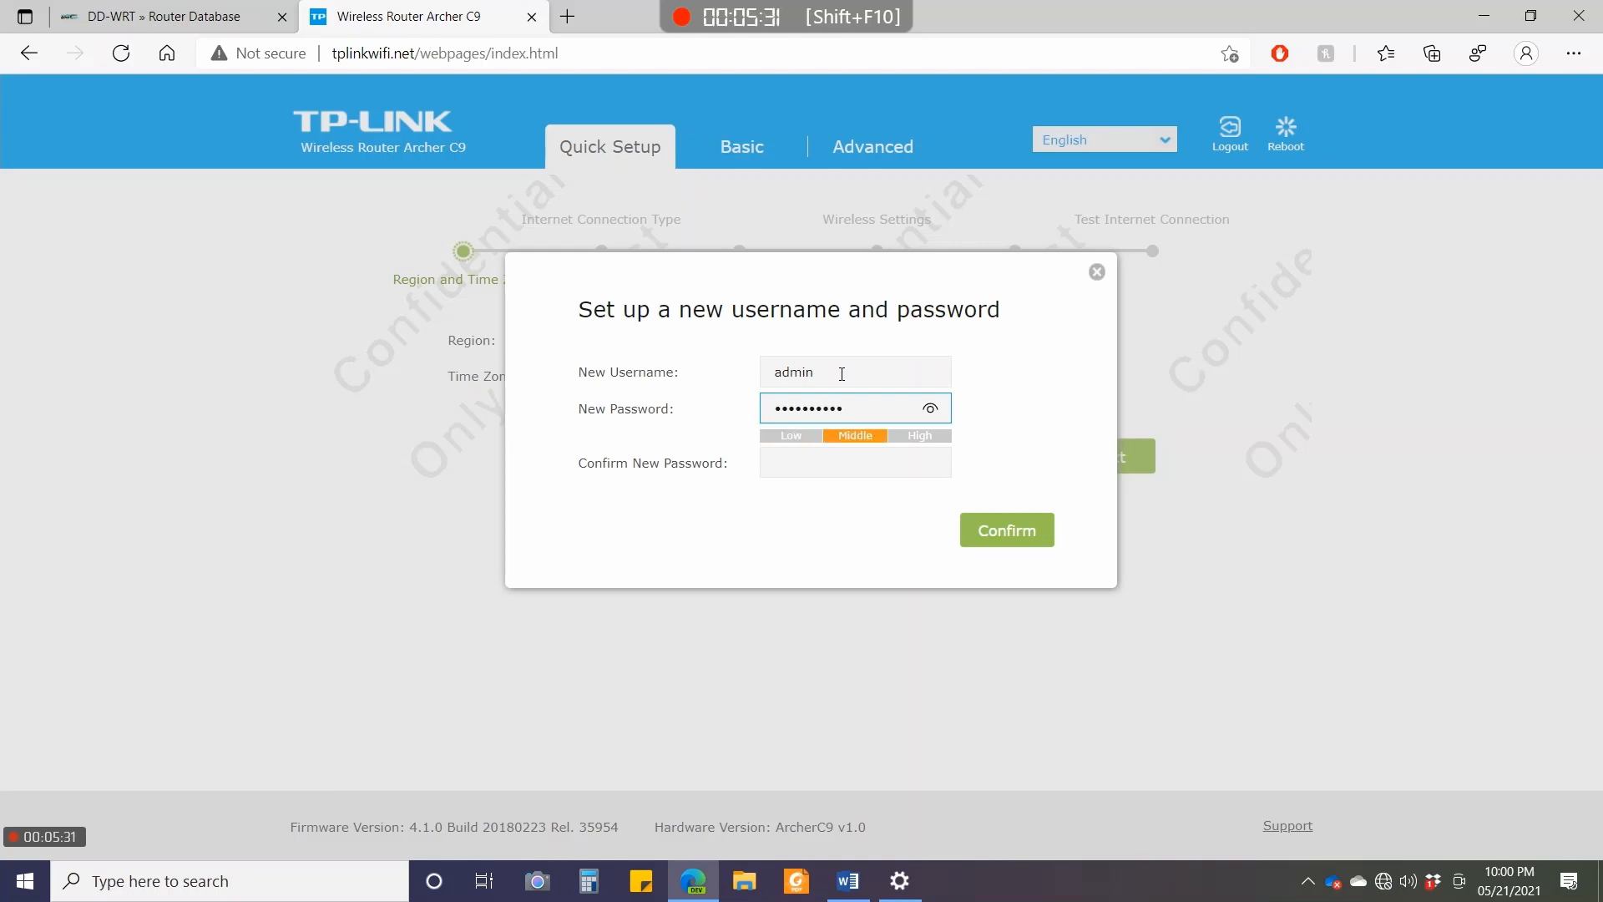
{"action": "type", "text": "••"}
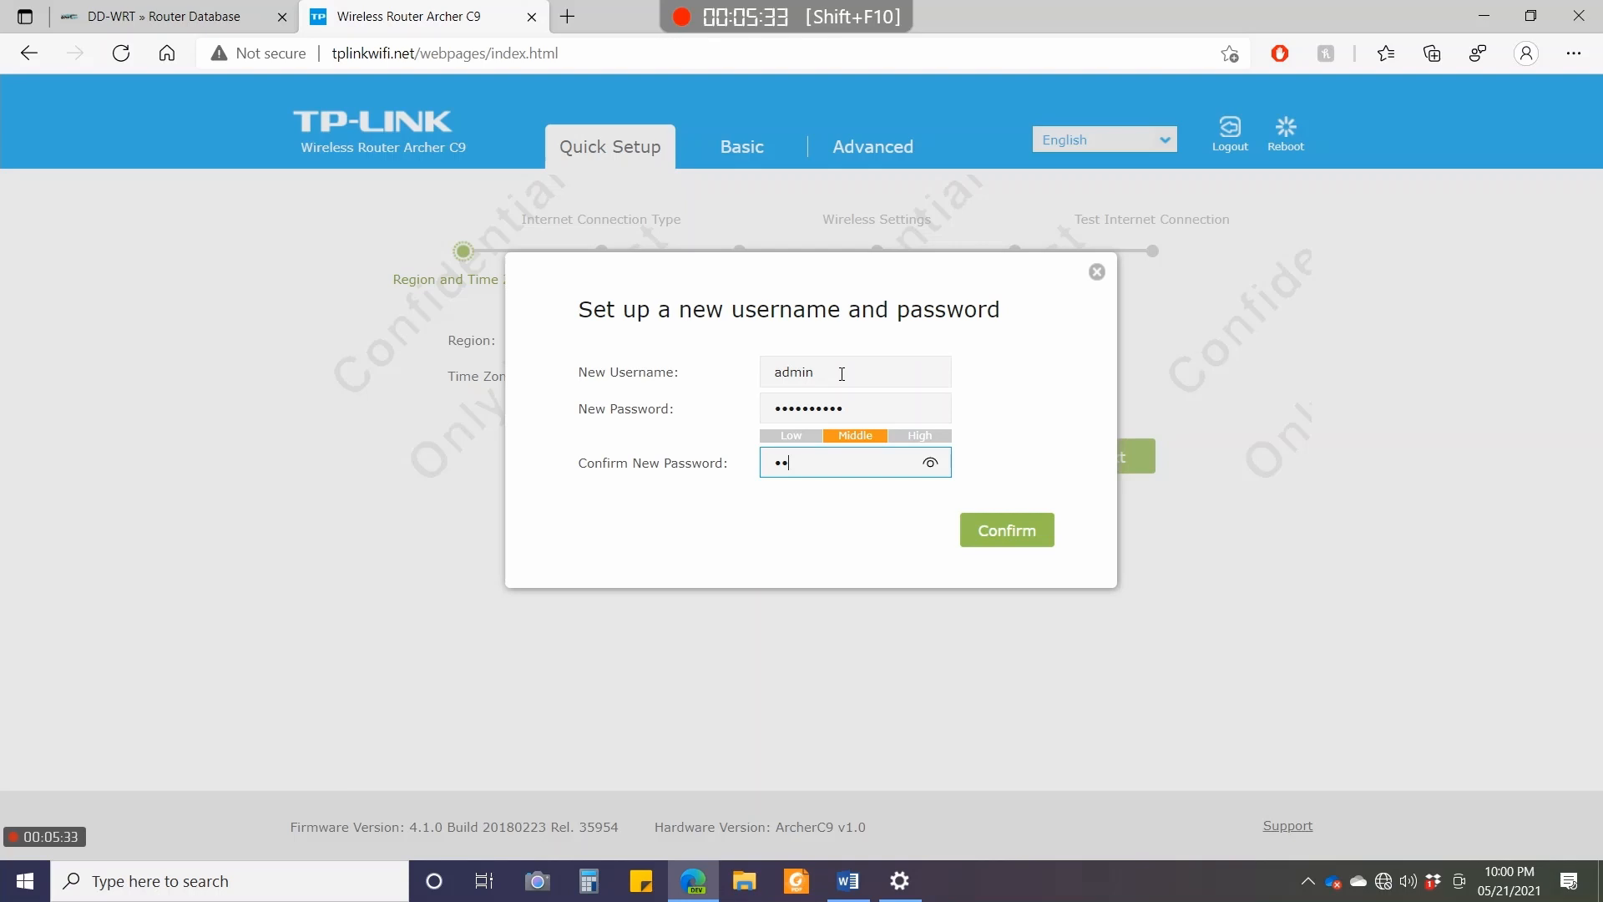
{"action": "type", "text": "••••"}
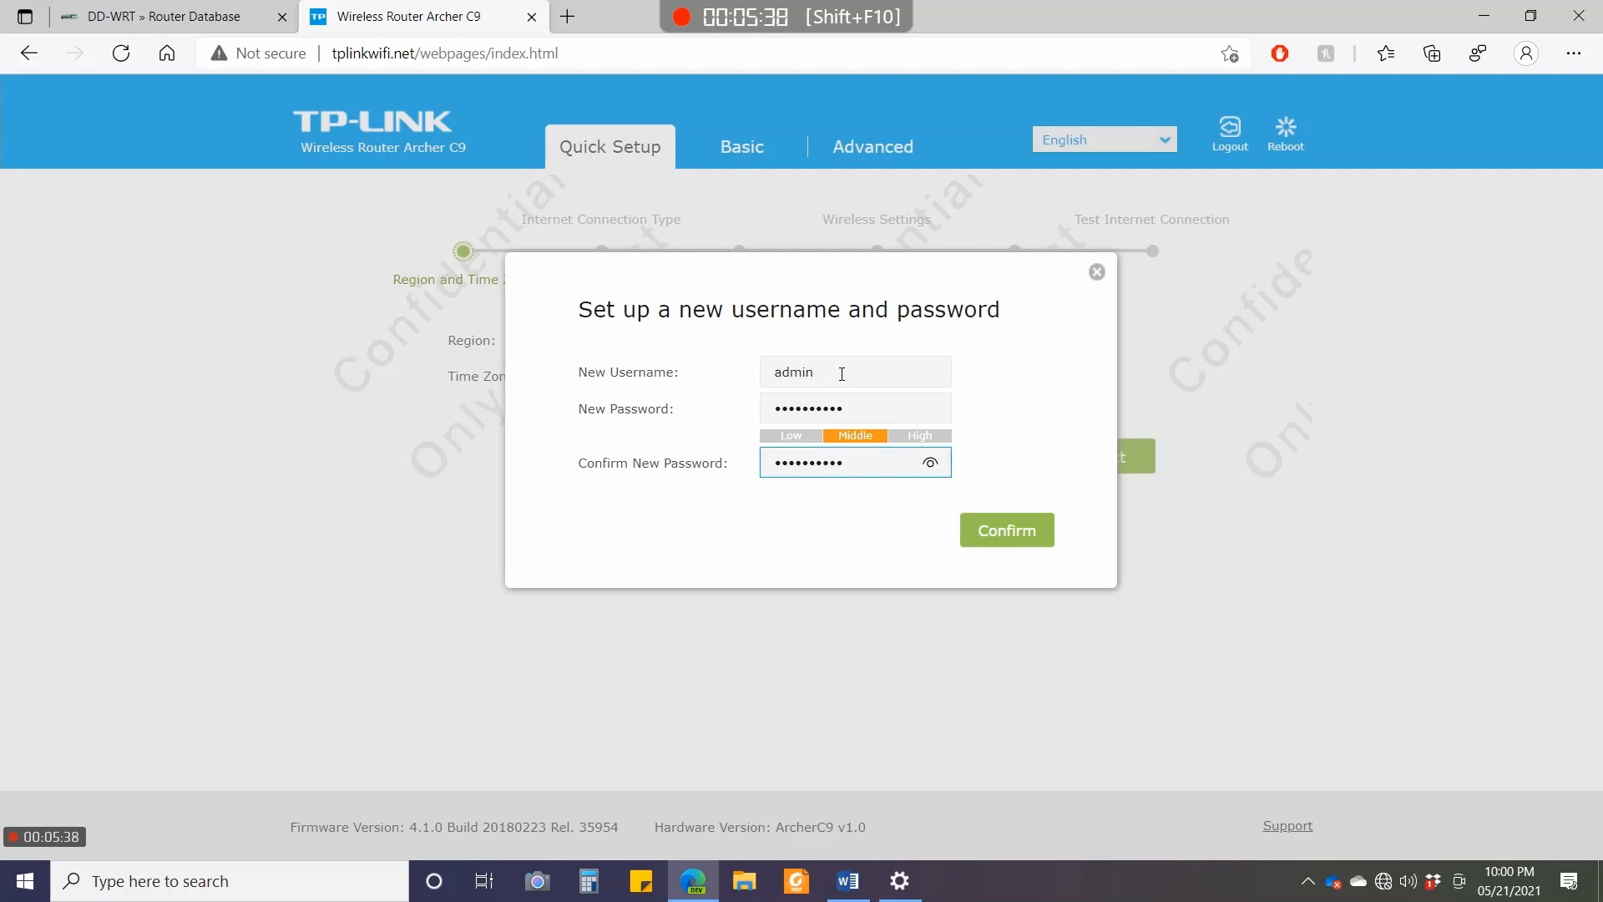
{"action": "left_click", "coordinate": [1007, 530]}
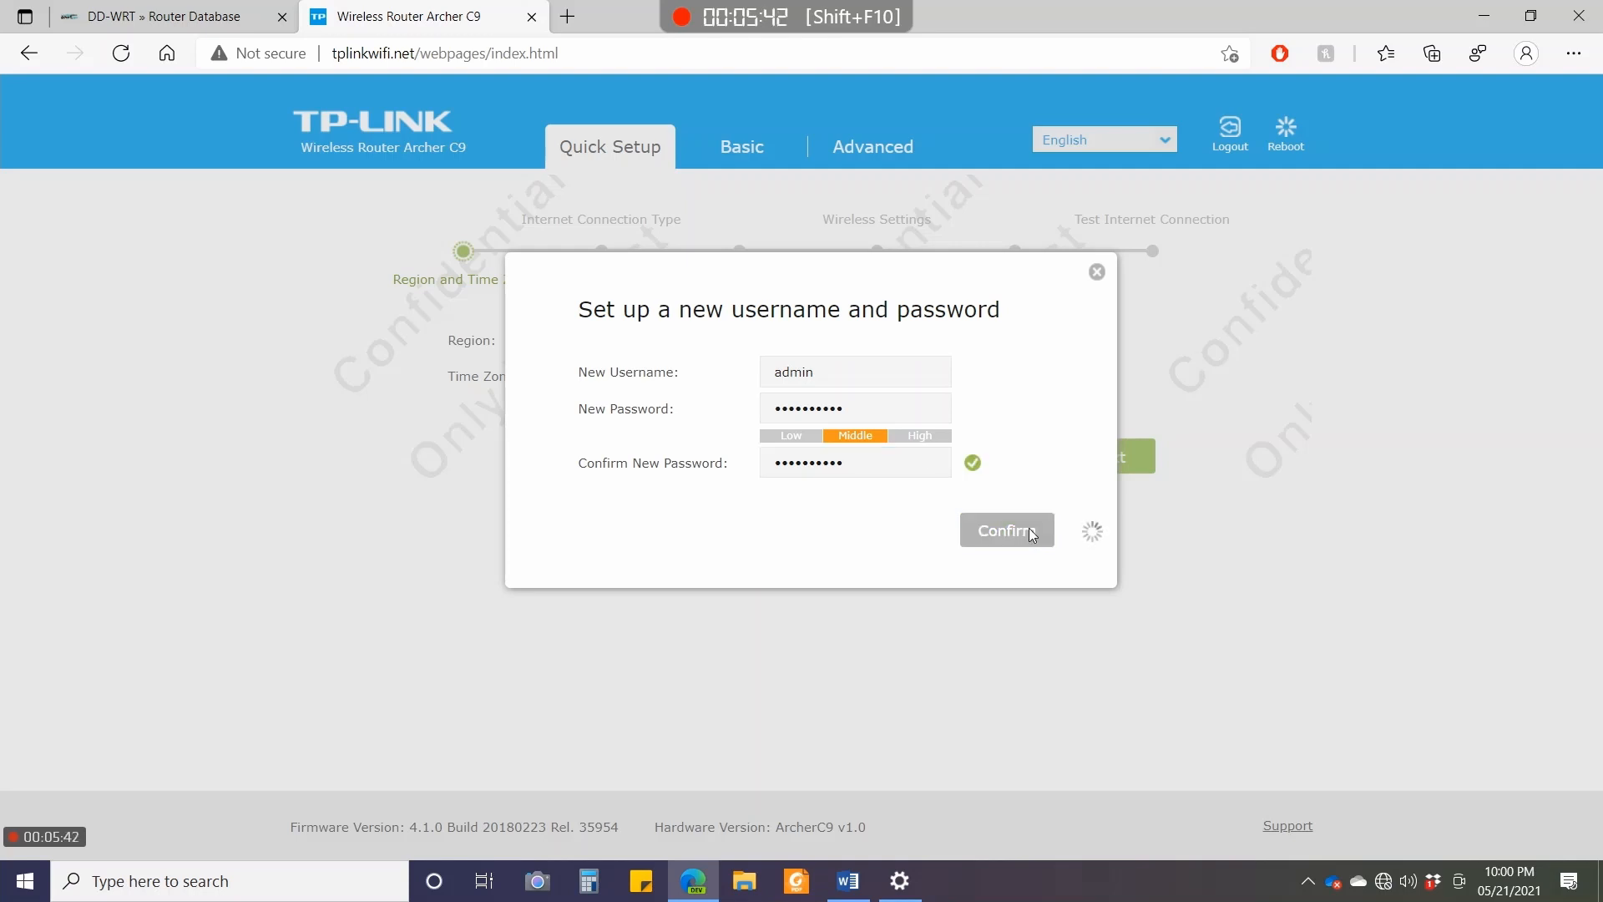
{"action": "left_click", "coordinate": [1007, 530]}
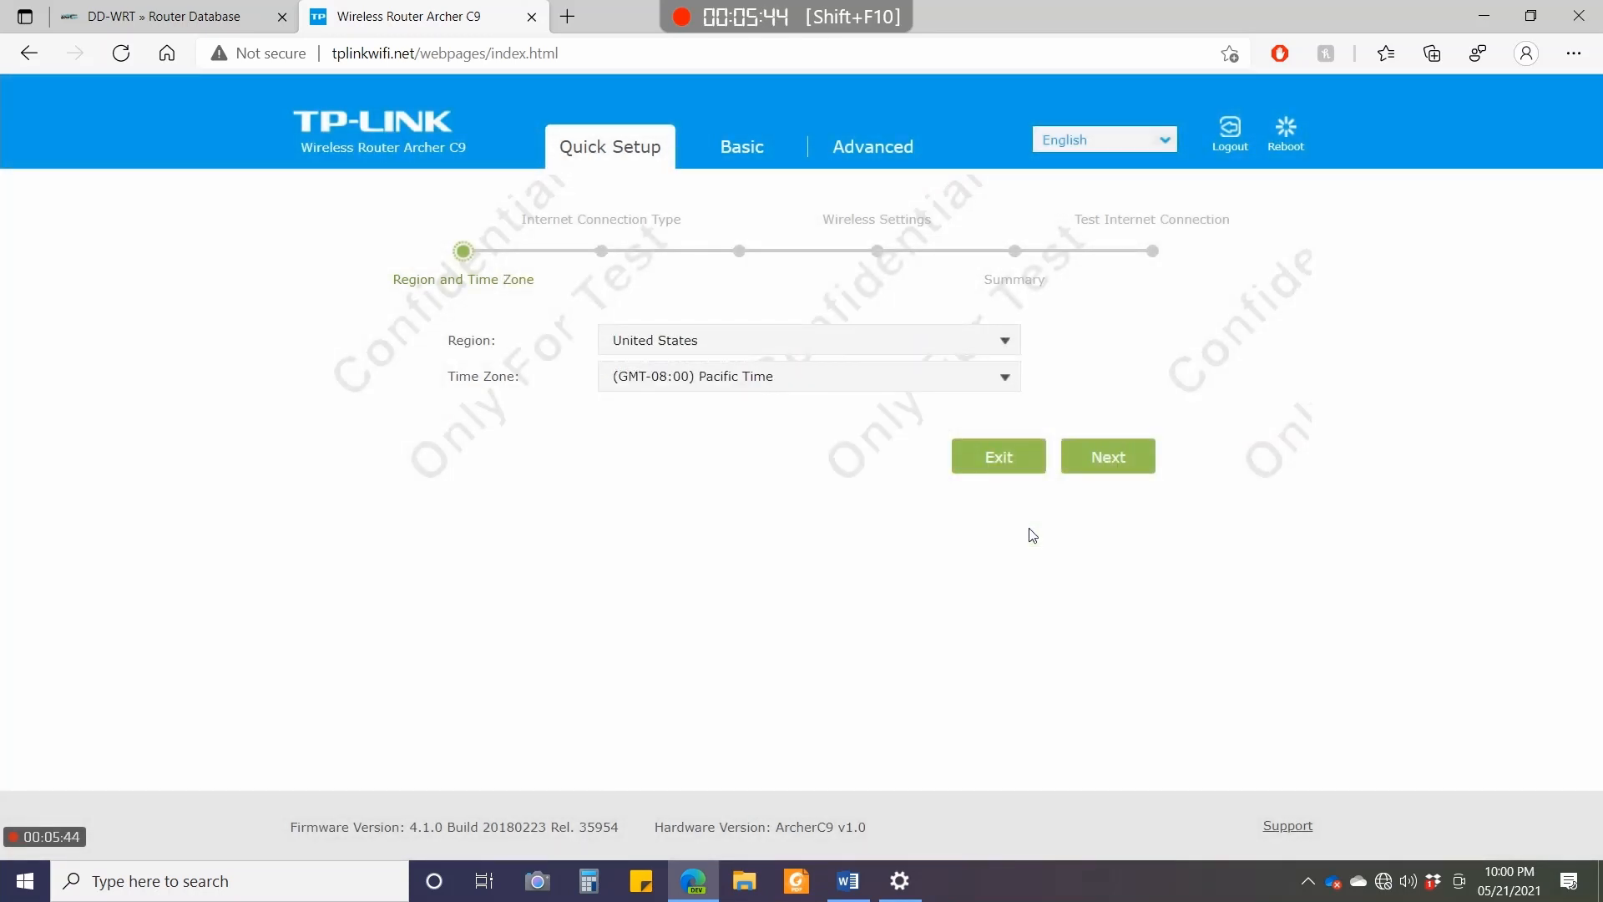
{"action": "mouse_move", "coordinate": [1277, 392]}
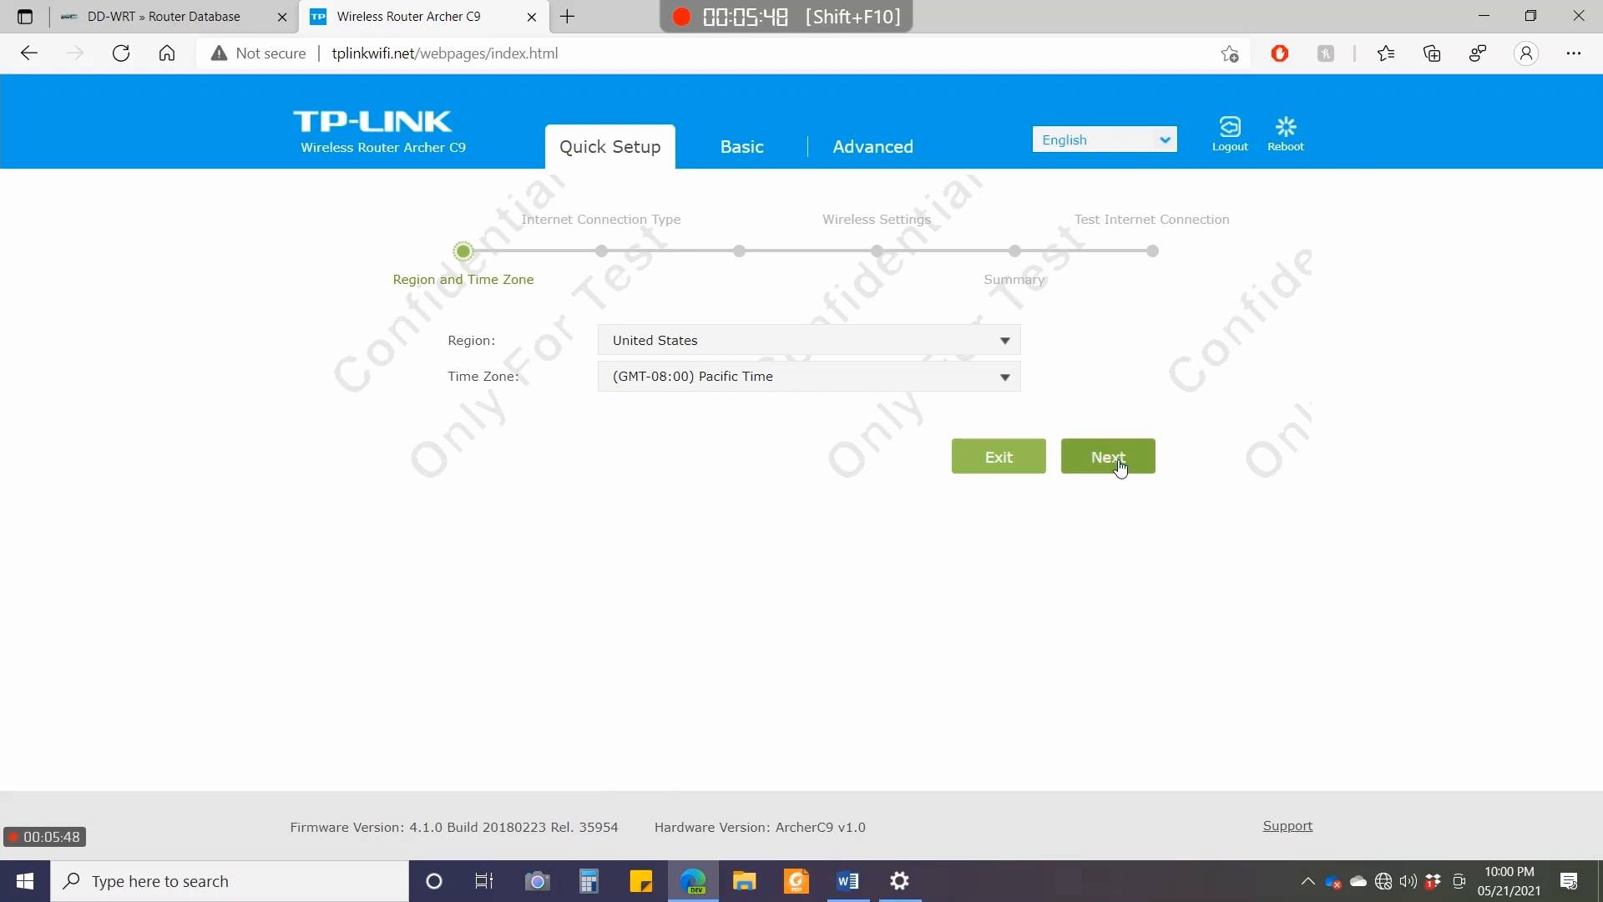
Skip the region and time zone step and open System Tools > Firmware Upgrade.
{"action": "left_click", "coordinate": [872, 147]}
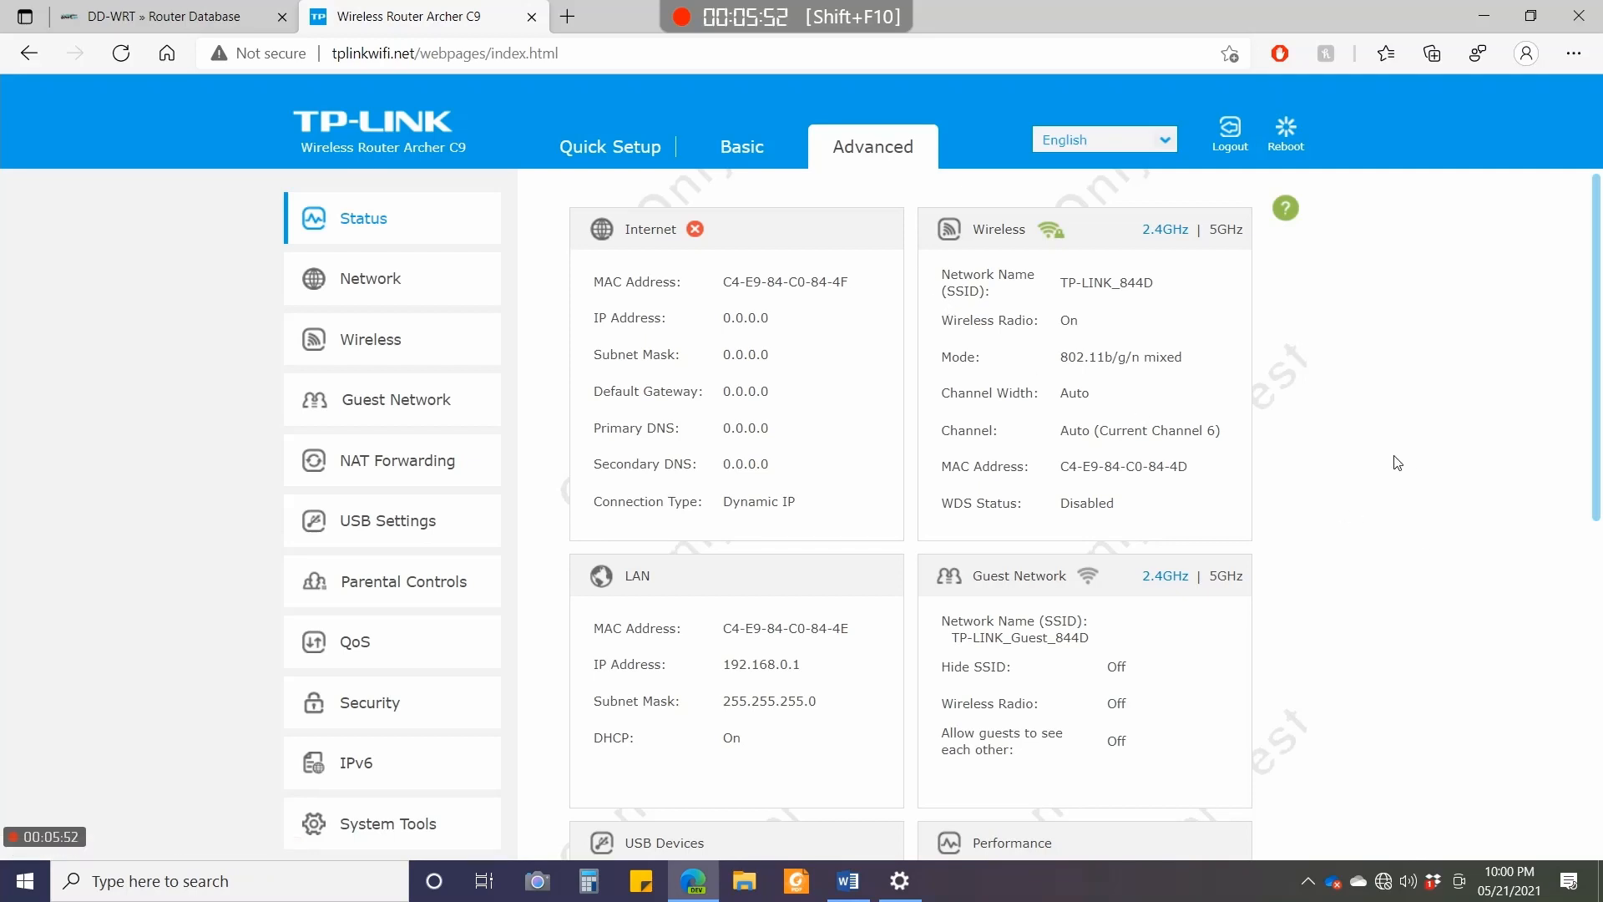
{"action": "mouse_move", "coordinate": [1485, 509]}
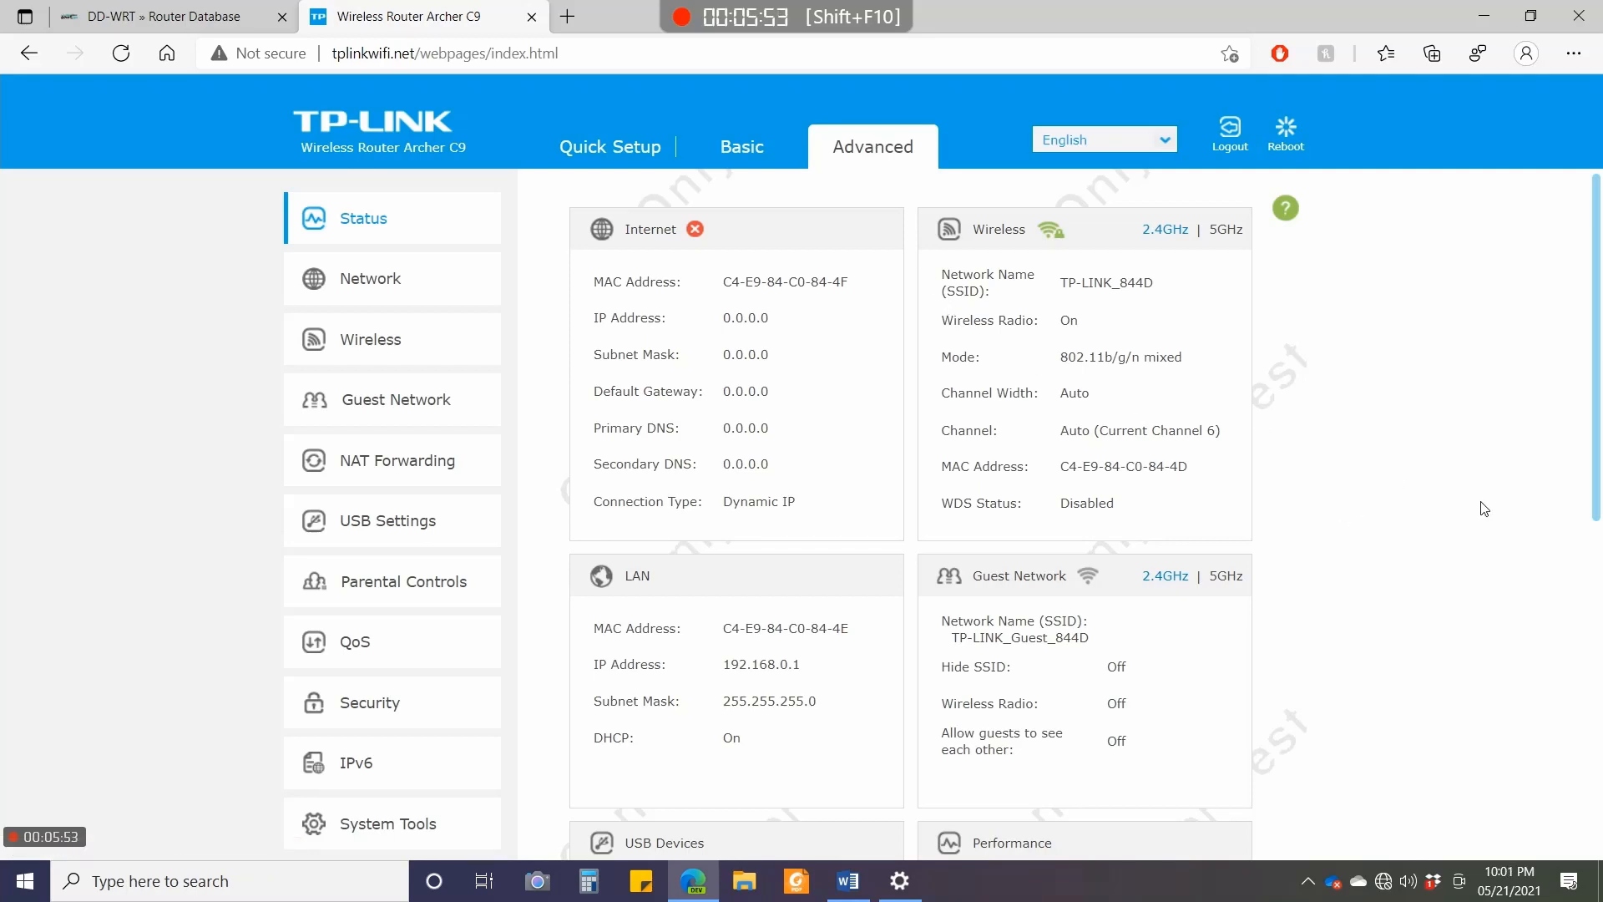
{"action": "scroll", "scroll_direction": "down", "scroll_amount": 3}
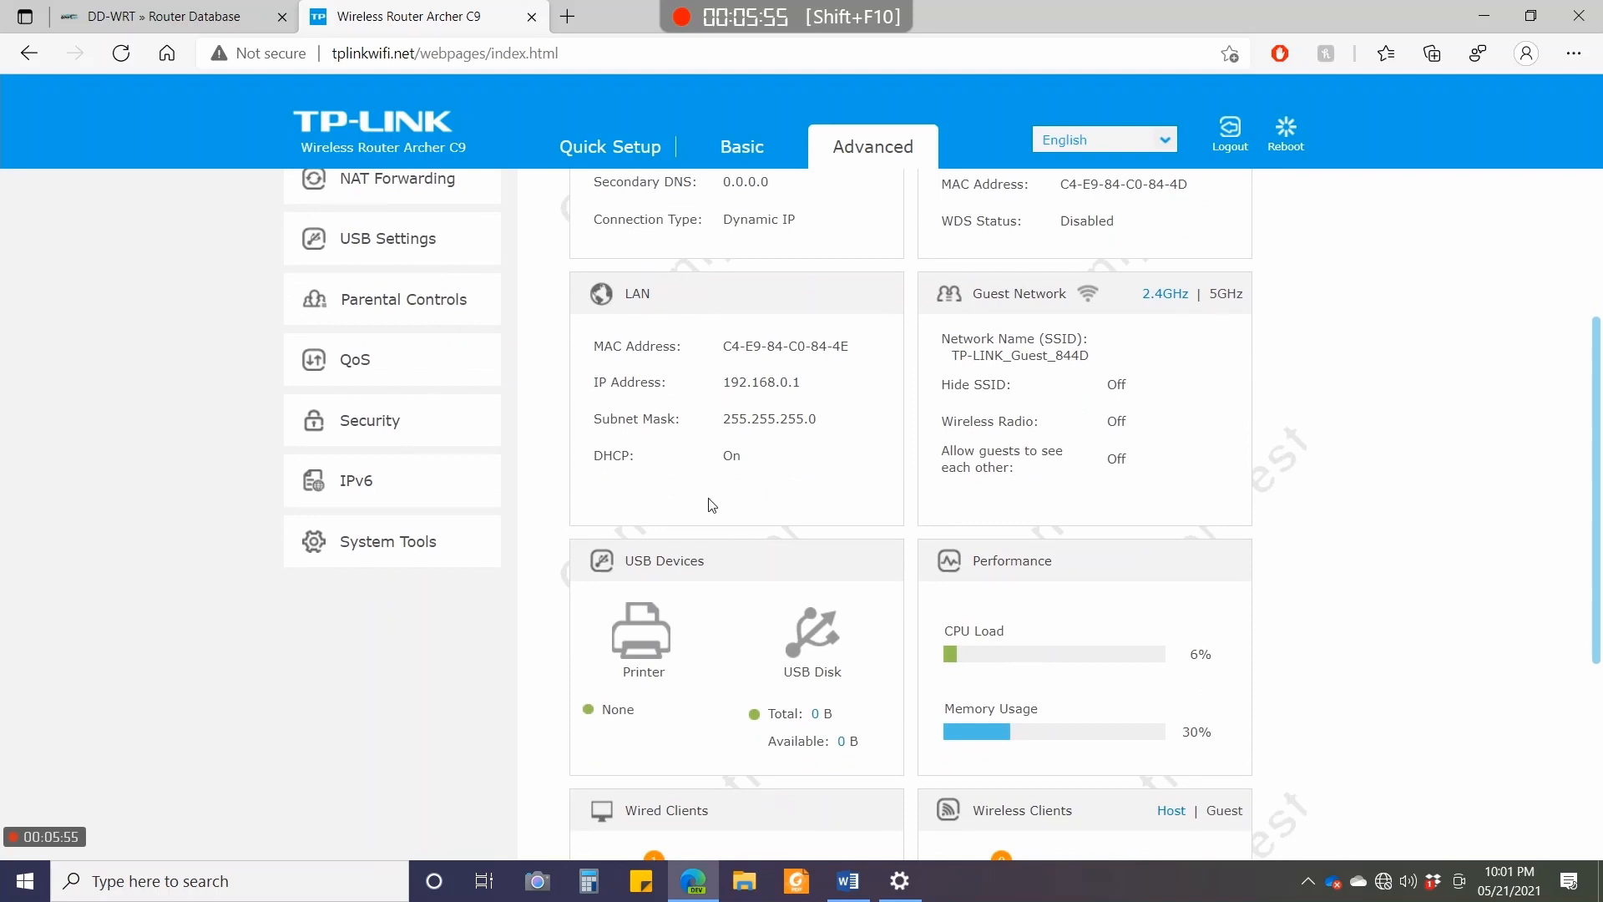
{"action": "left_click", "coordinate": [388, 541]}
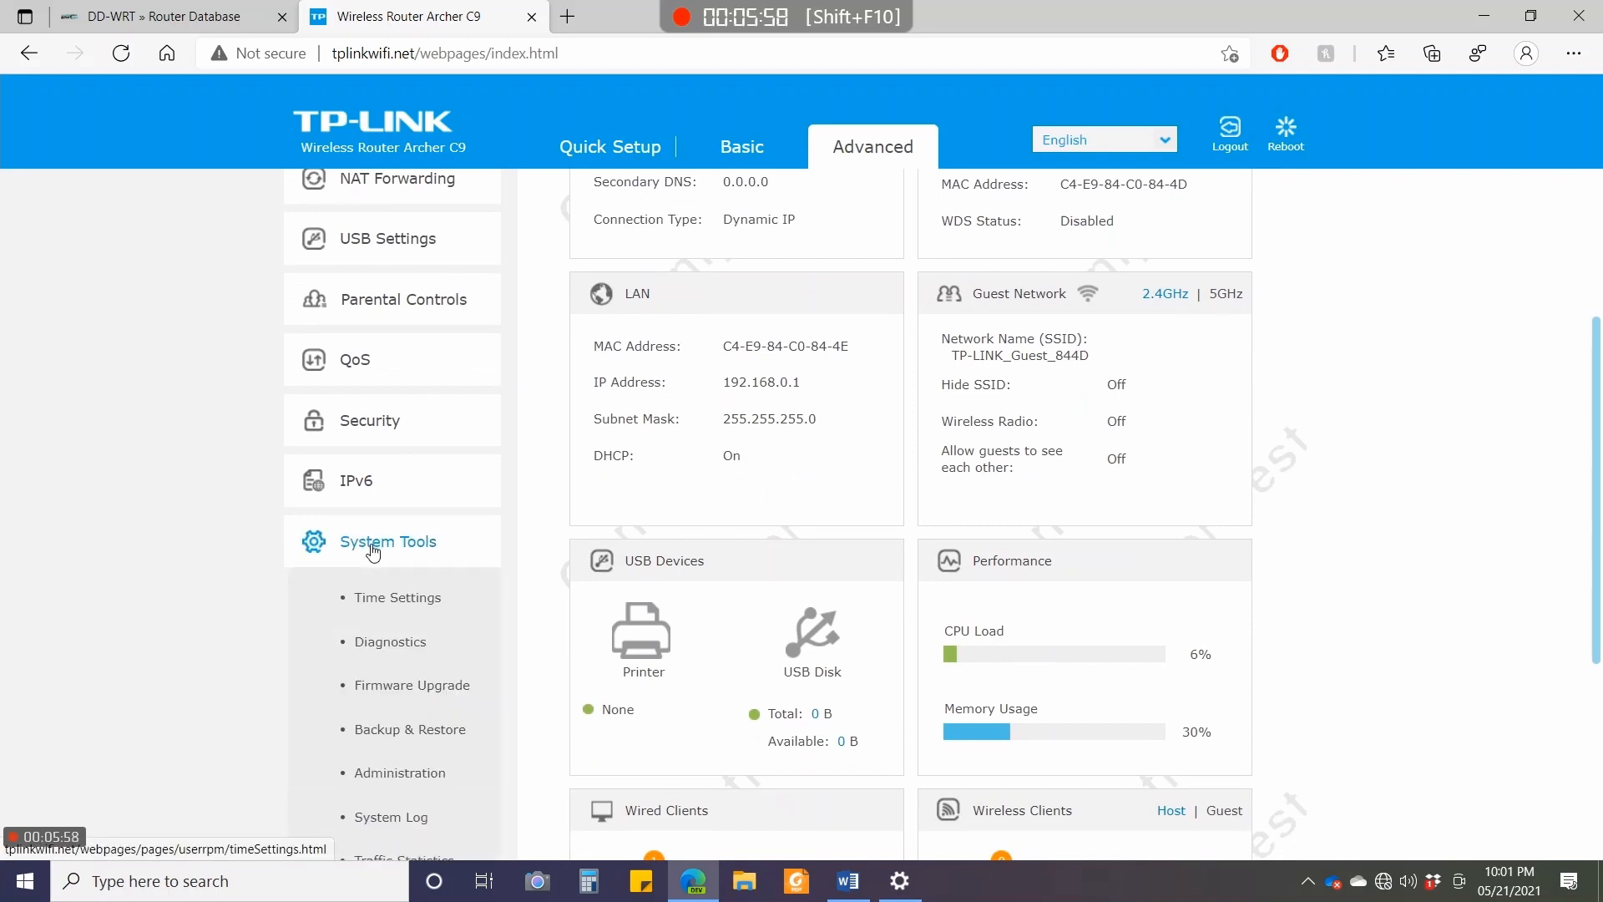
{"action": "mouse_move", "coordinate": [401, 695]}
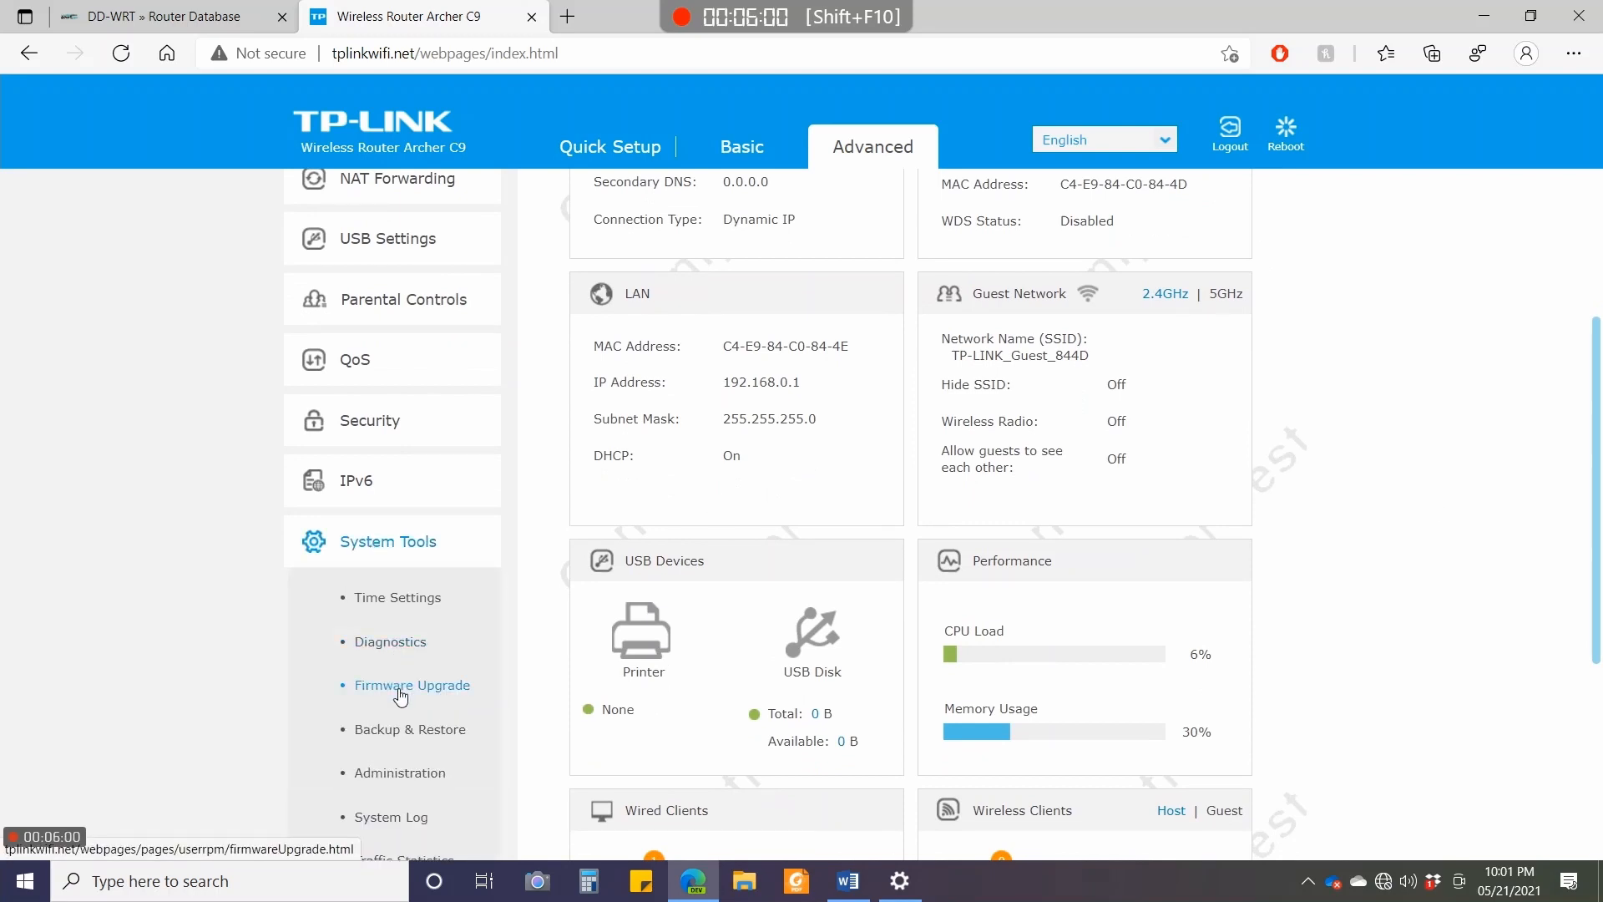
{"action": "left_click", "coordinate": [412, 686]}
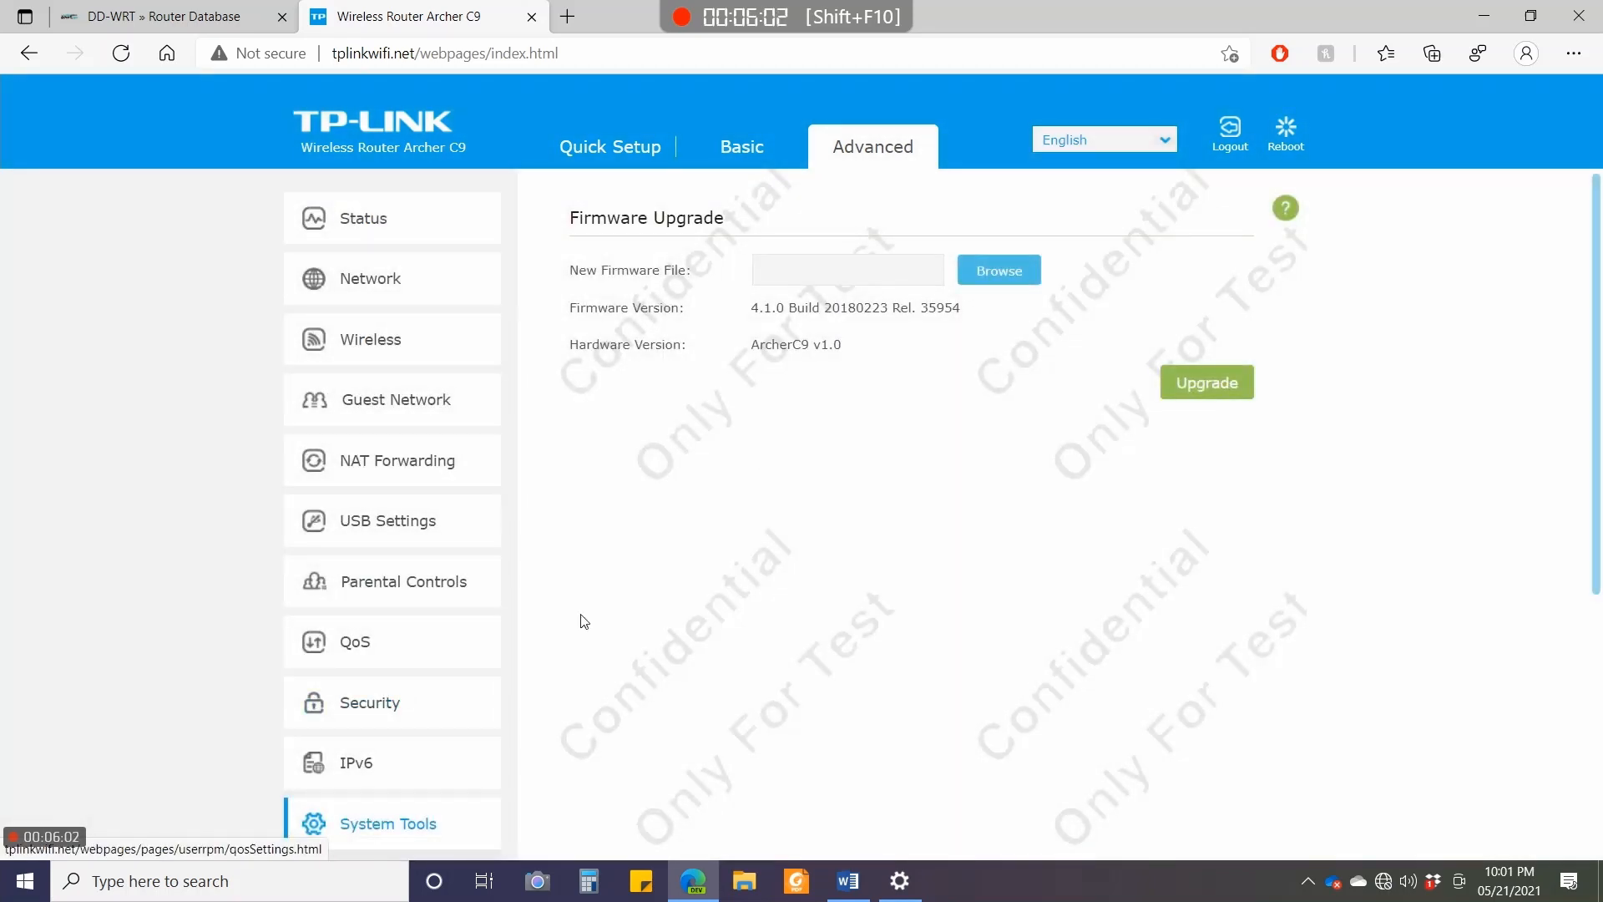
{"action": "mouse_move", "coordinate": [922, 403]}
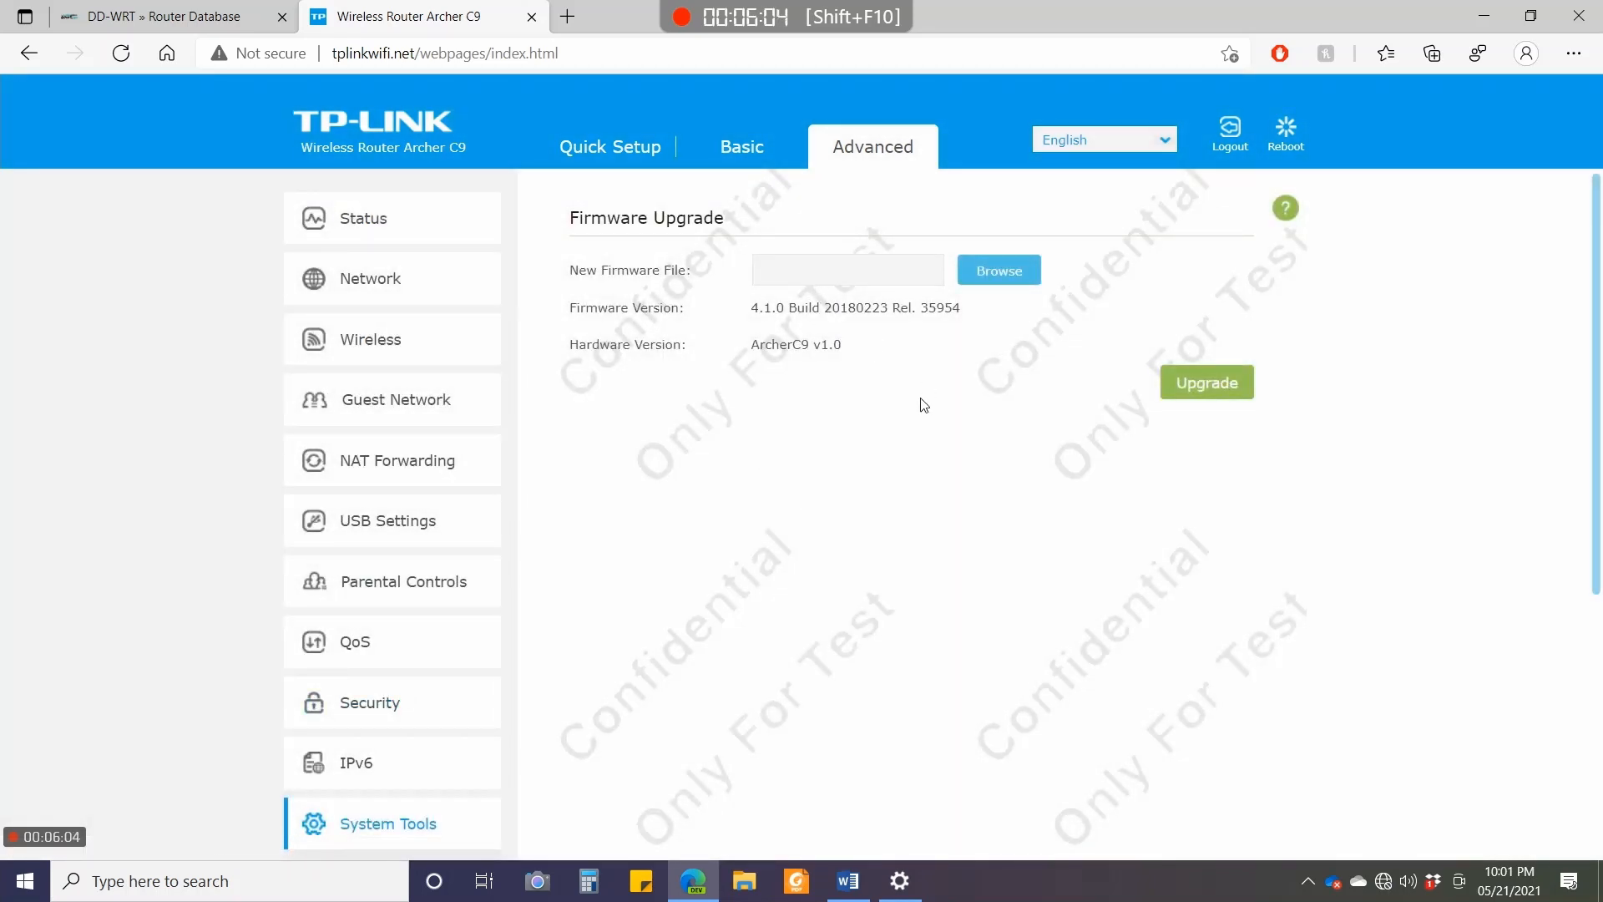
{"action": "mouse_move", "coordinate": [1048, 412]}
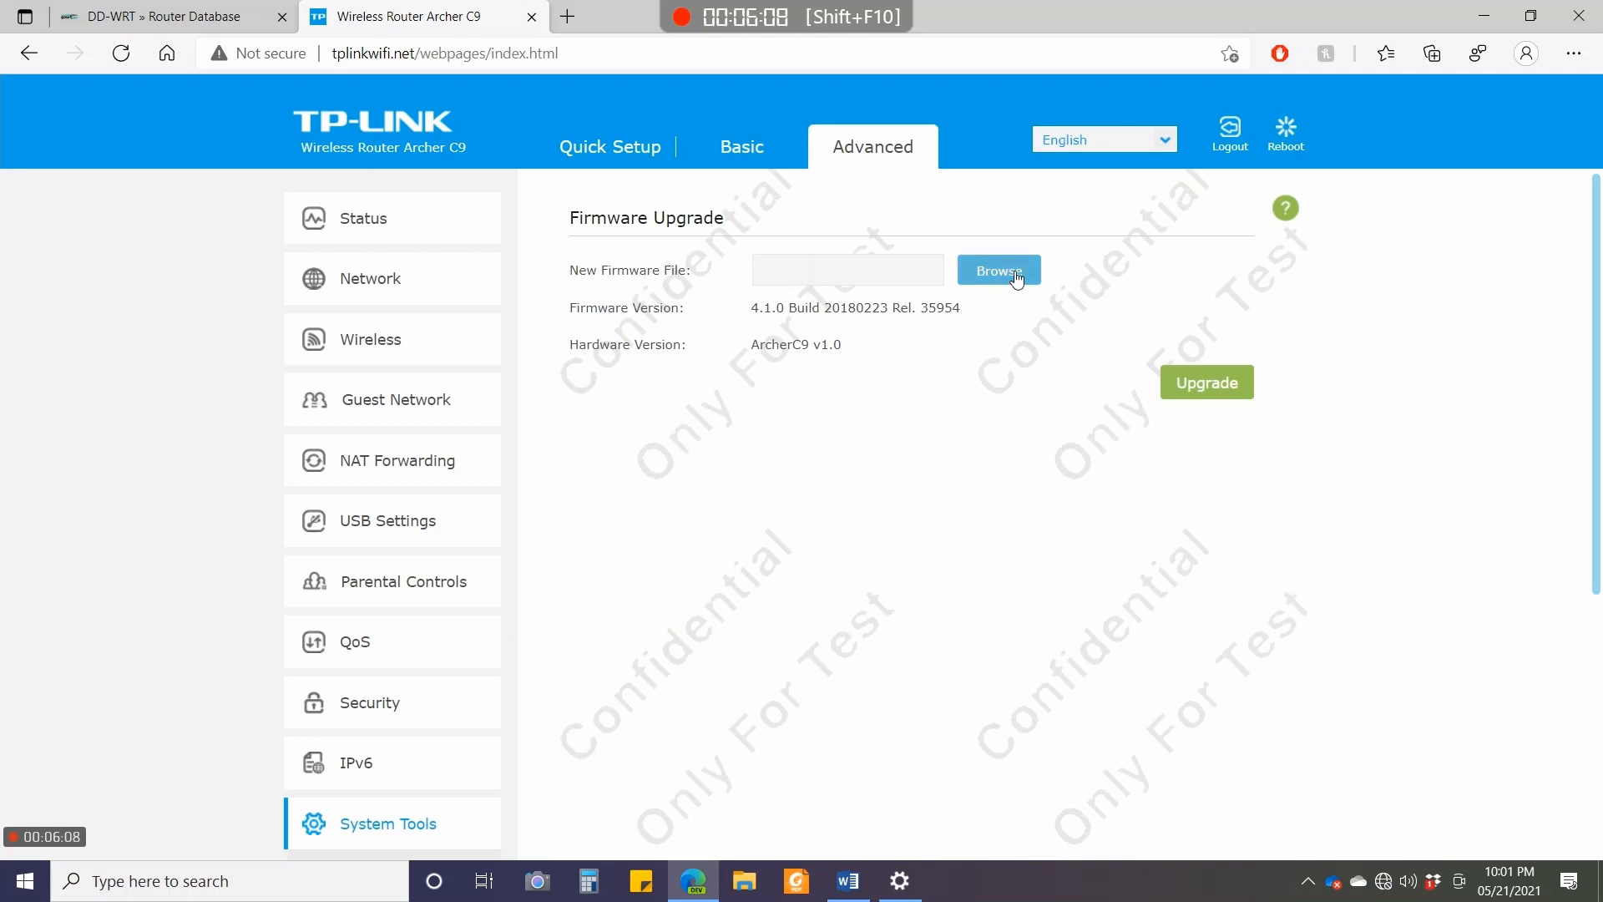
Pick c9v1_un-up-ver4-1-0-P31[20160517-rel35411].bin from the Archer C9_V1_160517 folder.
{"action": "left_click", "coordinate": [999, 270]}
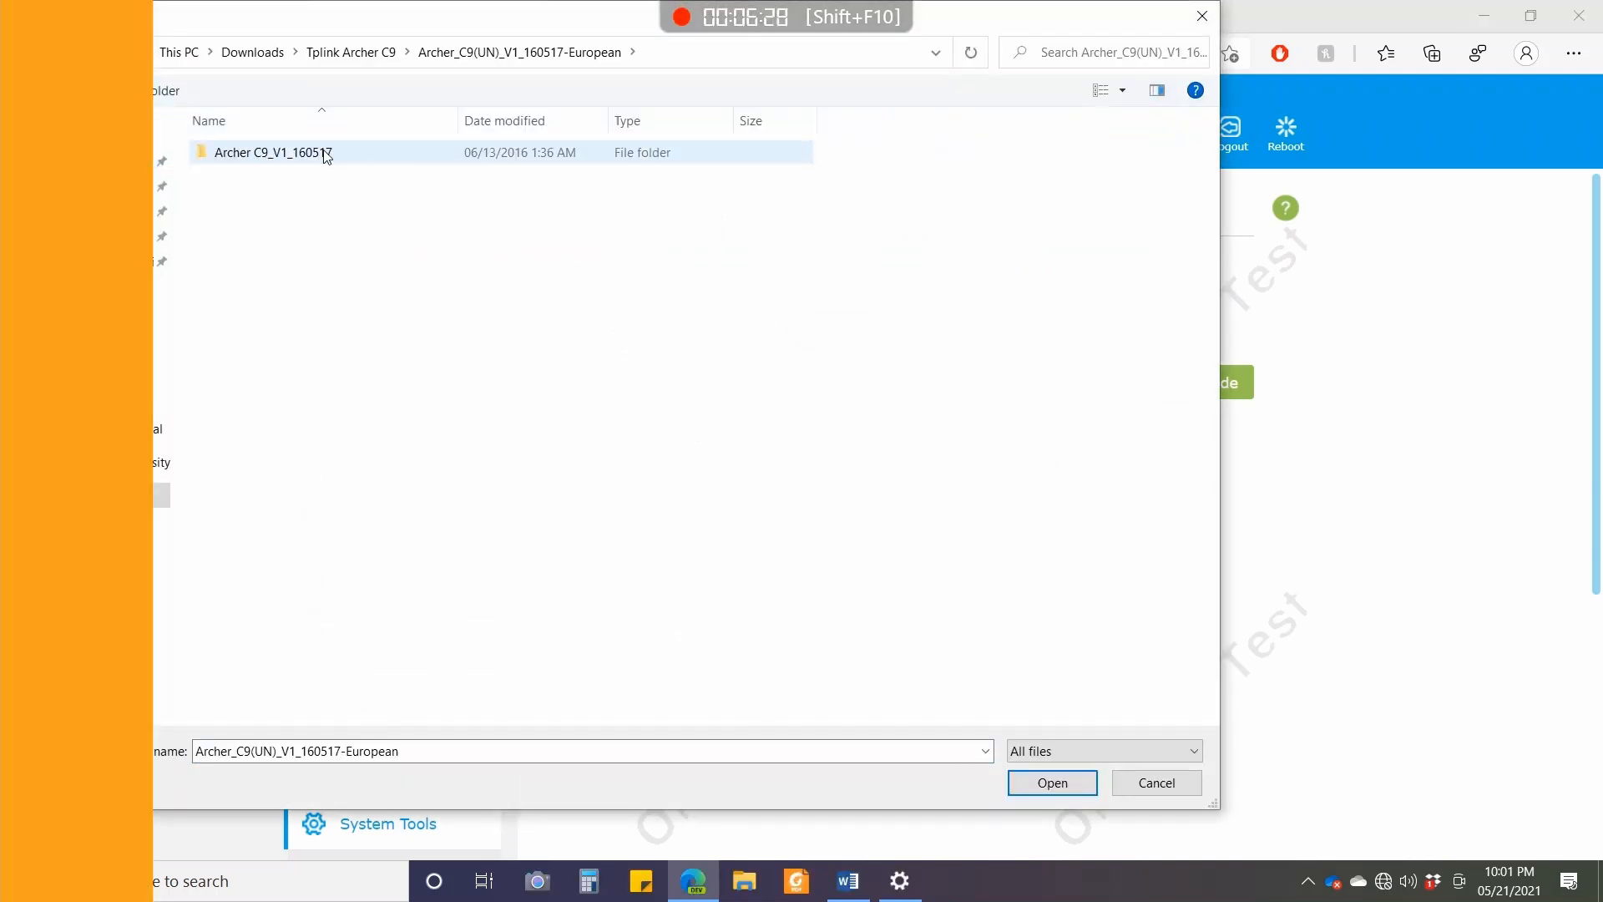
{"action": "double_click", "coordinate": [267, 153]}
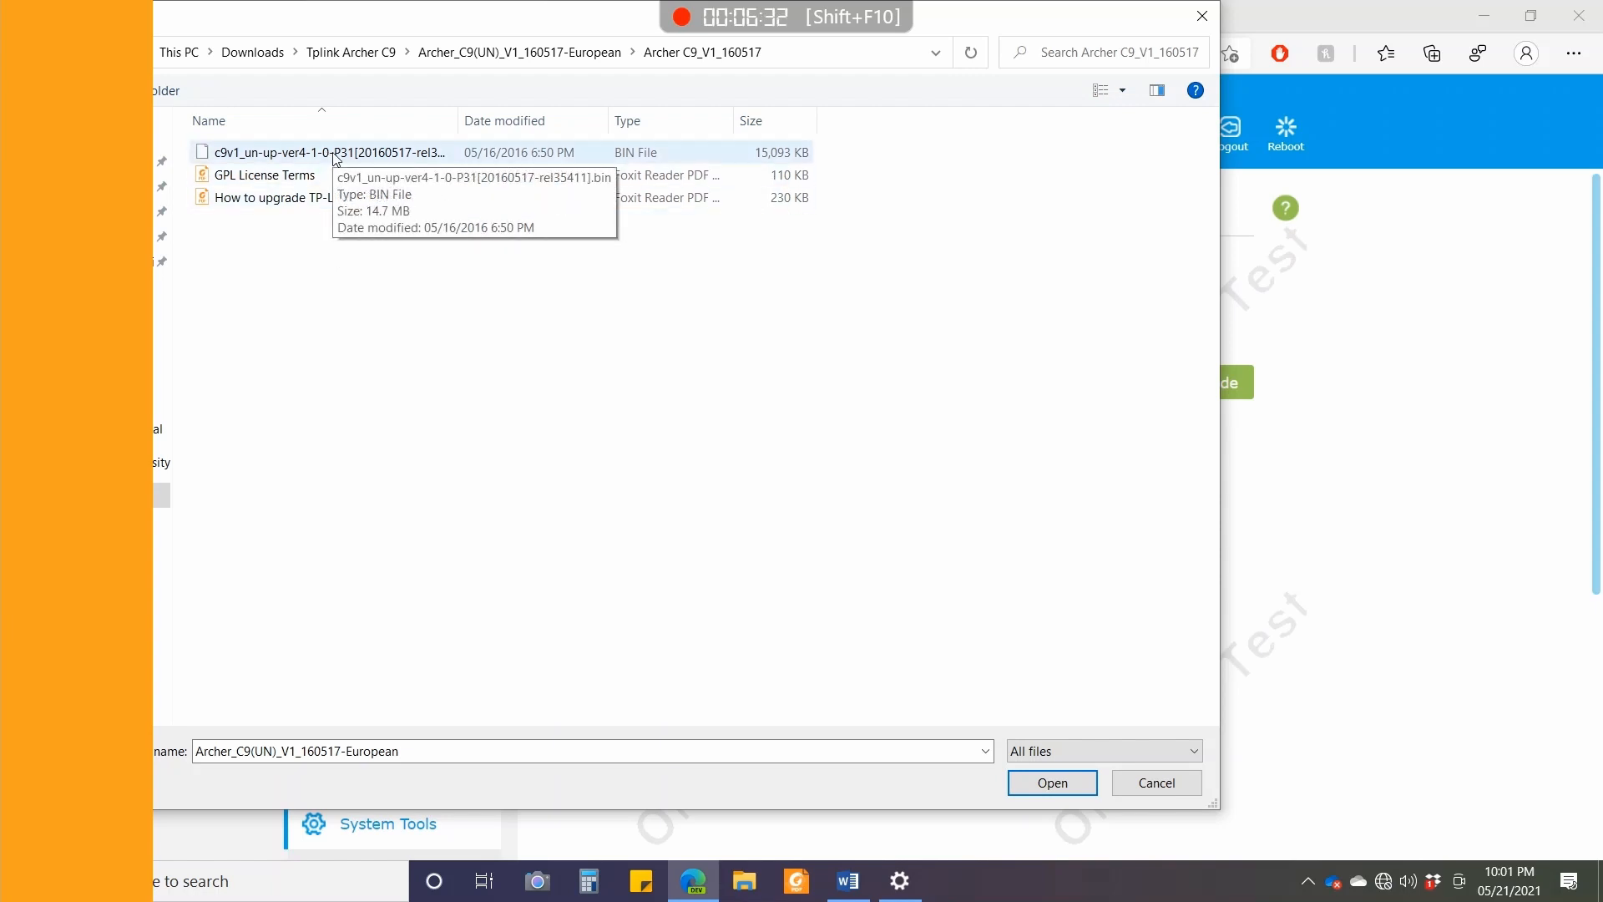
{"action": "left_click", "coordinate": [293, 152]}
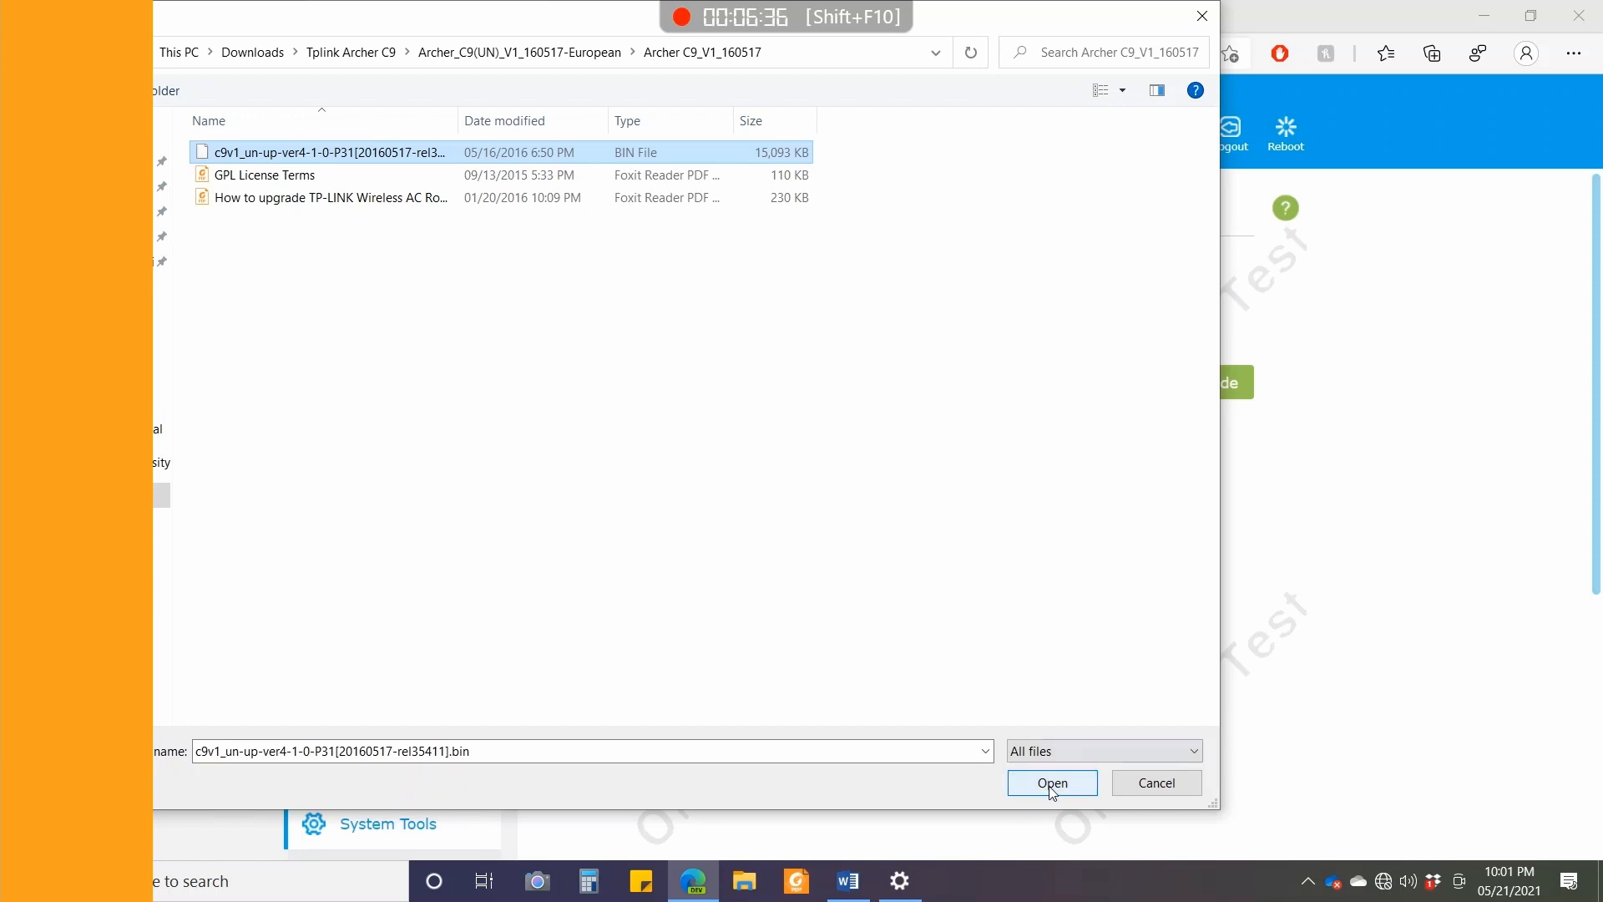
{"action": "left_click", "coordinate": [1052, 783]}
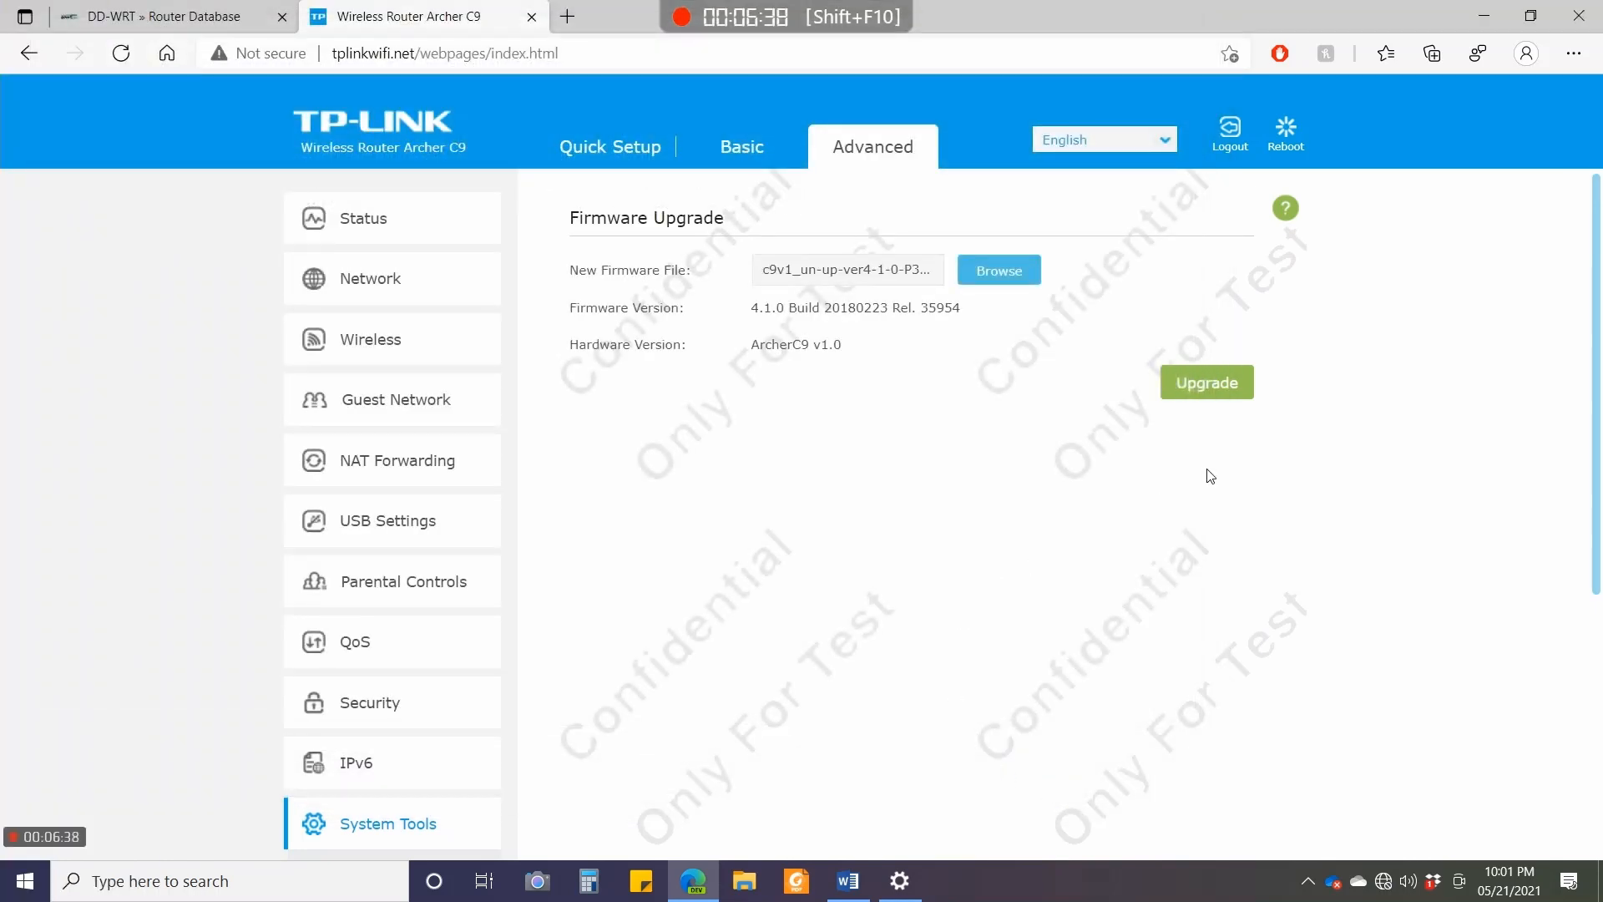
Upgrade to the stock 20160517 firmware, confirm, and wait for the login page.
{"action": "left_click", "coordinate": [1206, 383]}
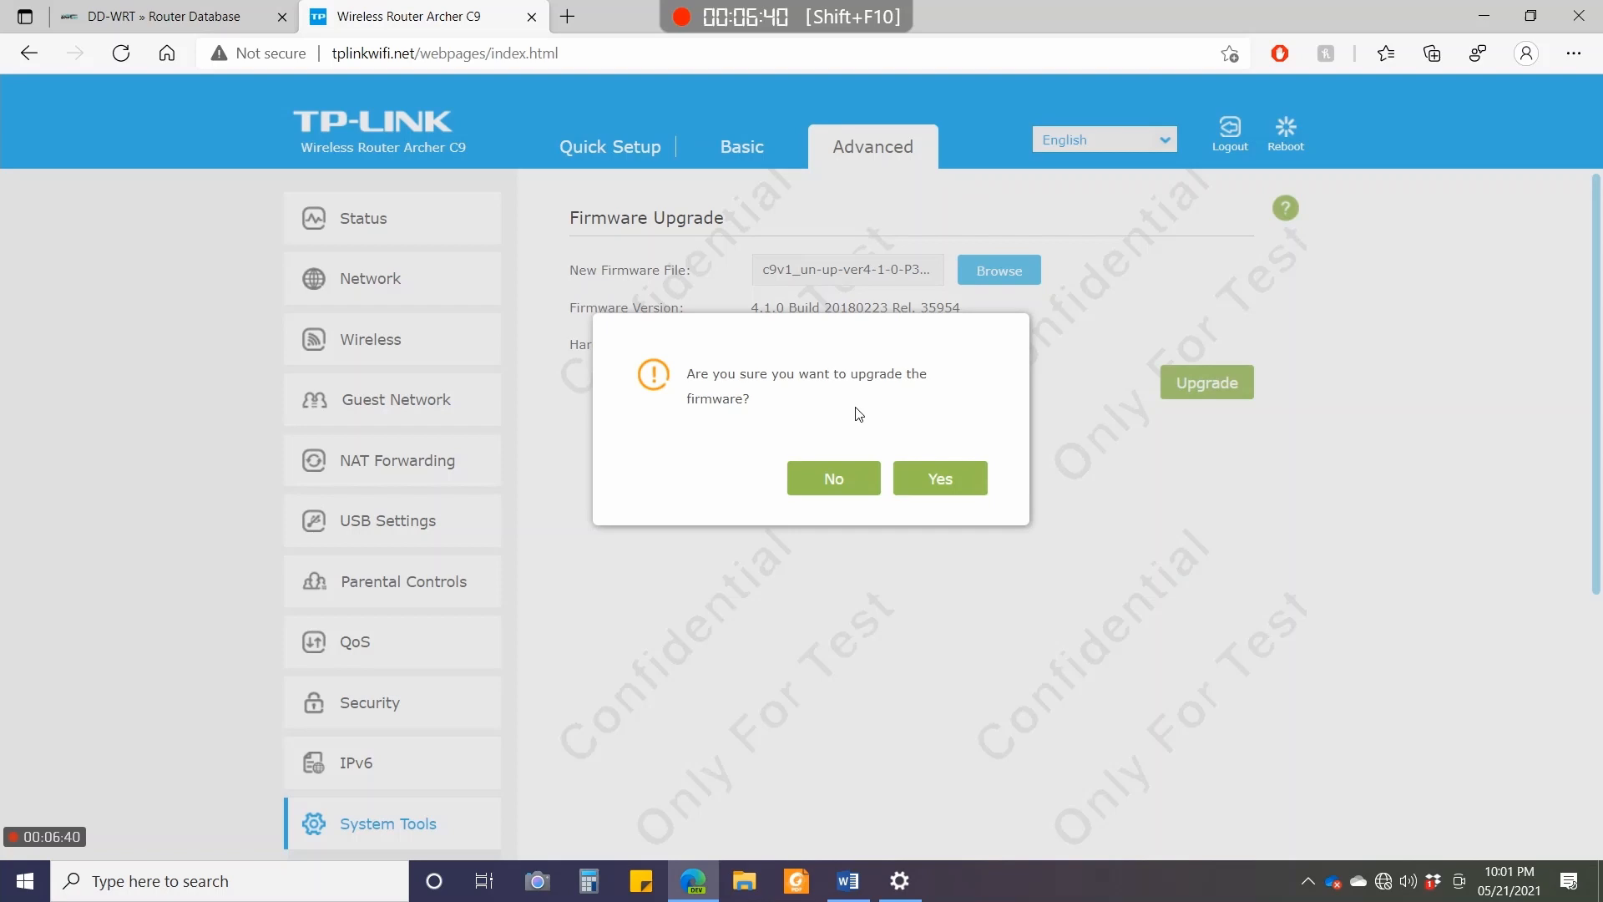
{"action": "left_click", "coordinate": [940, 477]}
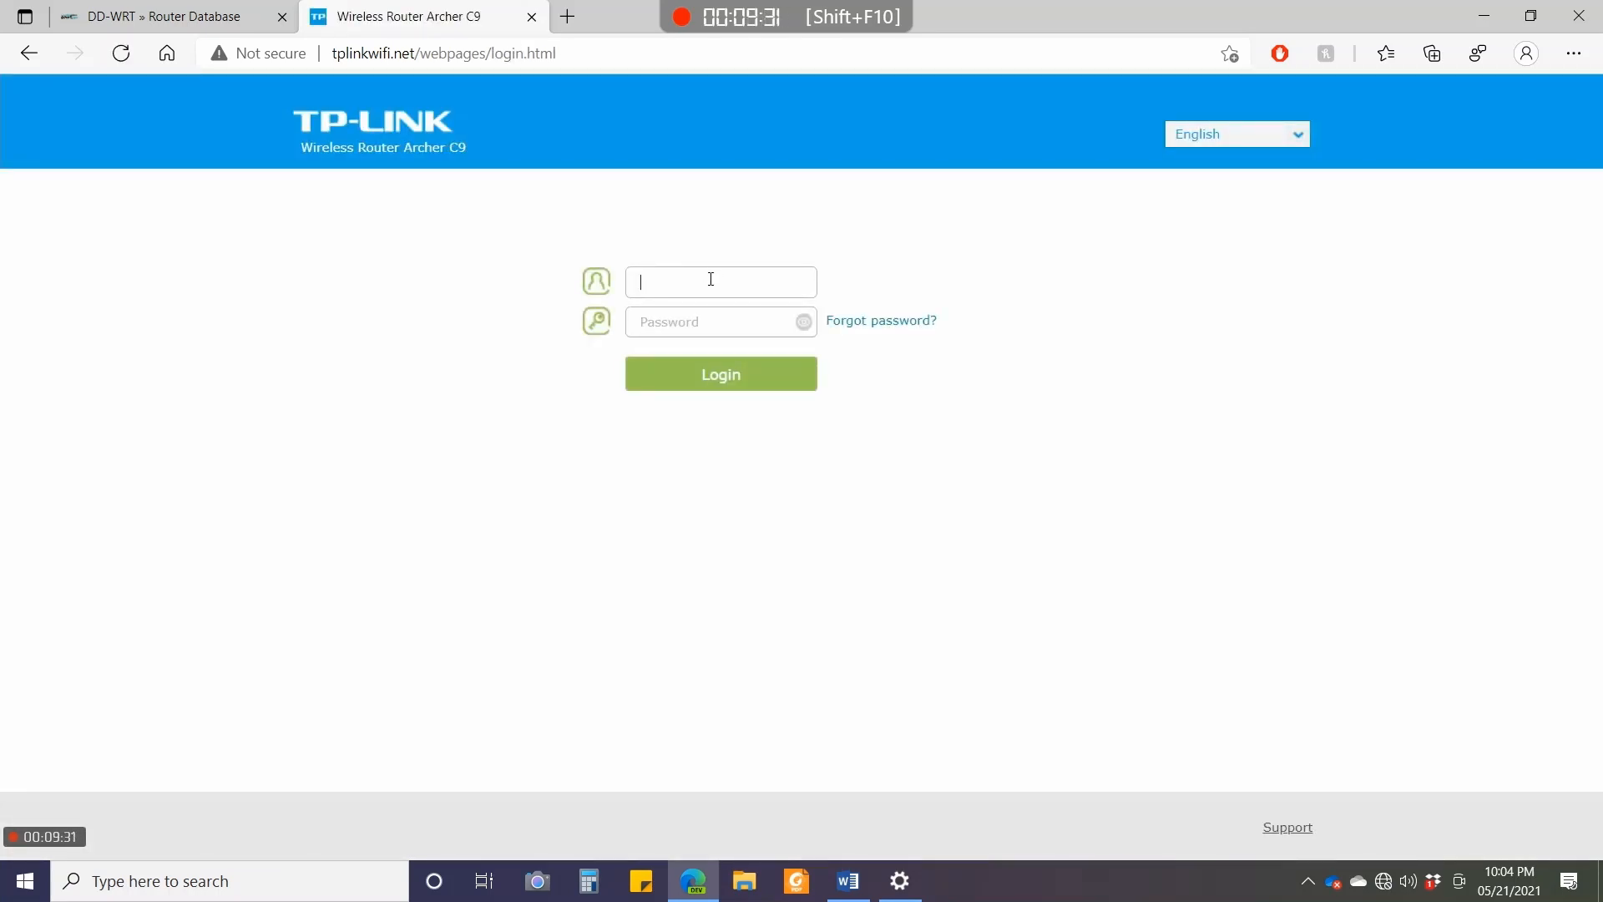
Log in with username admin to reach the Basic Network Map.
{"action": "type", "text": "admin"}
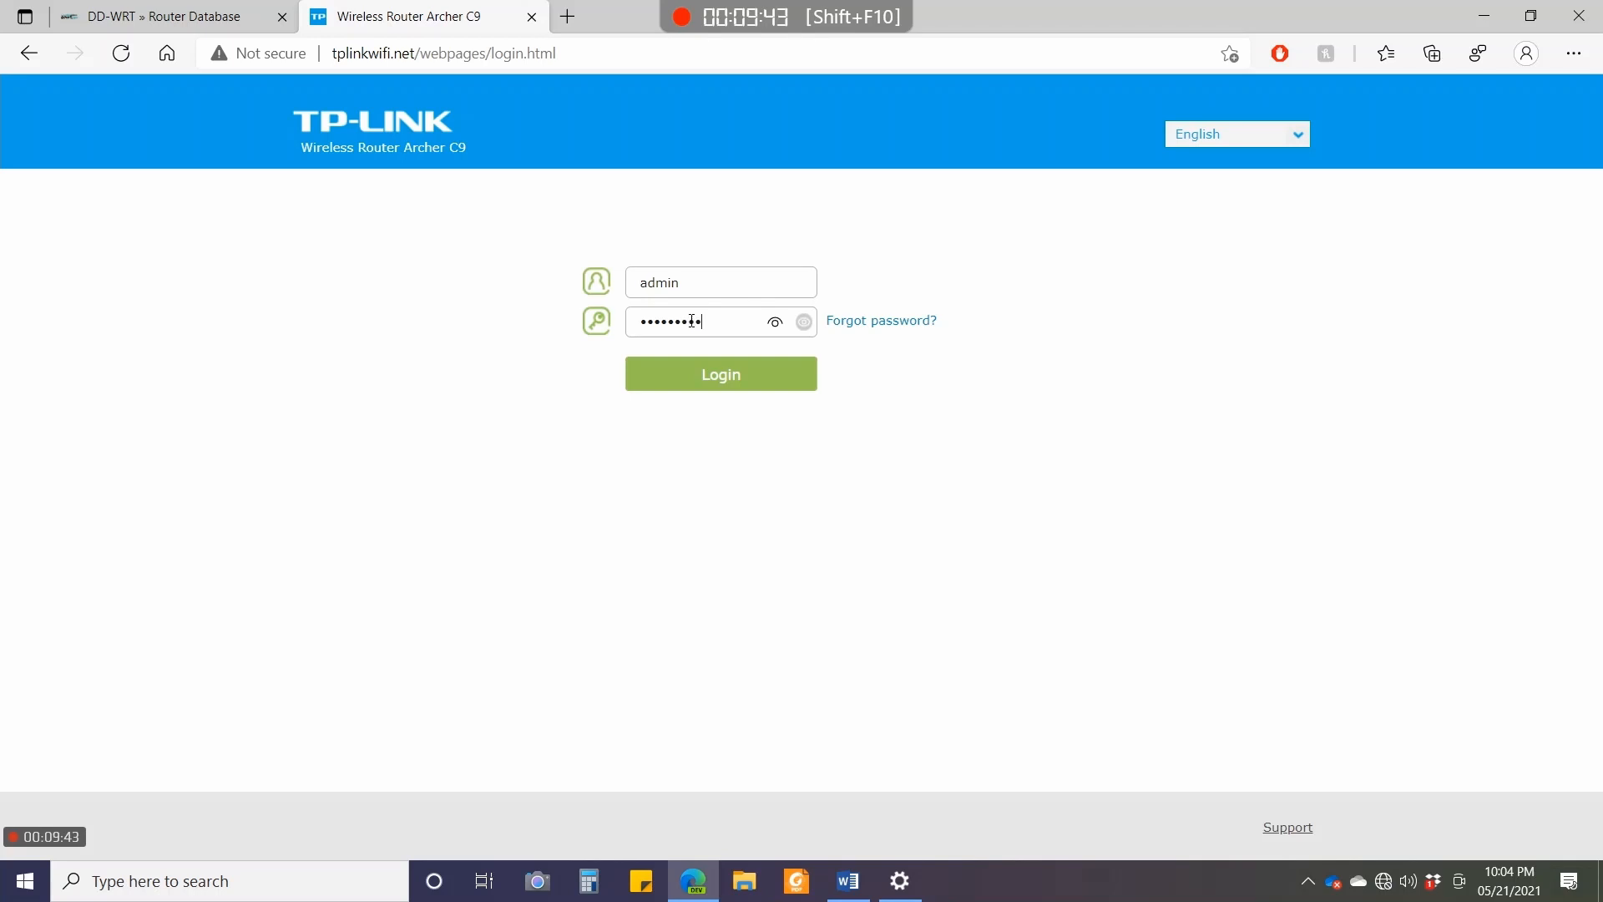
{"action": "left_click", "coordinate": [721, 373]}
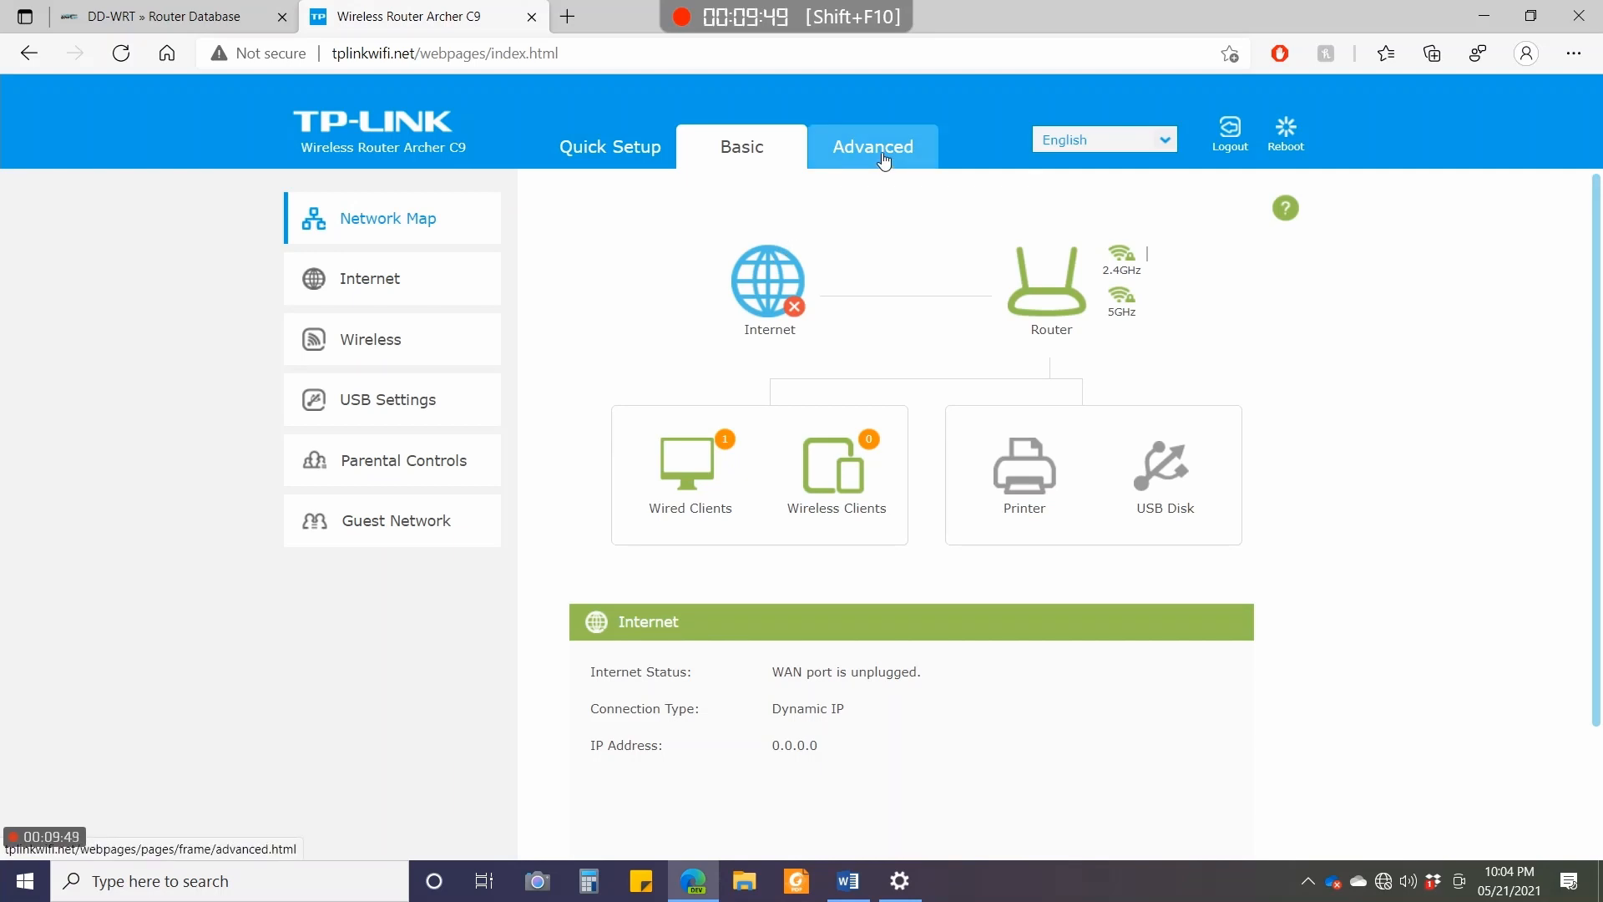
Go to Advanced > System Tools > Firmware Upgrade.
{"action": "left_click", "coordinate": [873, 147]}
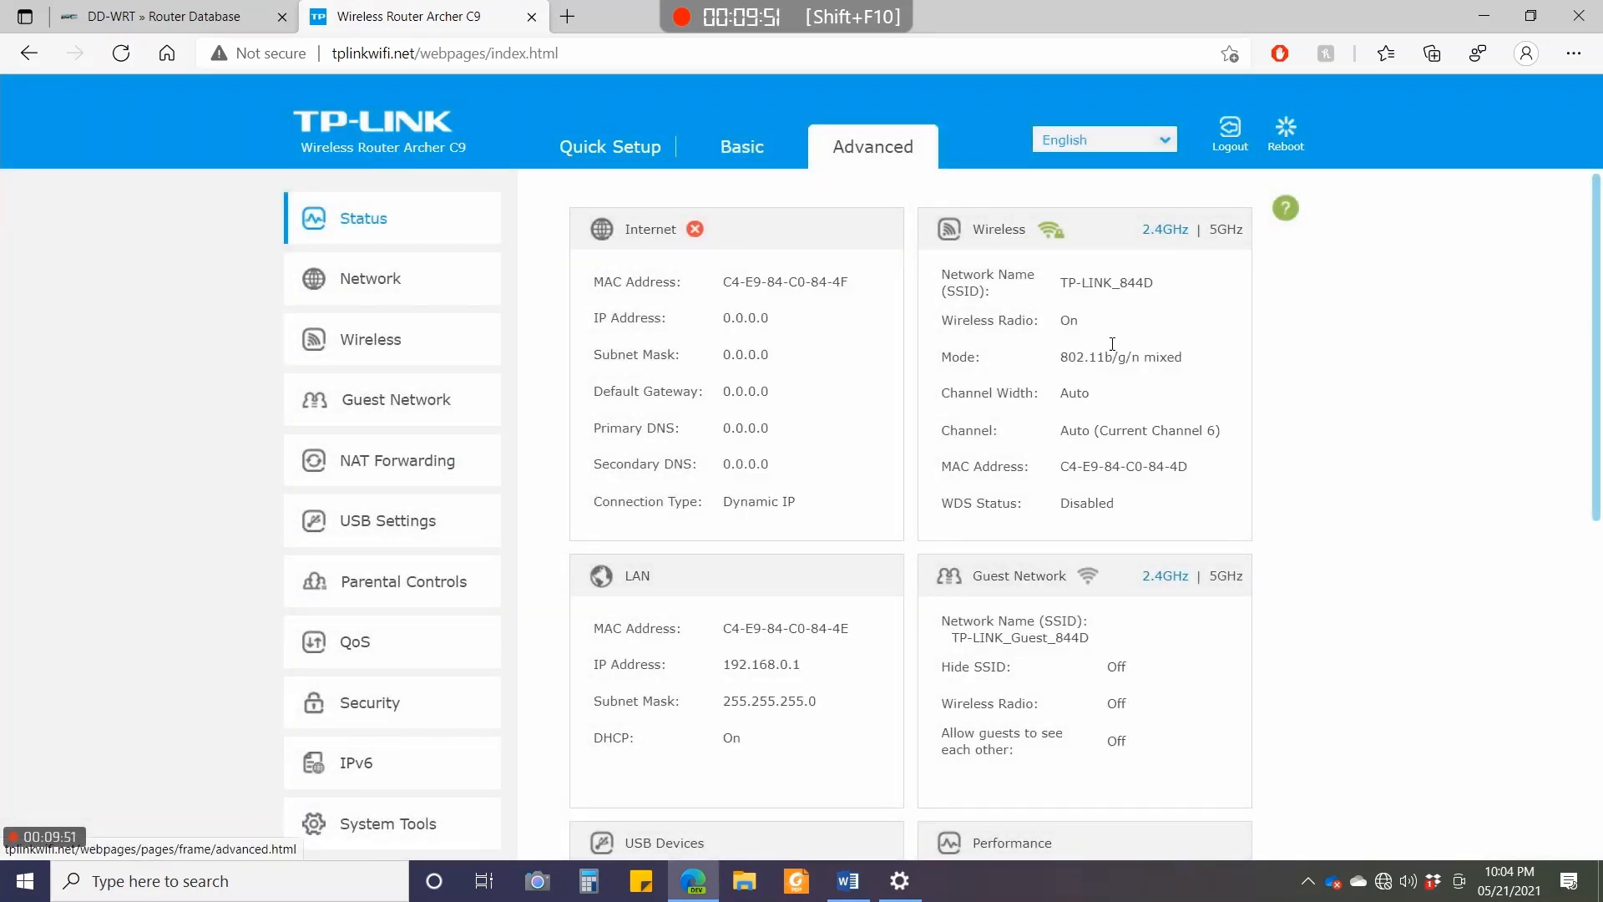
{"action": "scroll", "scroll_direction": "down", "scroll_amount": 3}
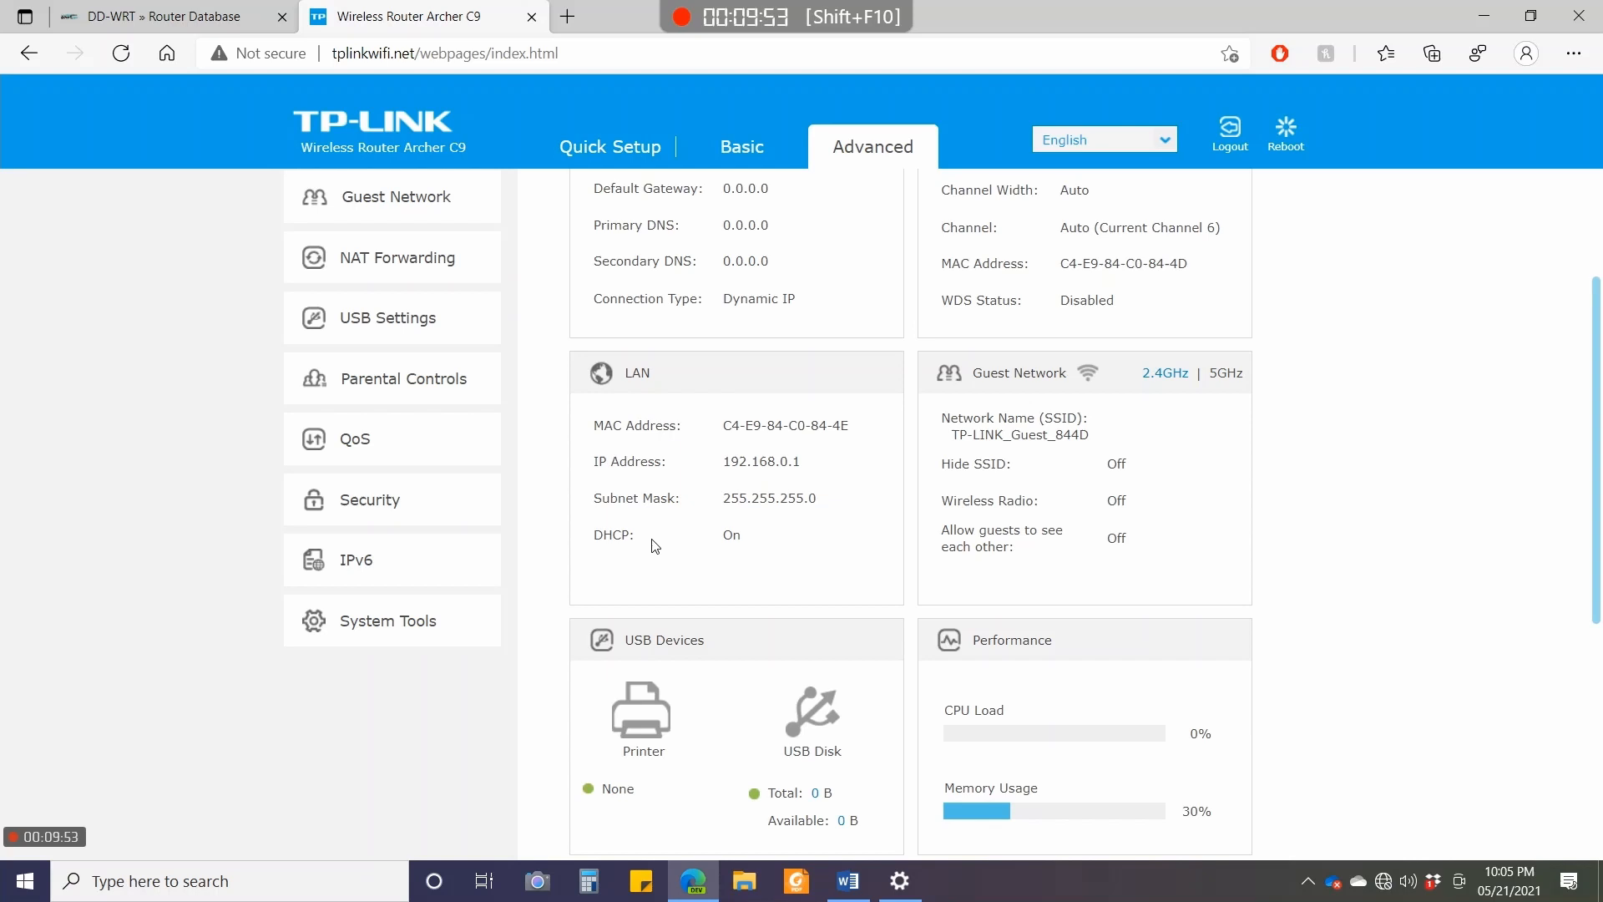
{"action": "left_click", "coordinate": [388, 621]}
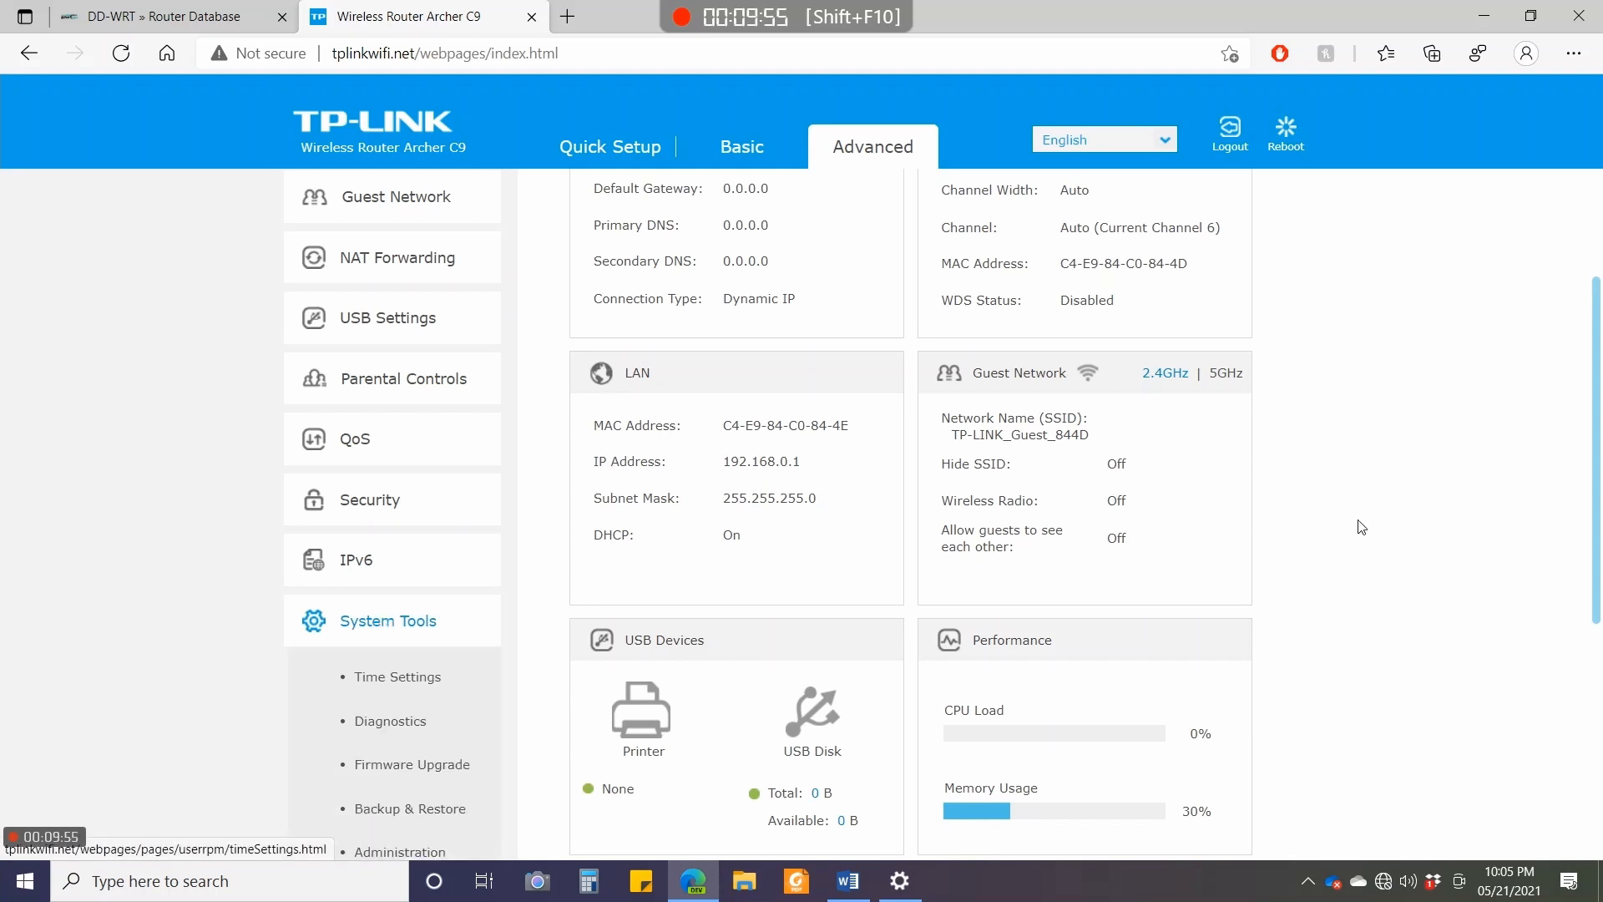
{"action": "scroll", "scroll_direction": "down", "scroll_amount": 3}
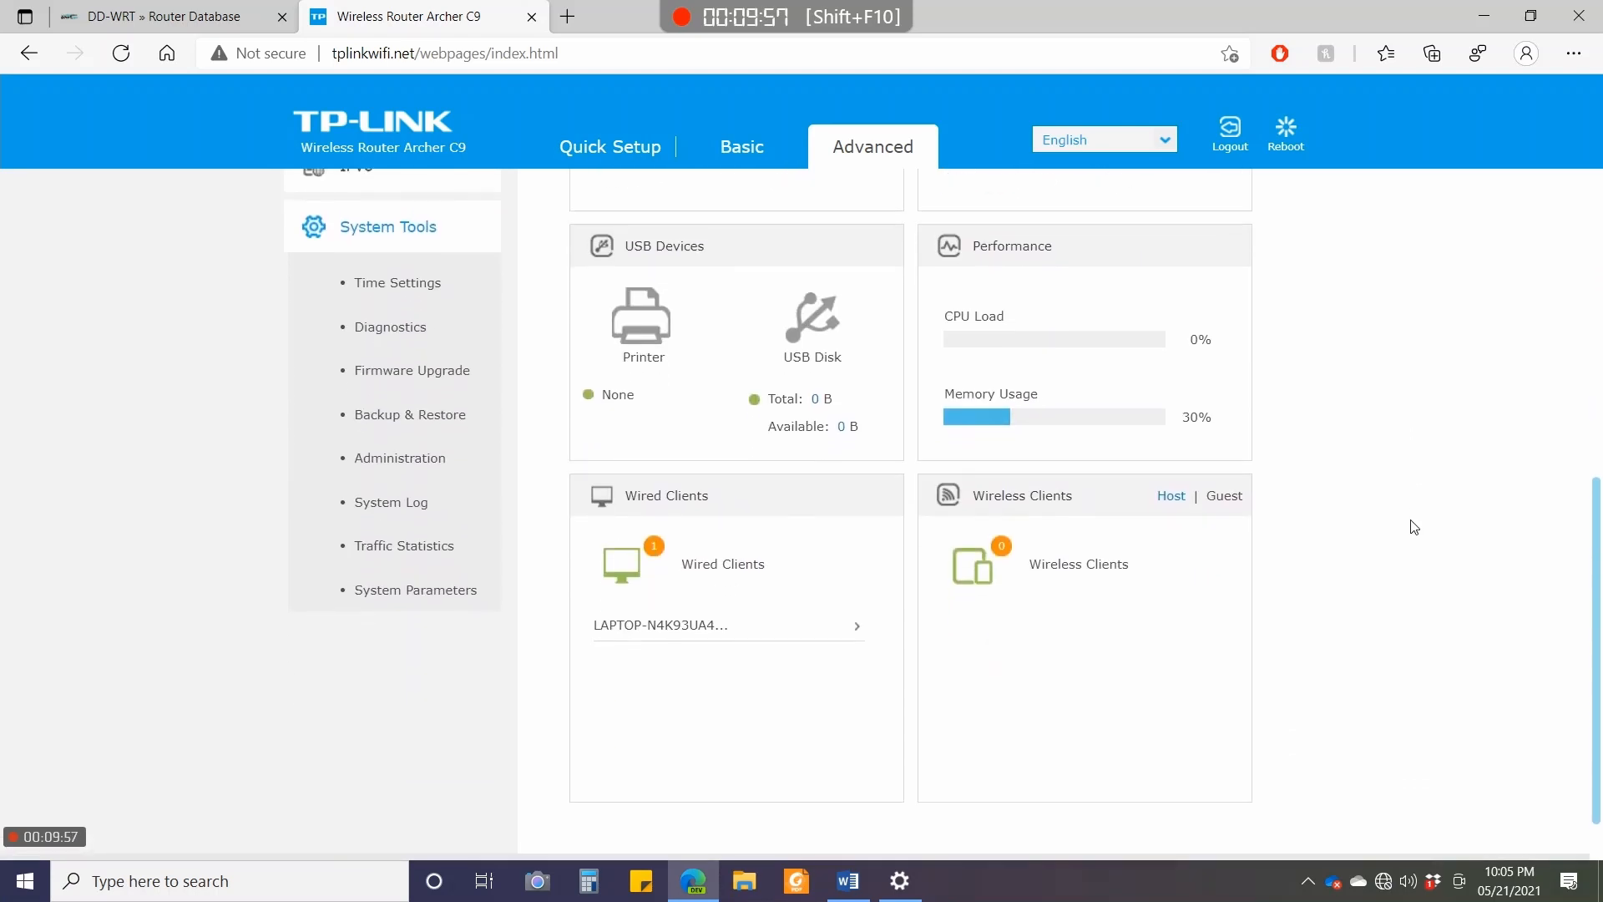
{"action": "mouse_move", "coordinate": [433, 415]}
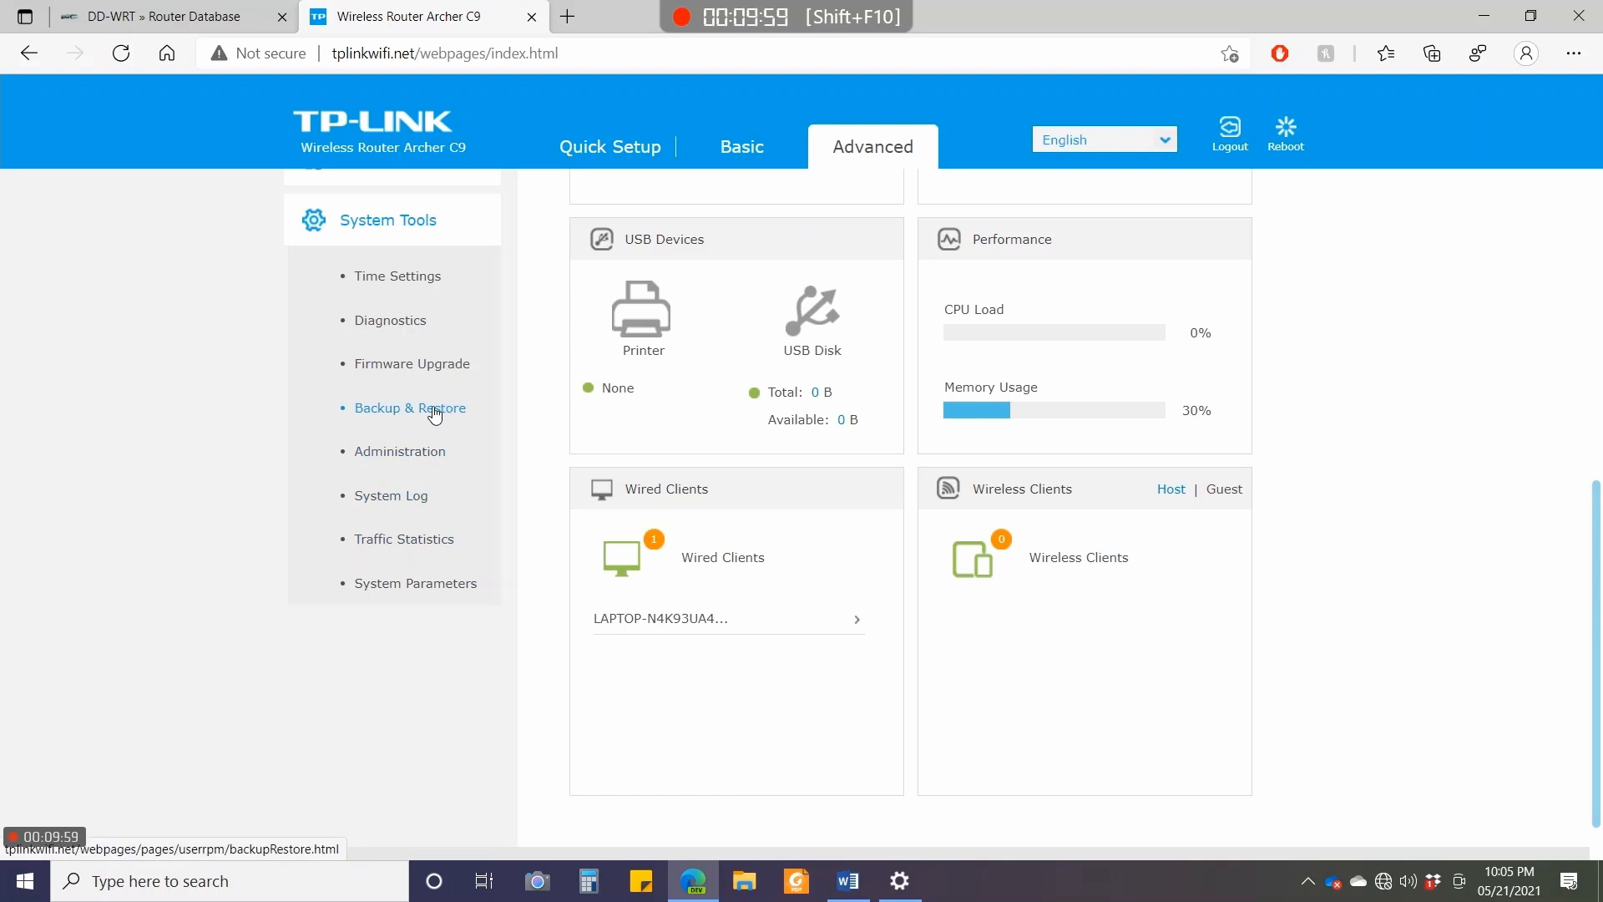
{"action": "mouse_move", "coordinate": [411, 368]}
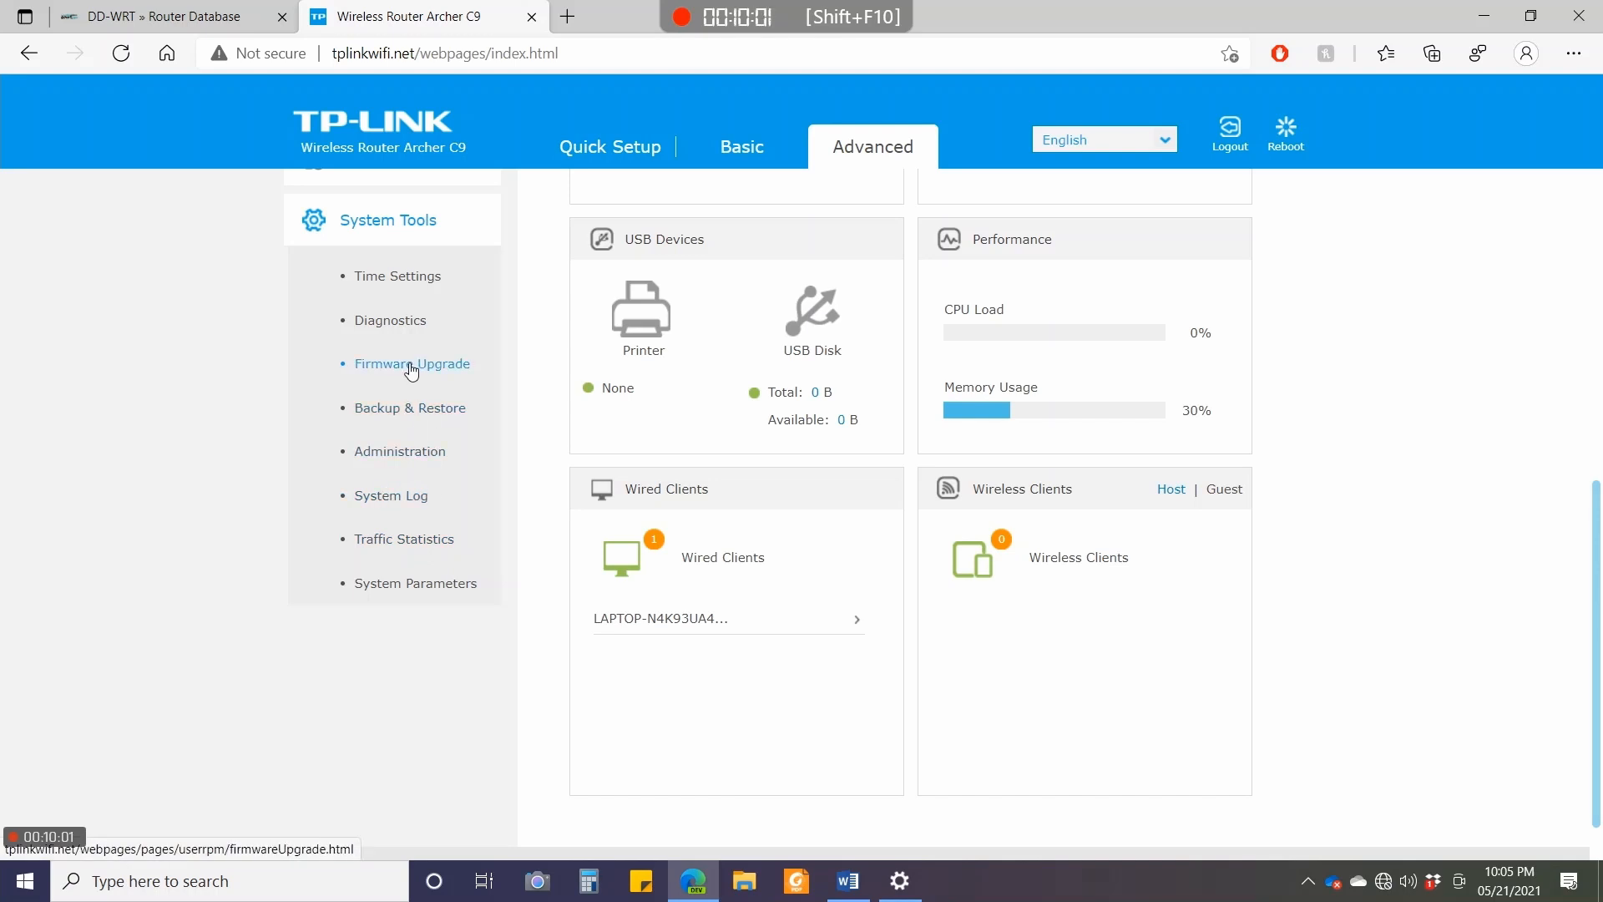
{"action": "left_click", "coordinate": [412, 363]}
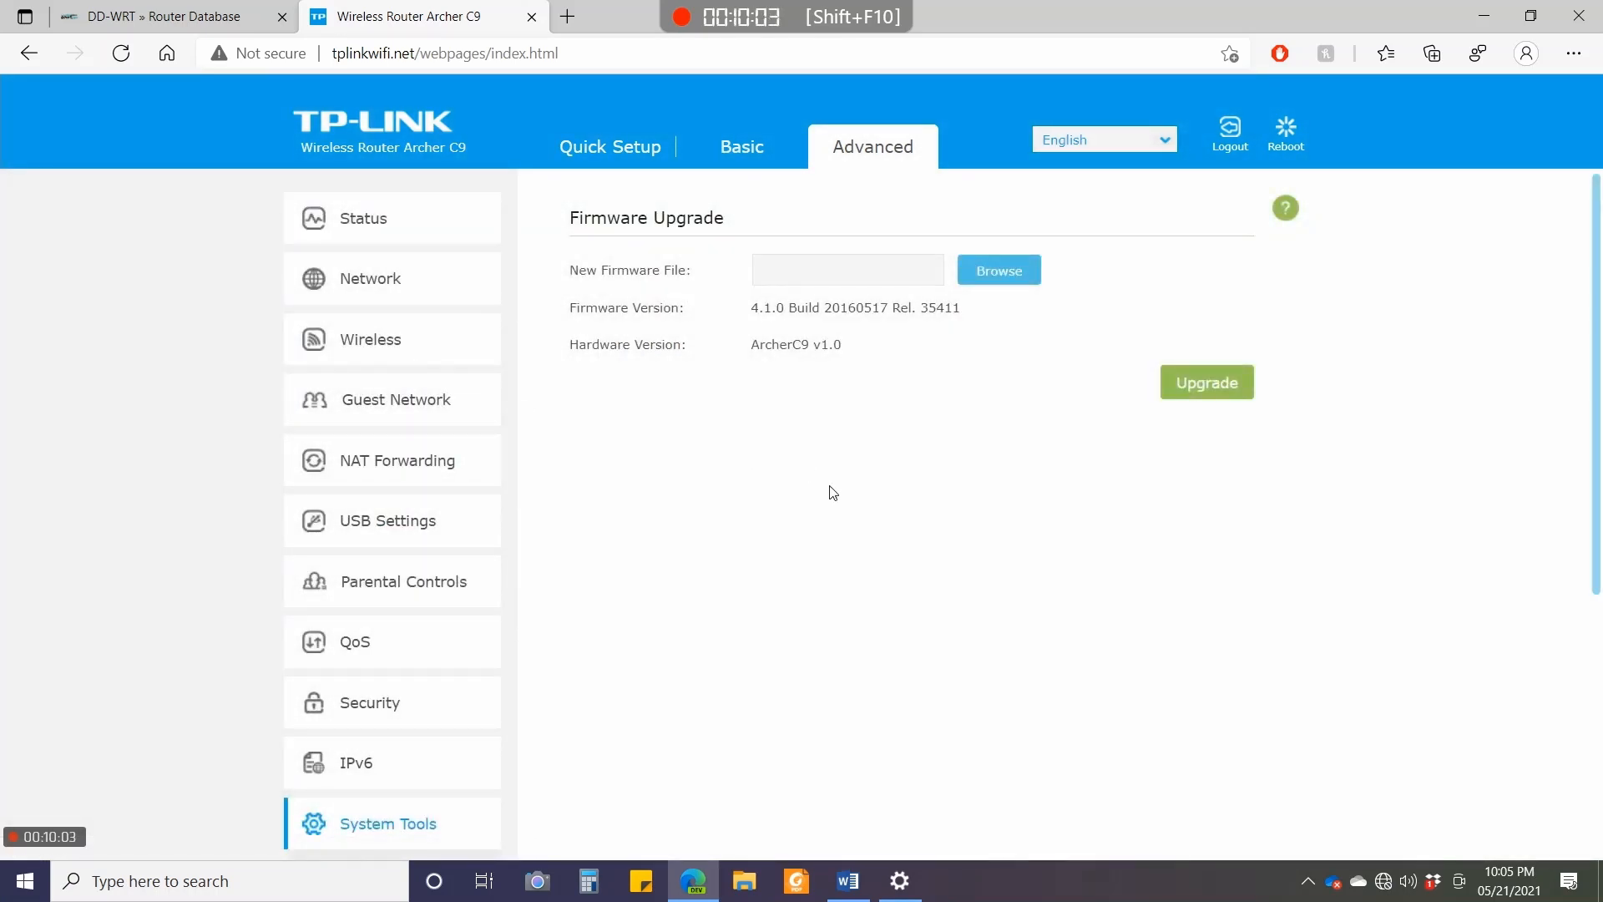
{"action": "mouse_move", "coordinate": [915, 503]}
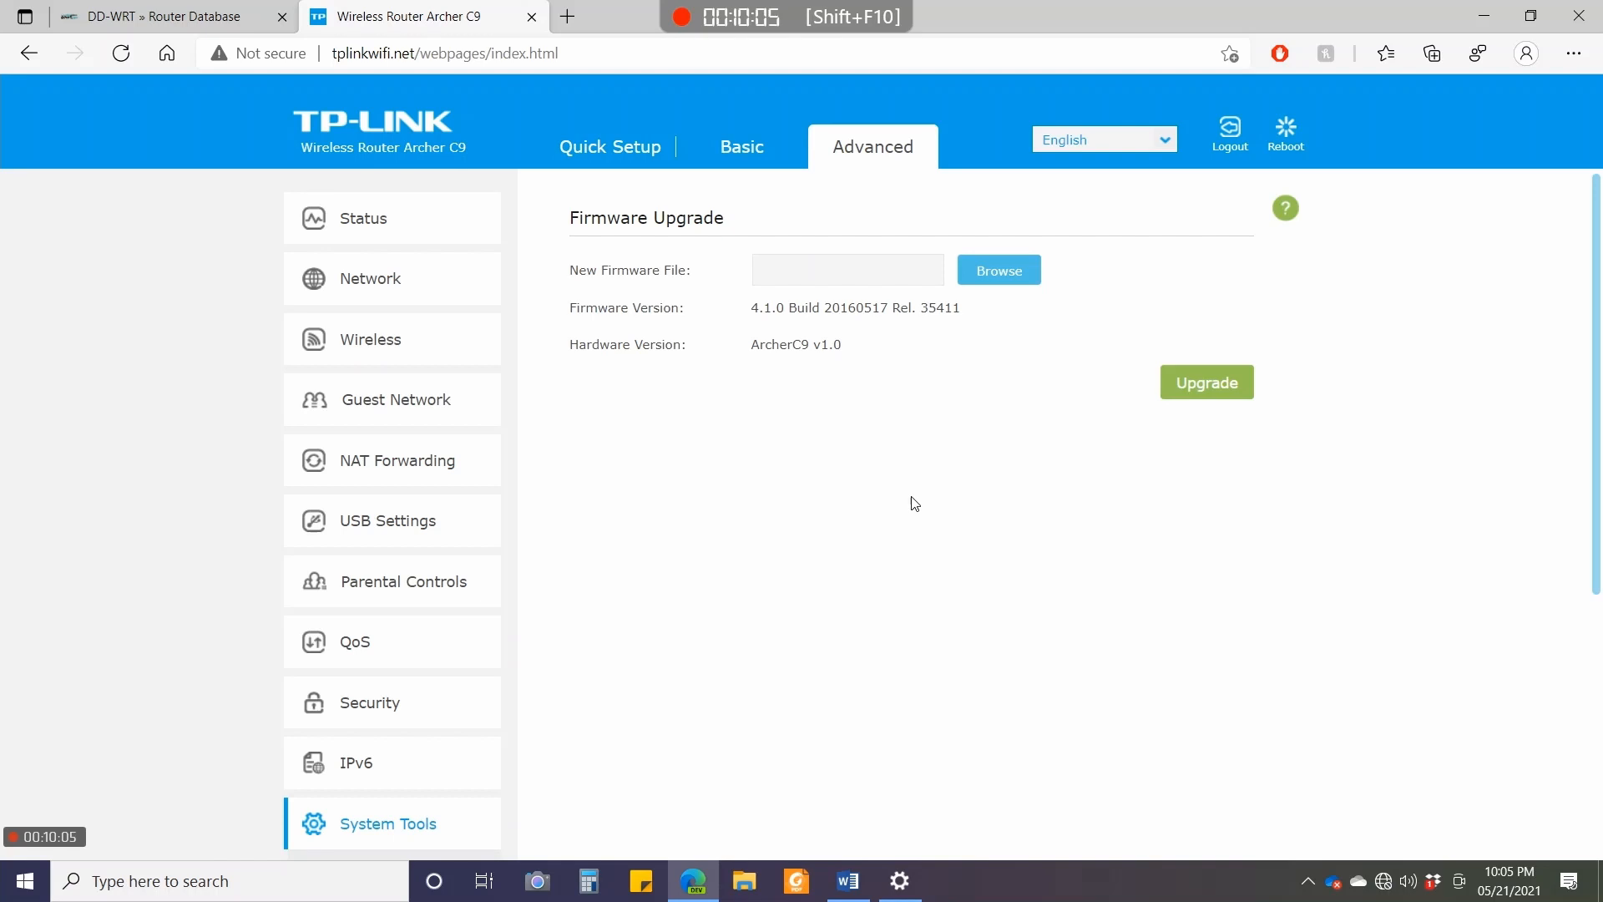
{"action": "mouse_move", "coordinate": [727, 319]}
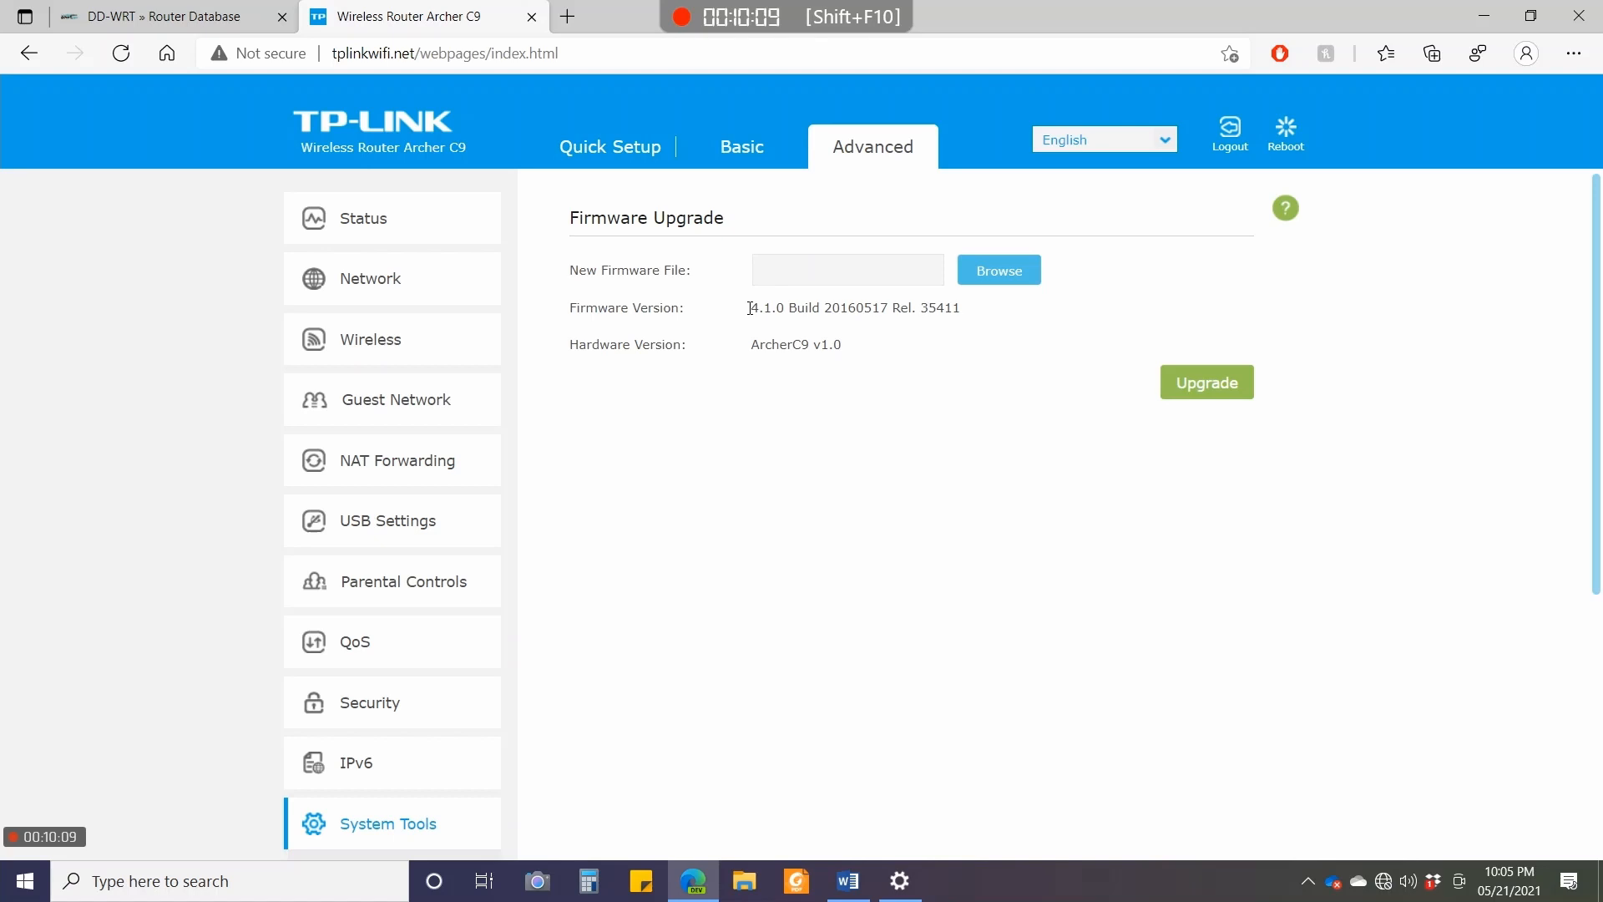
Highlight the firmware version 4.1.0 Build 20160517 Rel. 35411.
{"action": "left_click_drag", "start_coordinate": [748, 308], "coordinate": [892, 308]}
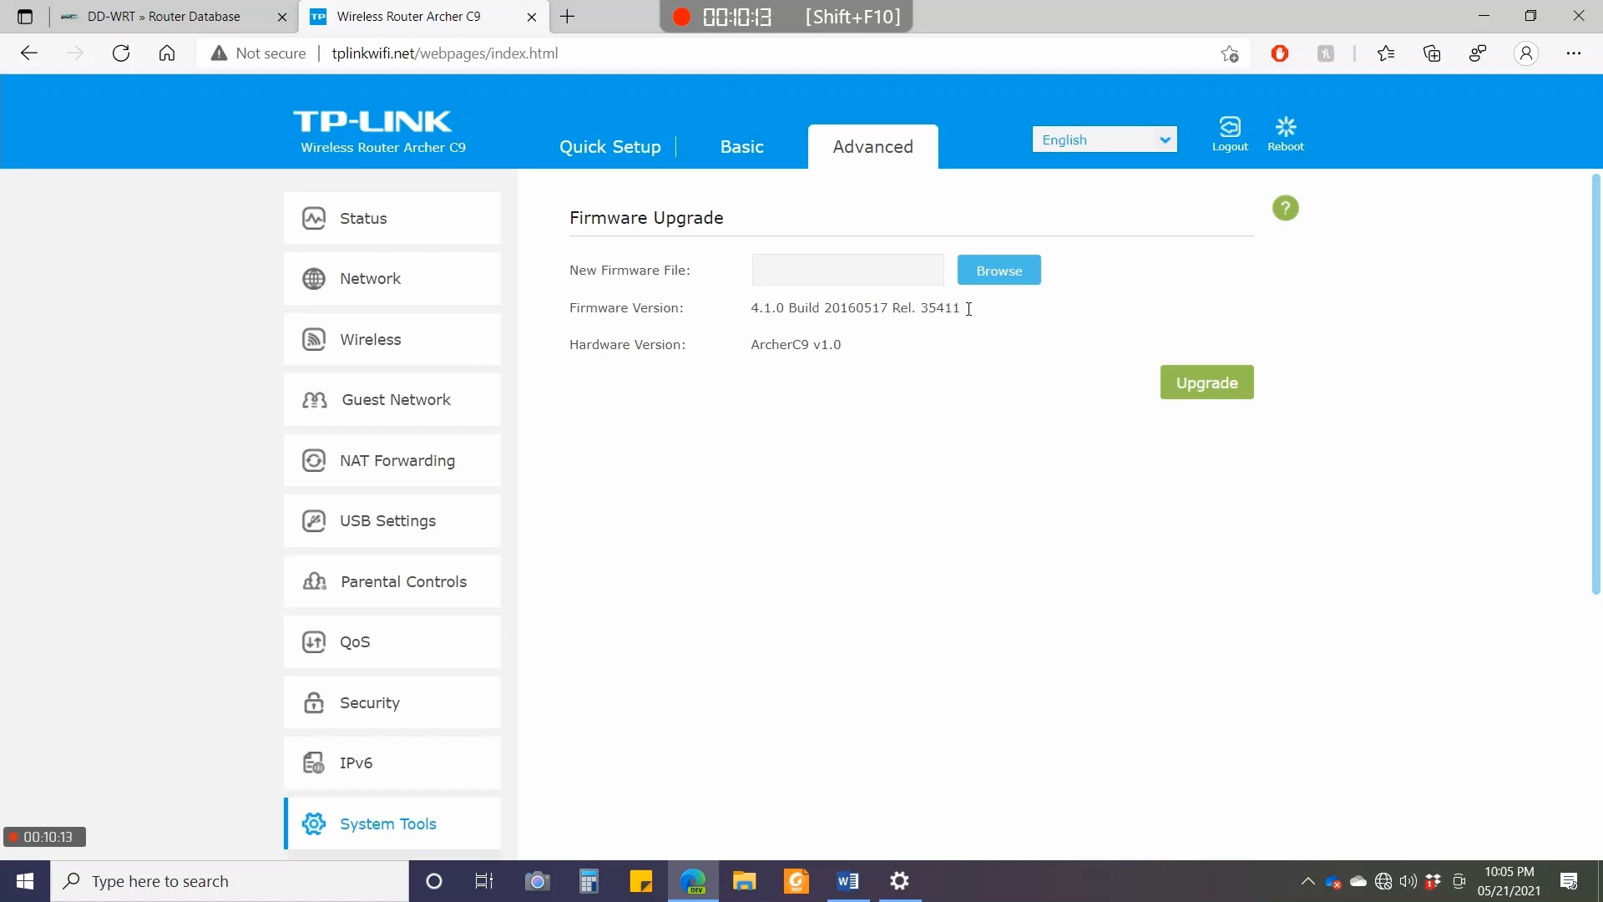
{"action": "double_click", "coordinate": [847, 308]}
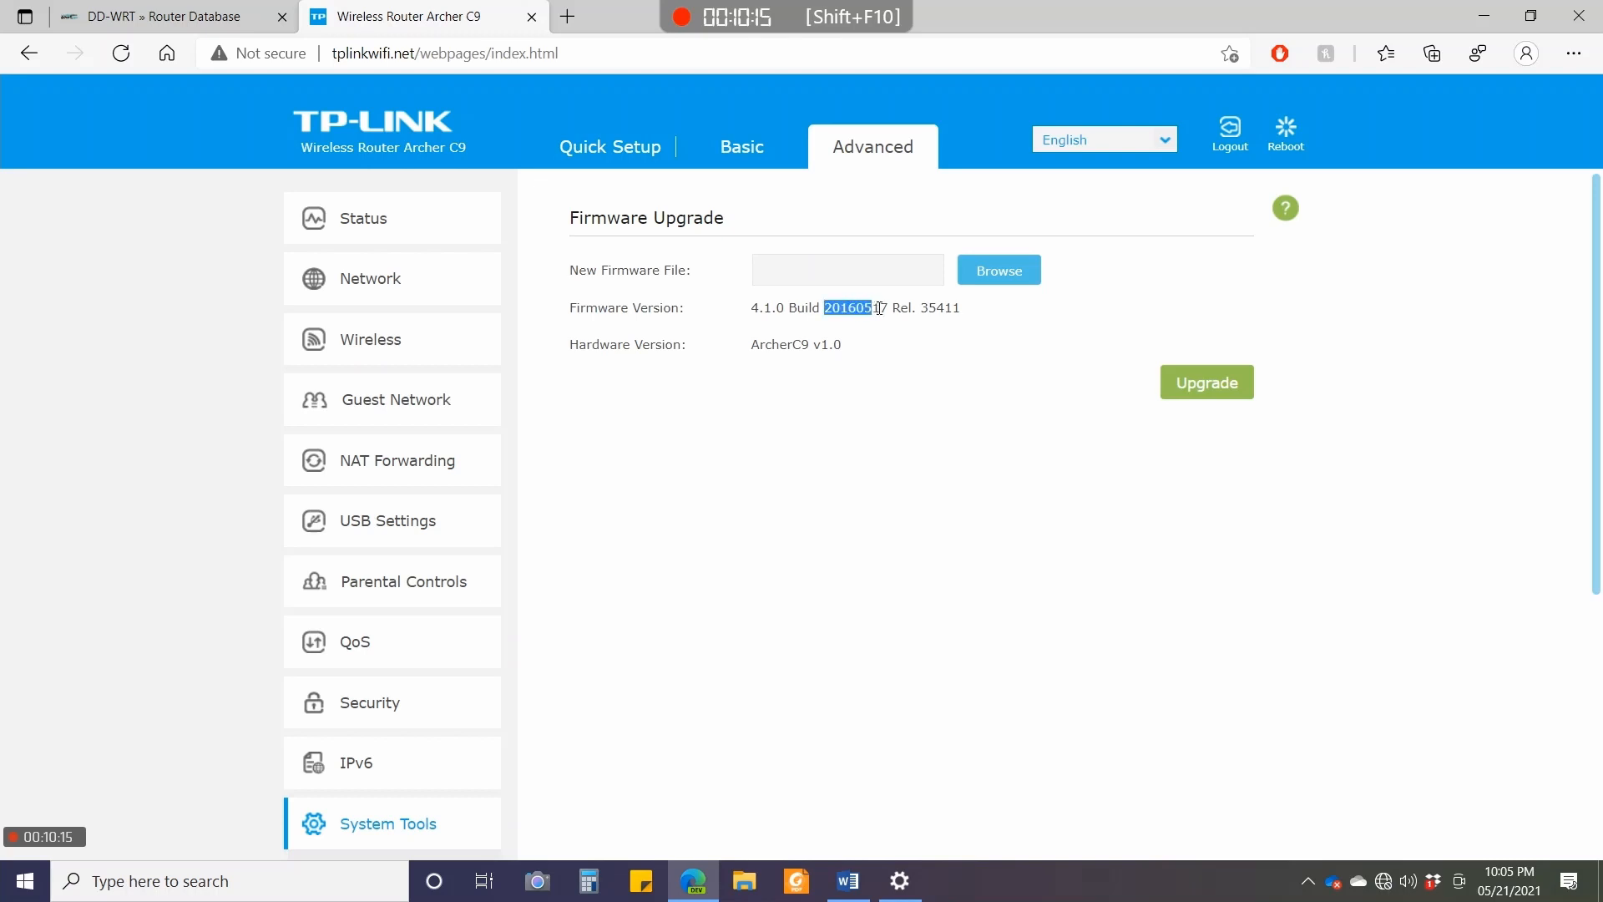
{"action": "left_click_drag", "start_coordinate": [874, 308], "coordinate": [959, 308]}
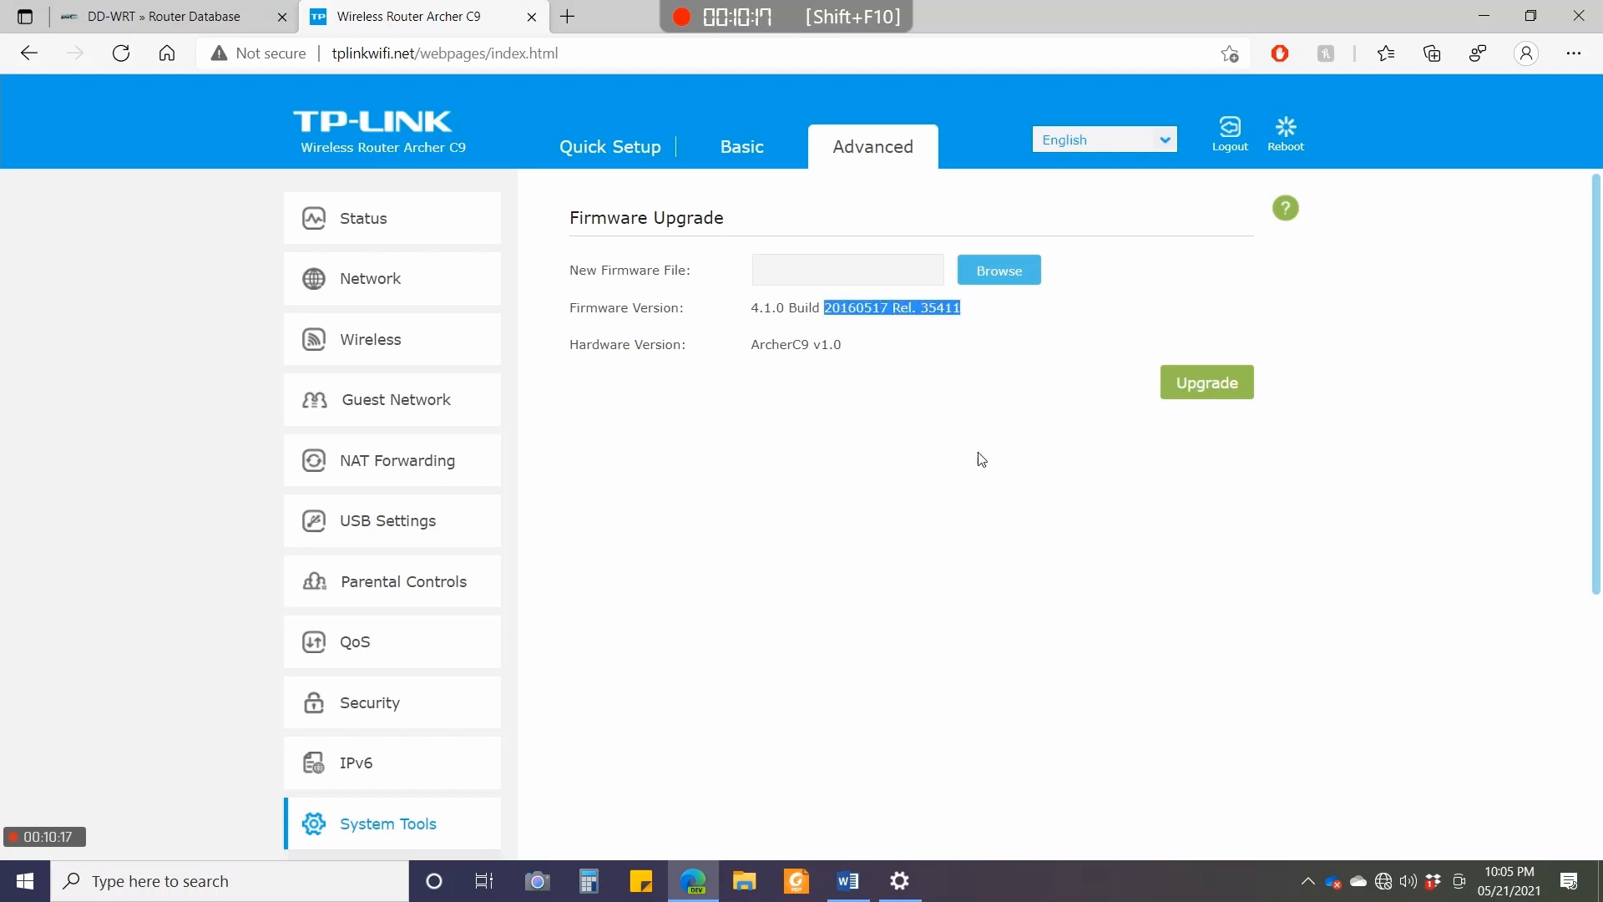
{"action": "mouse_move", "coordinate": [797, 375]}
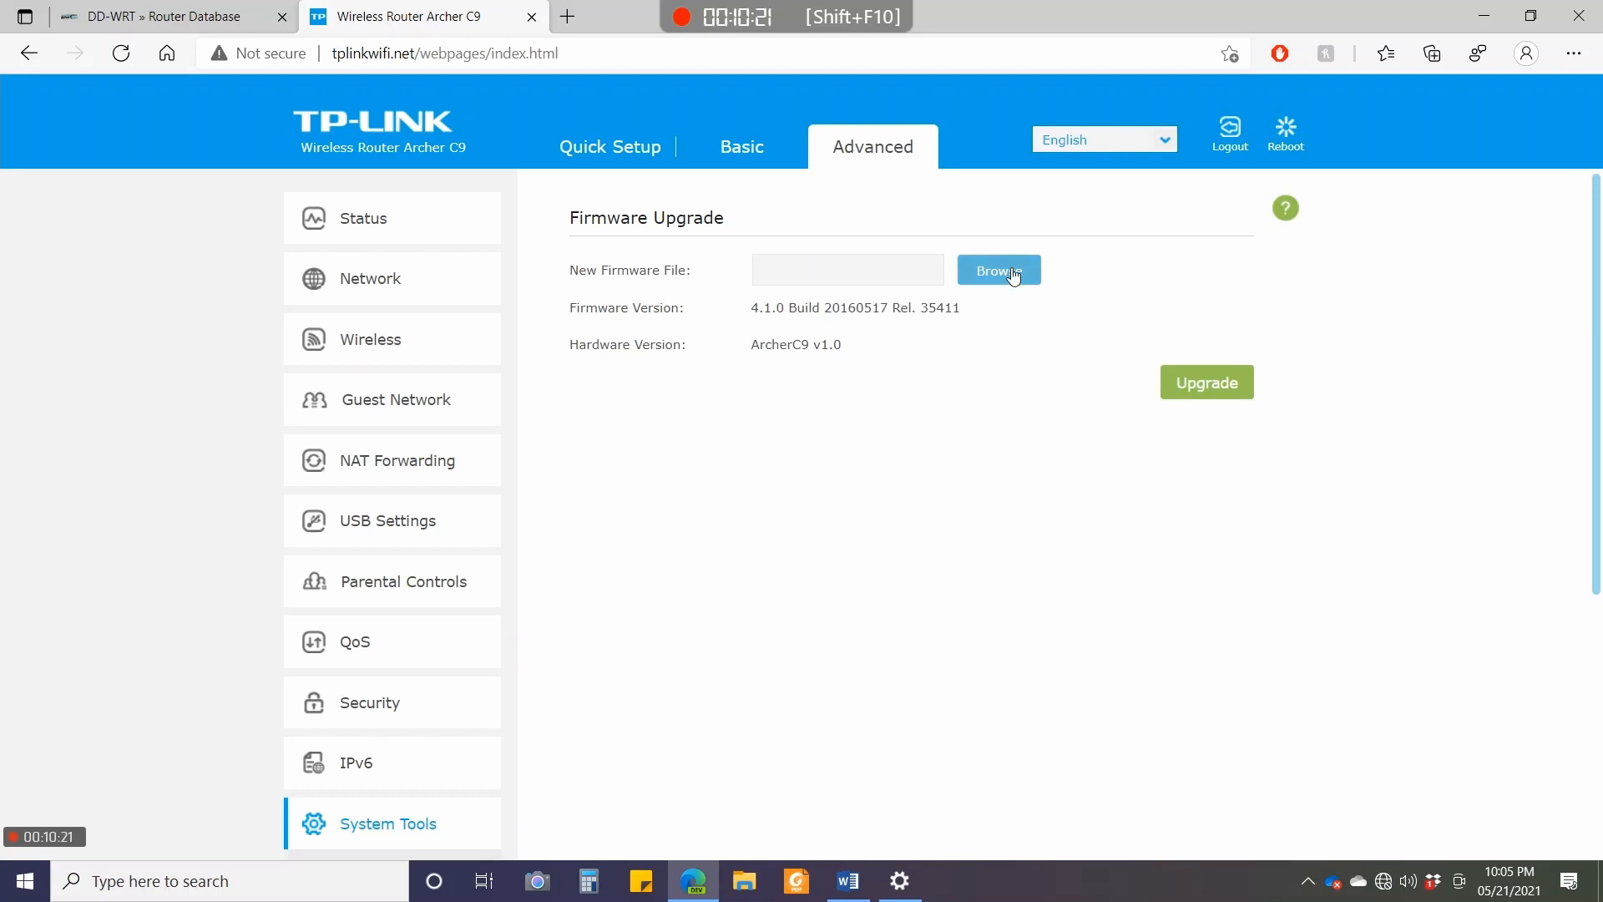
Choose factory-to-ddwrt.bin as the firmware file and start the upgrade.
{"action": "left_click", "coordinate": [998, 269]}
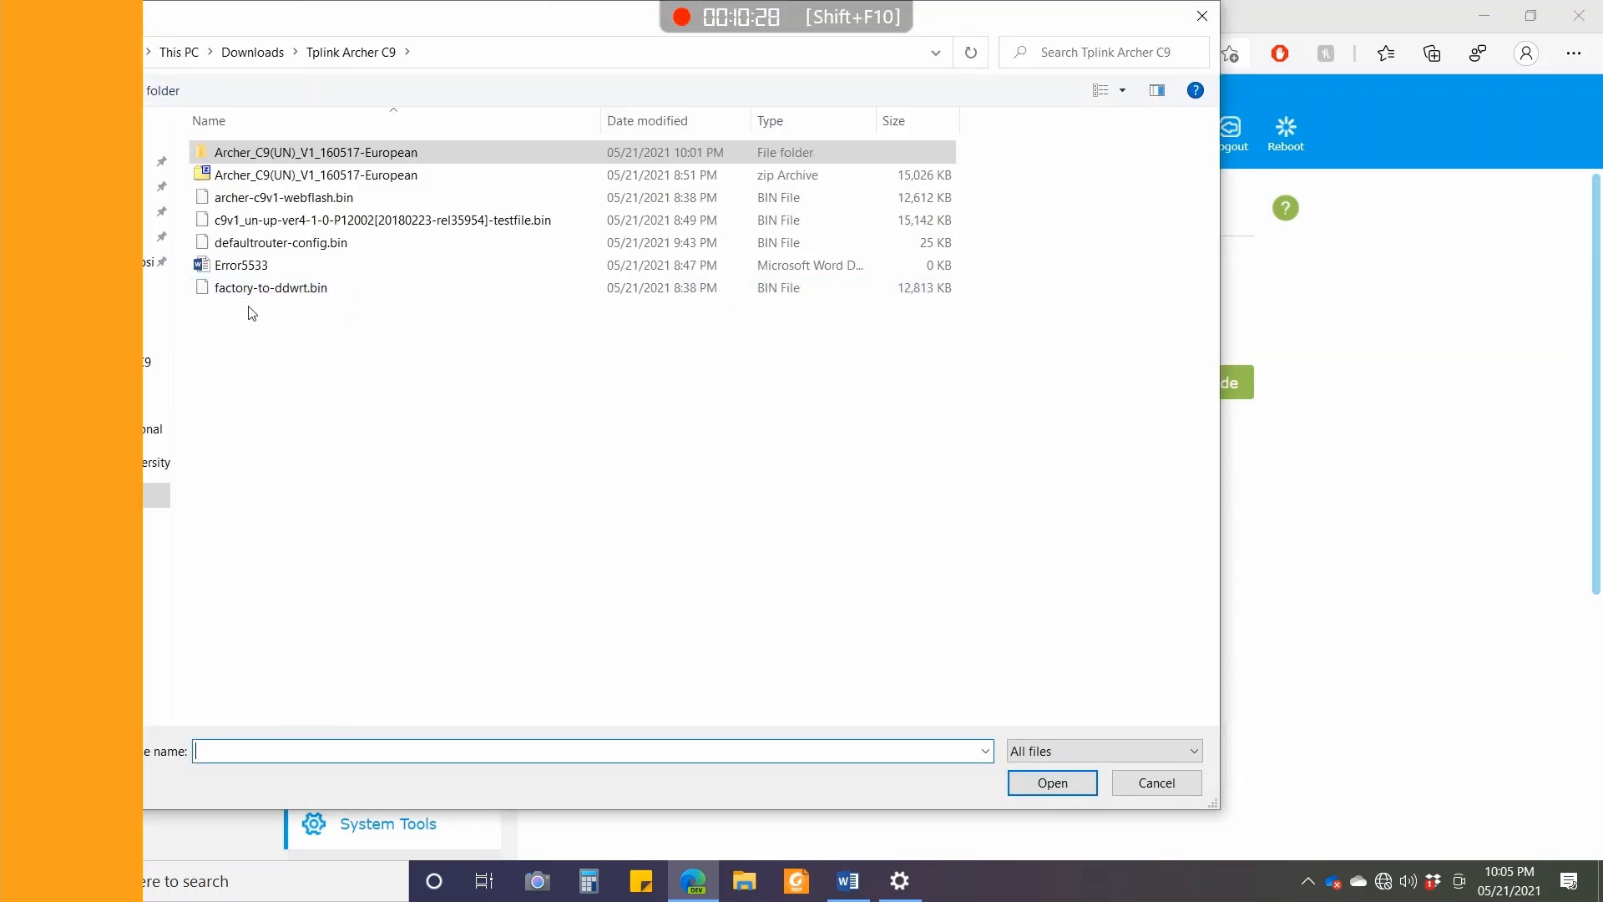
{"action": "left_click", "coordinate": [270, 287]}
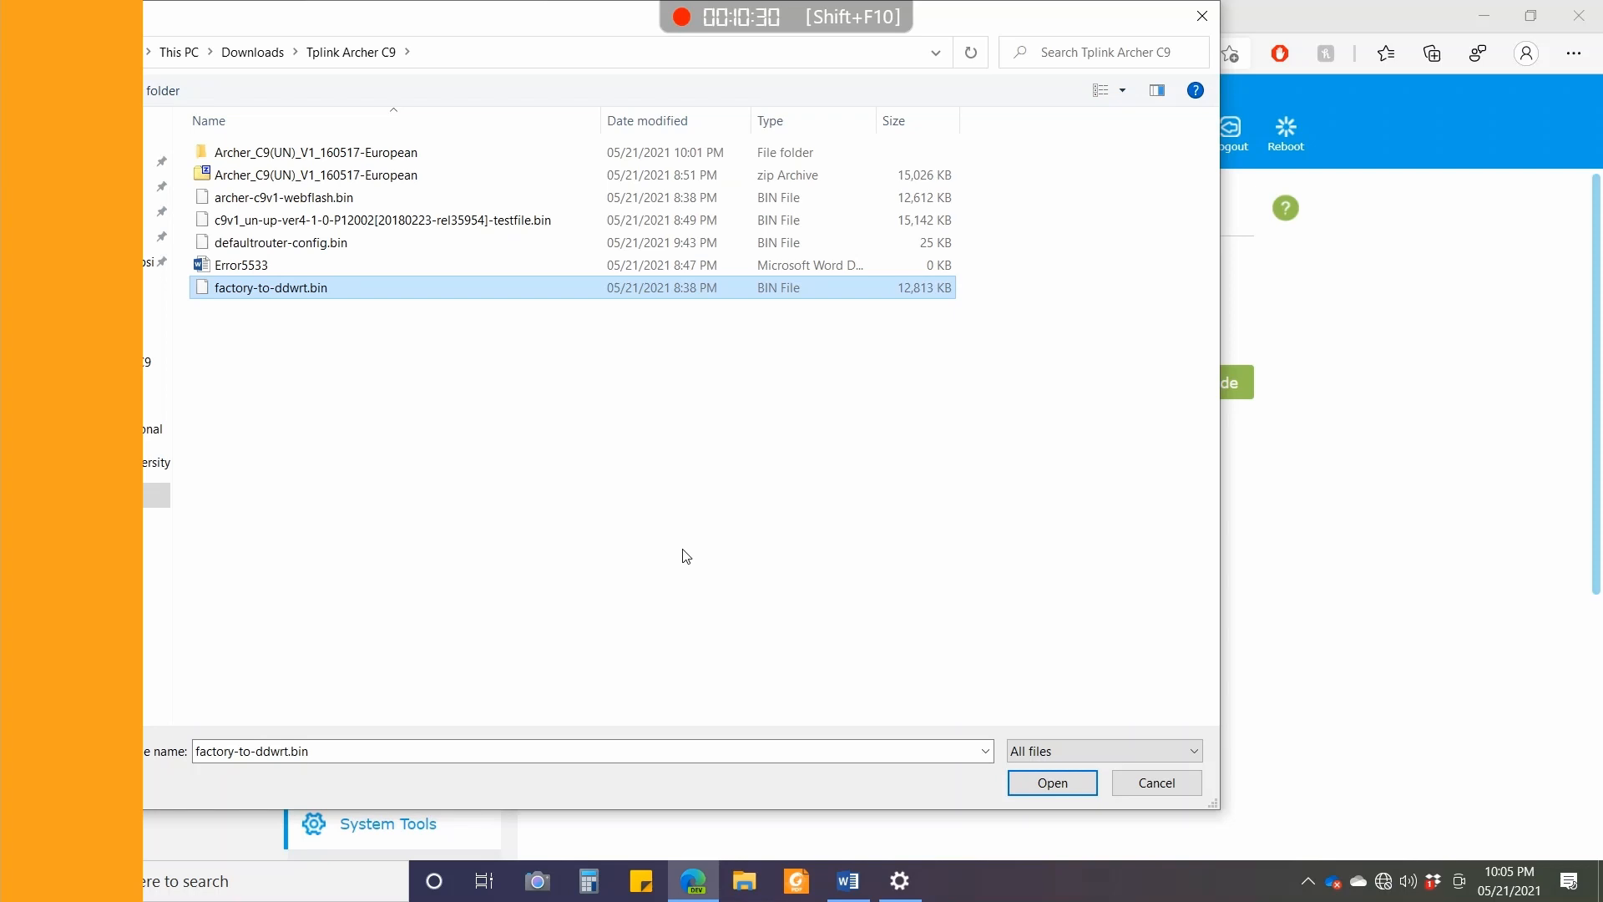
{"action": "left_click", "coordinate": [1052, 782]}
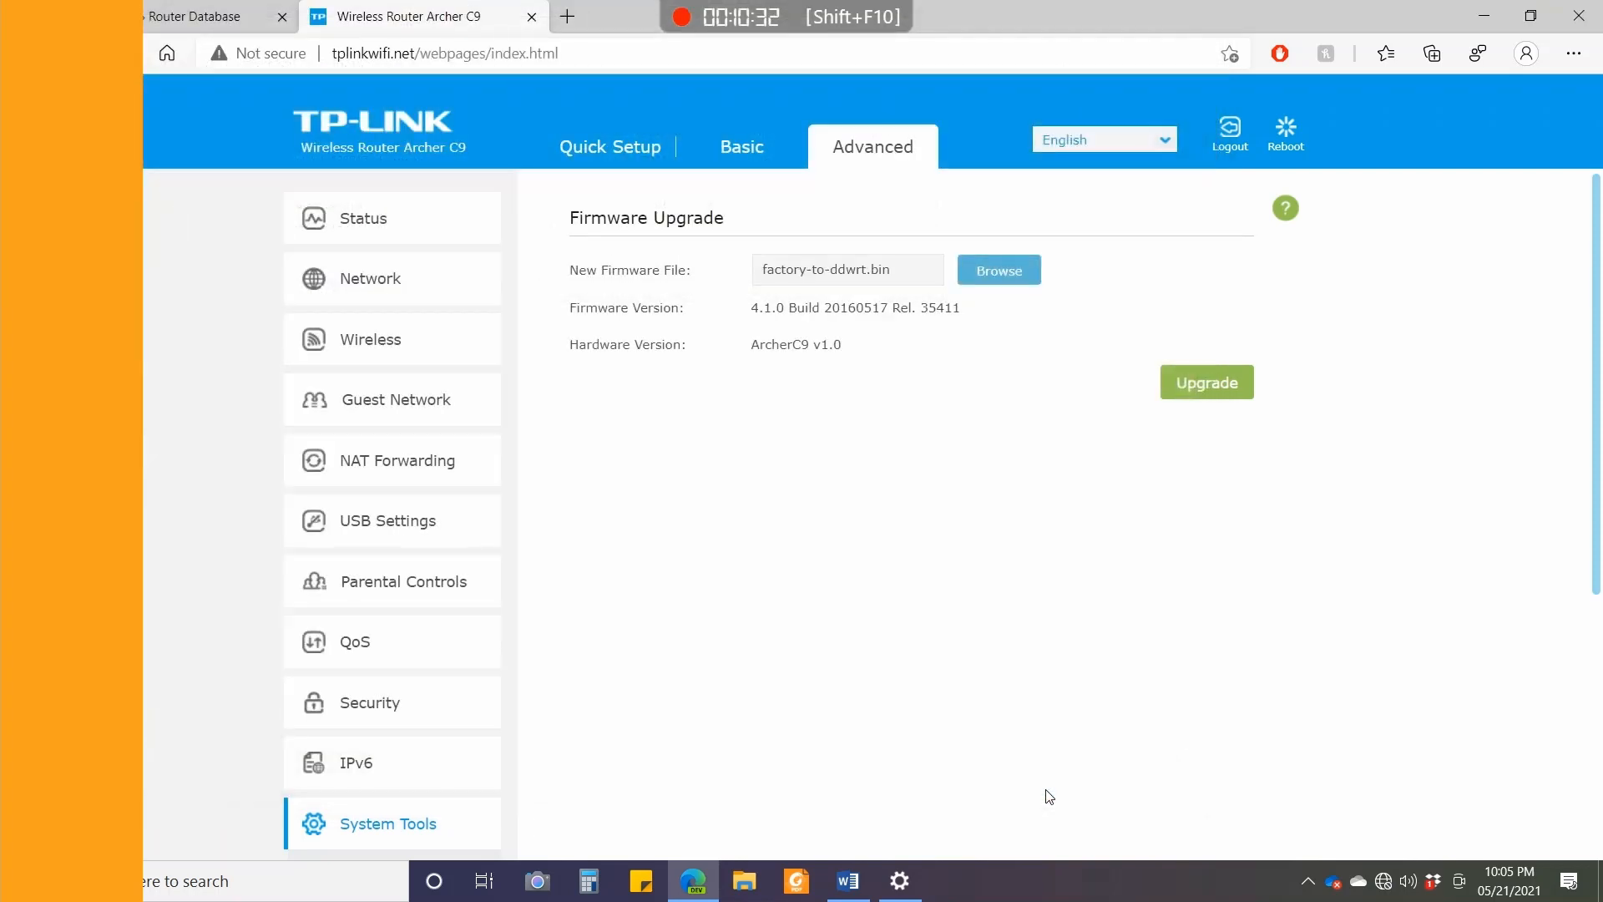
{"action": "mouse_move", "coordinate": [1215, 399]}
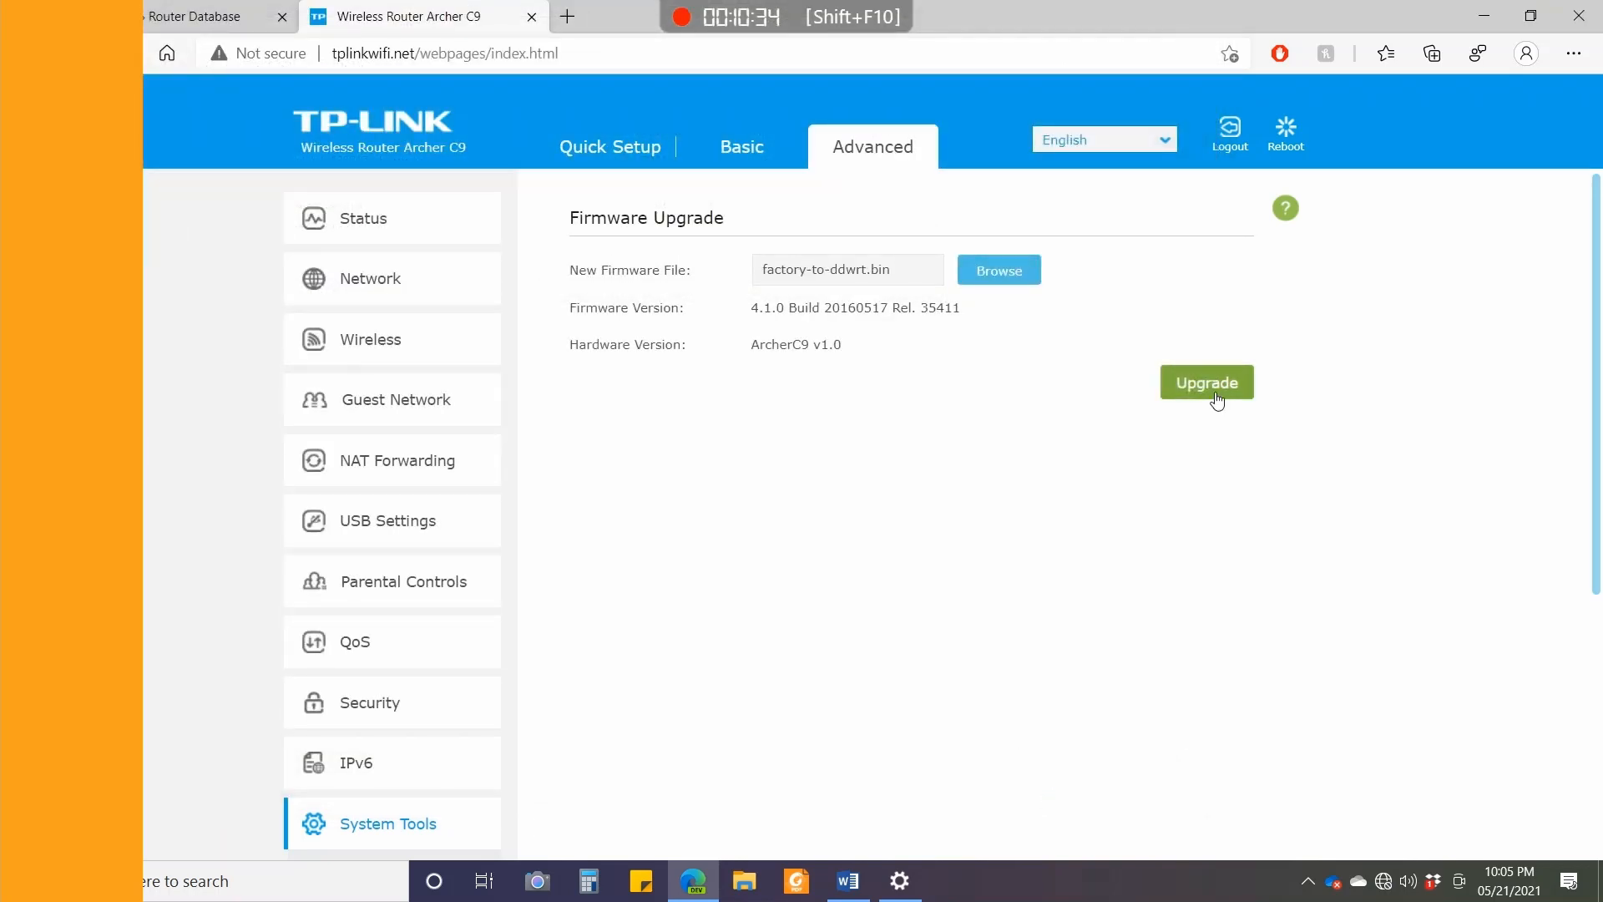
{"action": "left_click", "coordinate": [1206, 381]}
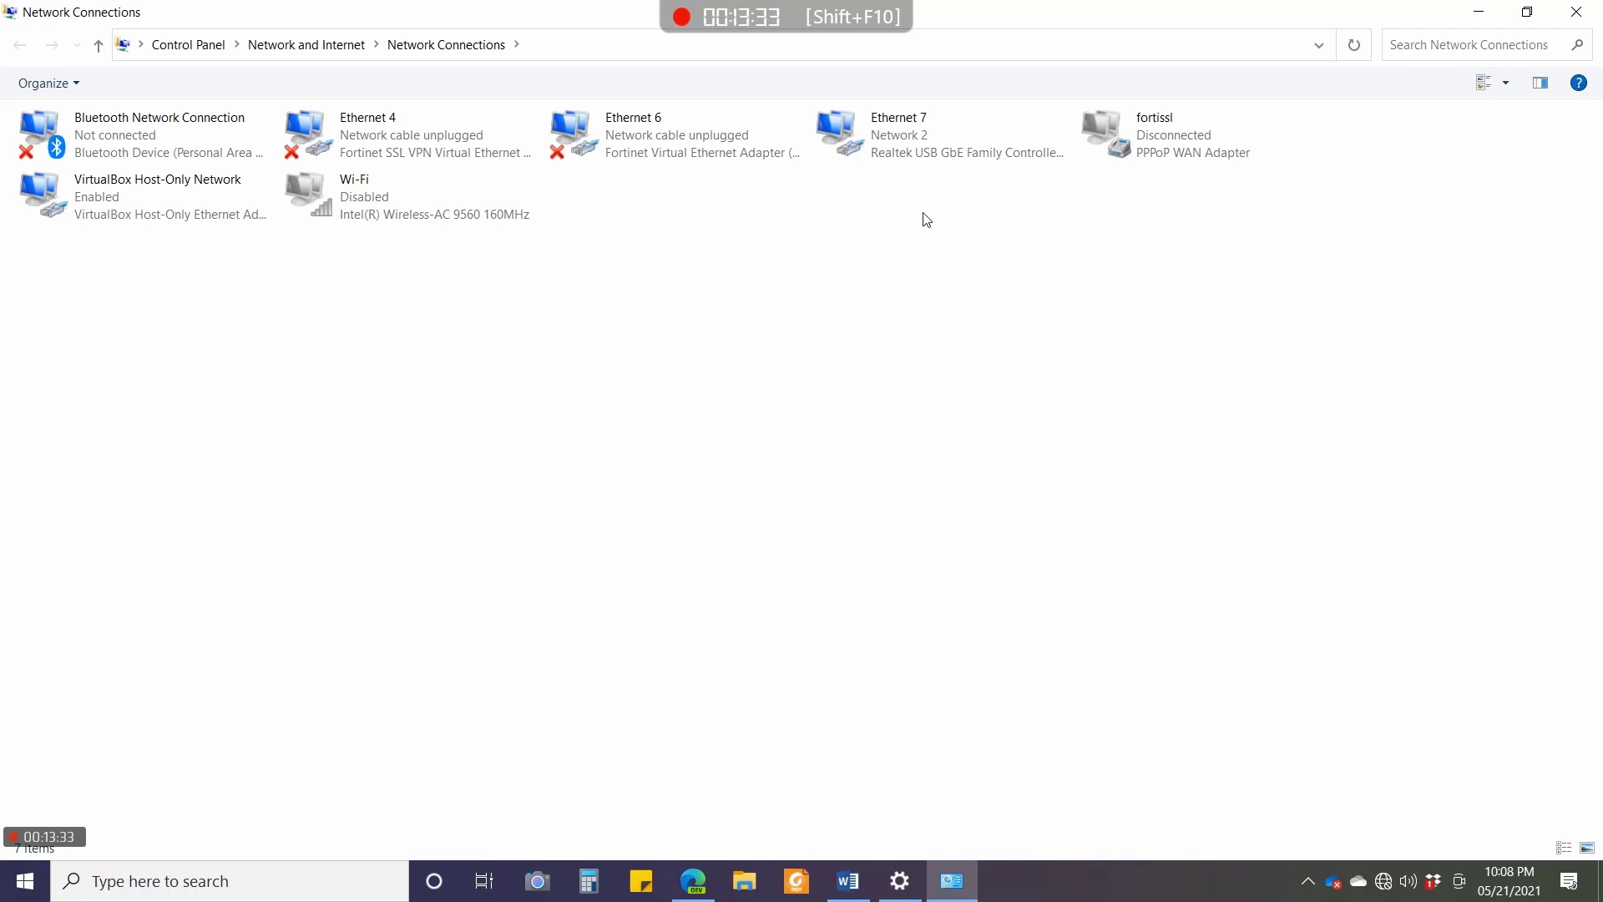
Read the Ethernet 7 default gateway 192.168.1.1 in its connection details, then close them.
{"action": "right_click", "coordinate": [899, 134]}
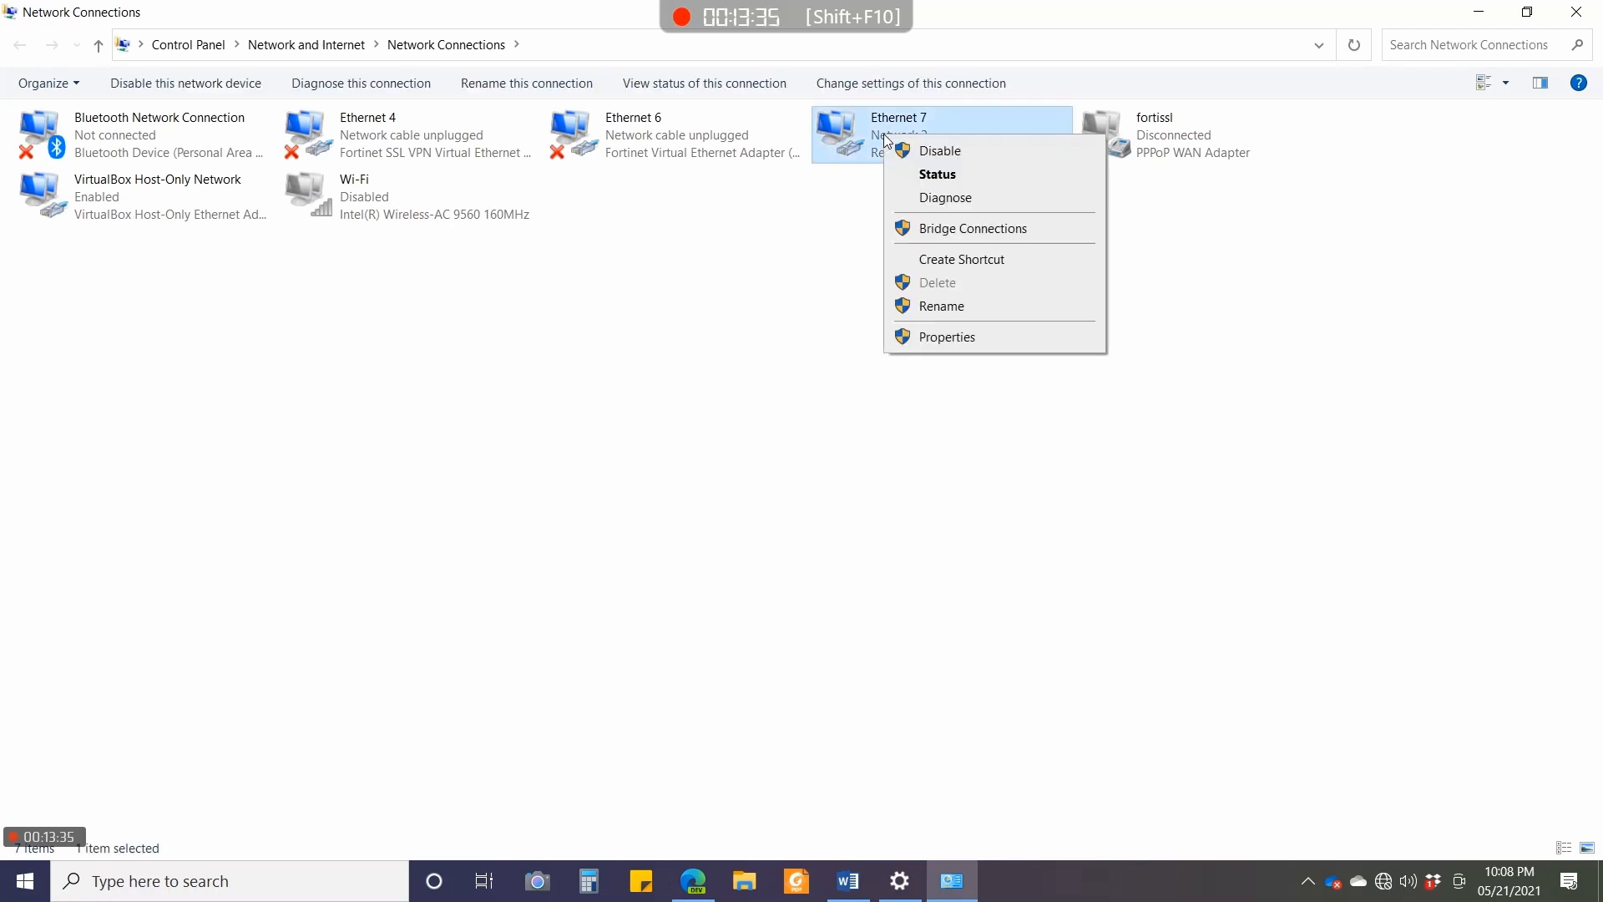
{"action": "left_click", "coordinate": [937, 173]}
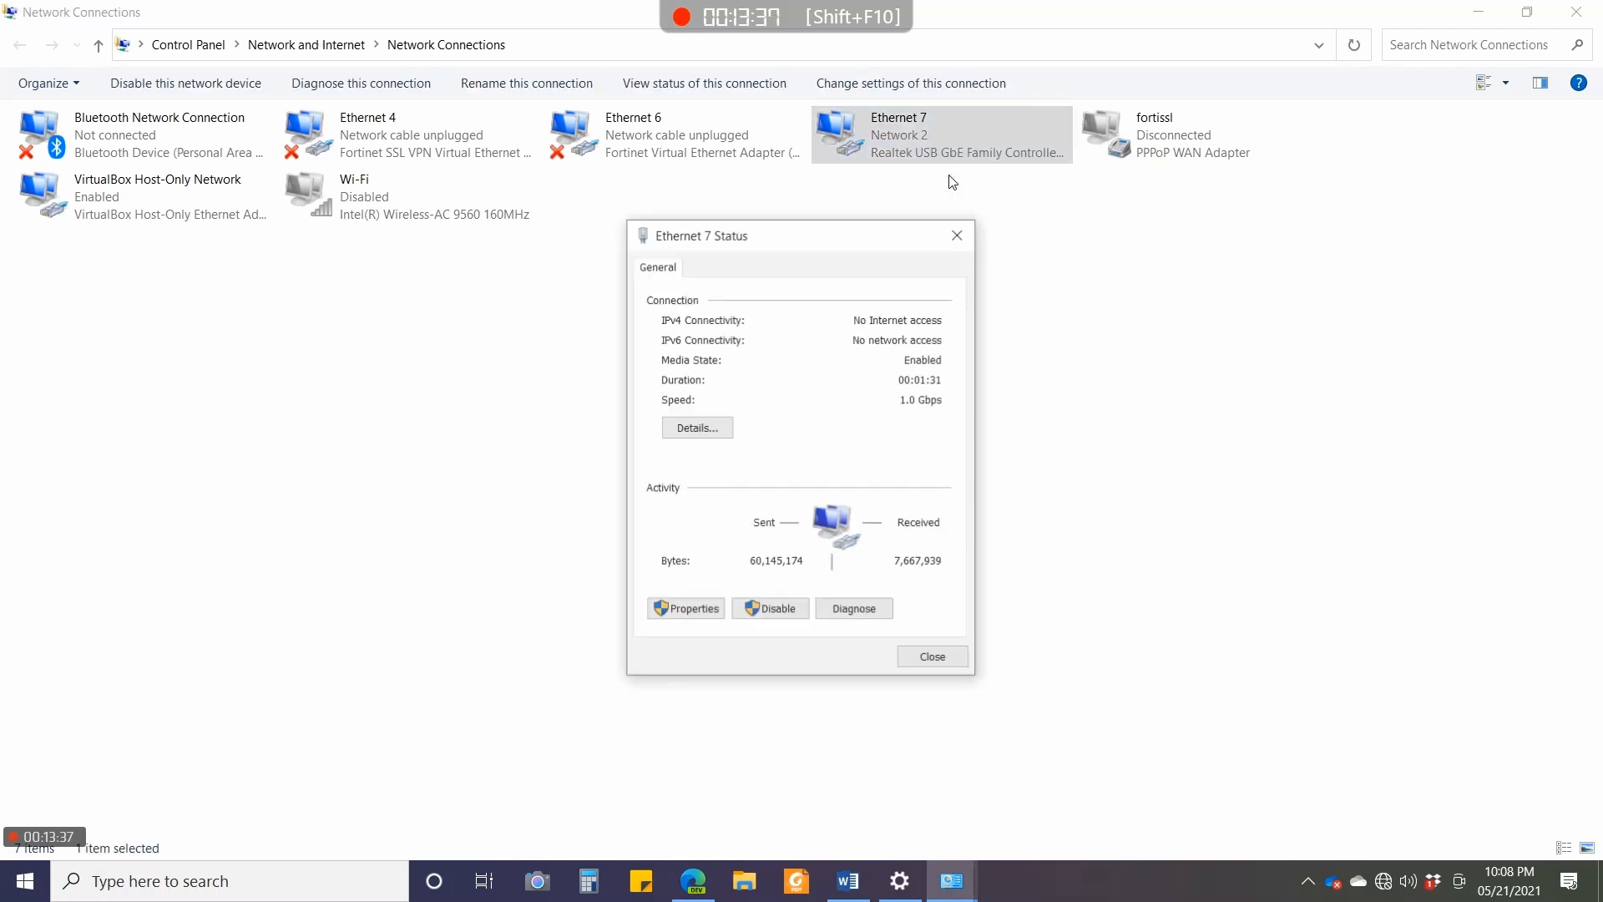
{"action": "mouse_move", "coordinate": [718, 452]}
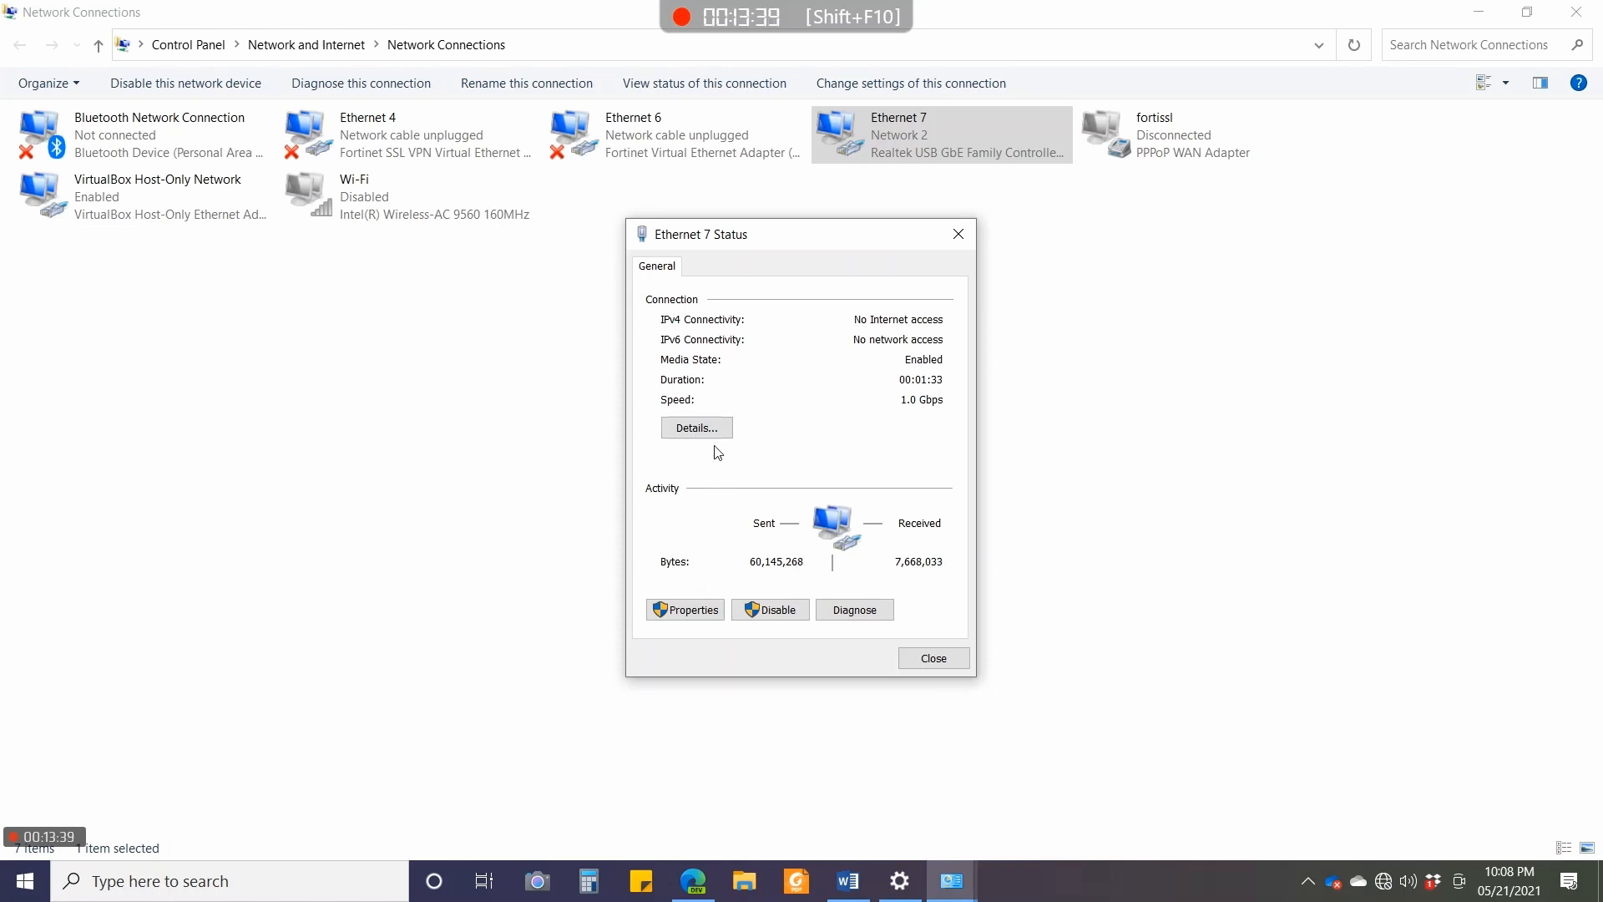
{"action": "left_click", "coordinate": [696, 428]}
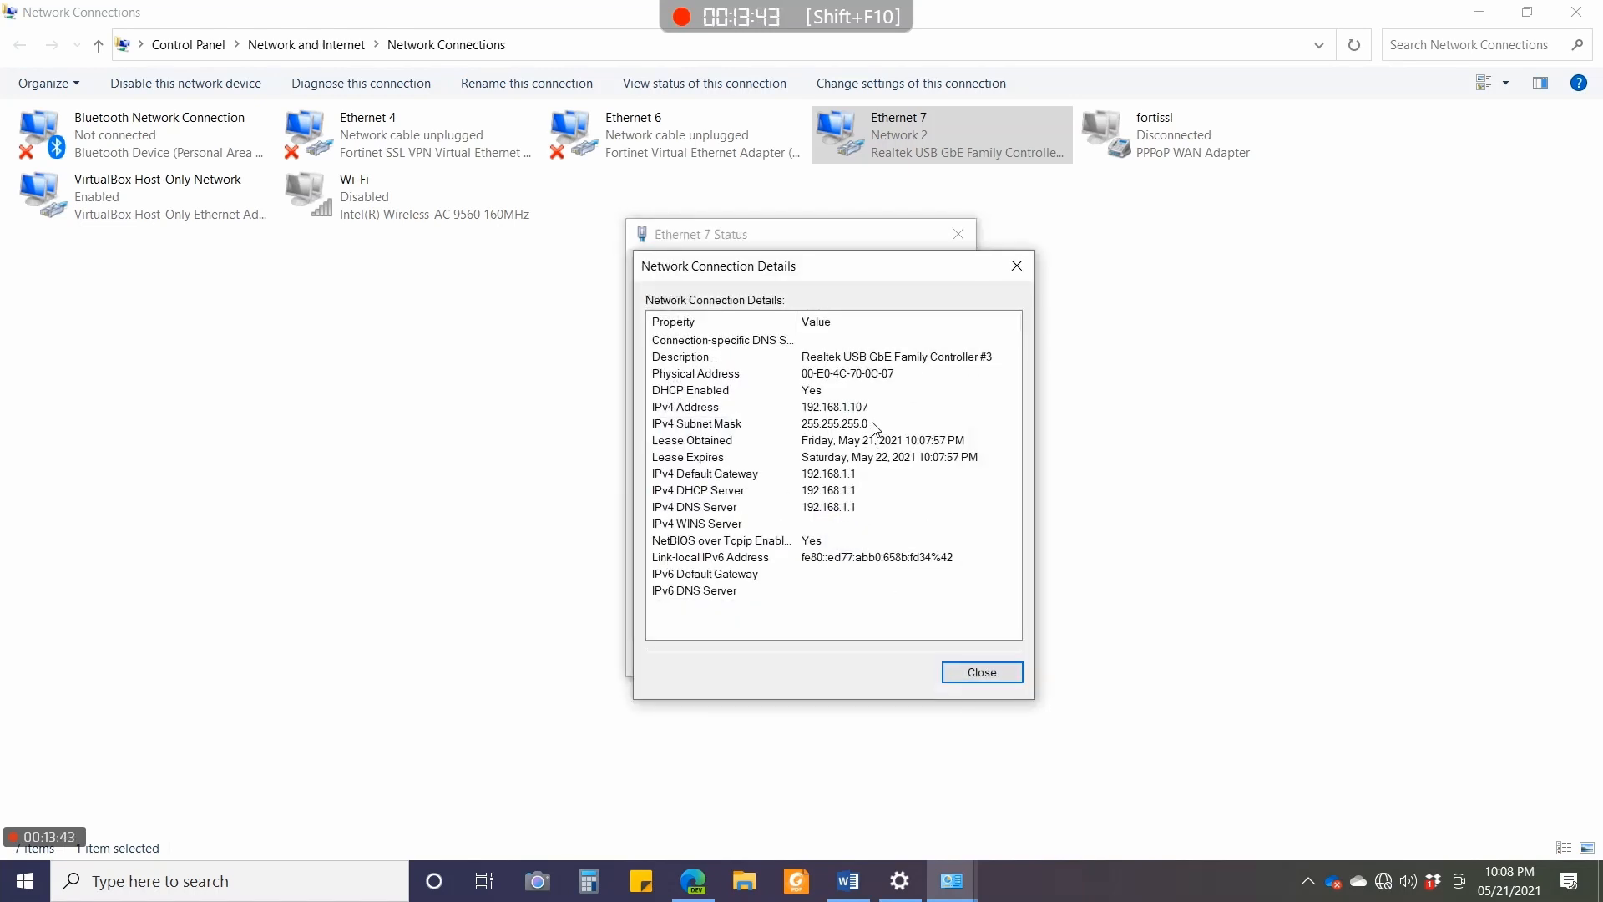
{"action": "mouse_move", "coordinate": [866, 478]}
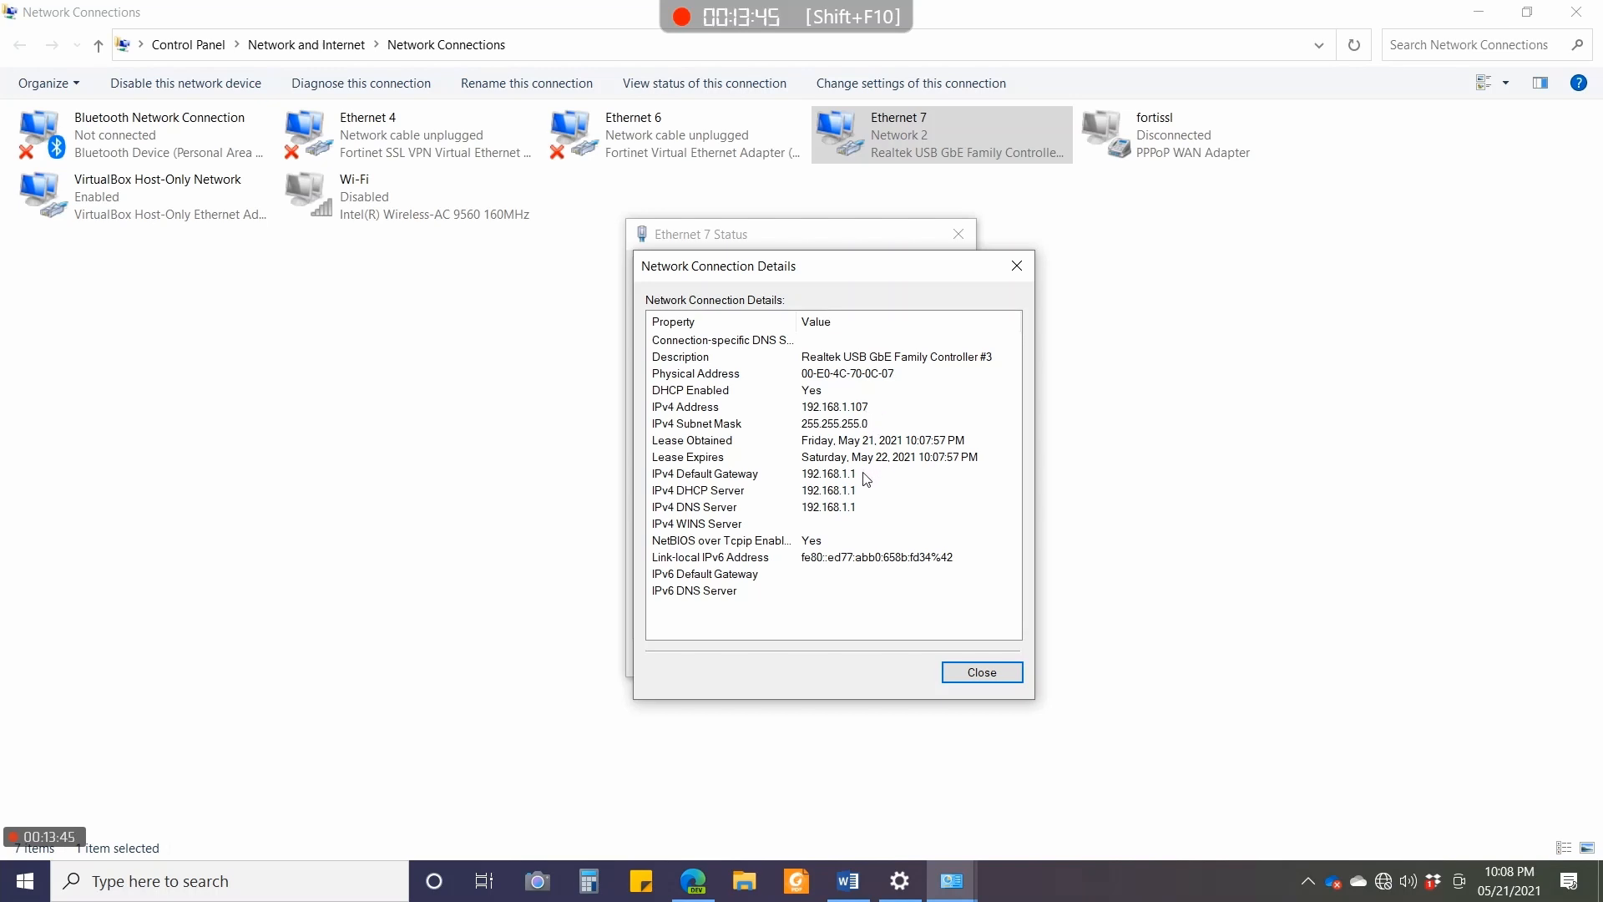
{"action": "mouse_move", "coordinate": [966, 627]}
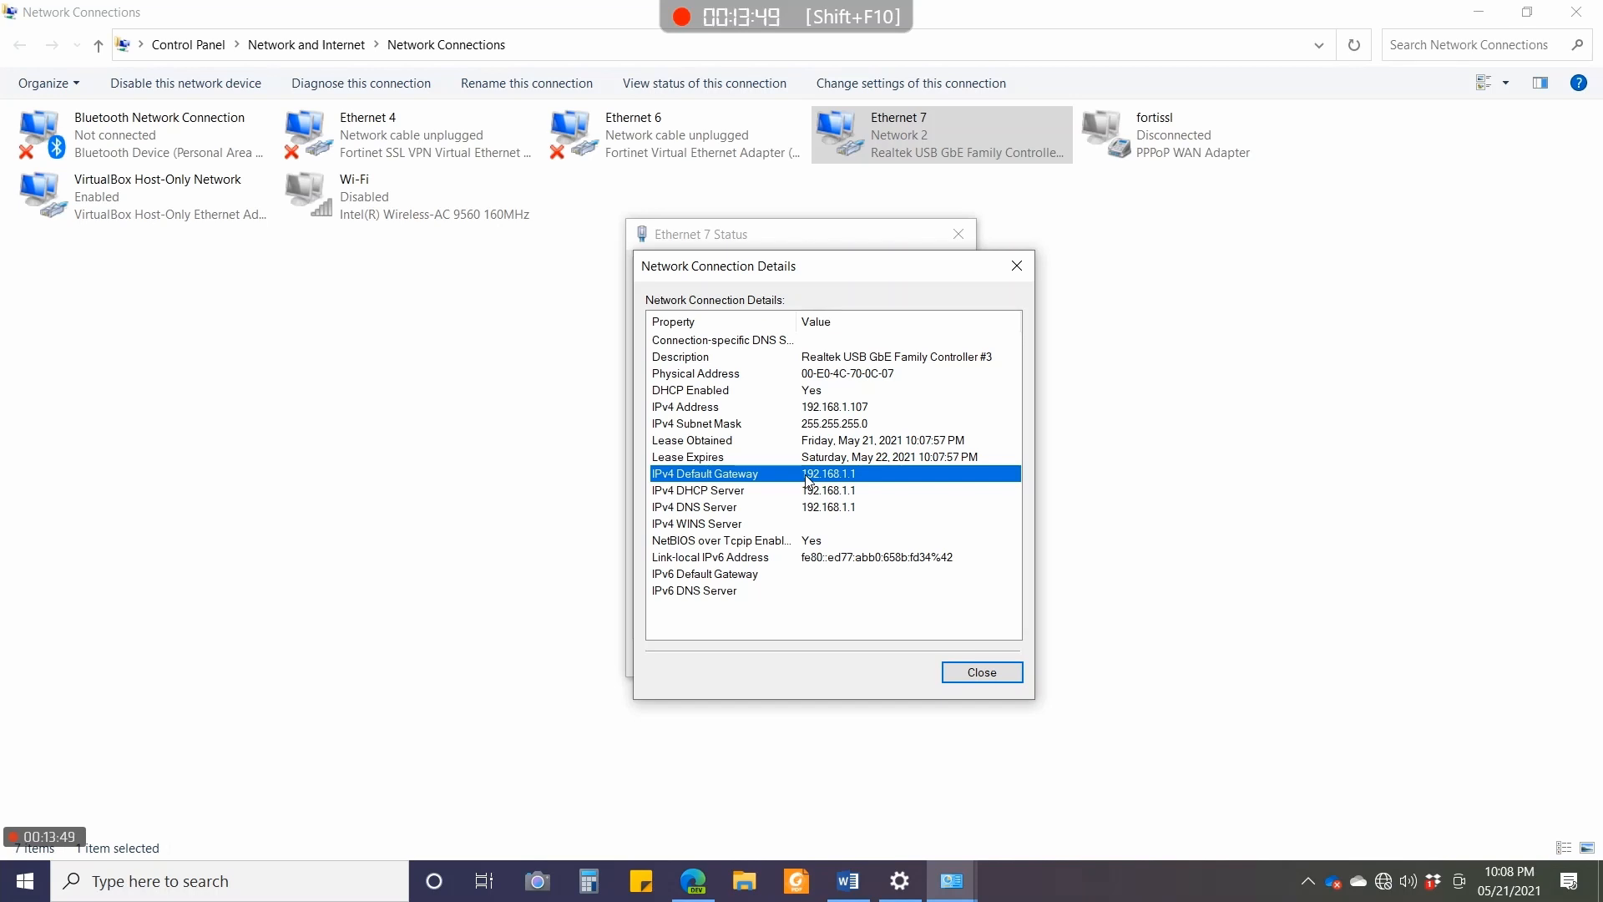
{"action": "mouse_move", "coordinate": [972, 672]}
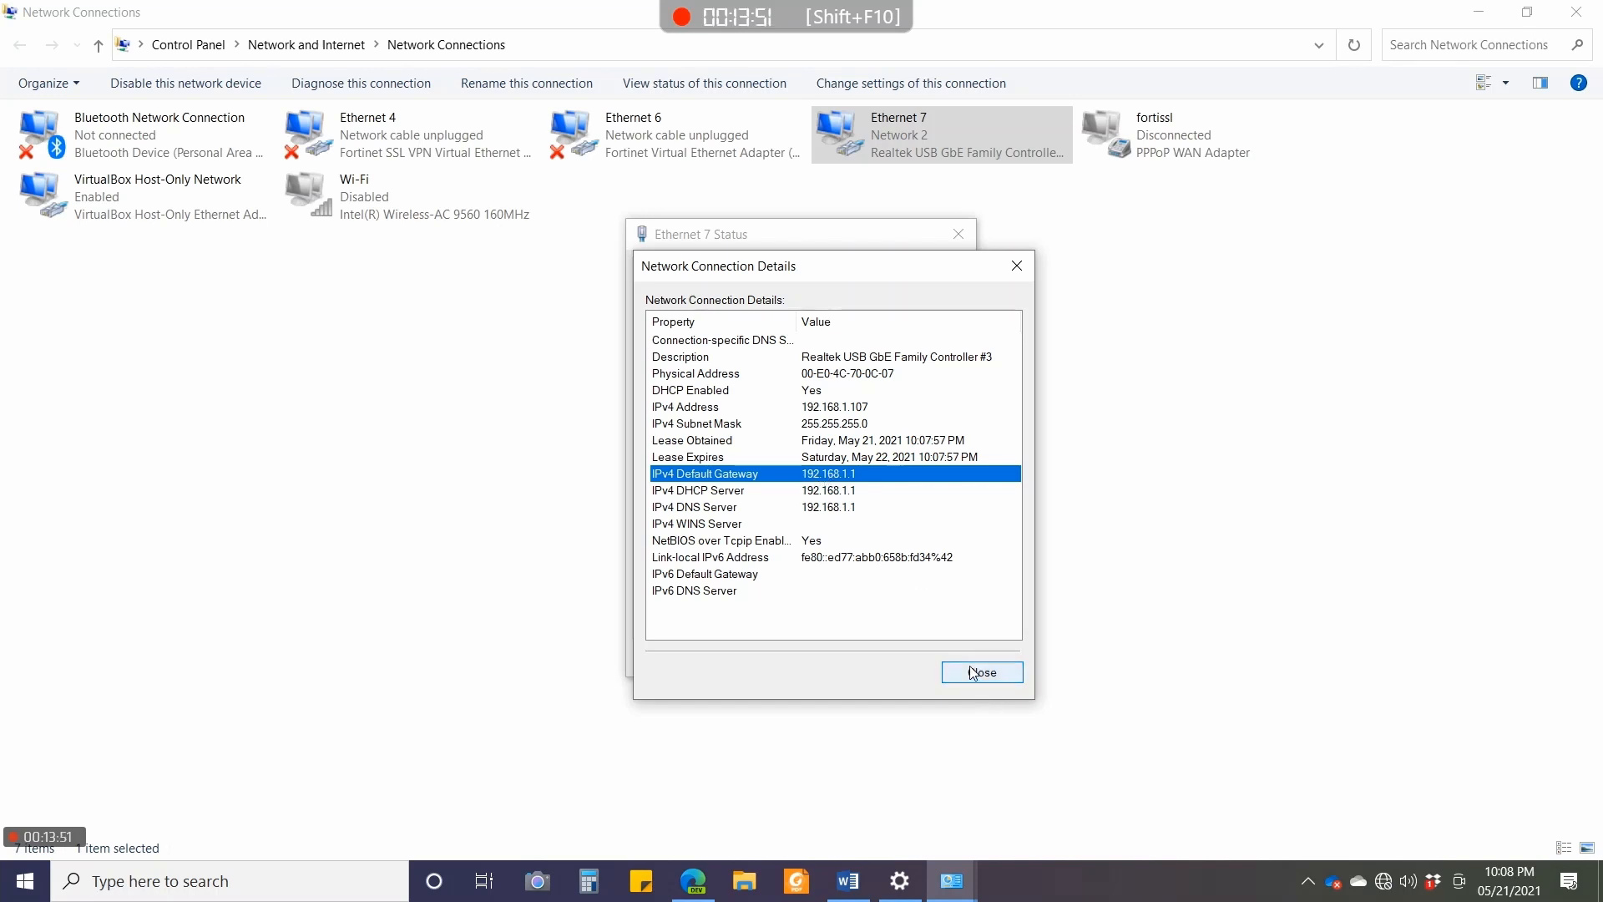
{"action": "left_click", "coordinate": [982, 672]}
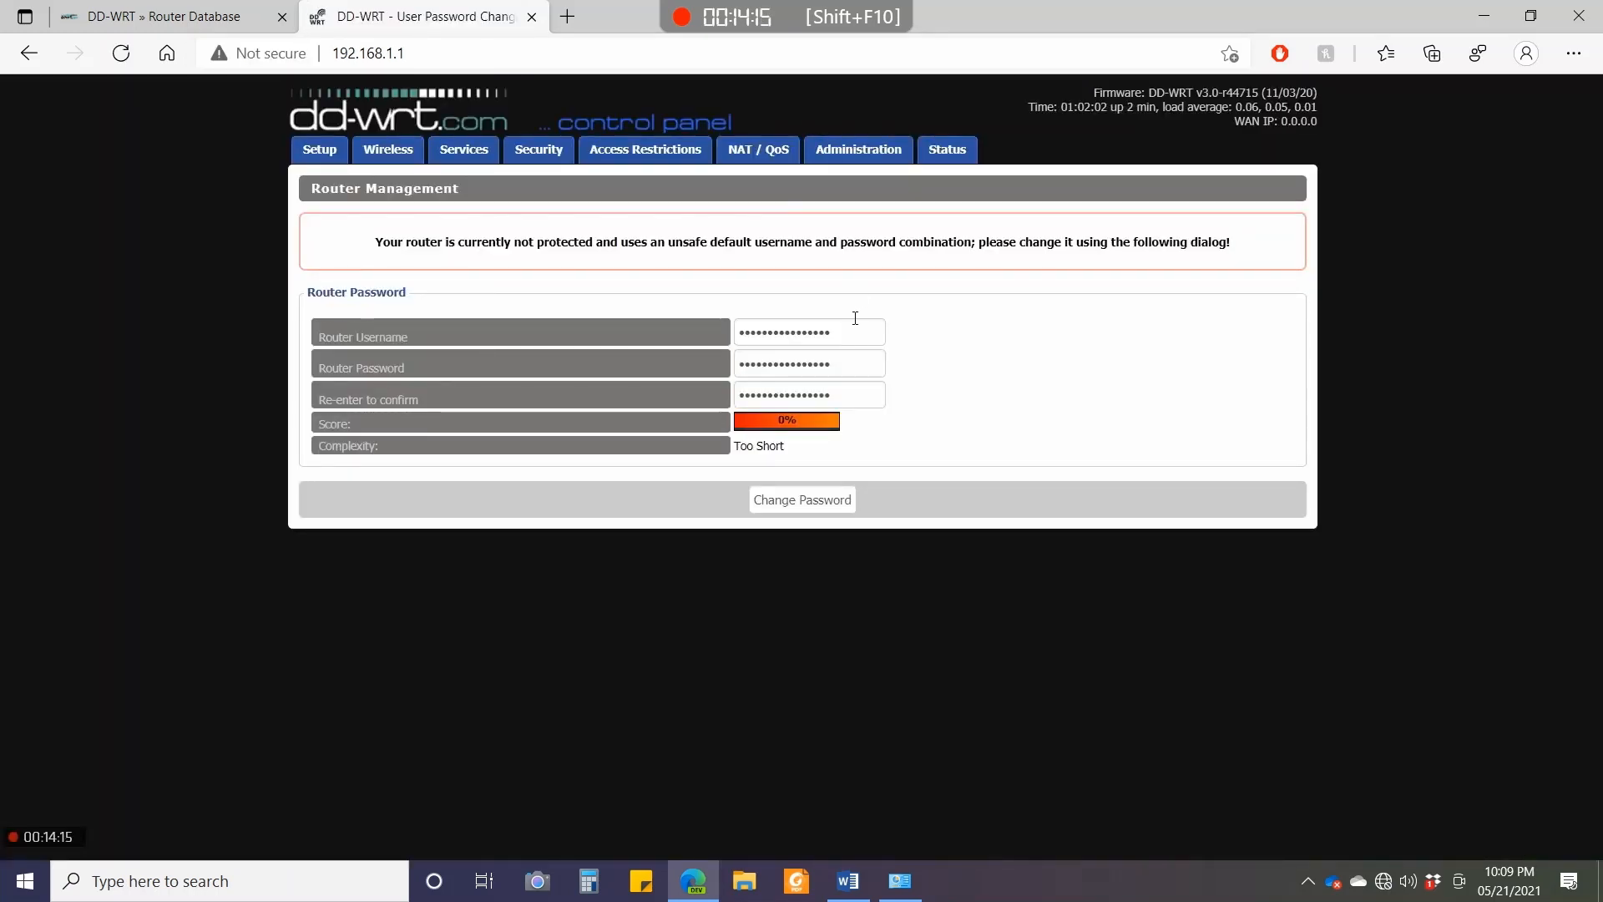
Enter a new DD-WRT router username and password and save them.
{"action": "left_click", "coordinate": [808, 331]}
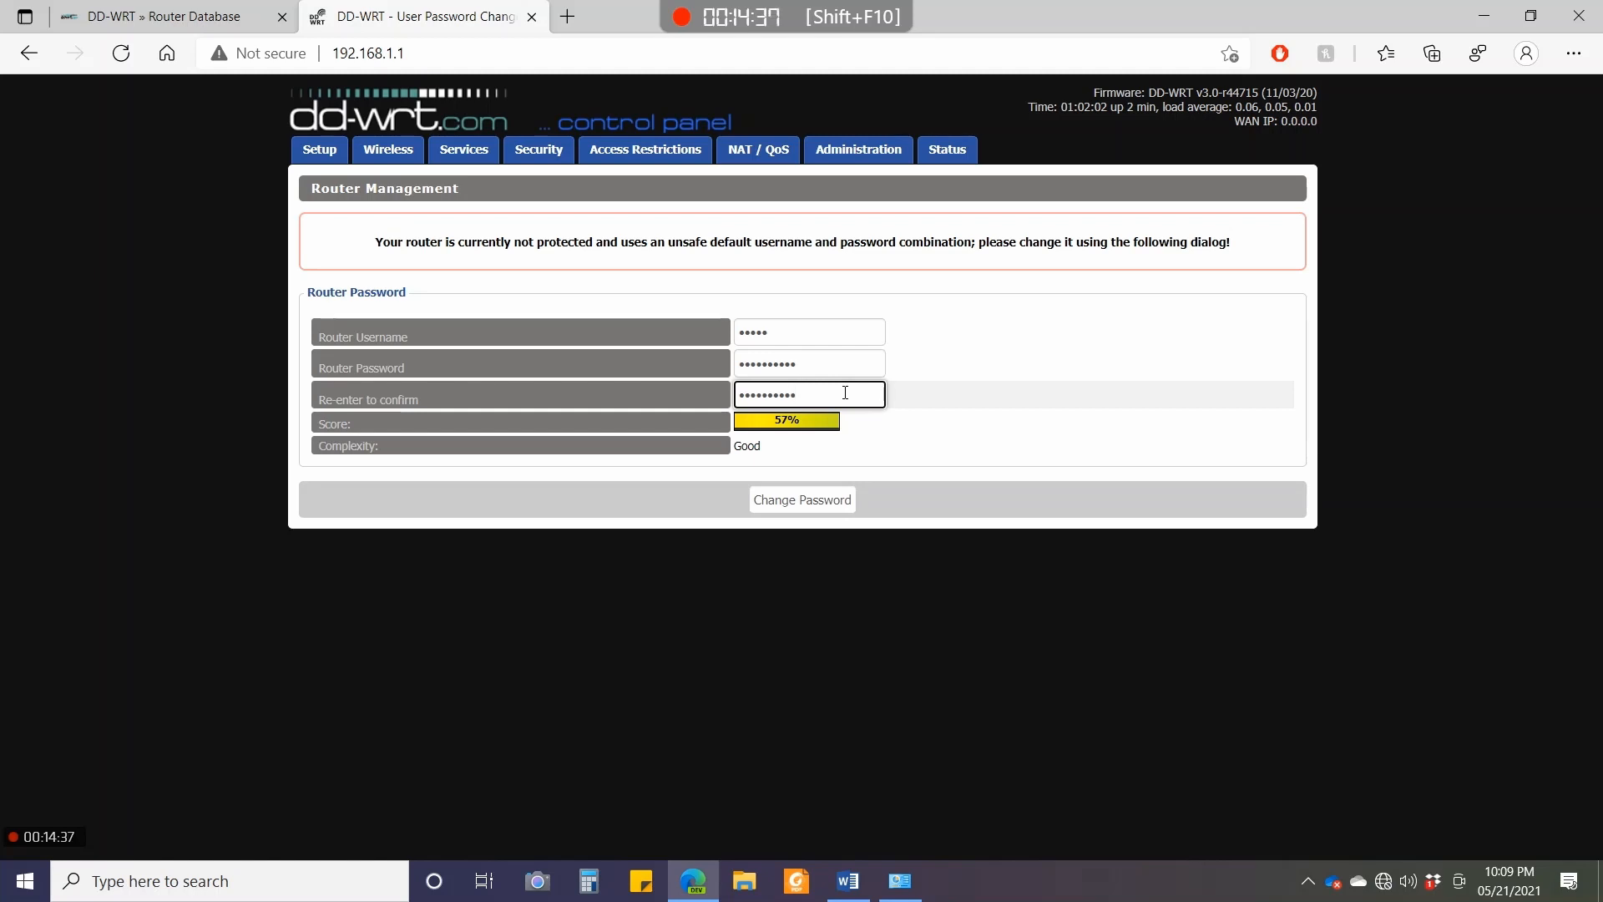
{"action": "left_click", "coordinate": [802, 500]}
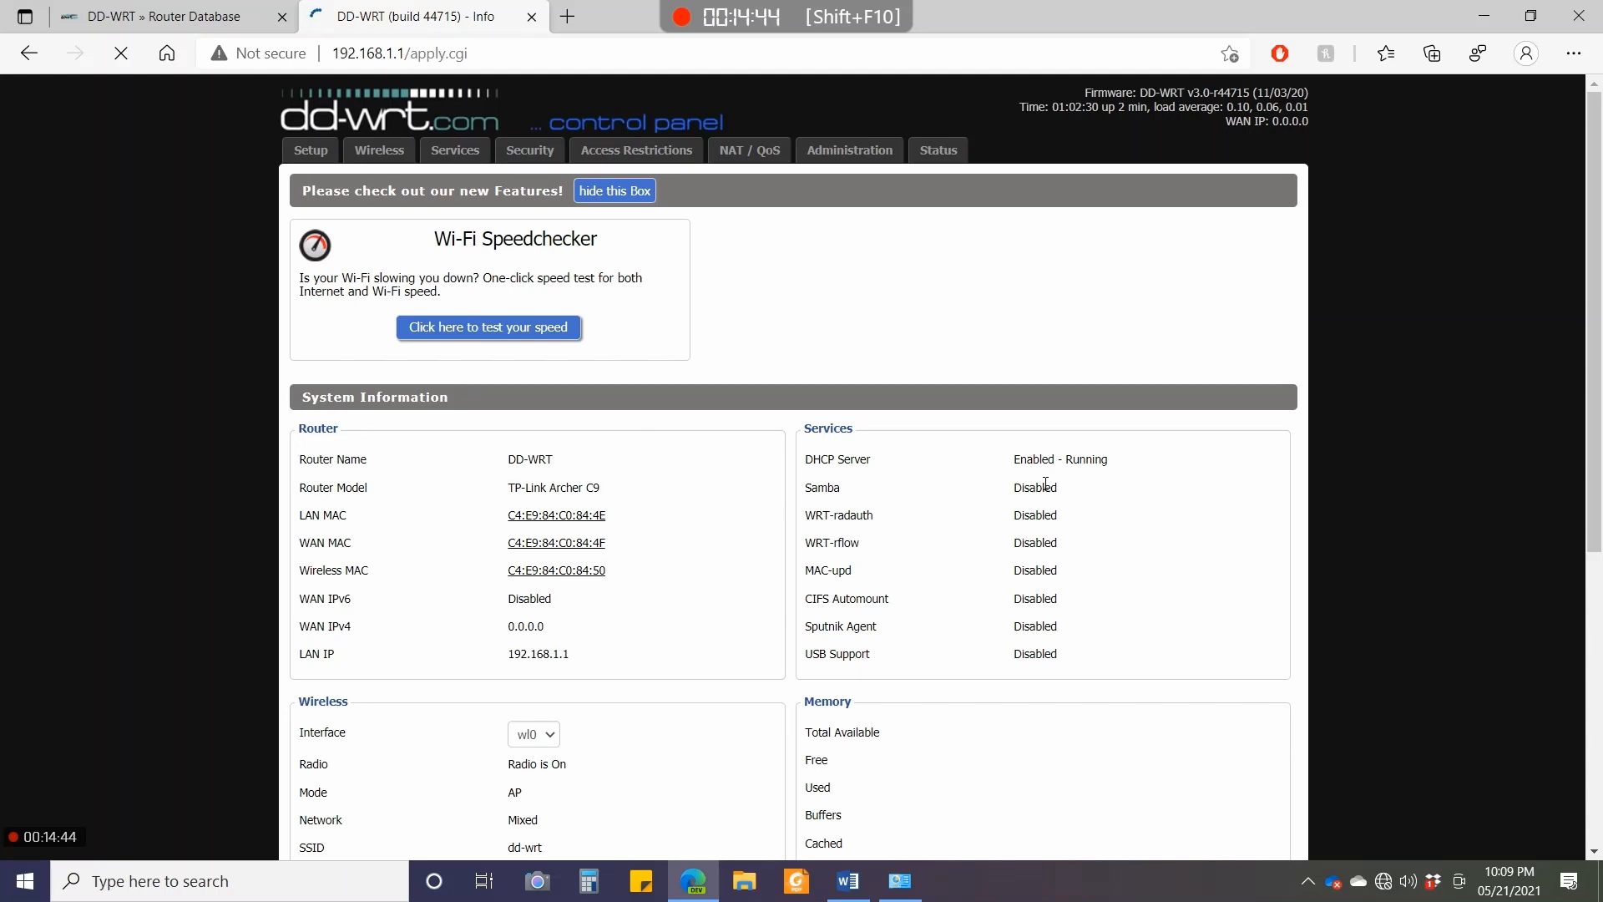
{"action": "mouse_move", "coordinate": [828, 335]}
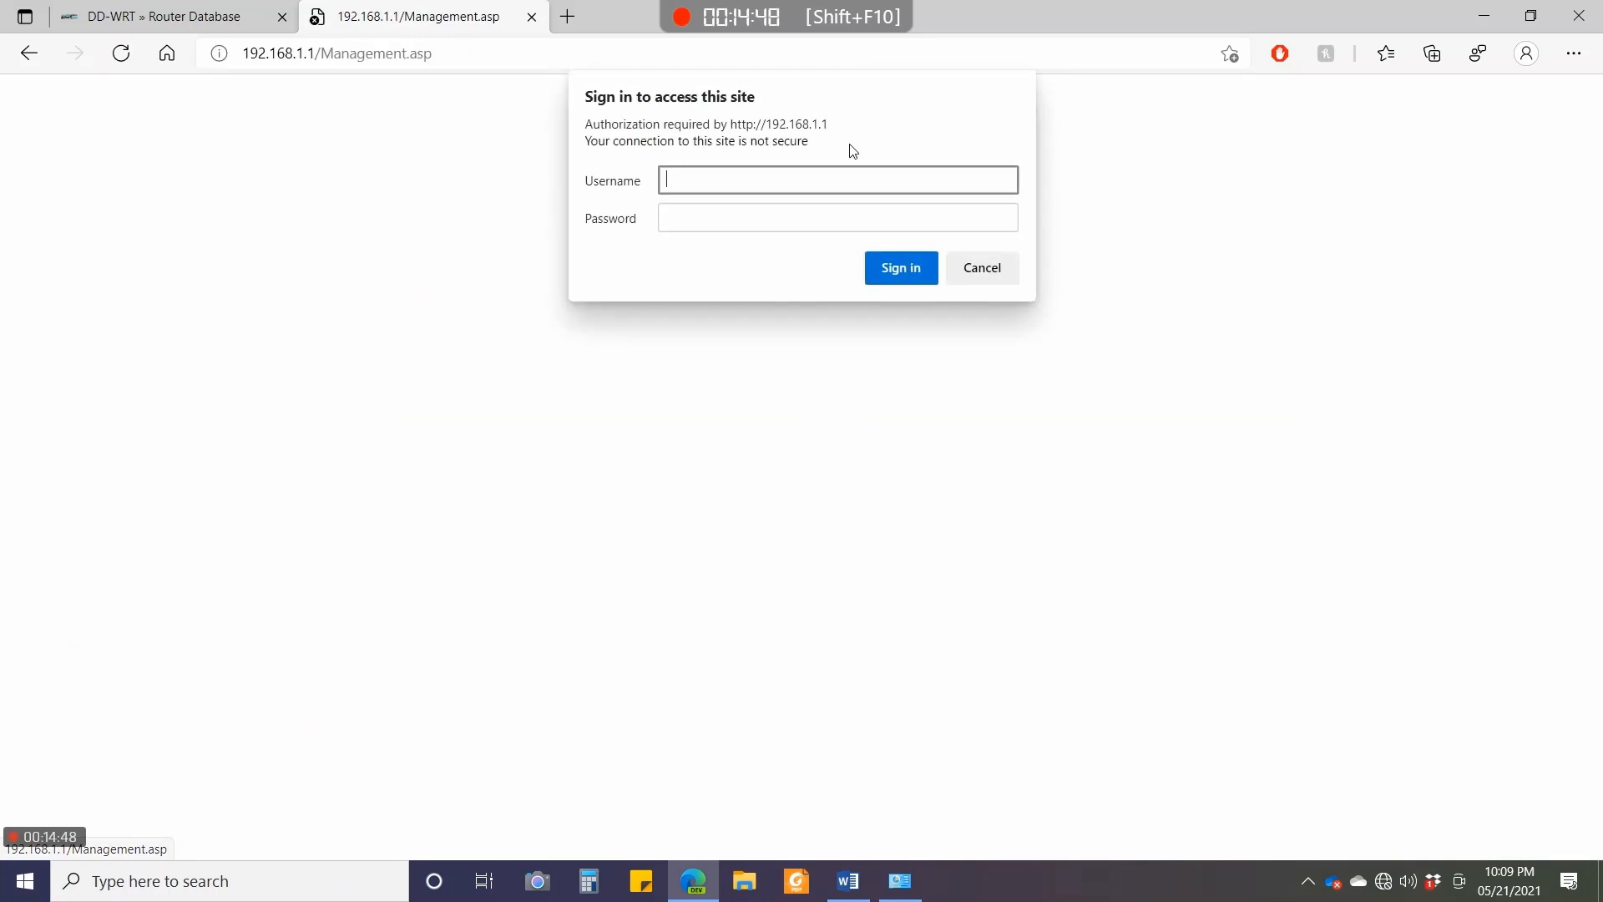
Sign in with the new credentials and view Router Information under Services > Status.
{"action": "type", "text": "admin"}
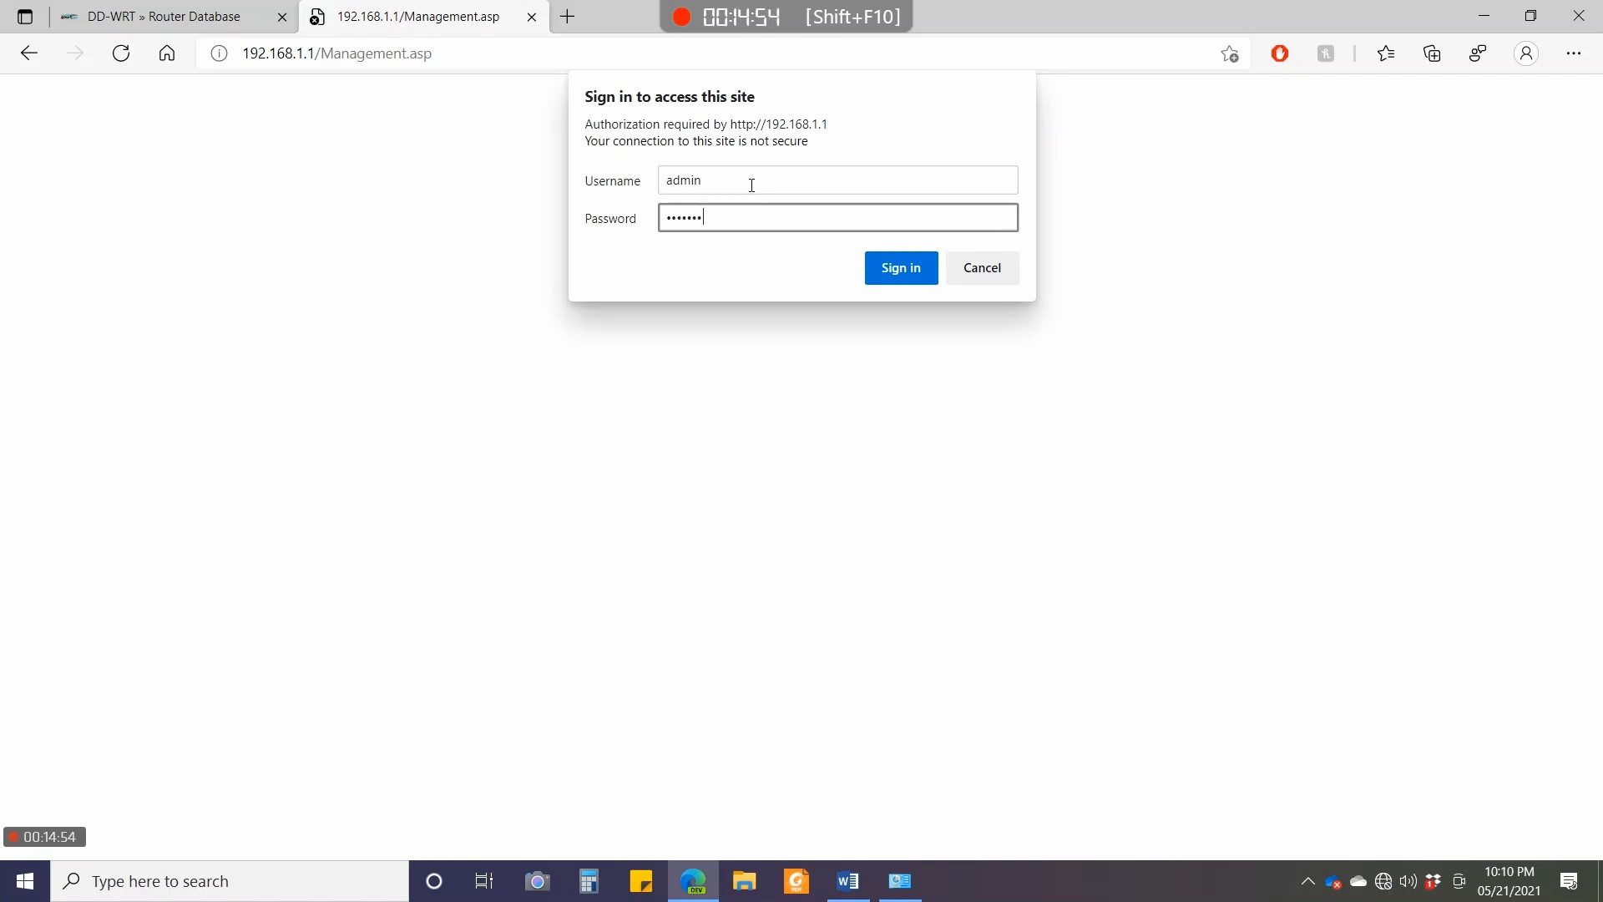
{"action": "left_click", "coordinate": [901, 268]}
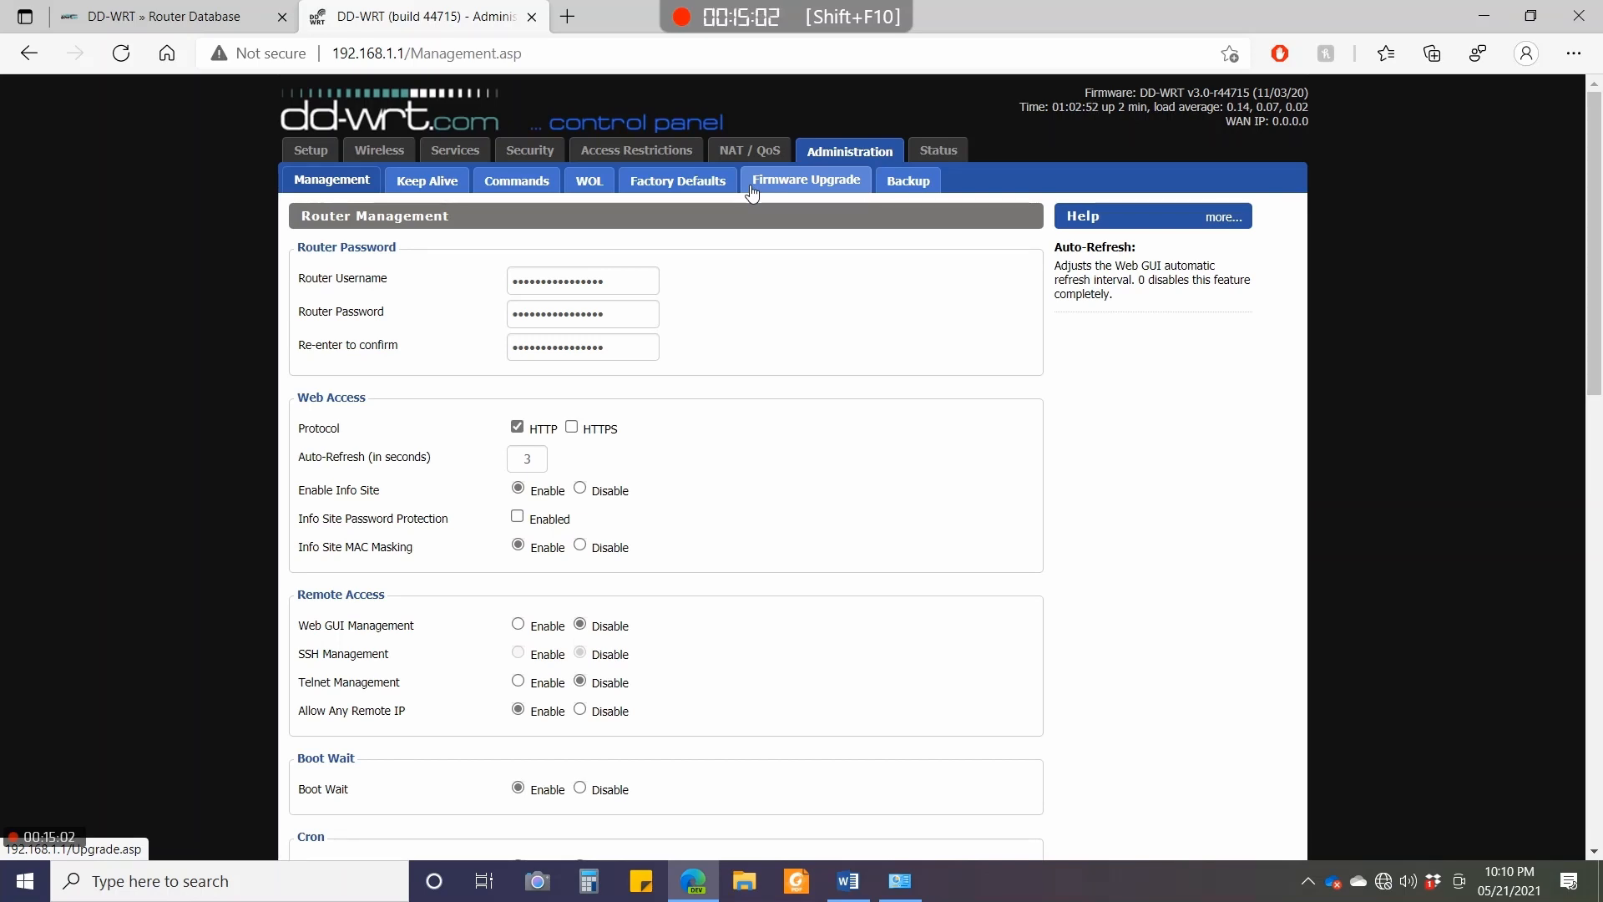
{"action": "scroll", "scroll_direction": "down", "scroll_amount": 3}
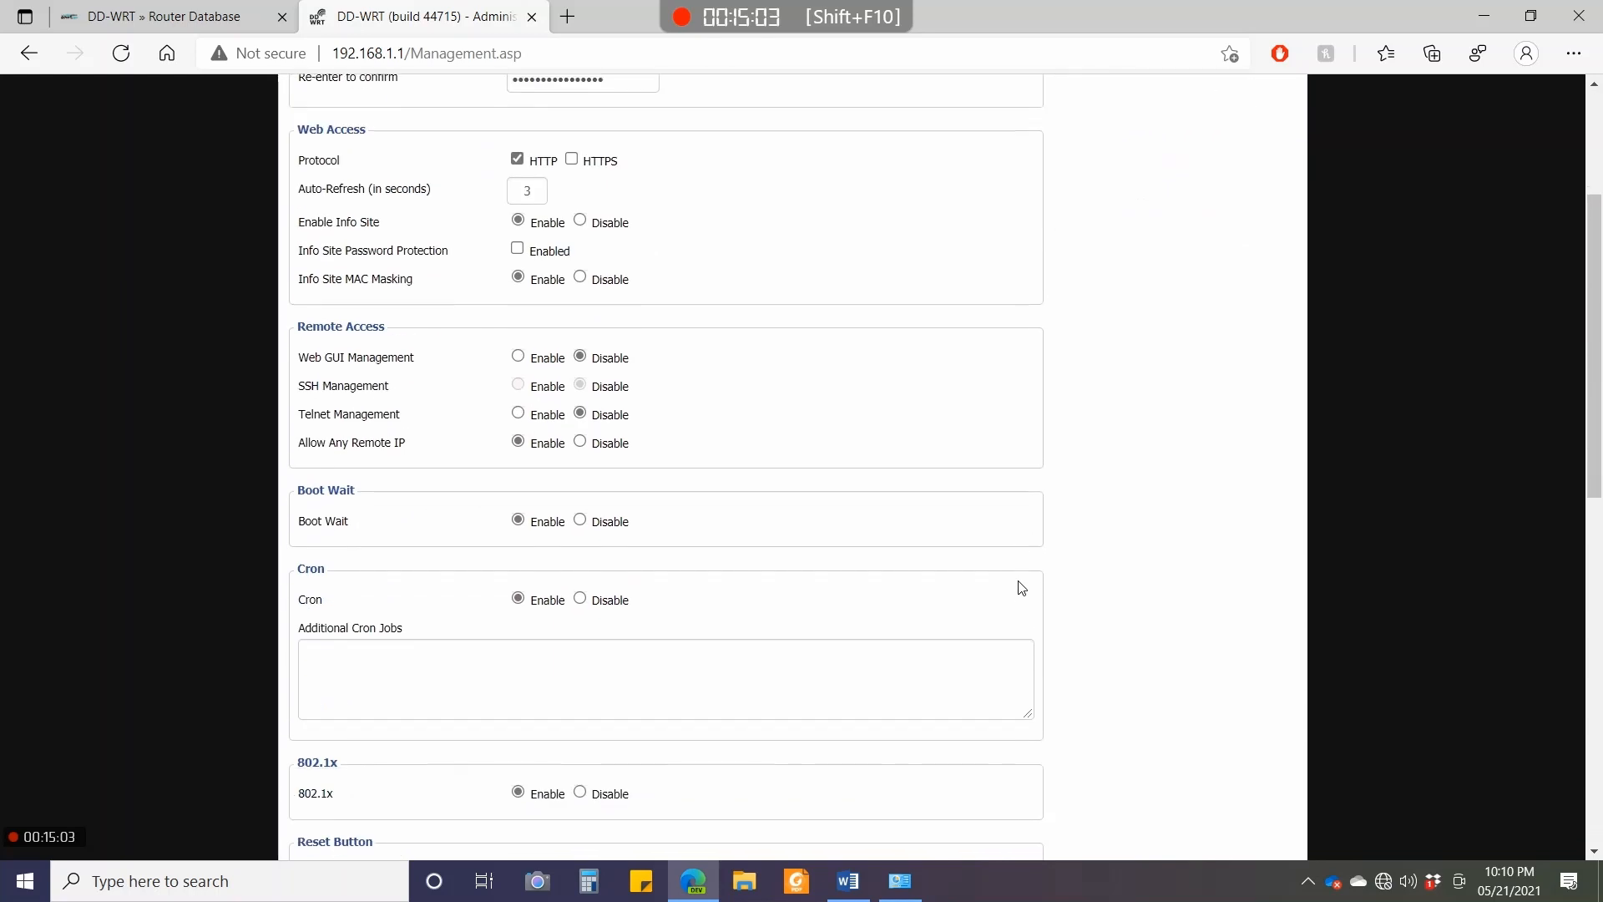
{"action": "left_click", "coordinate": [454, 150]}
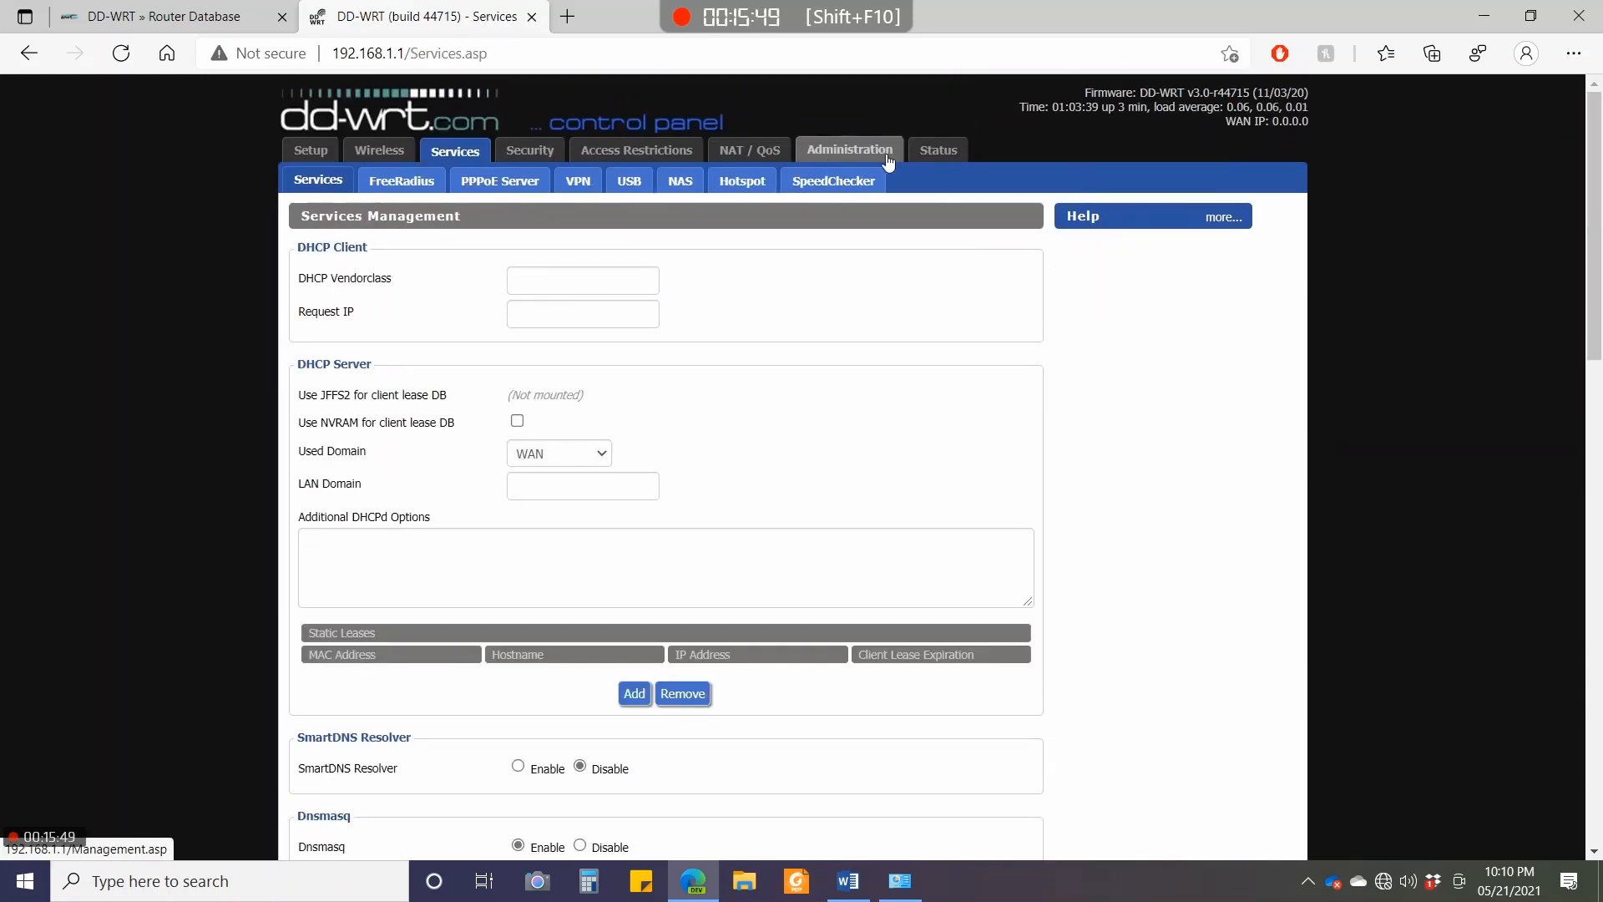
{"action": "left_click", "coordinate": [938, 150]}
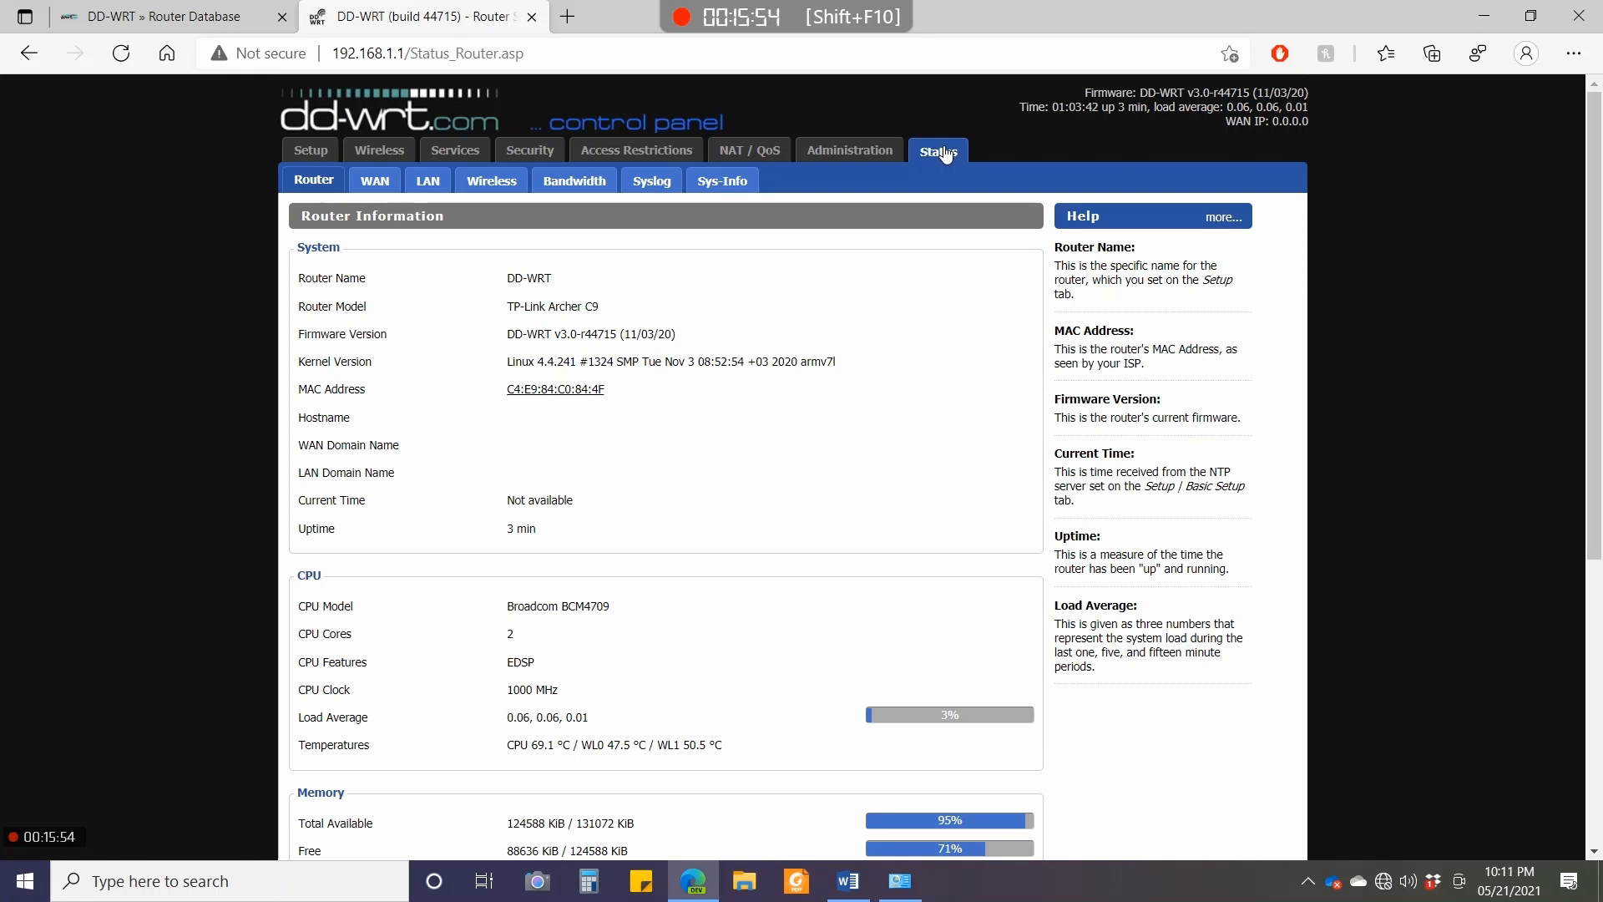
{"action": "mouse_move", "coordinate": [752, 594]}
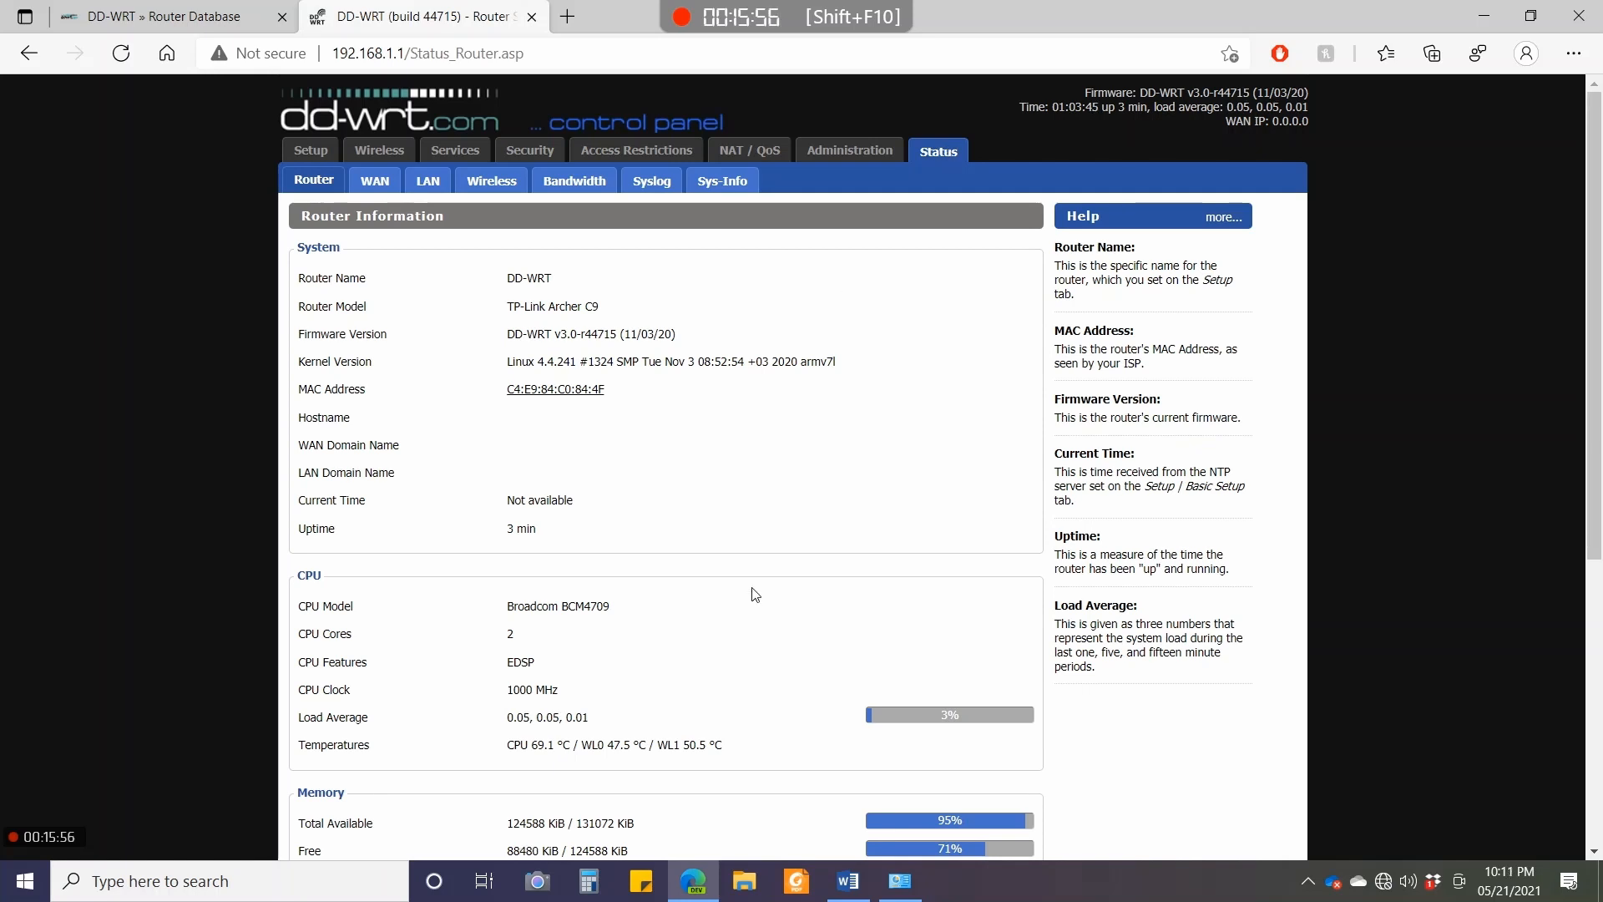
{"action": "scroll", "scroll_direction": "down", "scroll_amount": 3}
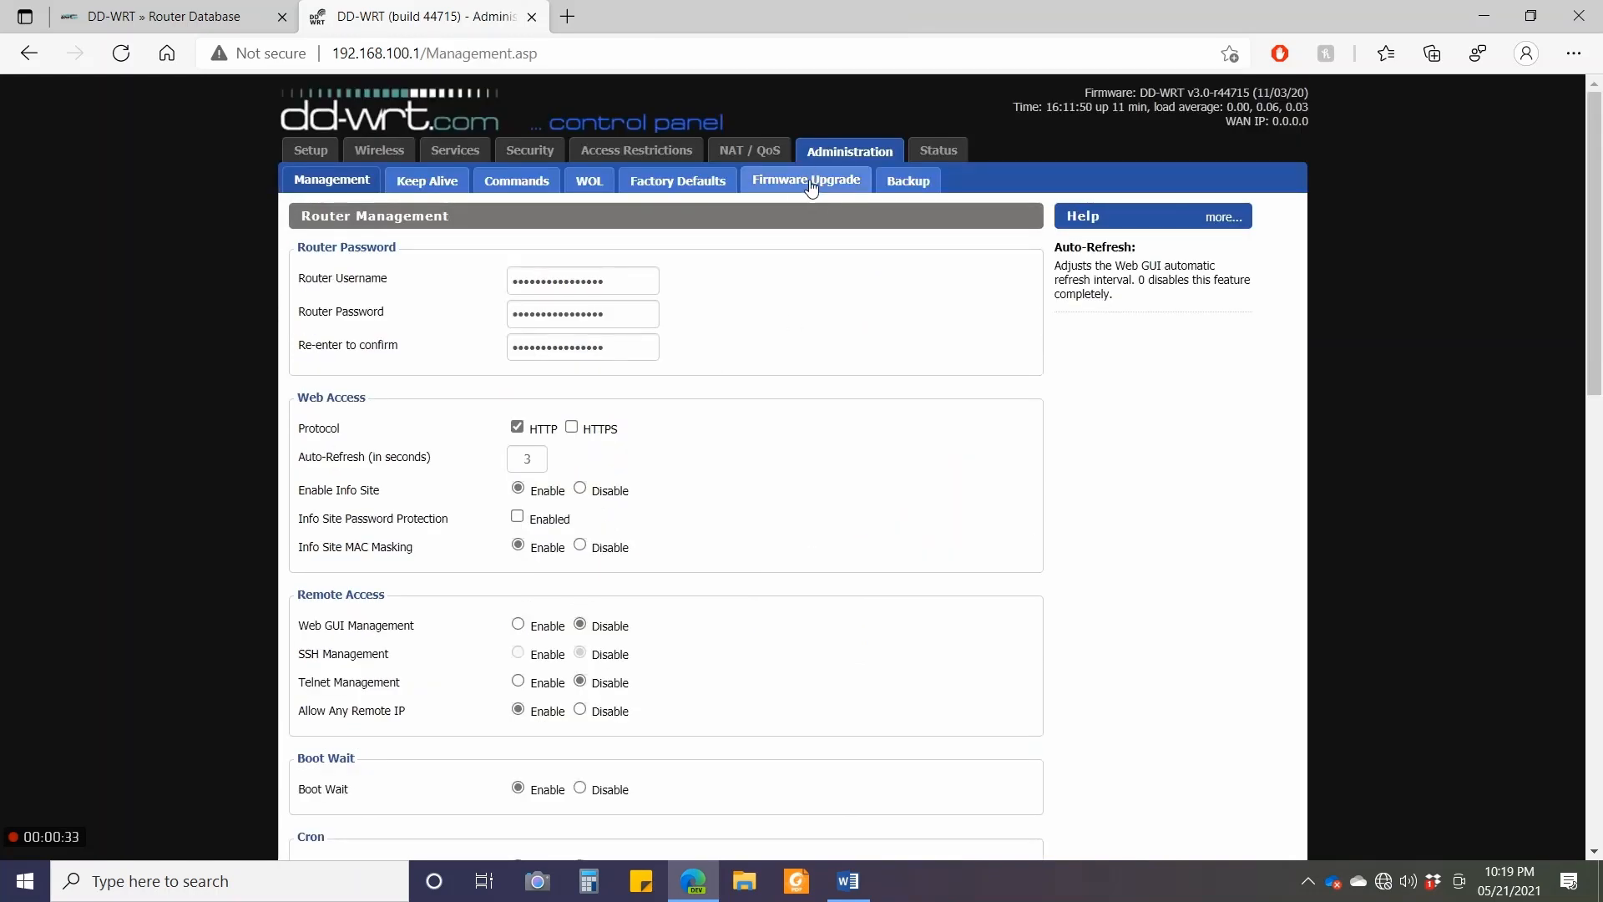
{"action": "mouse_move", "coordinate": [823, 184]}
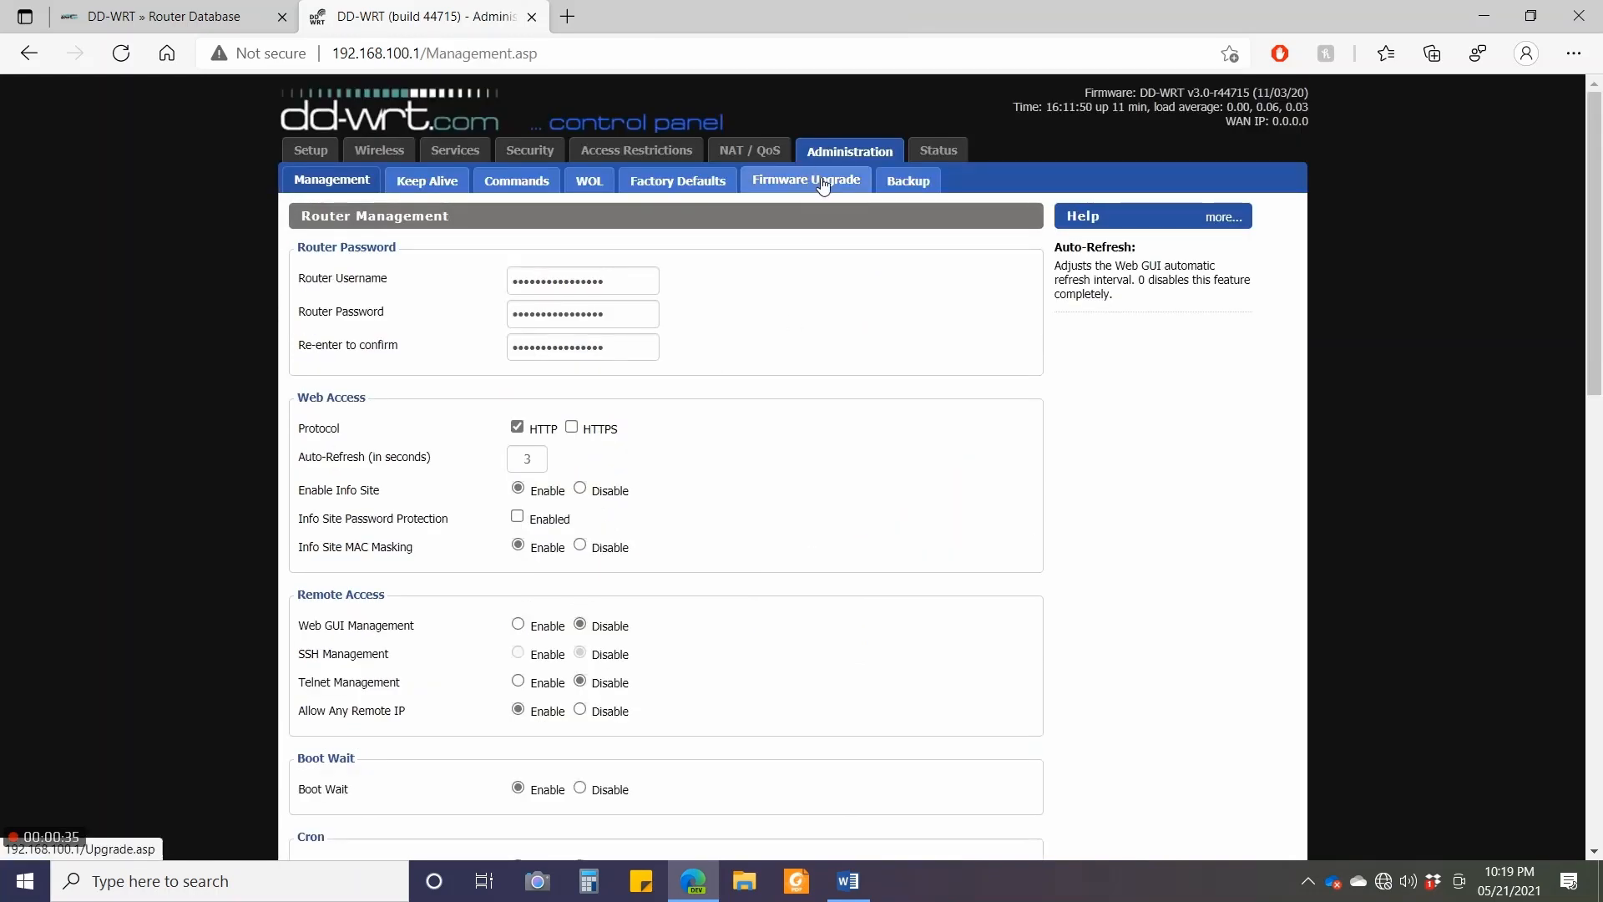
Select archer-c9v1-webflash.bin under Administration > Firmware Upgrade and start the upgrade.
{"action": "left_click", "coordinate": [806, 180]}
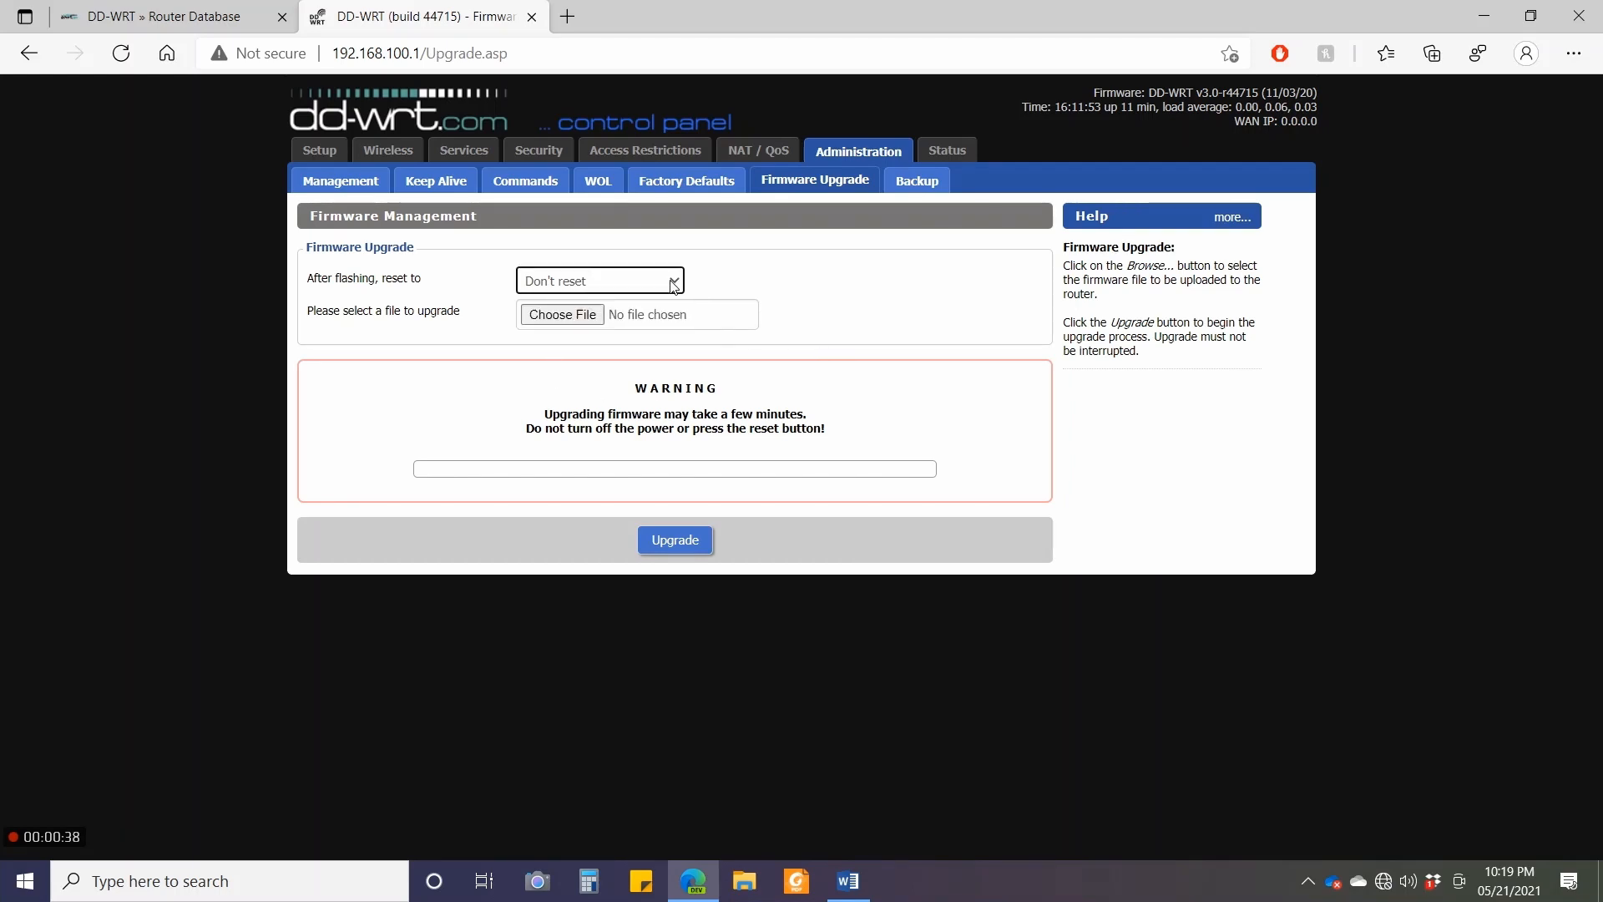
{"action": "mouse_move", "coordinate": [563, 315]}
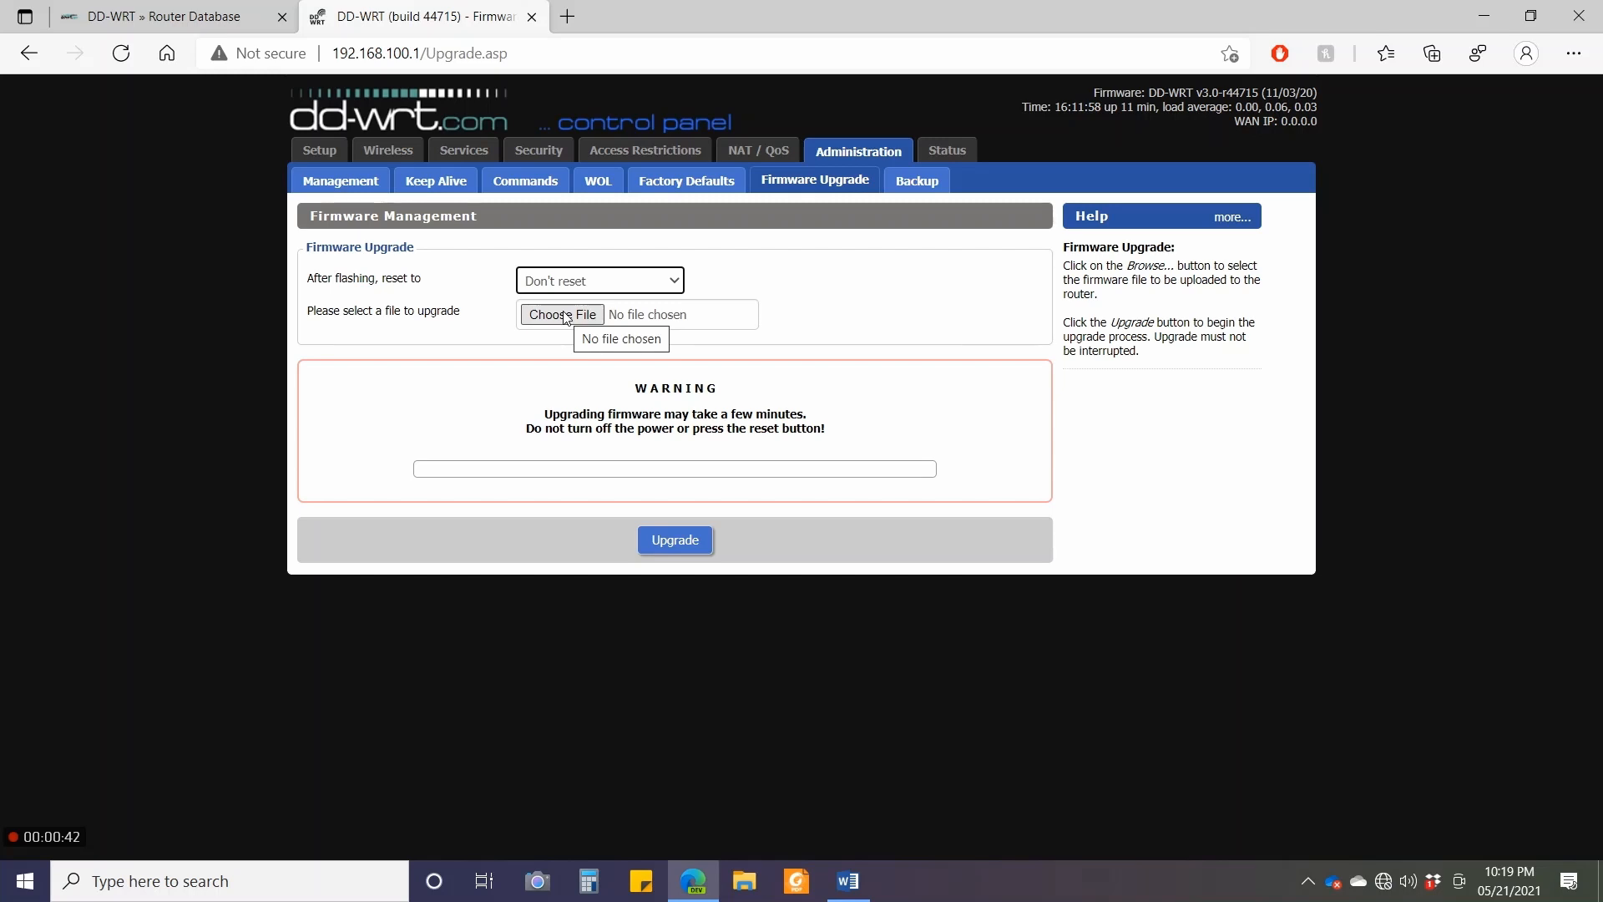
{"action": "left_click", "coordinate": [562, 314]}
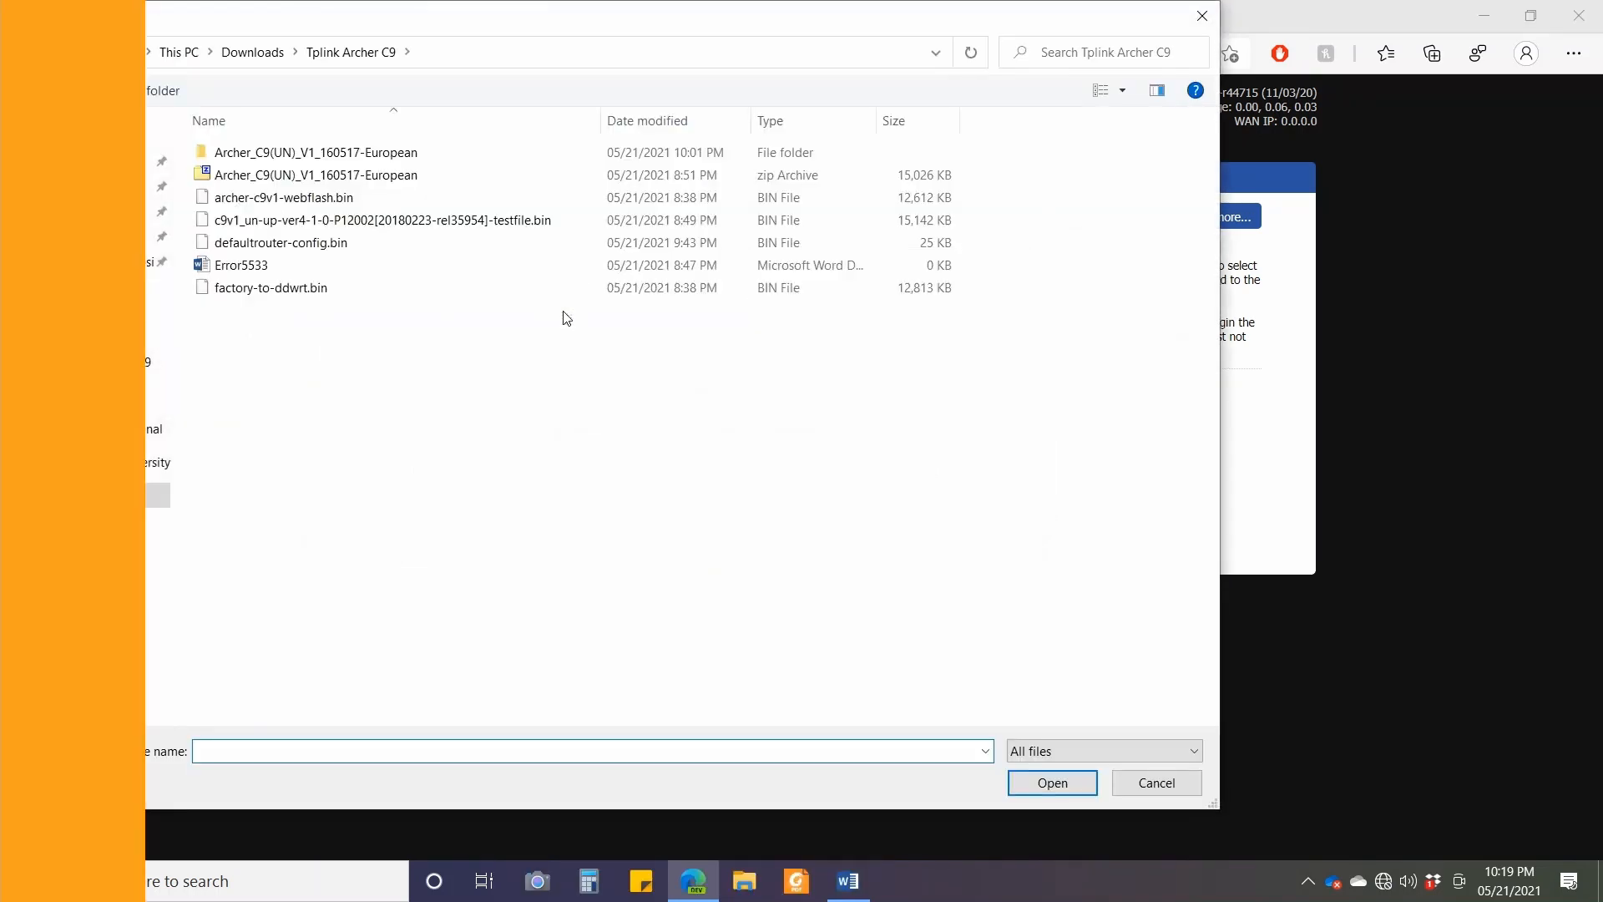
{"action": "left_click", "coordinate": [283, 197]}
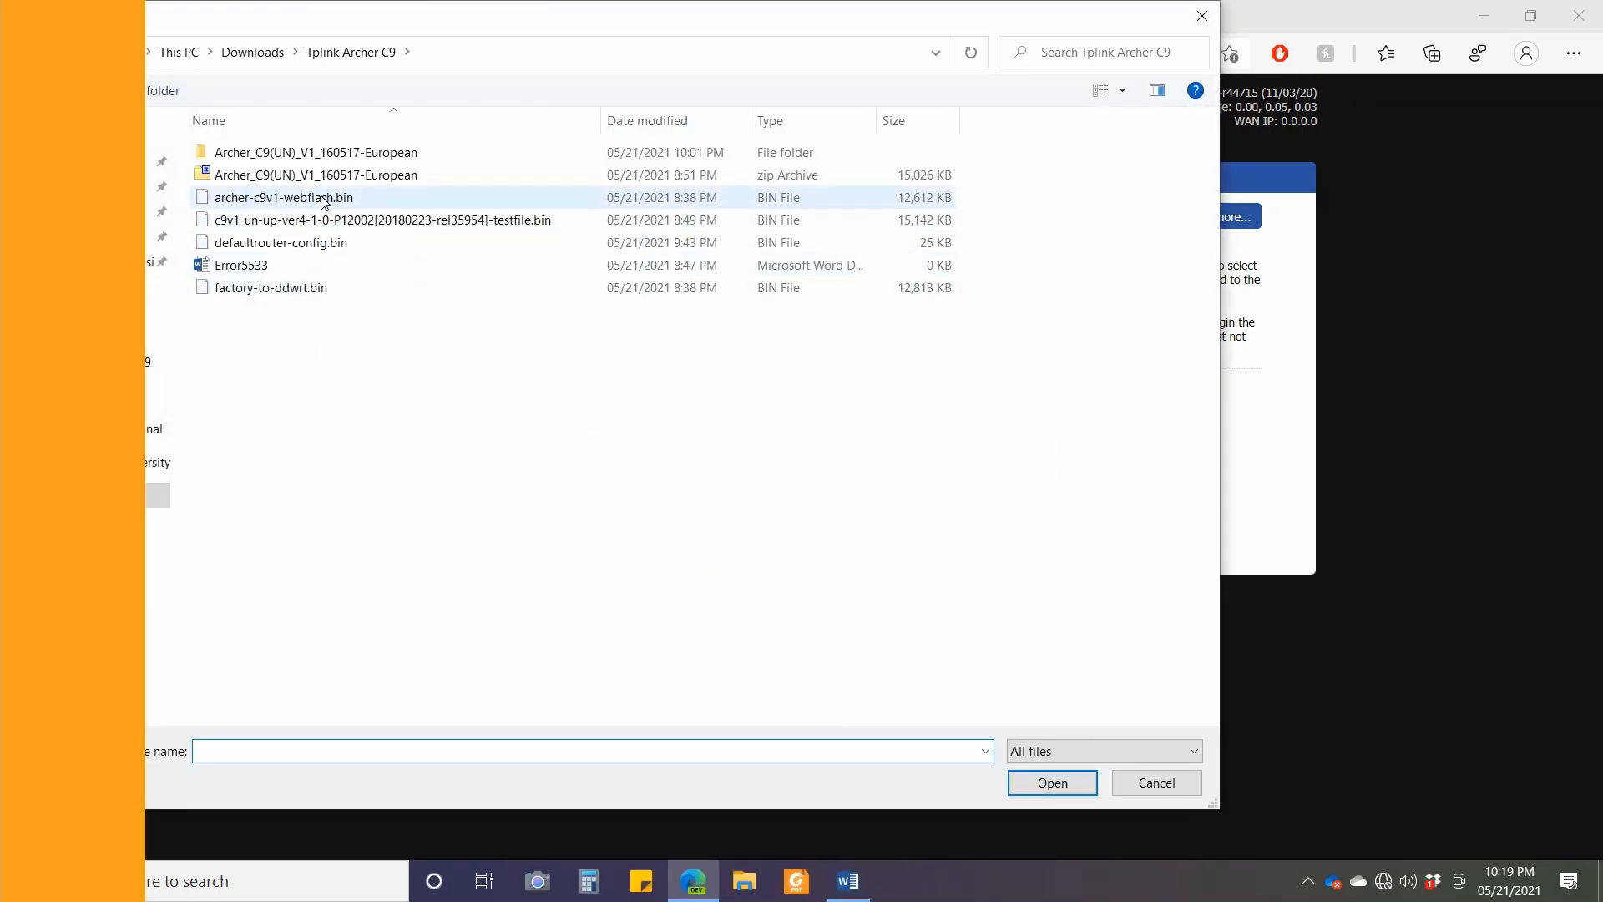
{"action": "mouse_move", "coordinate": [315, 200]}
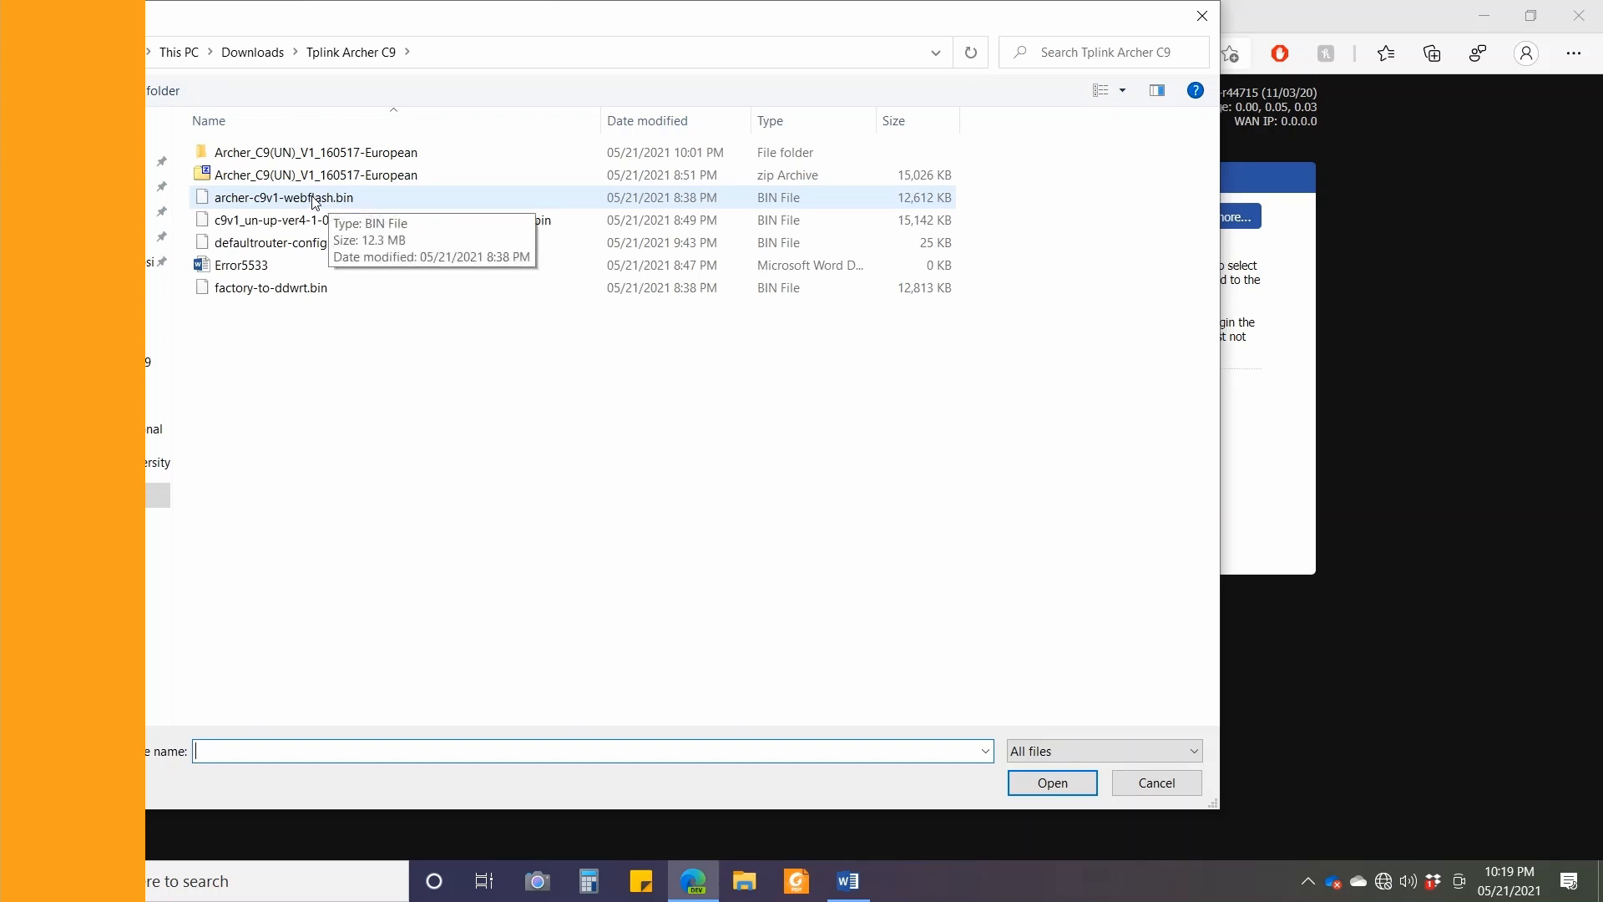
{"action": "left_click", "coordinate": [277, 197]}
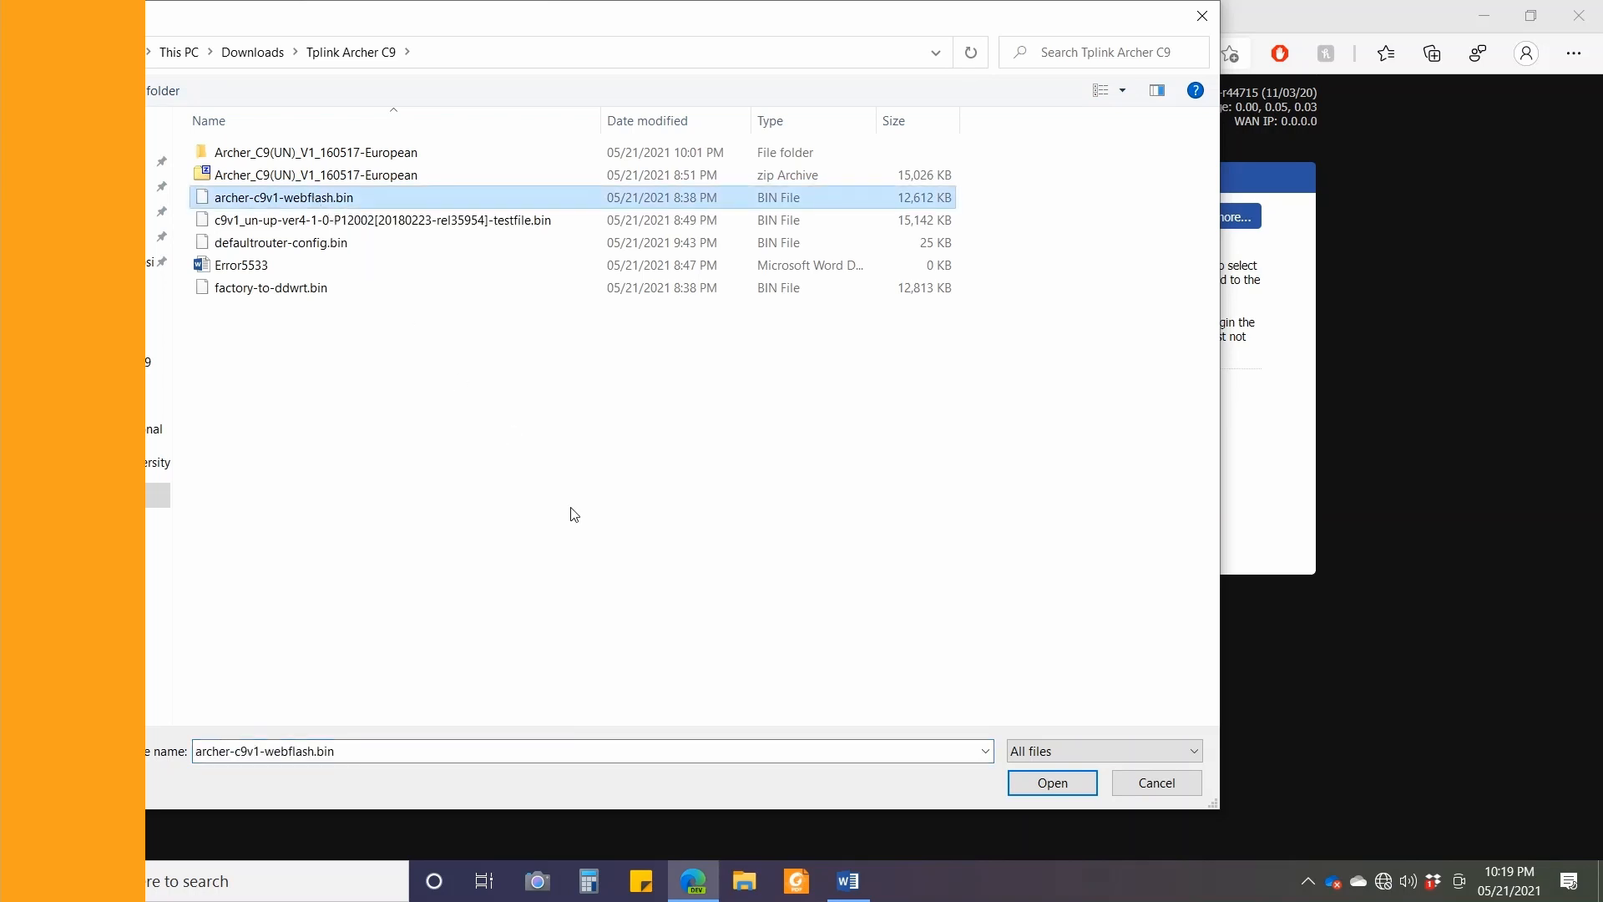
{"action": "left_click", "coordinate": [1051, 783]}
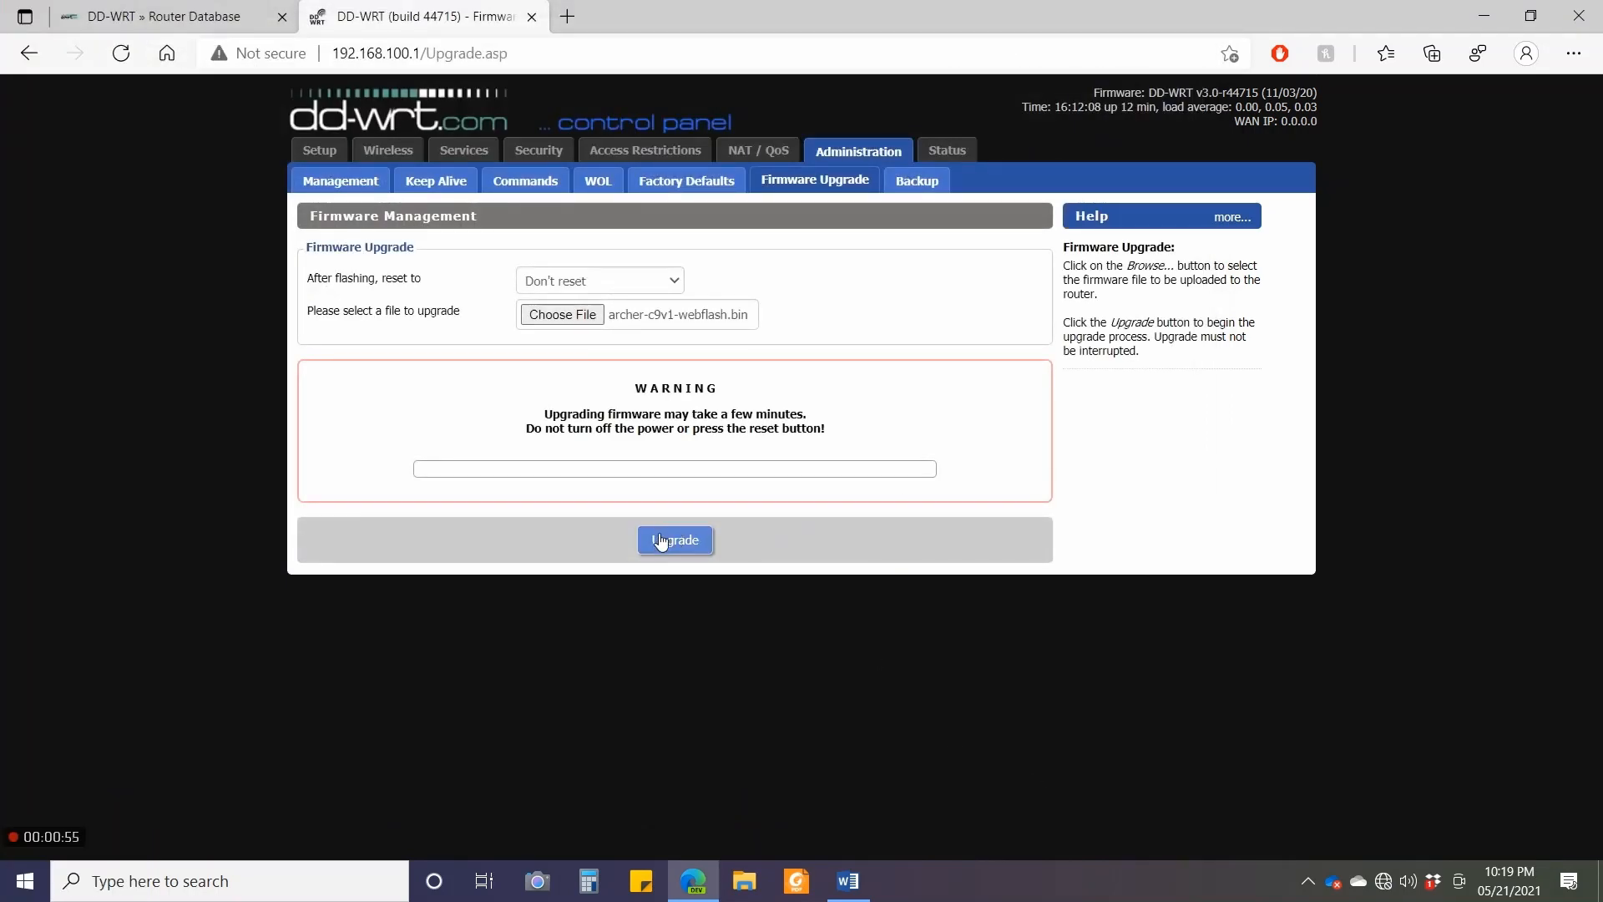
{"action": "left_click", "coordinate": [674, 540]}
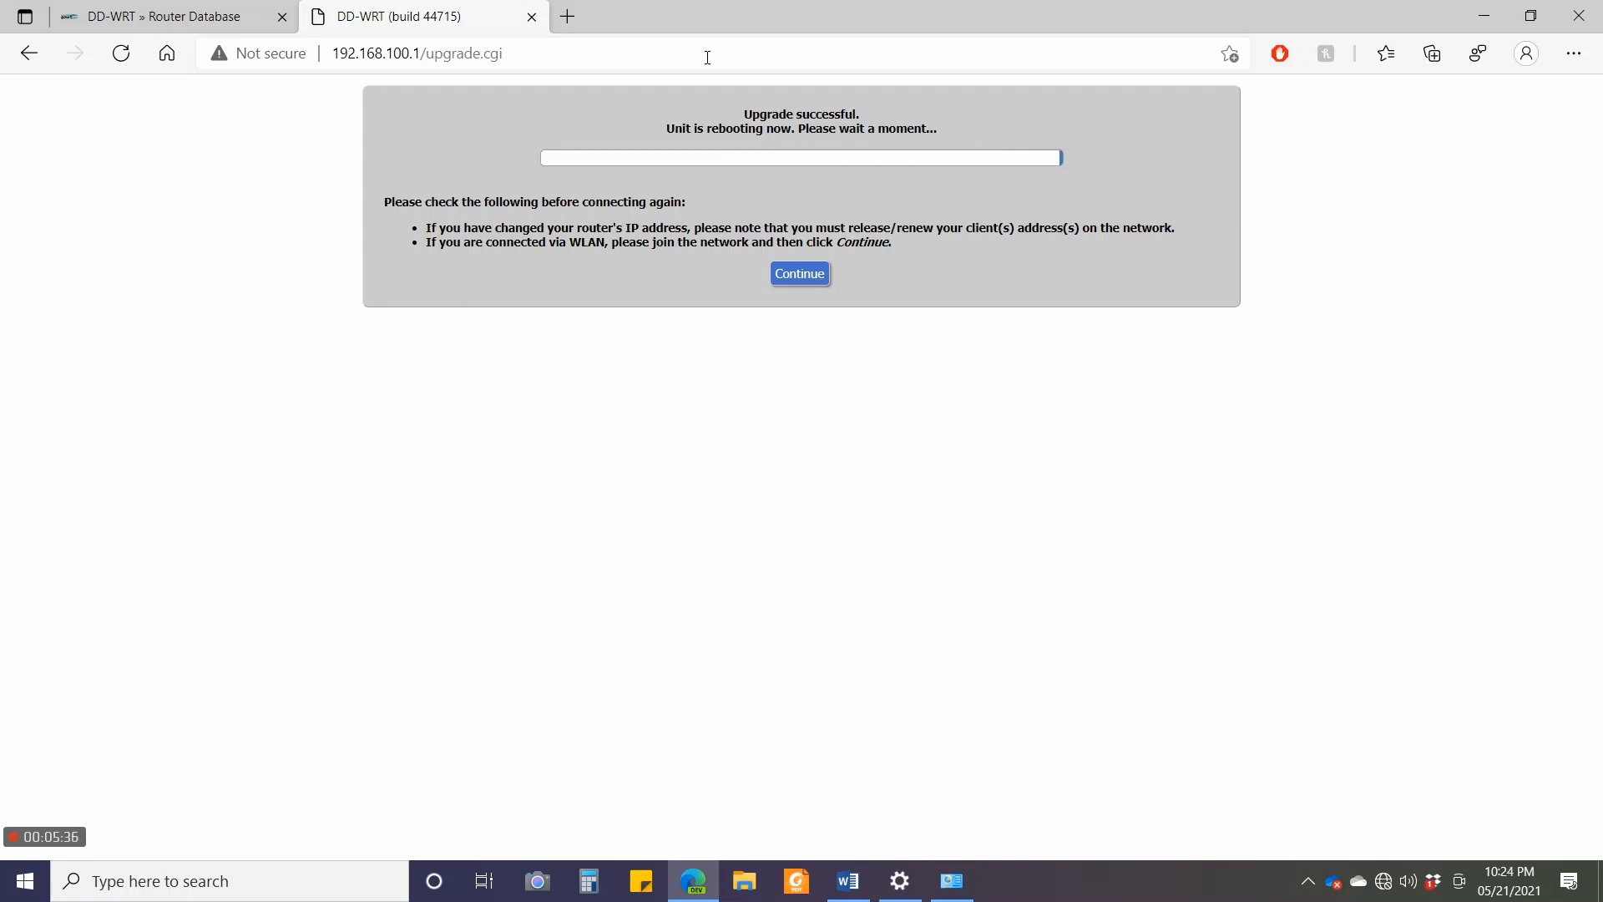
Continue after the successful upgrade to return to Setup > Basic Setup.
{"action": "left_click", "coordinate": [799, 273]}
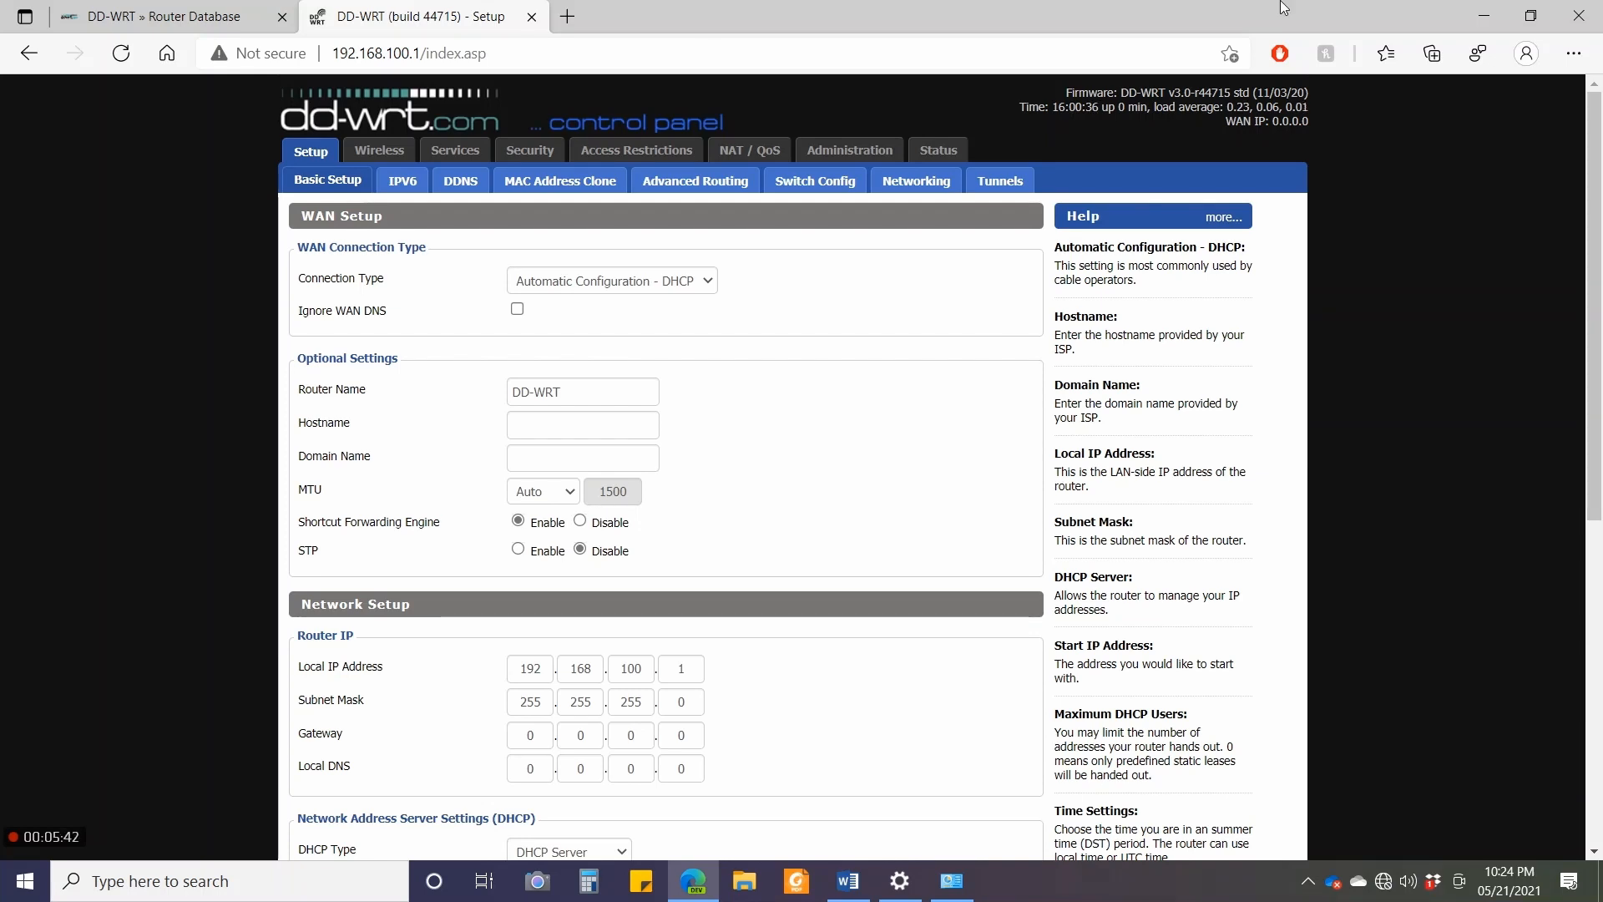
Review the Status page for router name DD-WRT, then open the Administration Management page.
{"action": "left_click", "coordinate": [849, 150]}
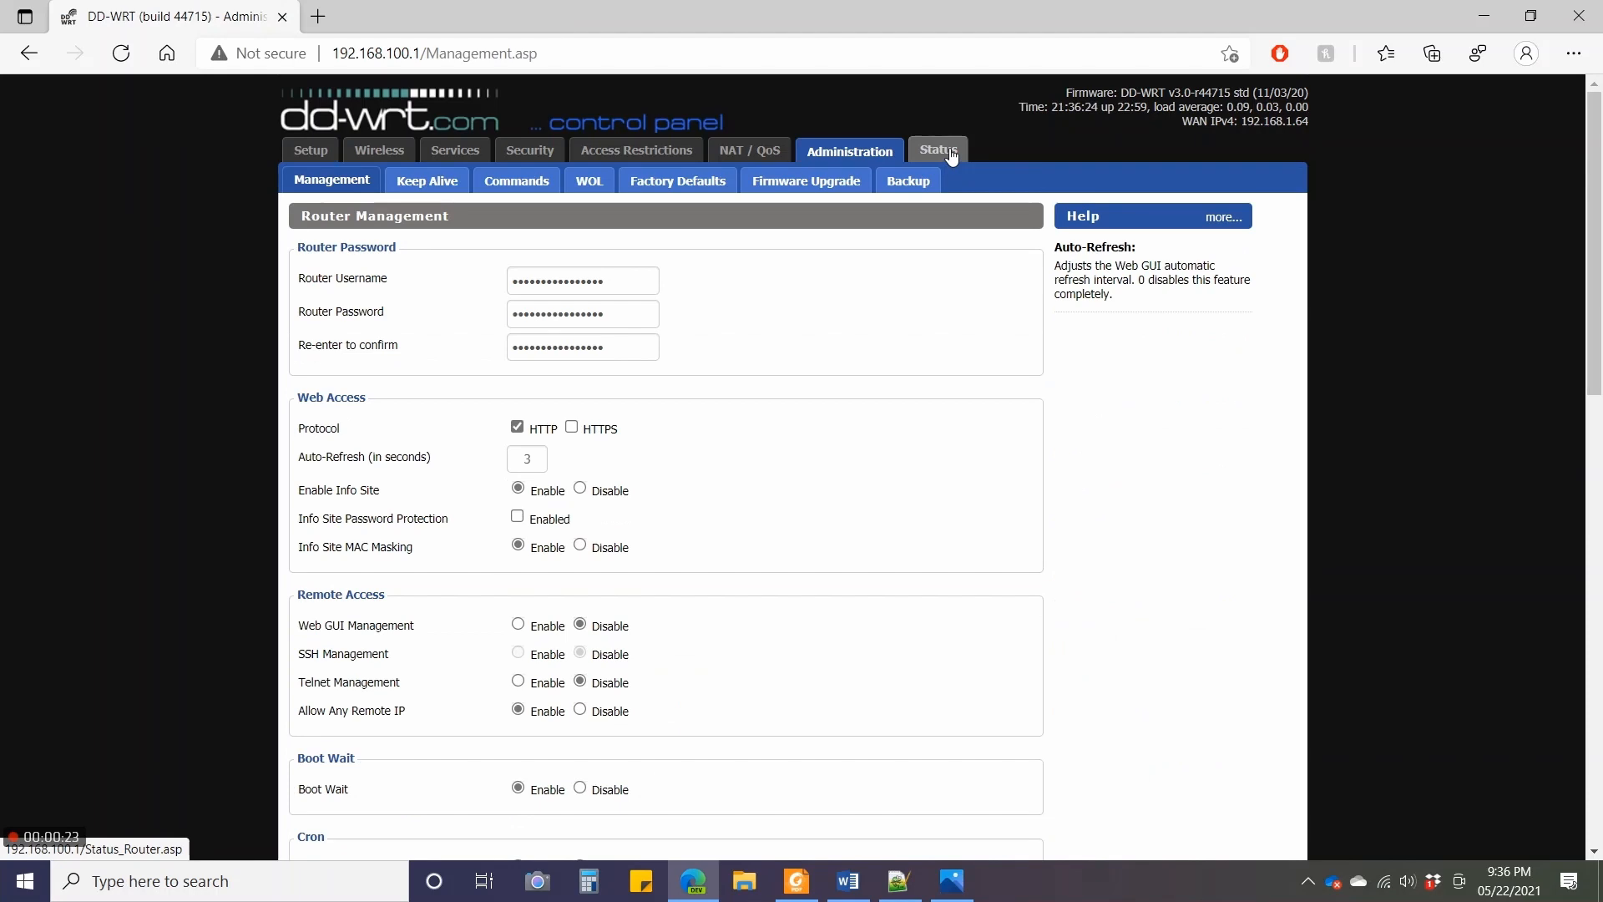
{"action": "left_click", "coordinate": [939, 151]}
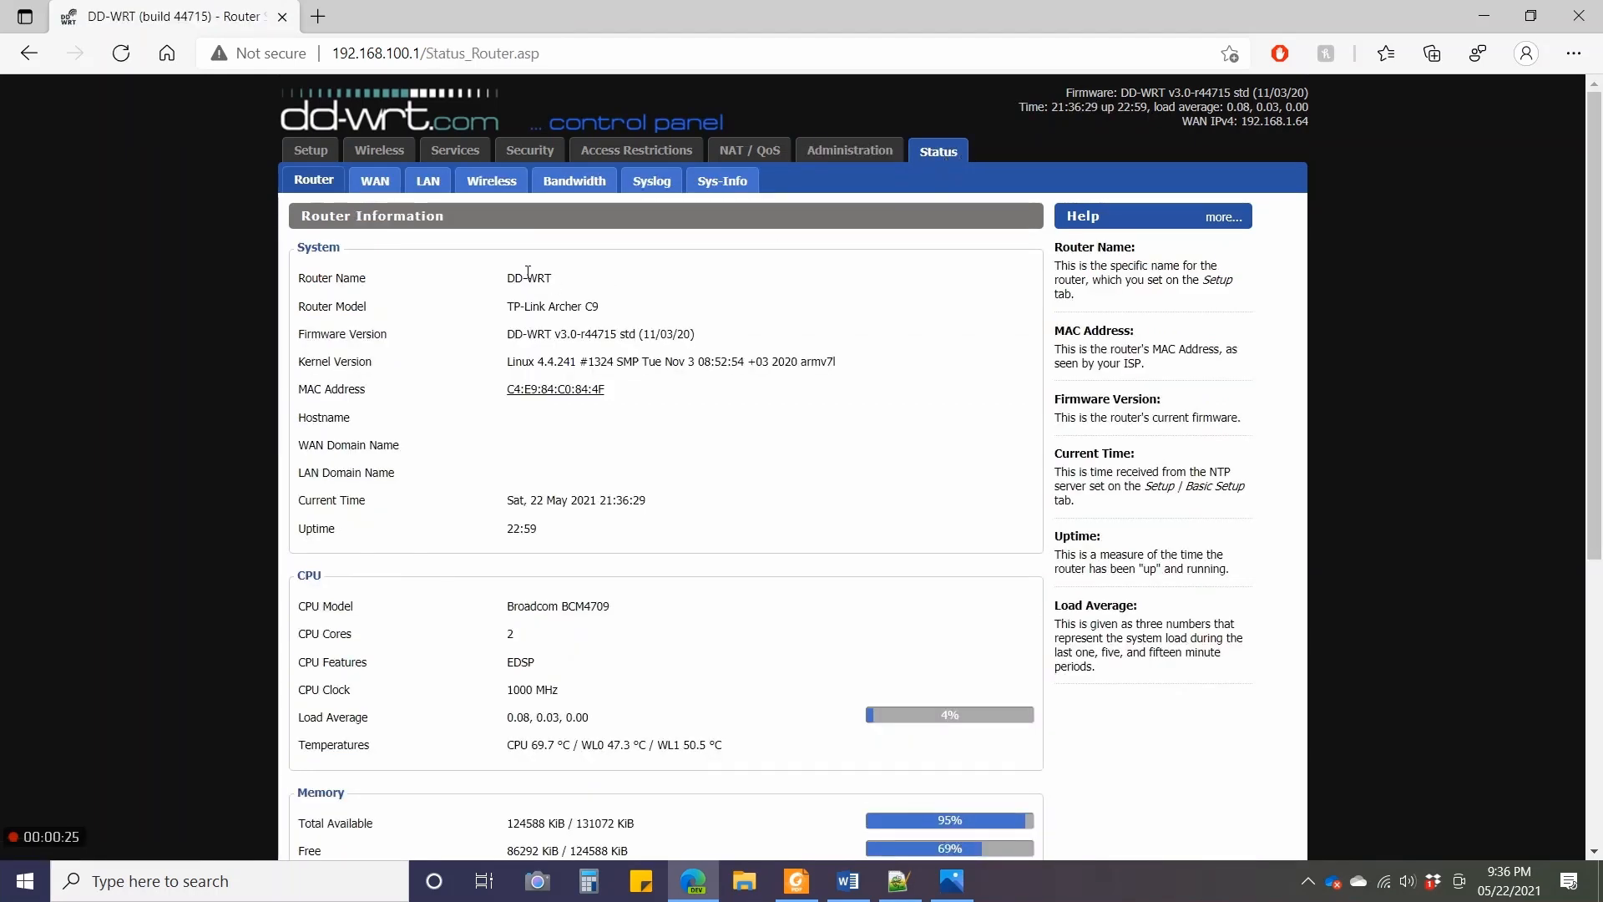
{"action": "double_click", "coordinate": [527, 277]}
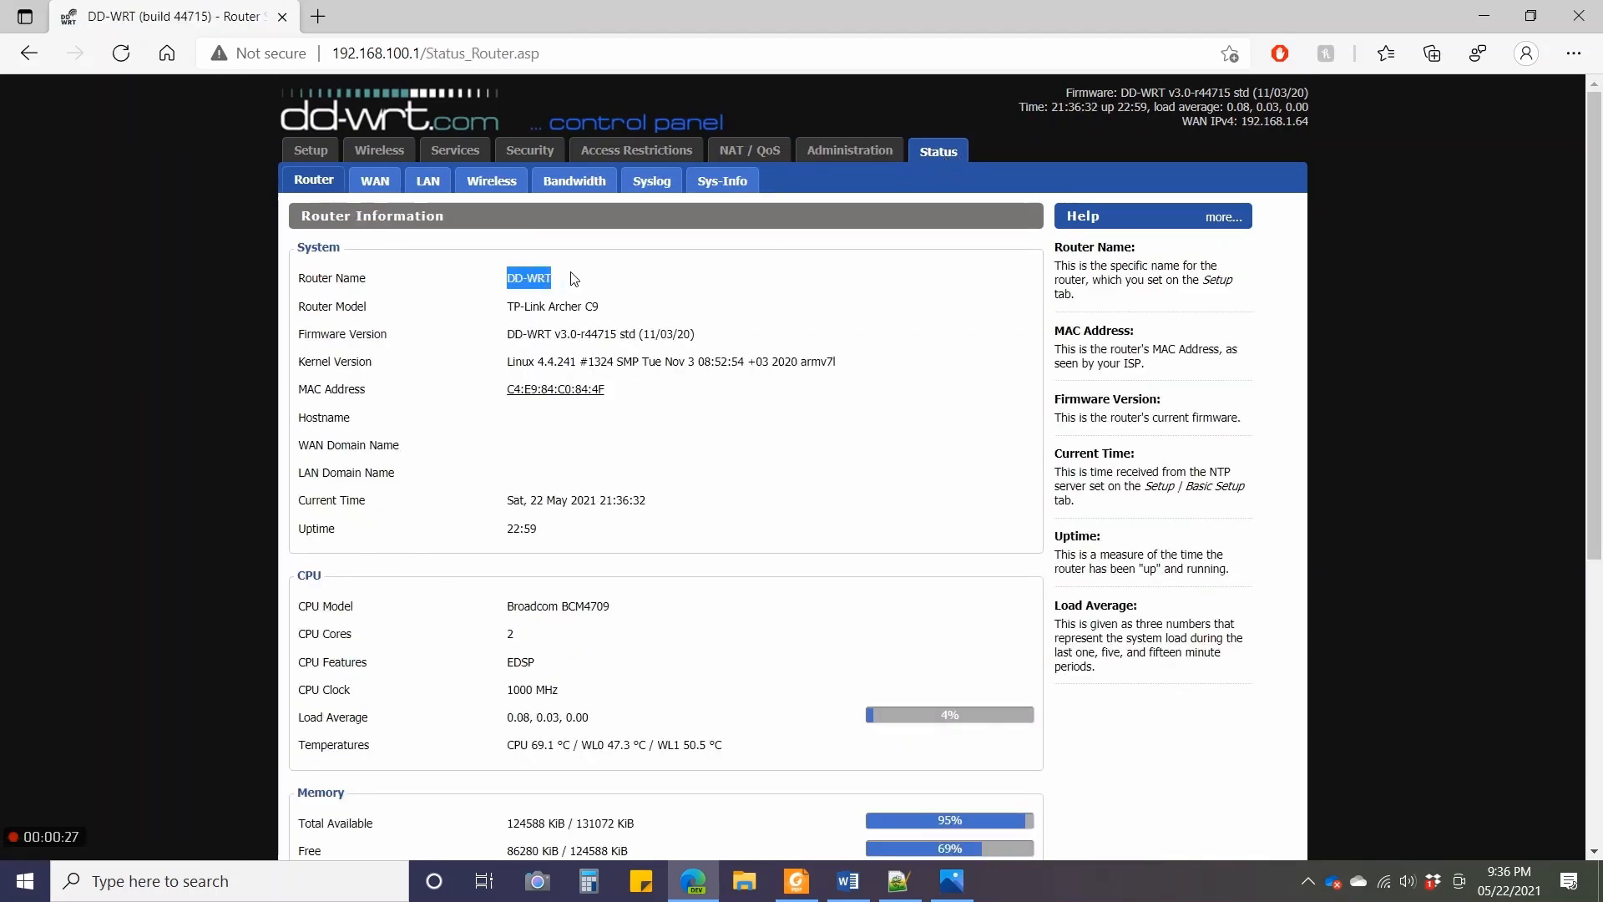
{"action": "double_click", "coordinate": [542, 306]}
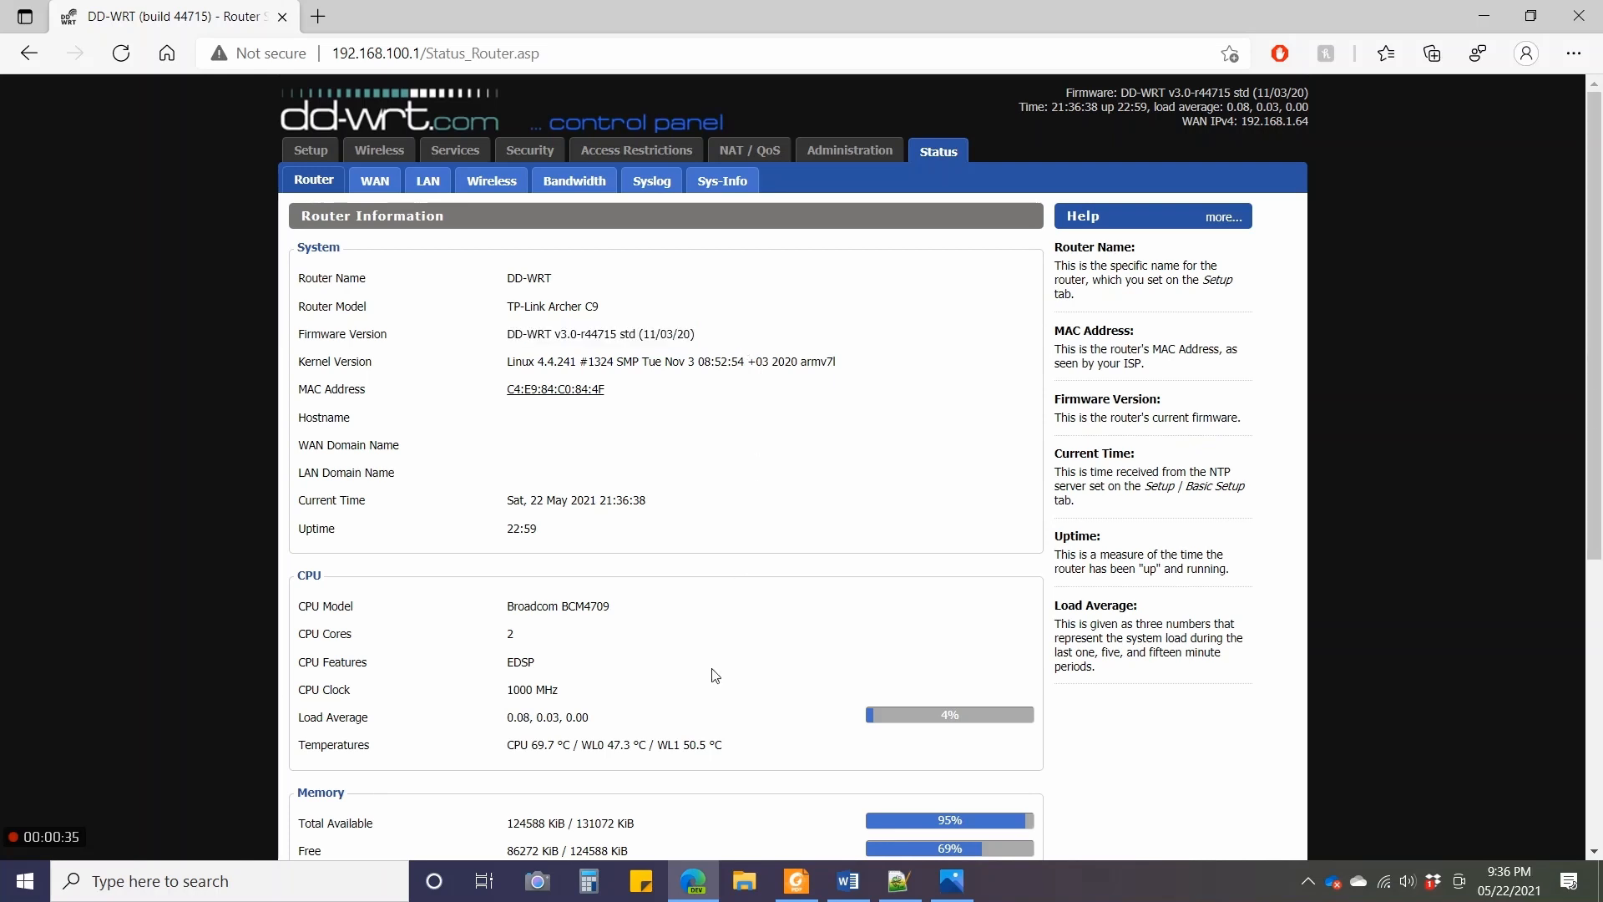
{"action": "scroll", "scroll_direction": "down", "scroll_amount": 3}
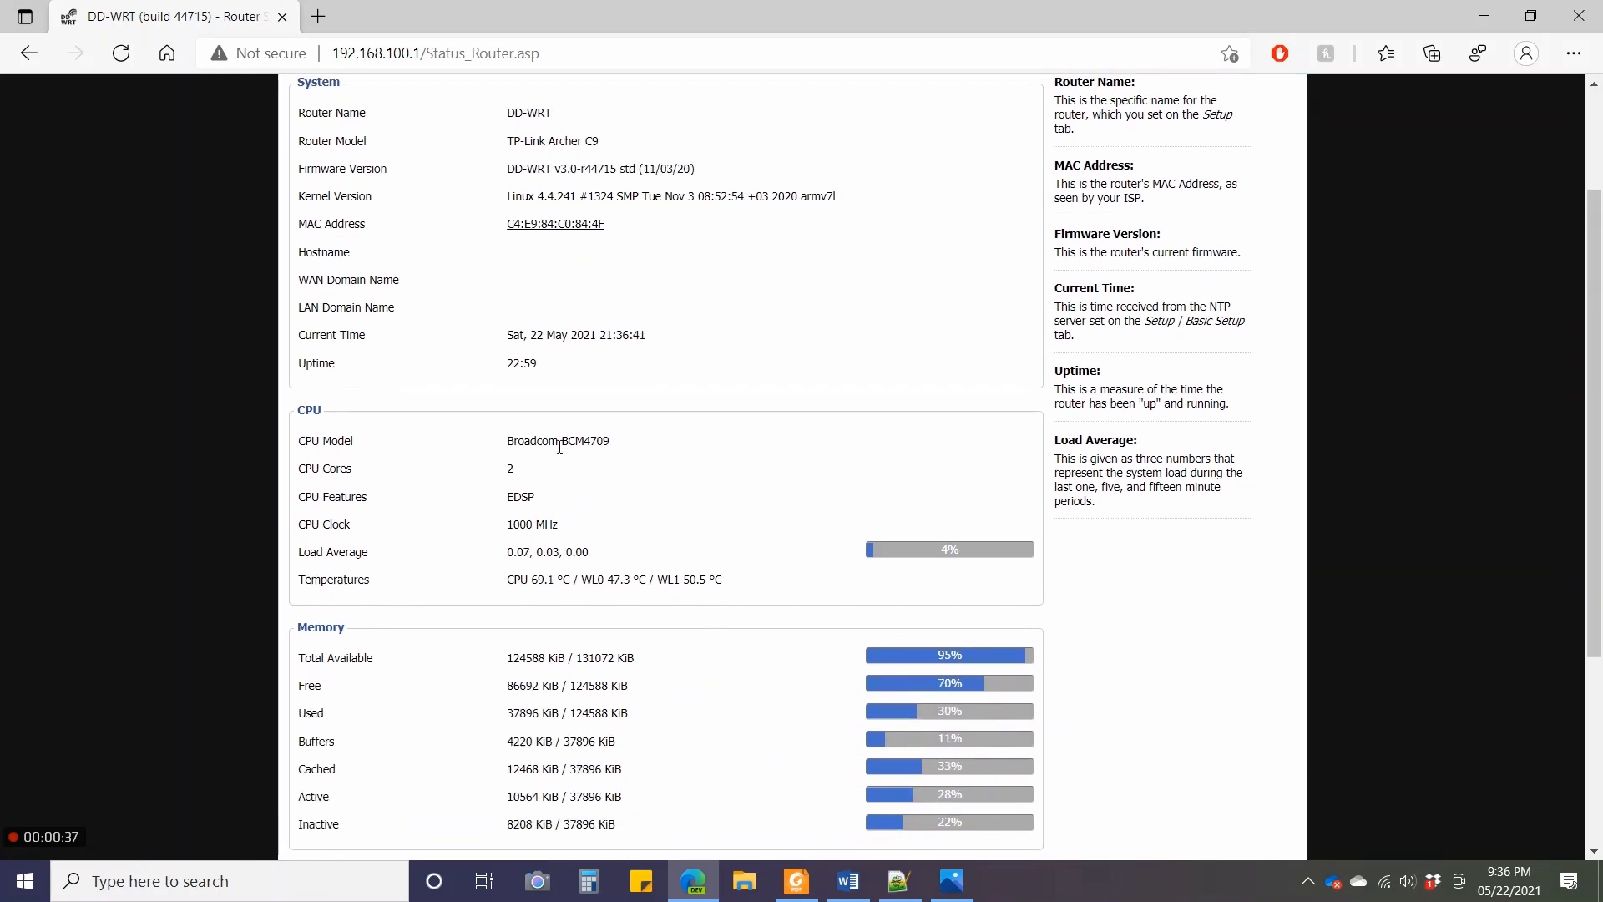
{"action": "scroll", "scroll_direction": "down", "scroll_amount": 3}
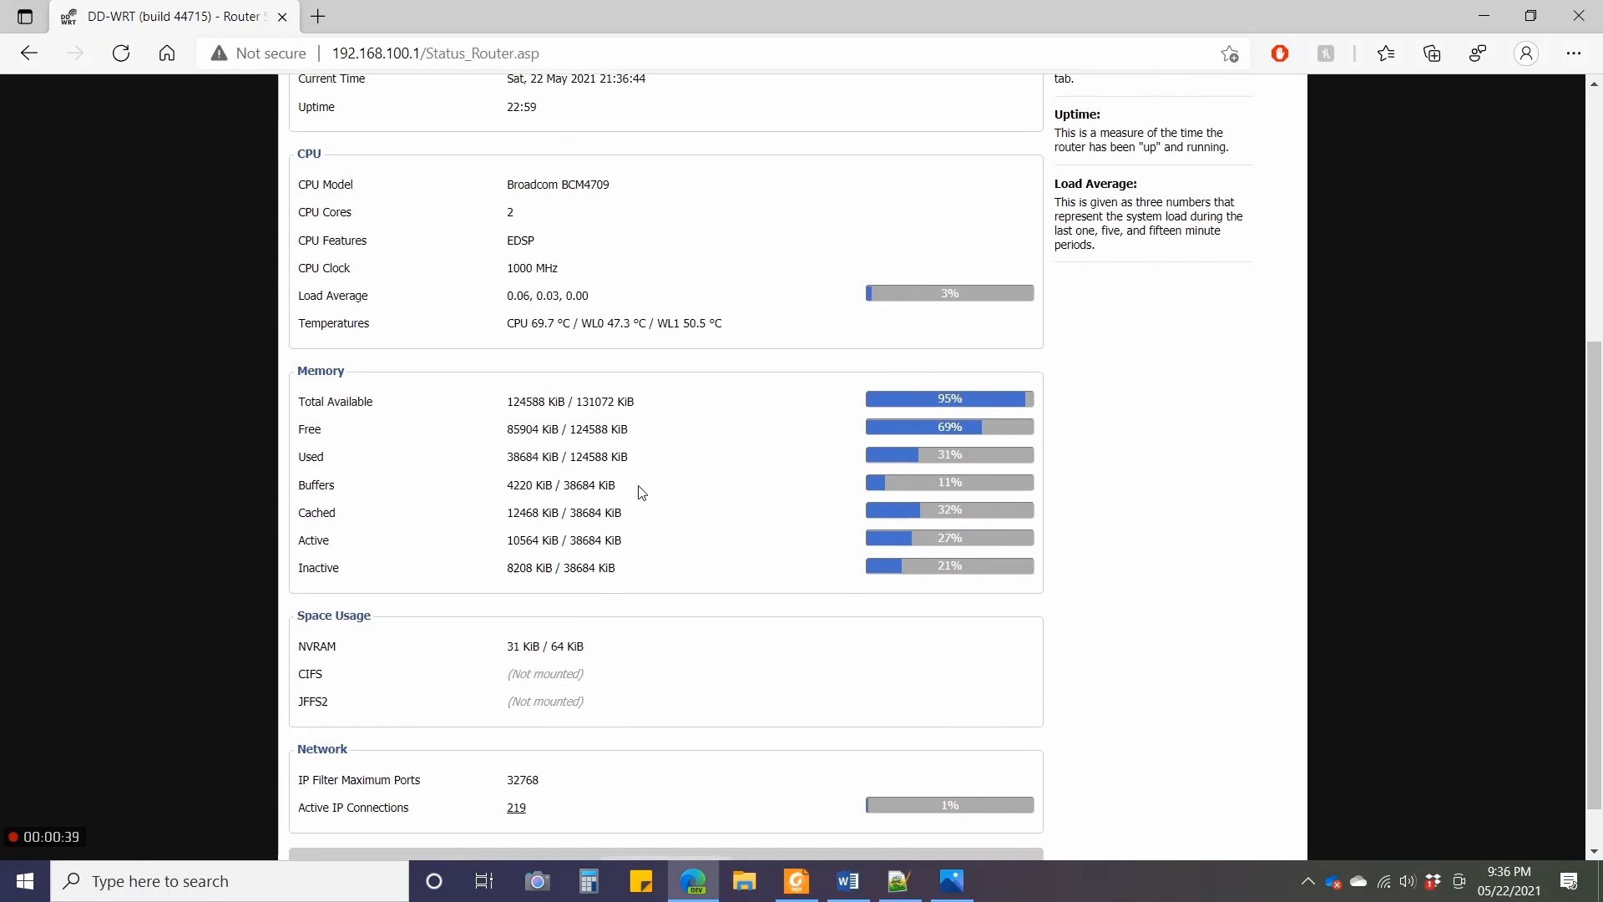
{"action": "scroll", "scroll_direction": "up", "scroll_amount": 3}
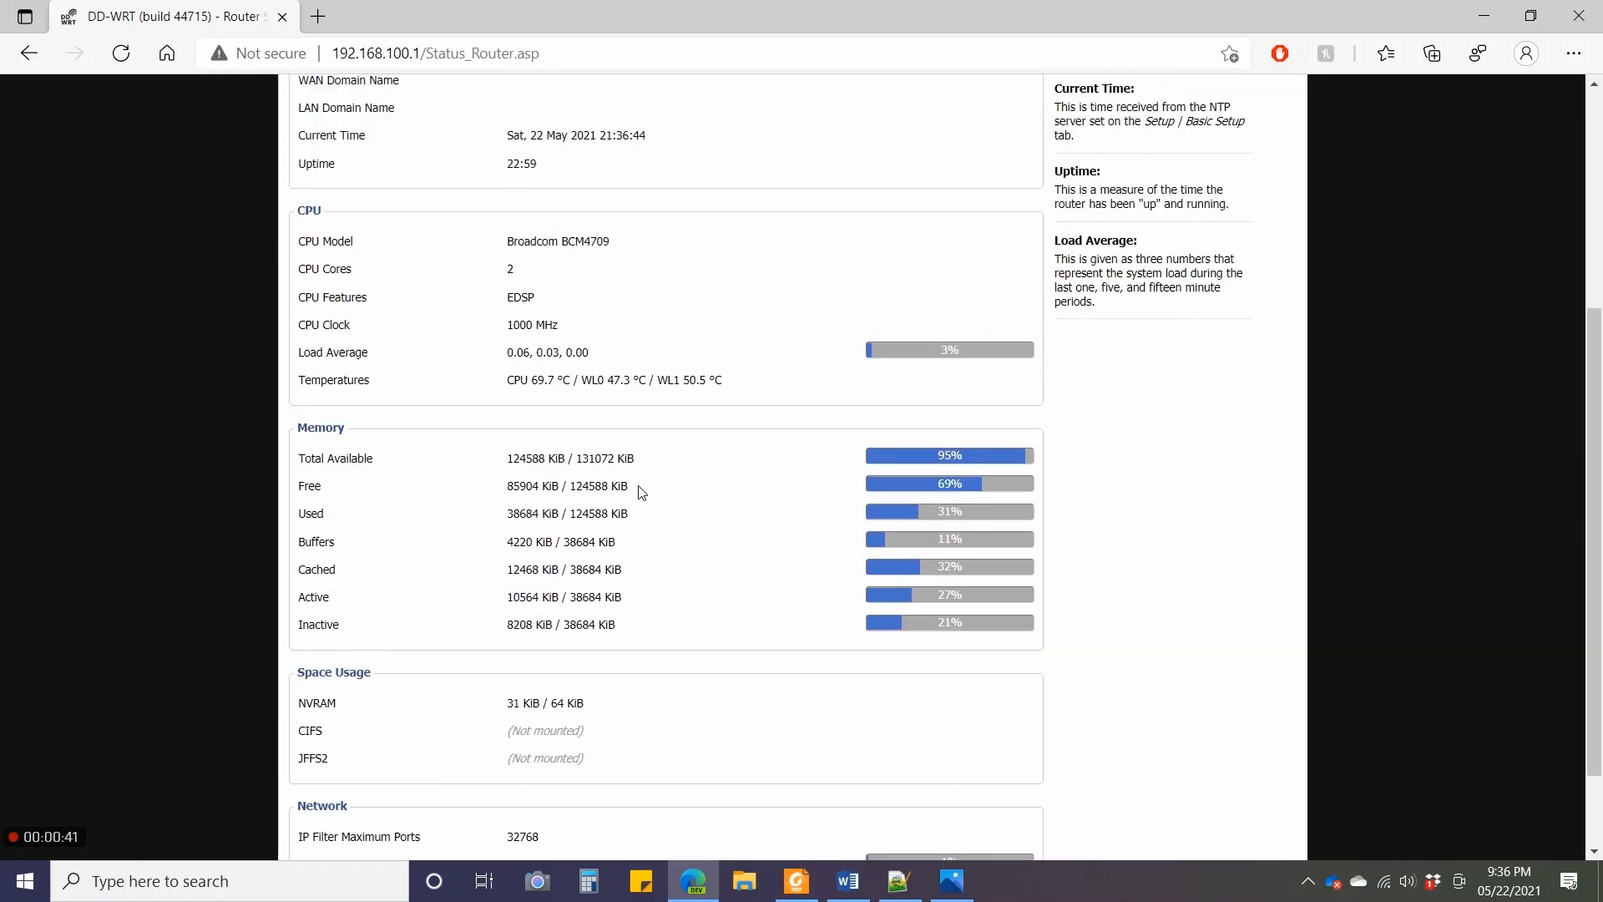
{"action": "scroll", "scroll_direction": "up", "scroll_amount": 3}
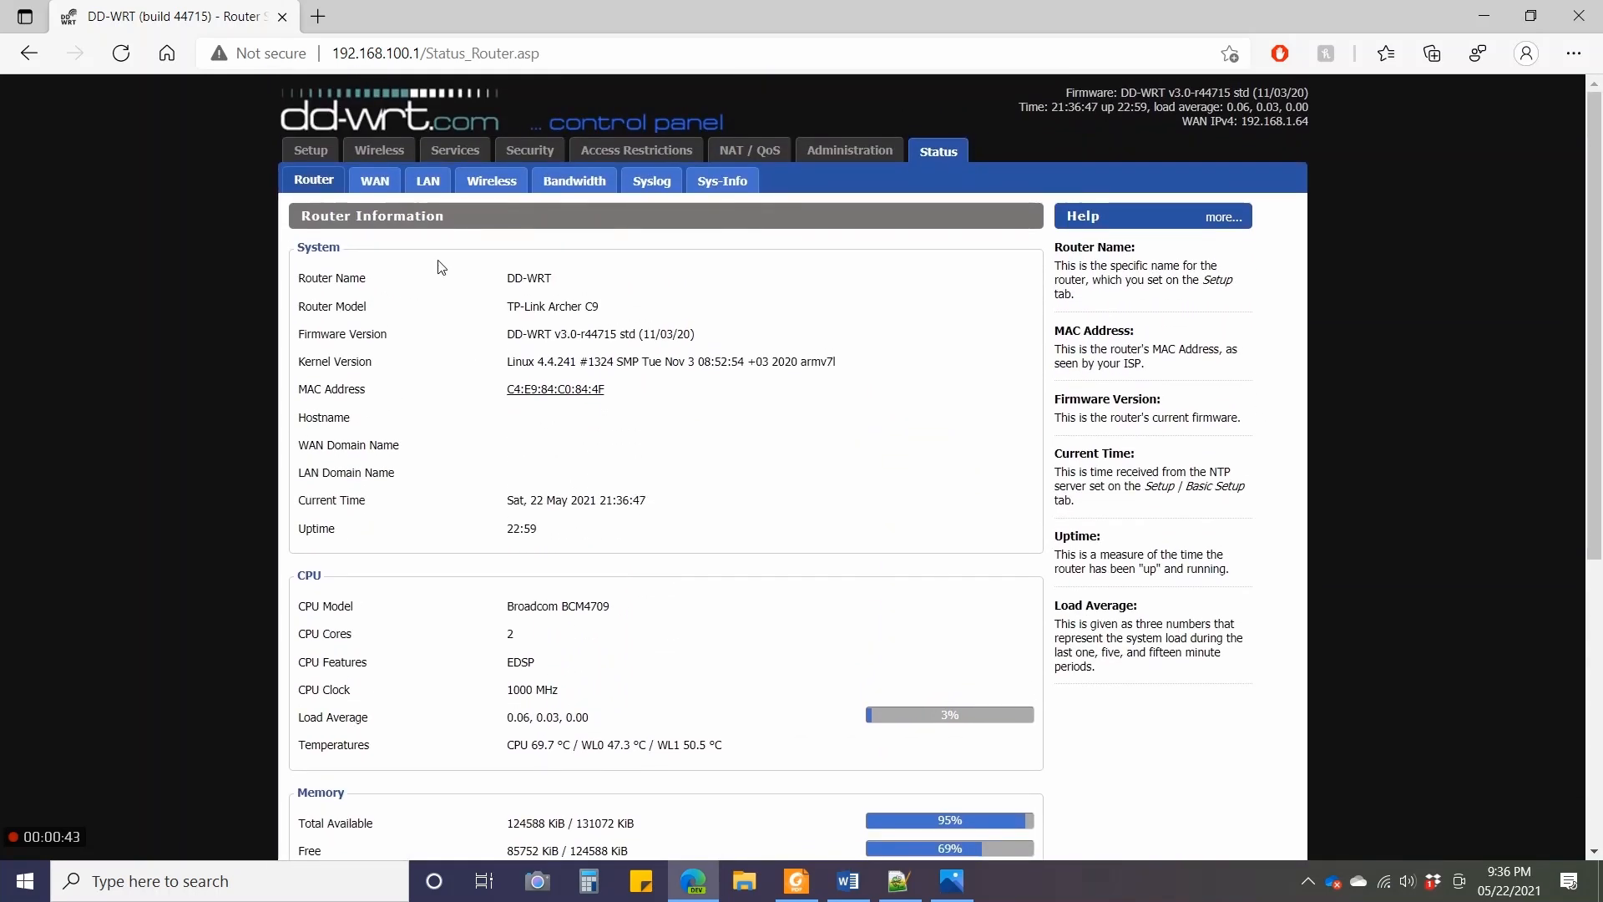
{"action": "mouse_move", "coordinate": [500, 249]}
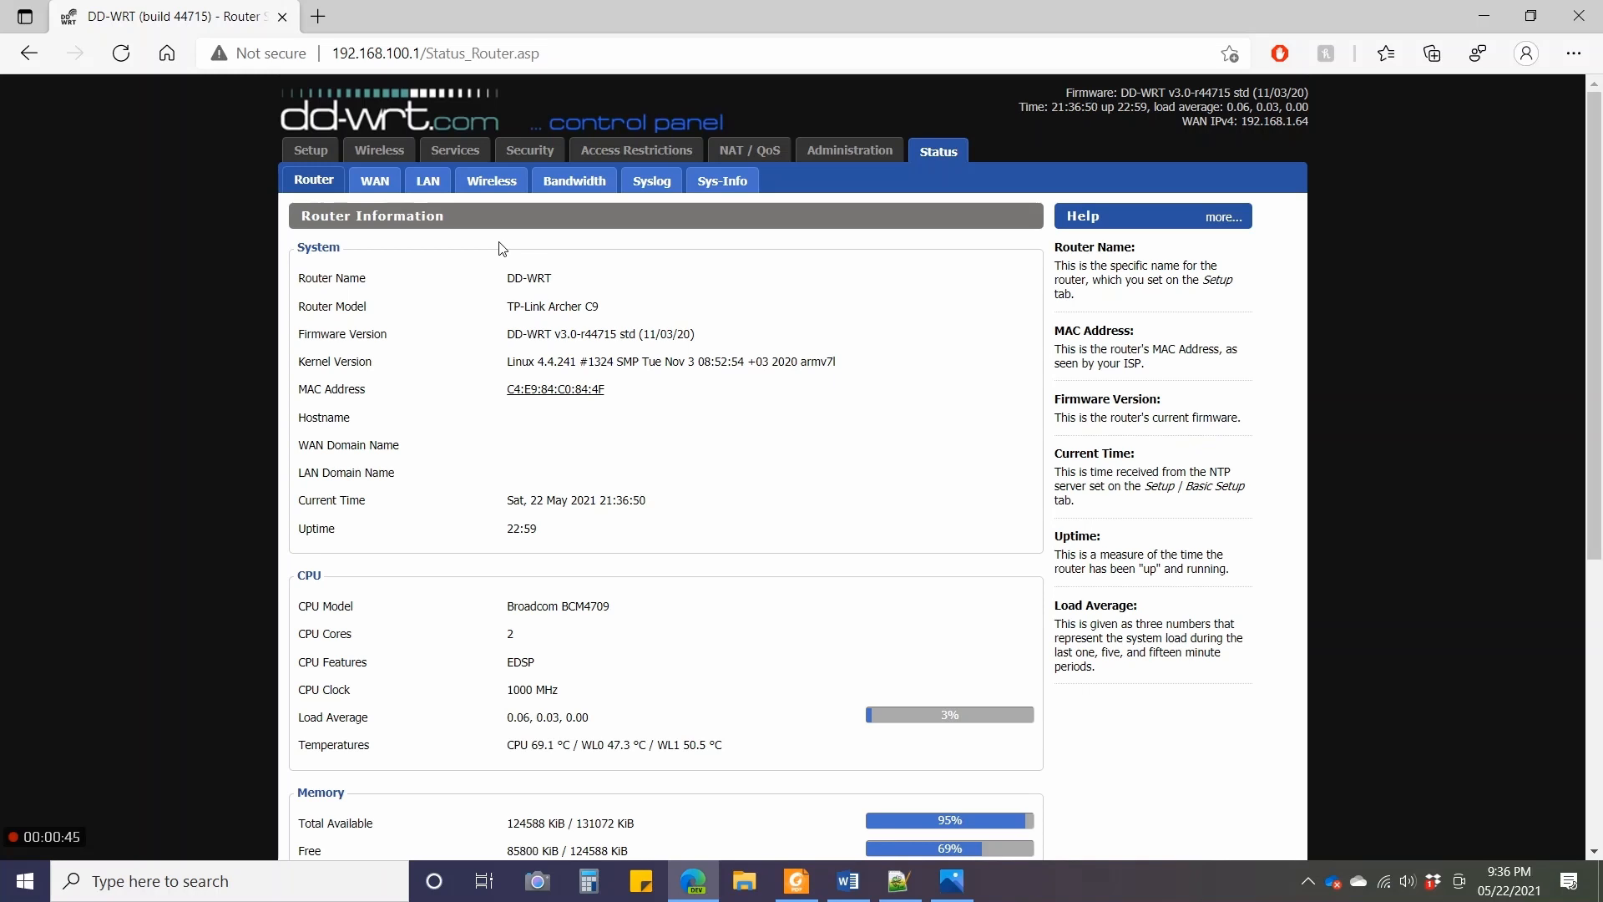
{"action": "left_click", "coordinate": [849, 150]}
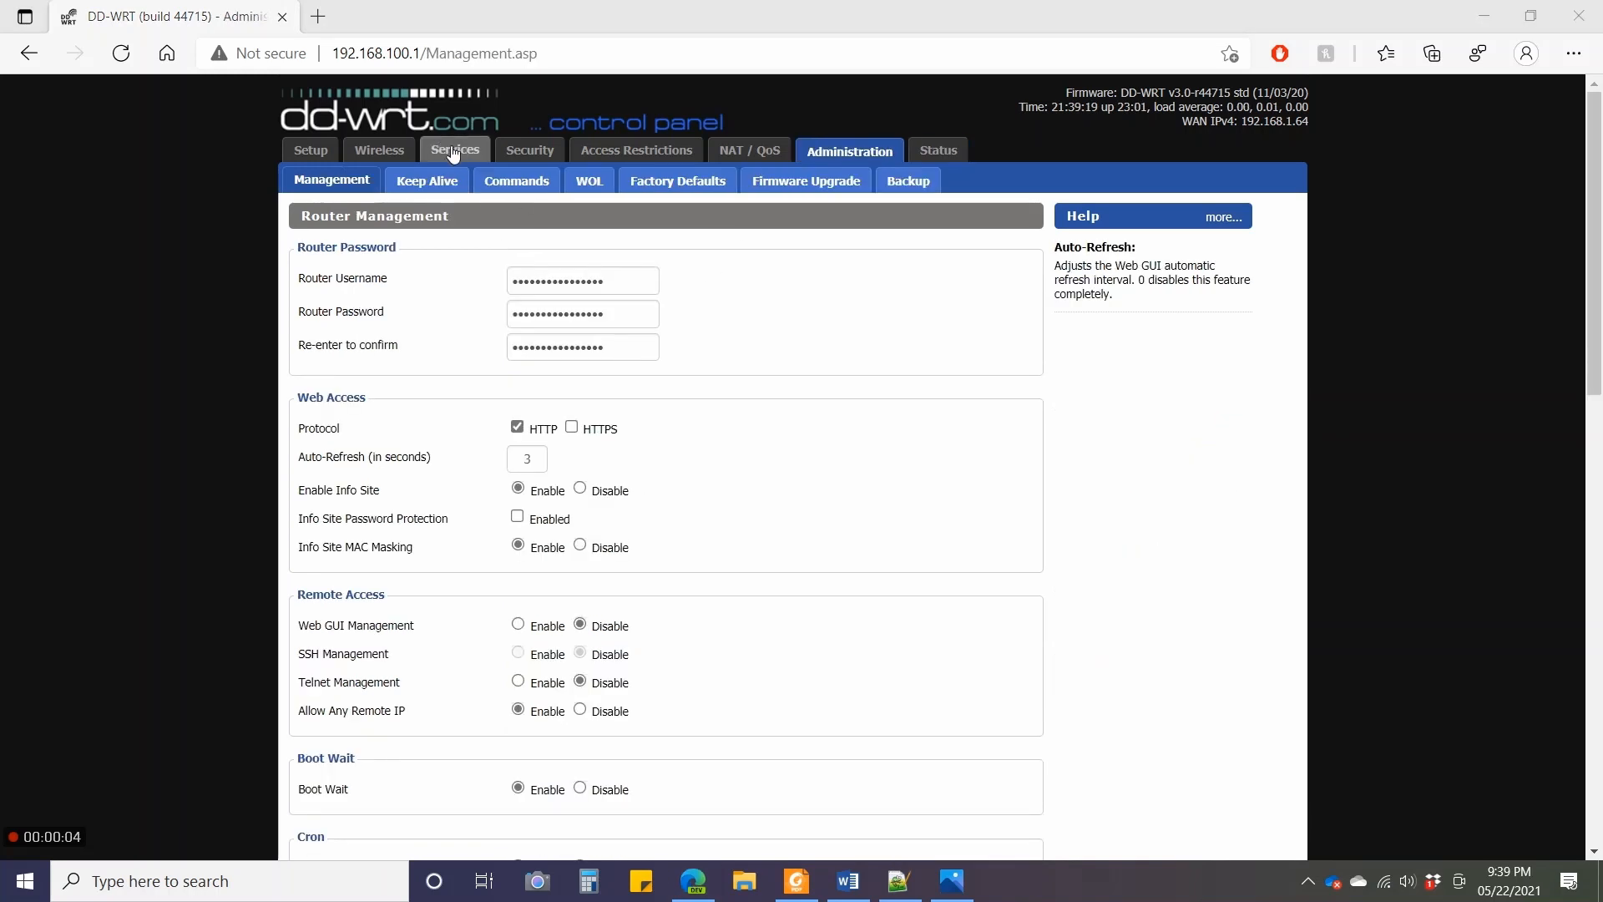
Open the Services VPN page and enable OpenVPN to preview its certificate fields.
{"action": "left_click", "coordinate": [455, 151]}
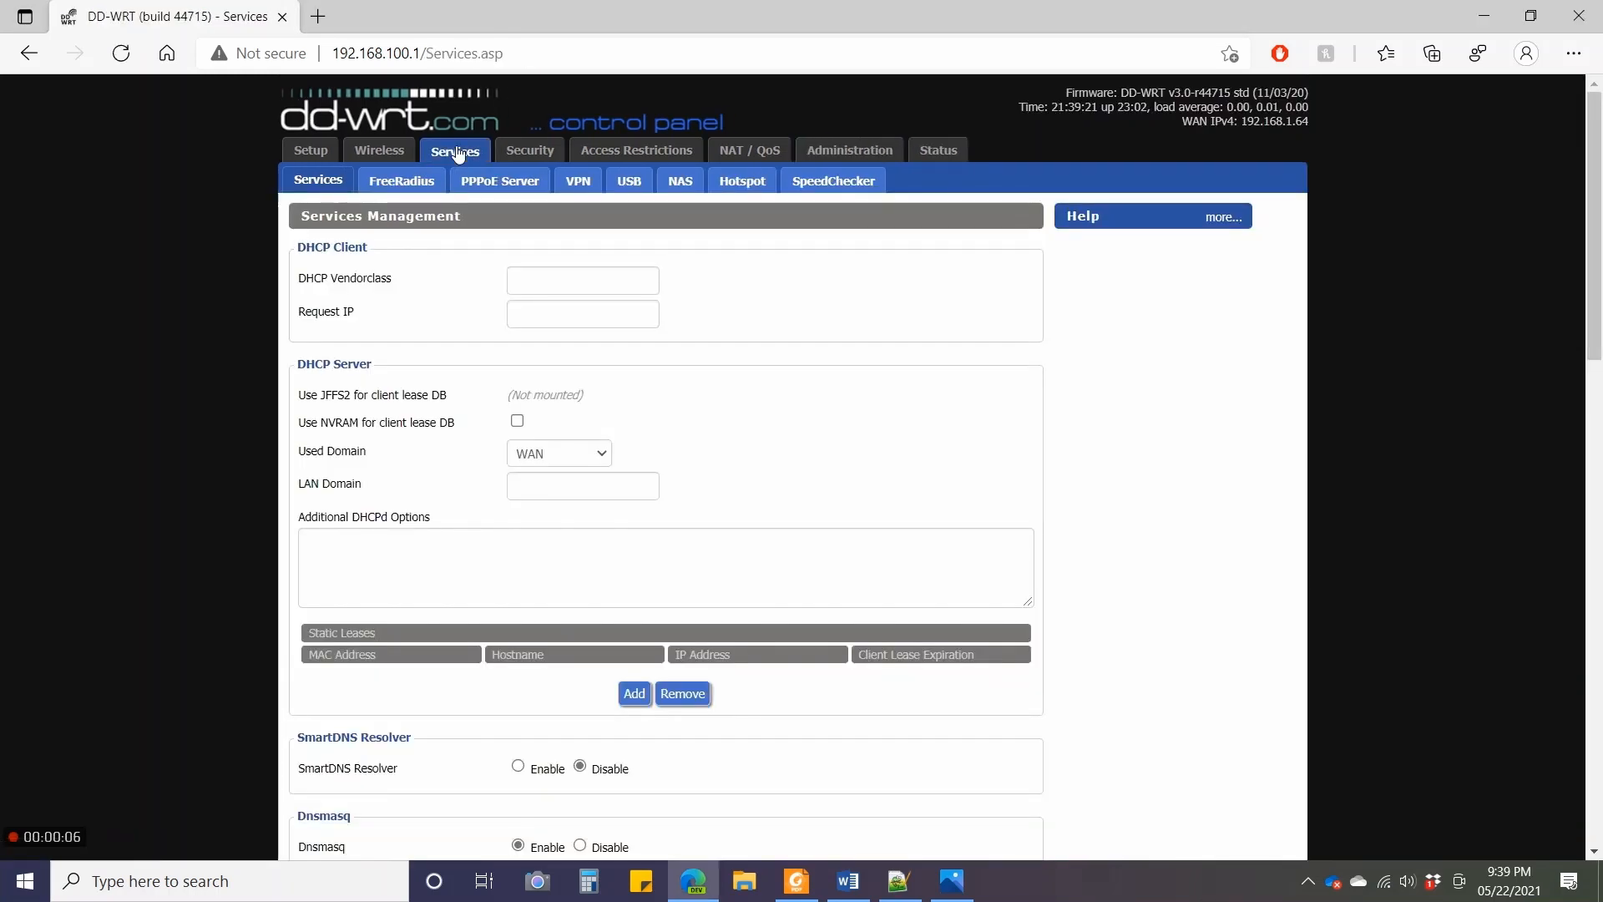
{"action": "mouse_move", "coordinate": [522, 242]}
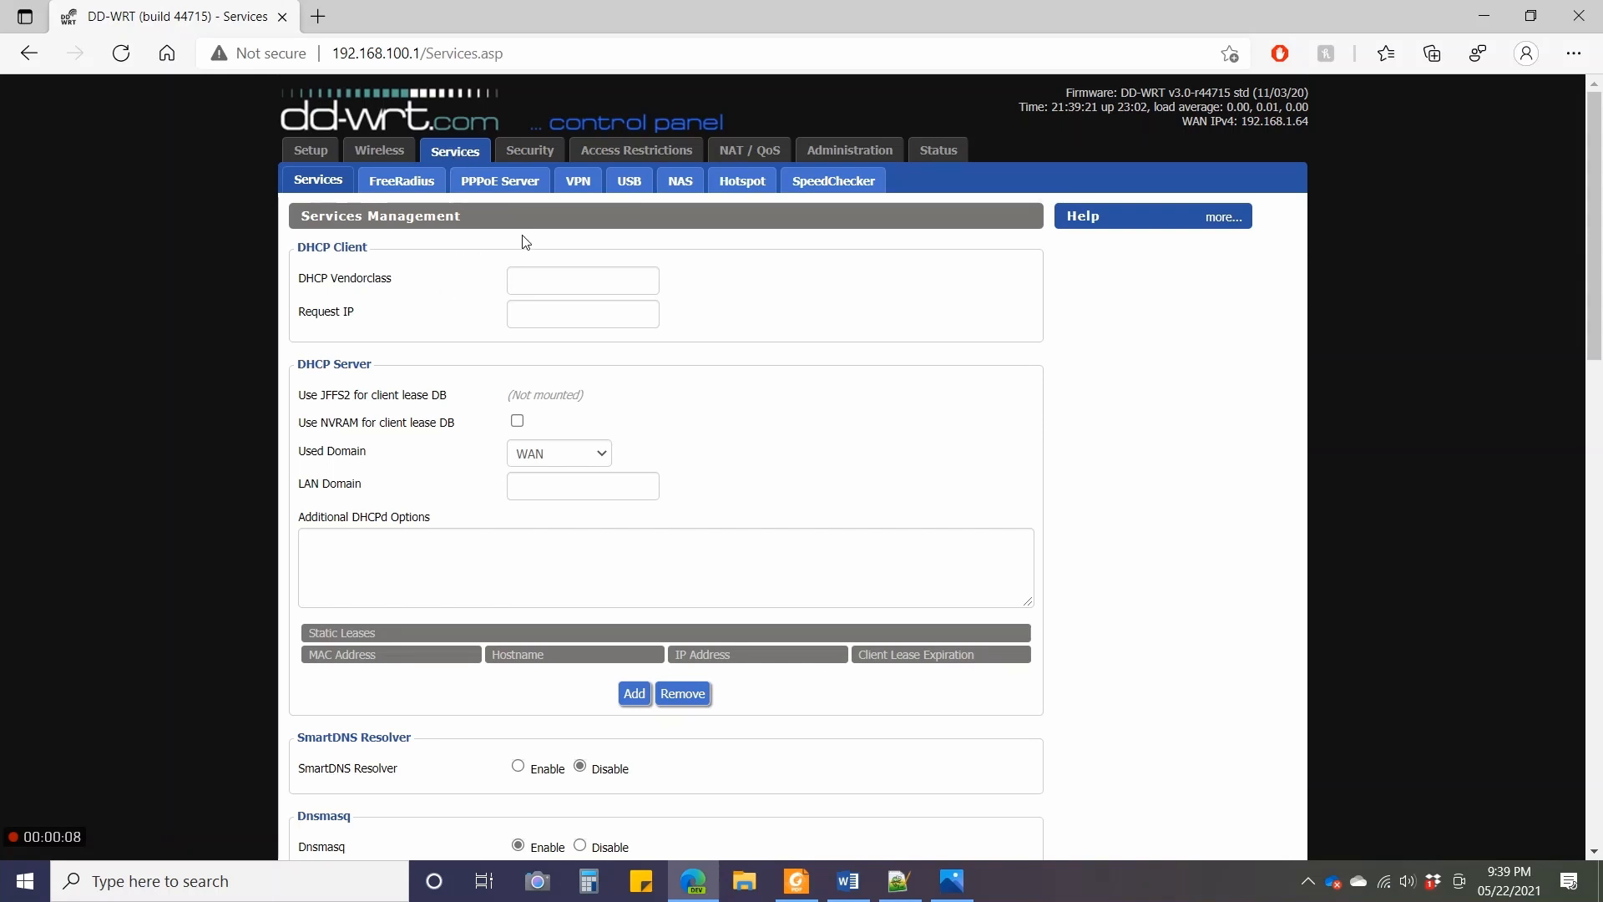
{"action": "mouse_move", "coordinate": [464, 189]}
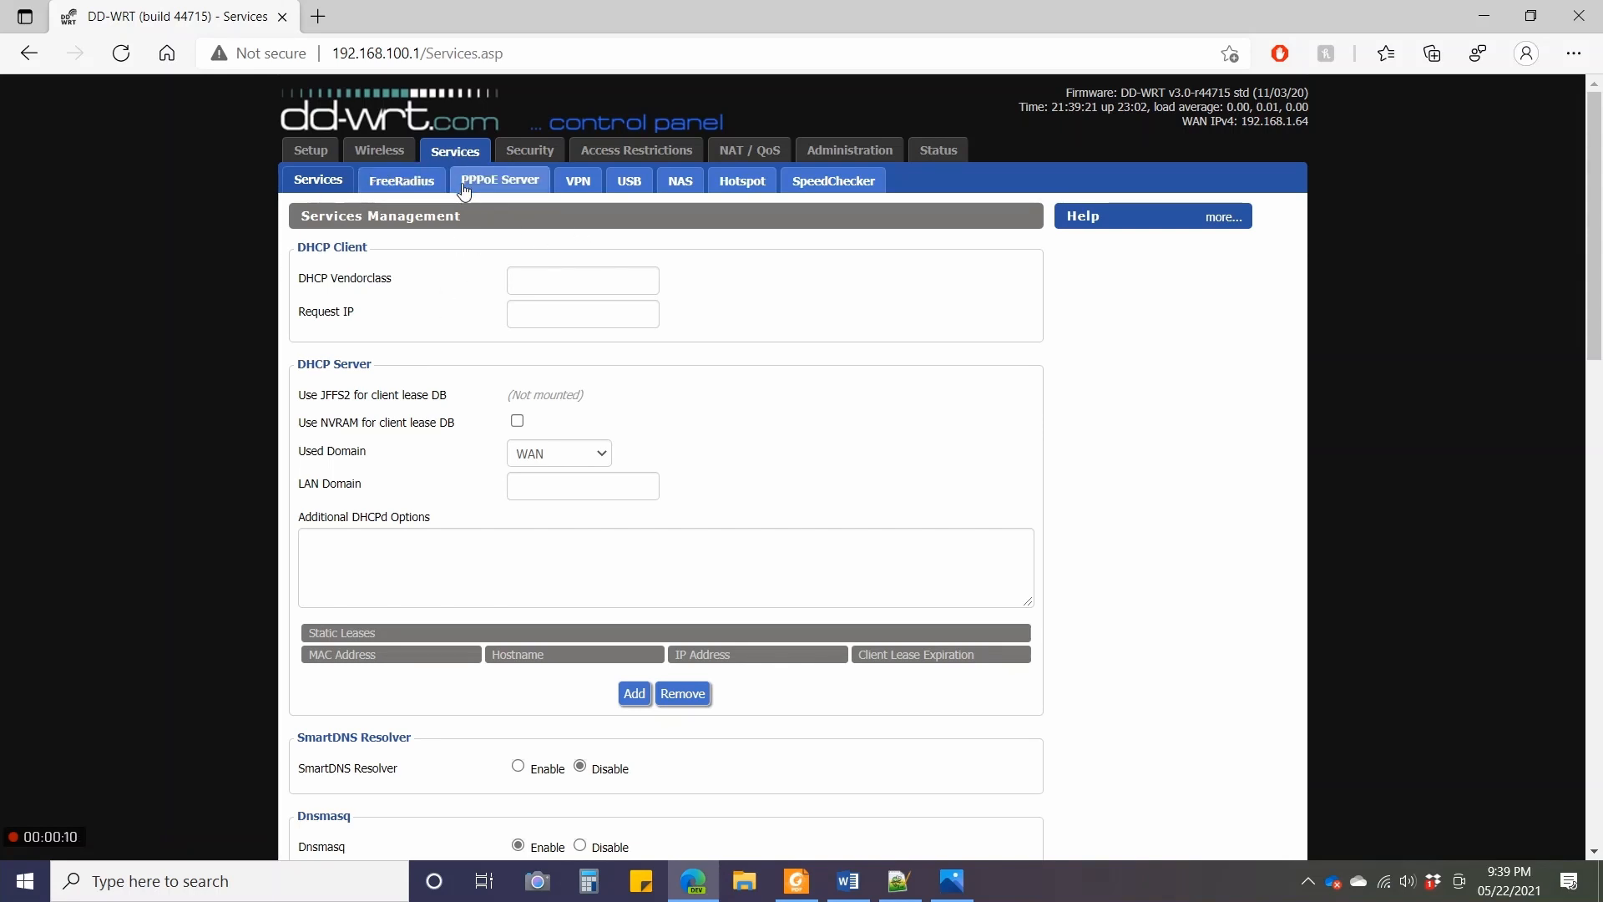
{"action": "mouse_move", "coordinate": [579, 188]}
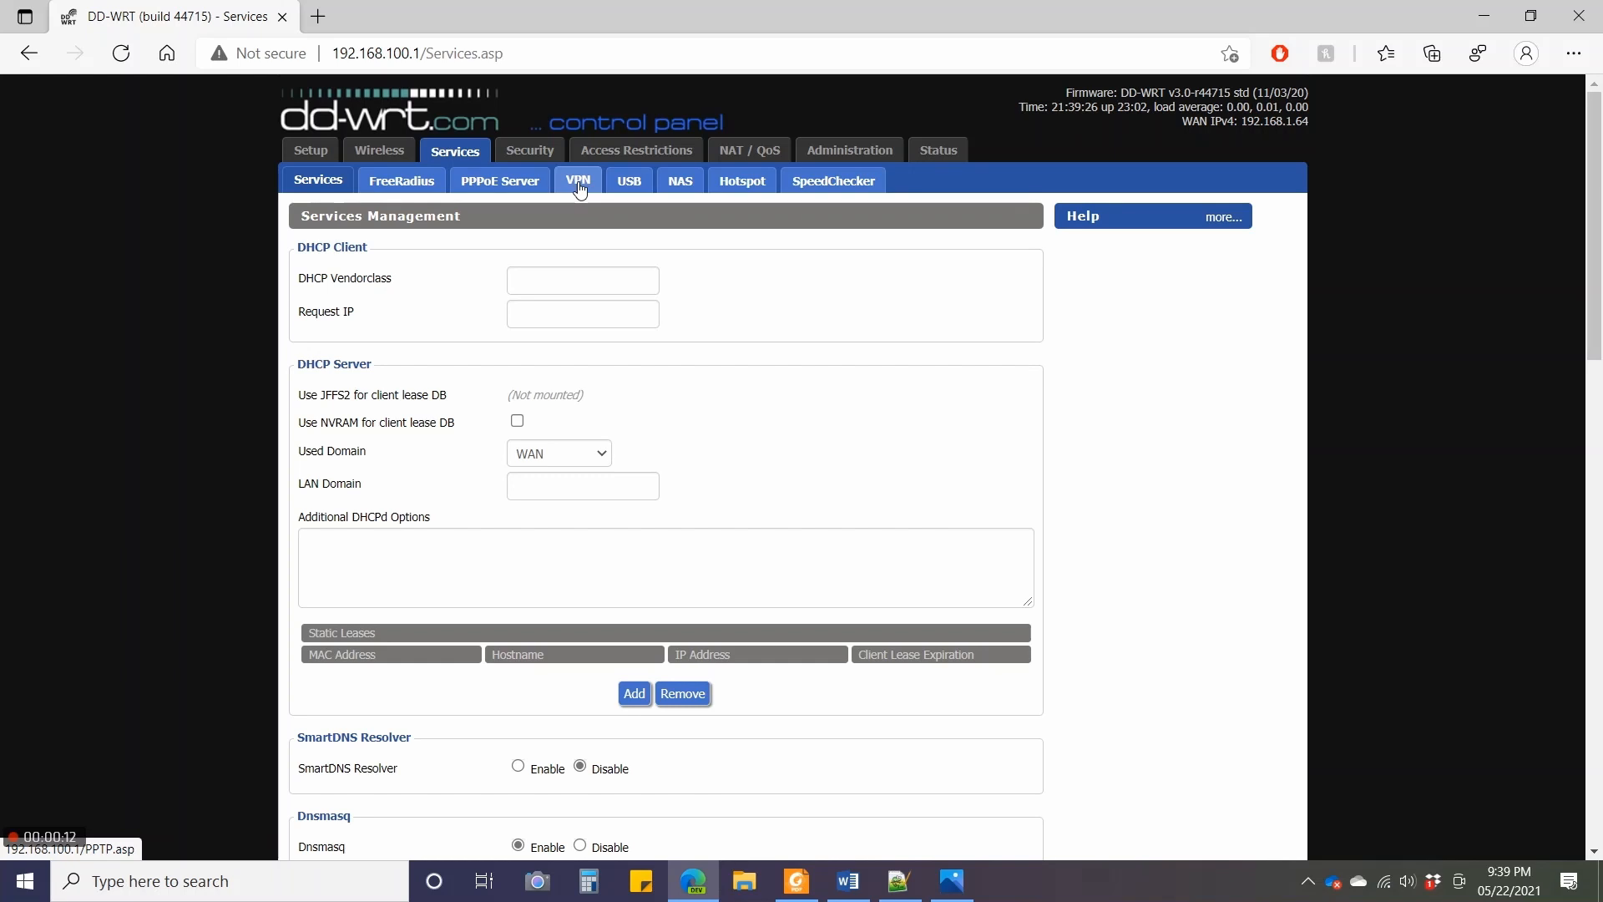
{"action": "left_click", "coordinate": [580, 180]}
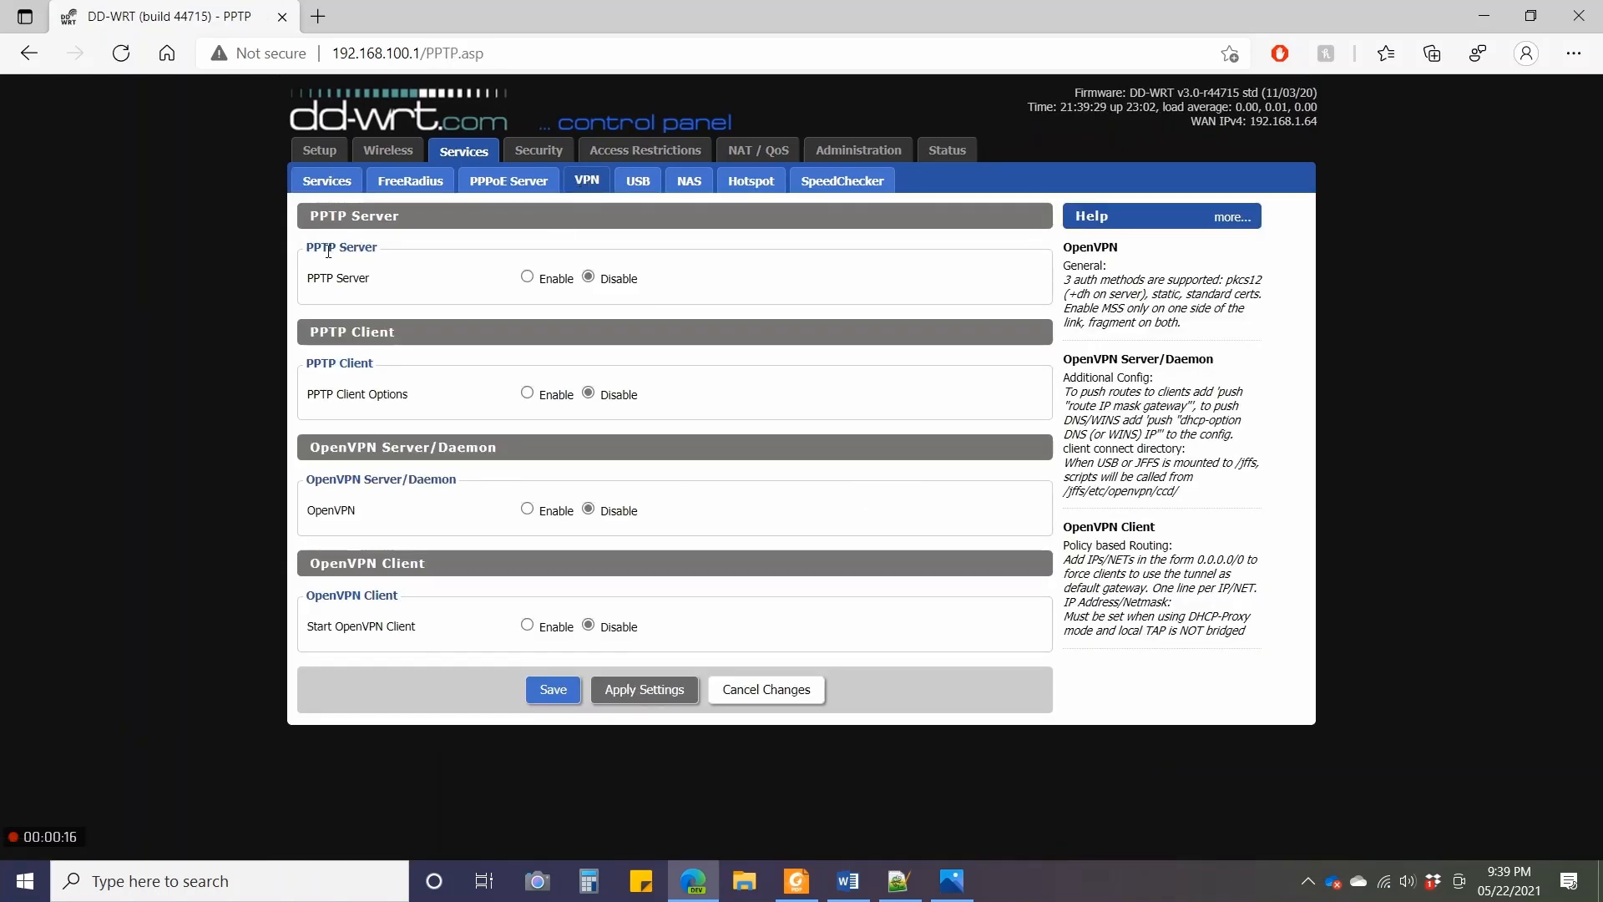
{"action": "mouse_move", "coordinate": [353, 250]}
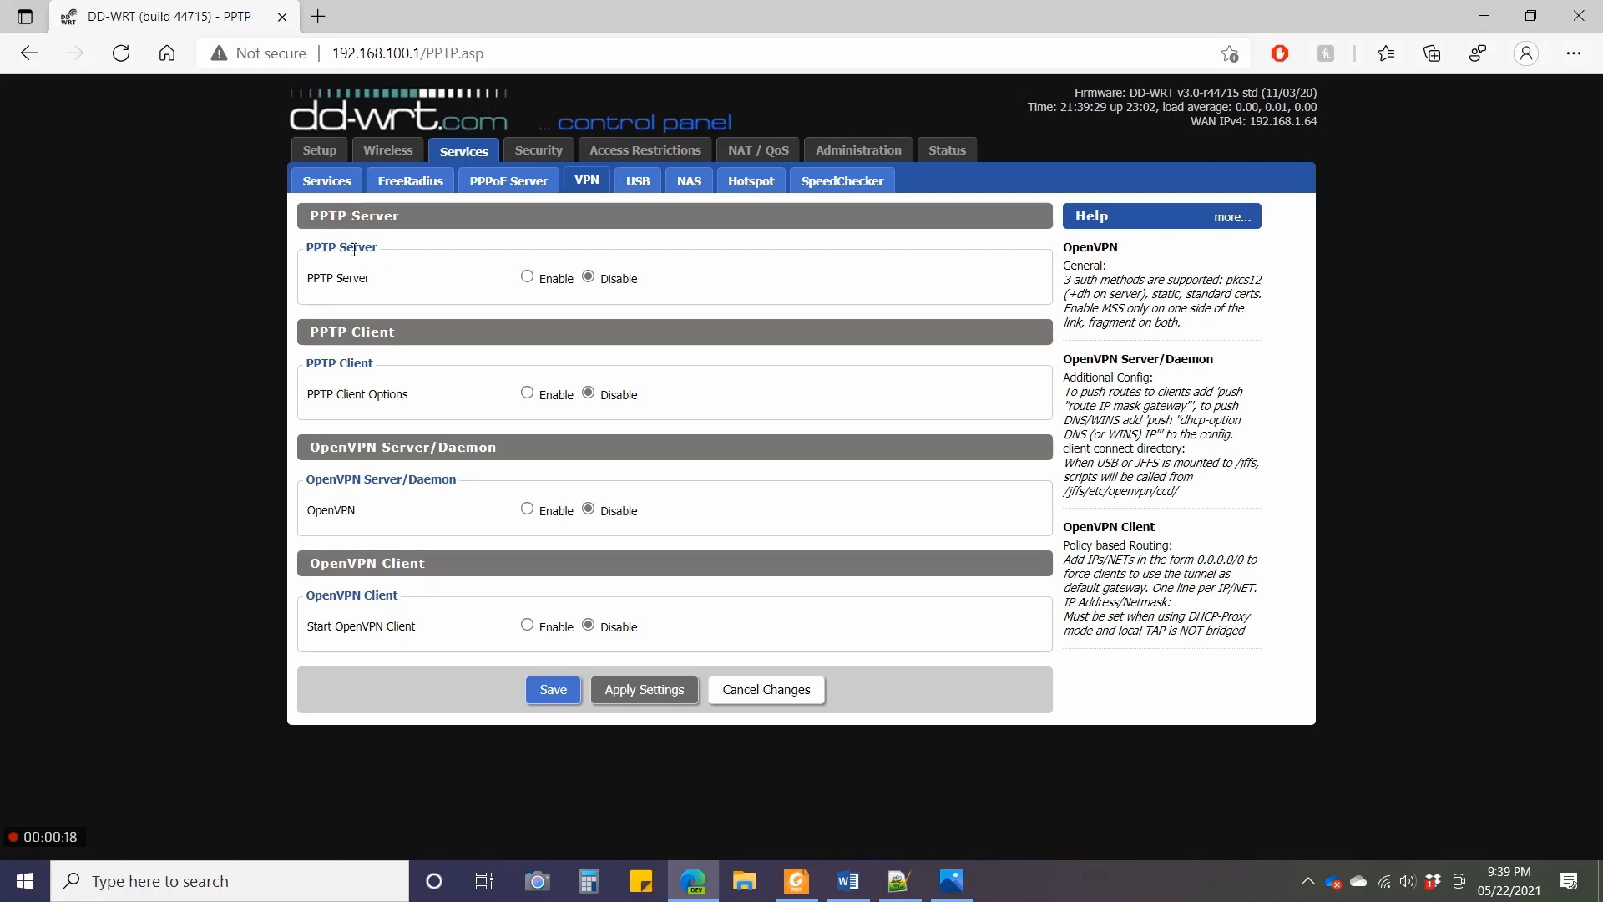
{"action": "mouse_move", "coordinate": [333, 358]}
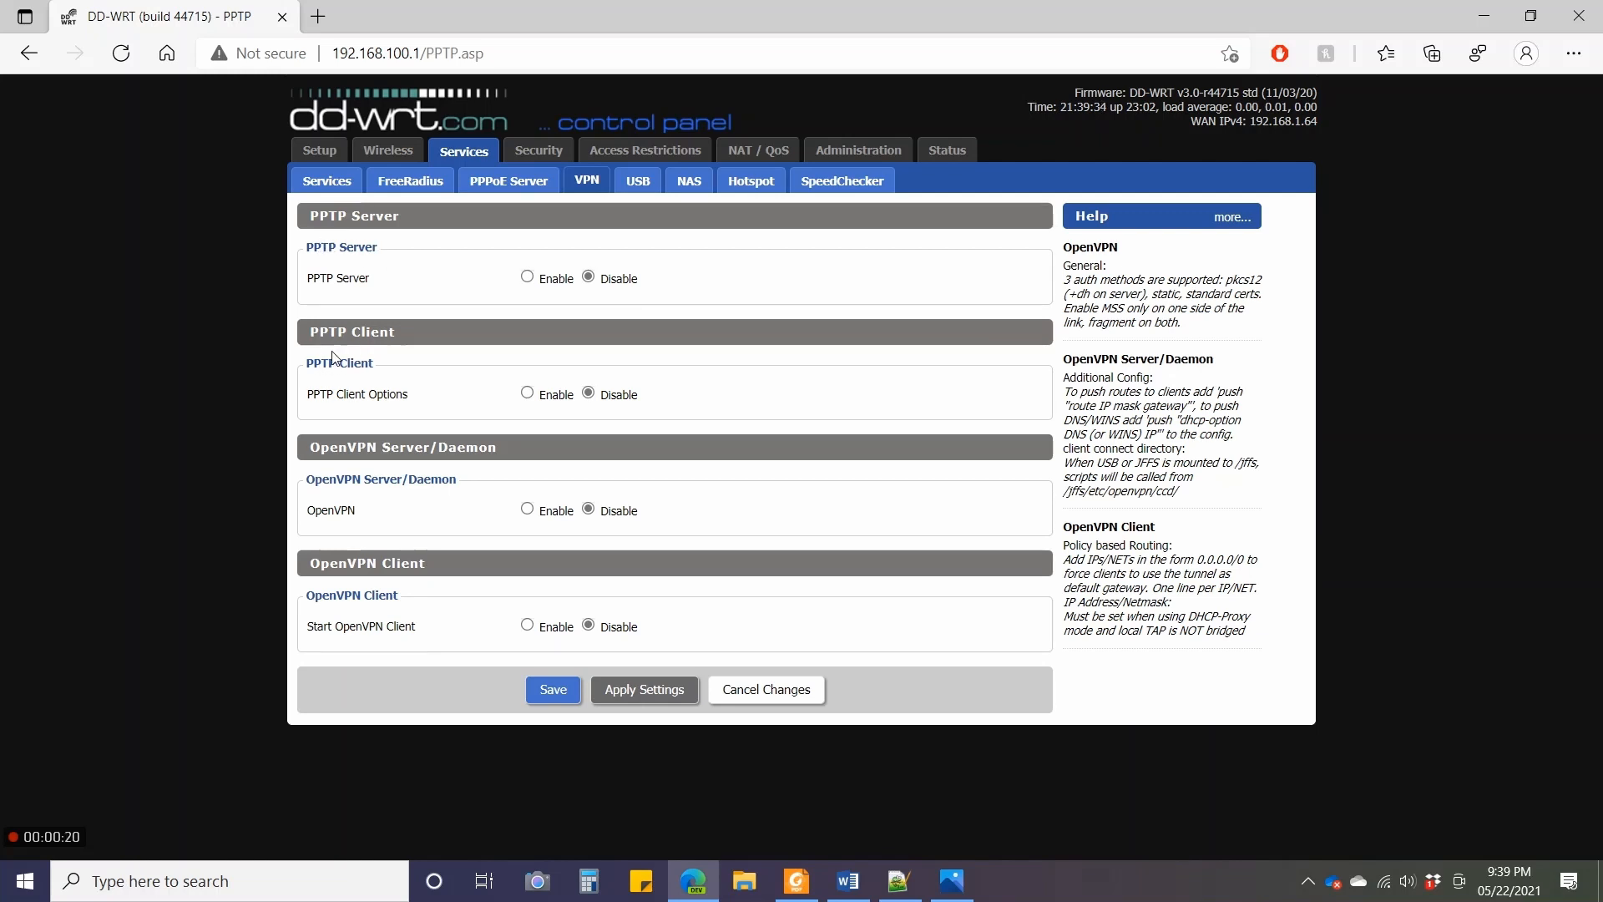
{"action": "mouse_move", "coordinate": [397, 469]}
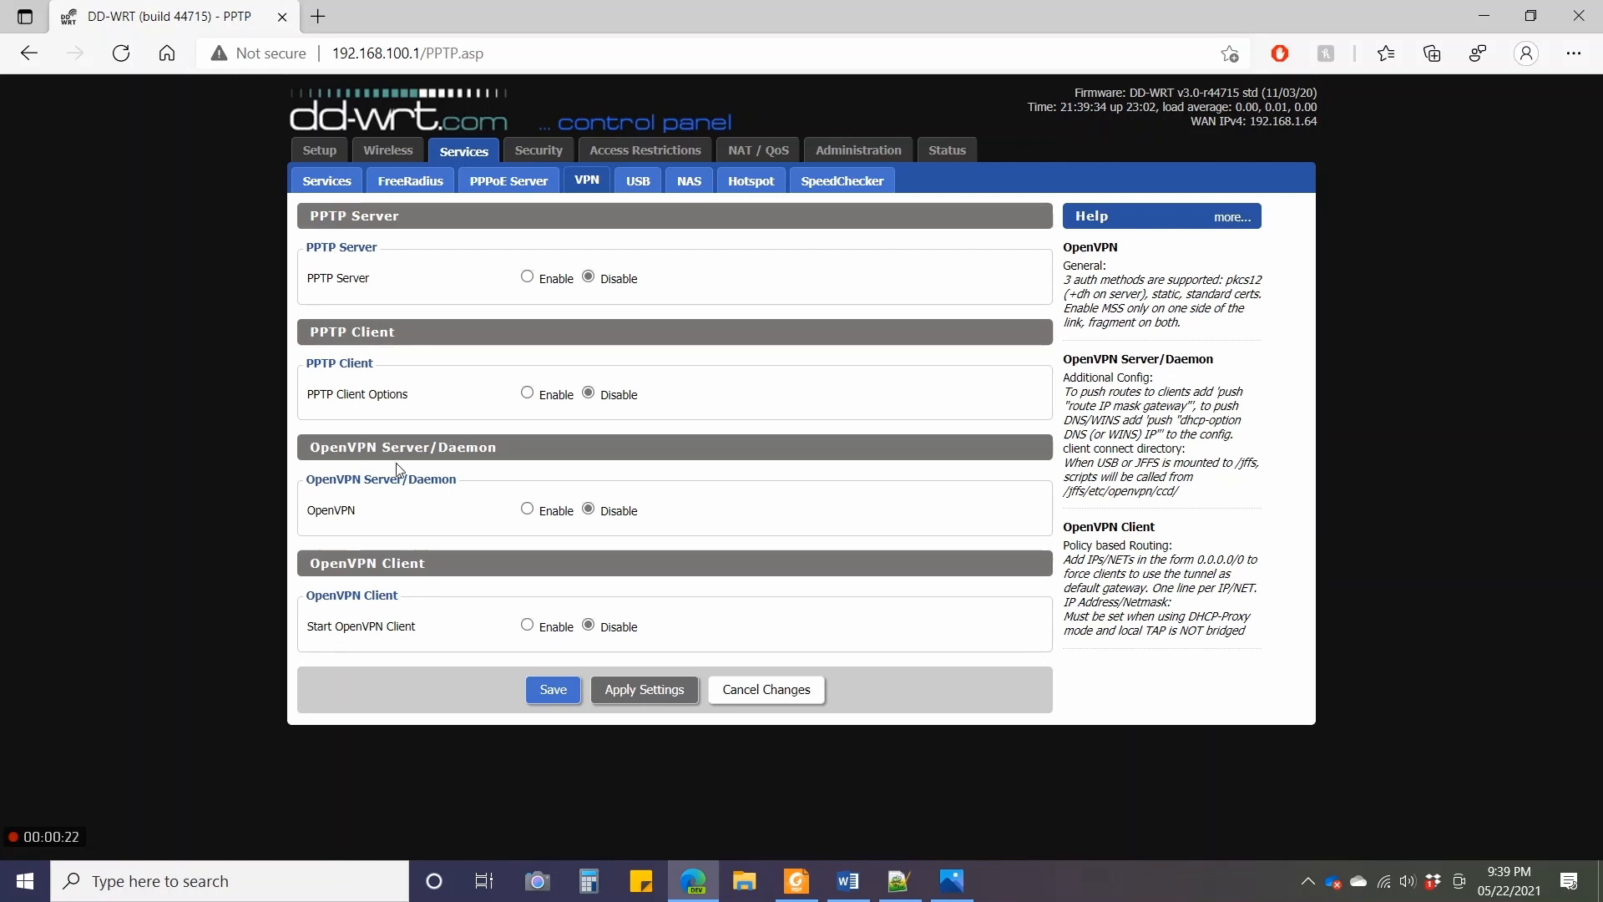
{"action": "mouse_move", "coordinate": [514, 503]}
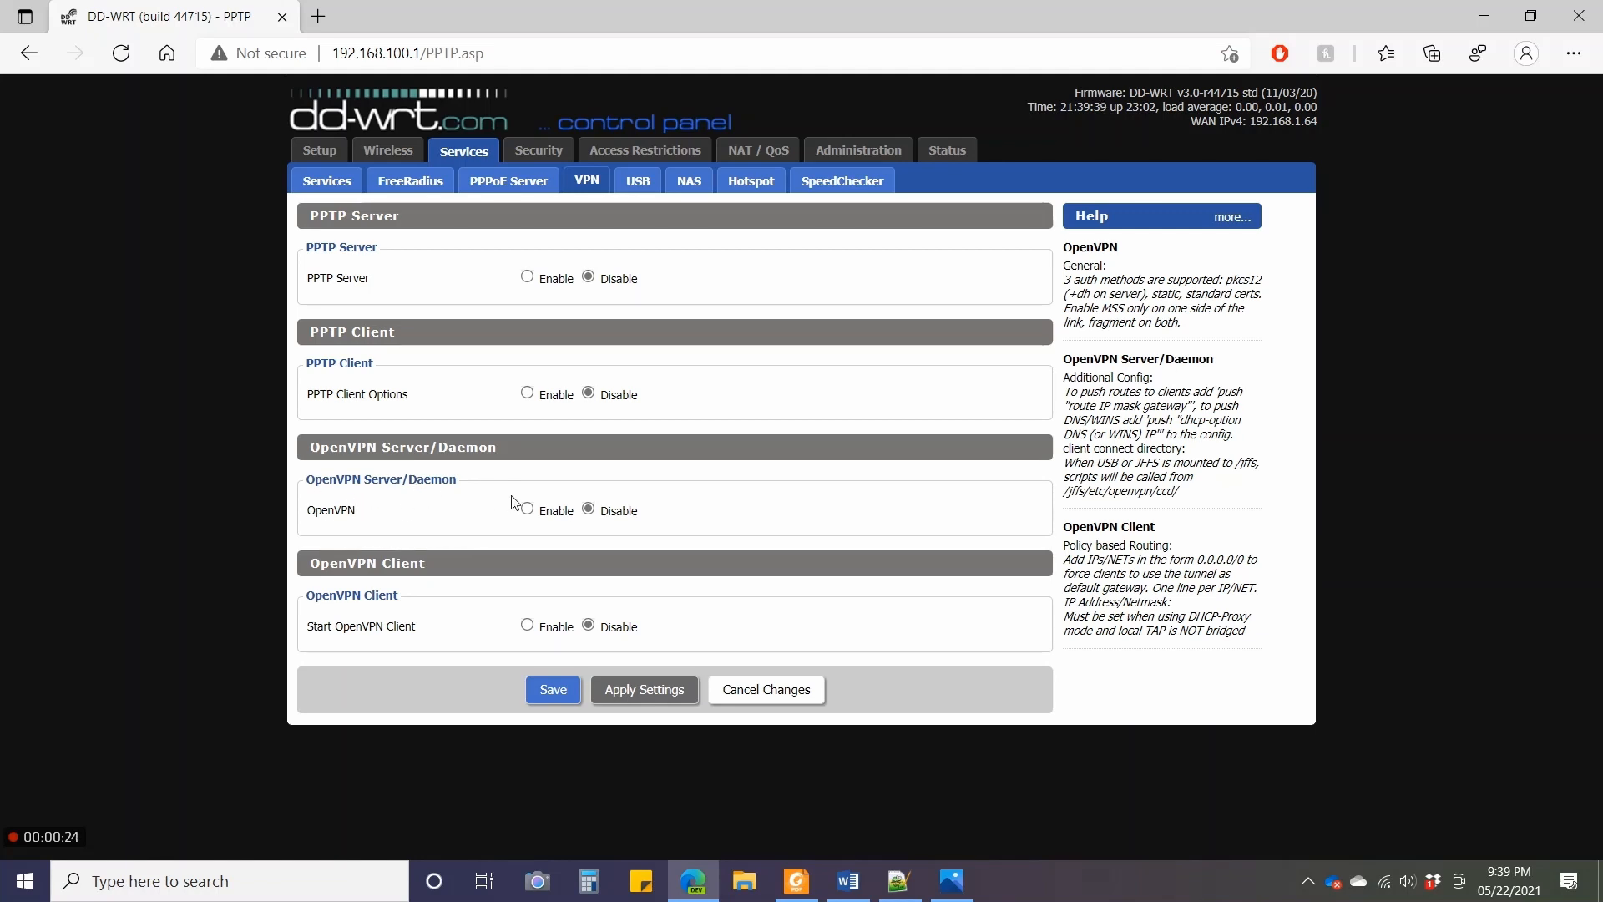
{"action": "left_click", "coordinate": [525, 509]}
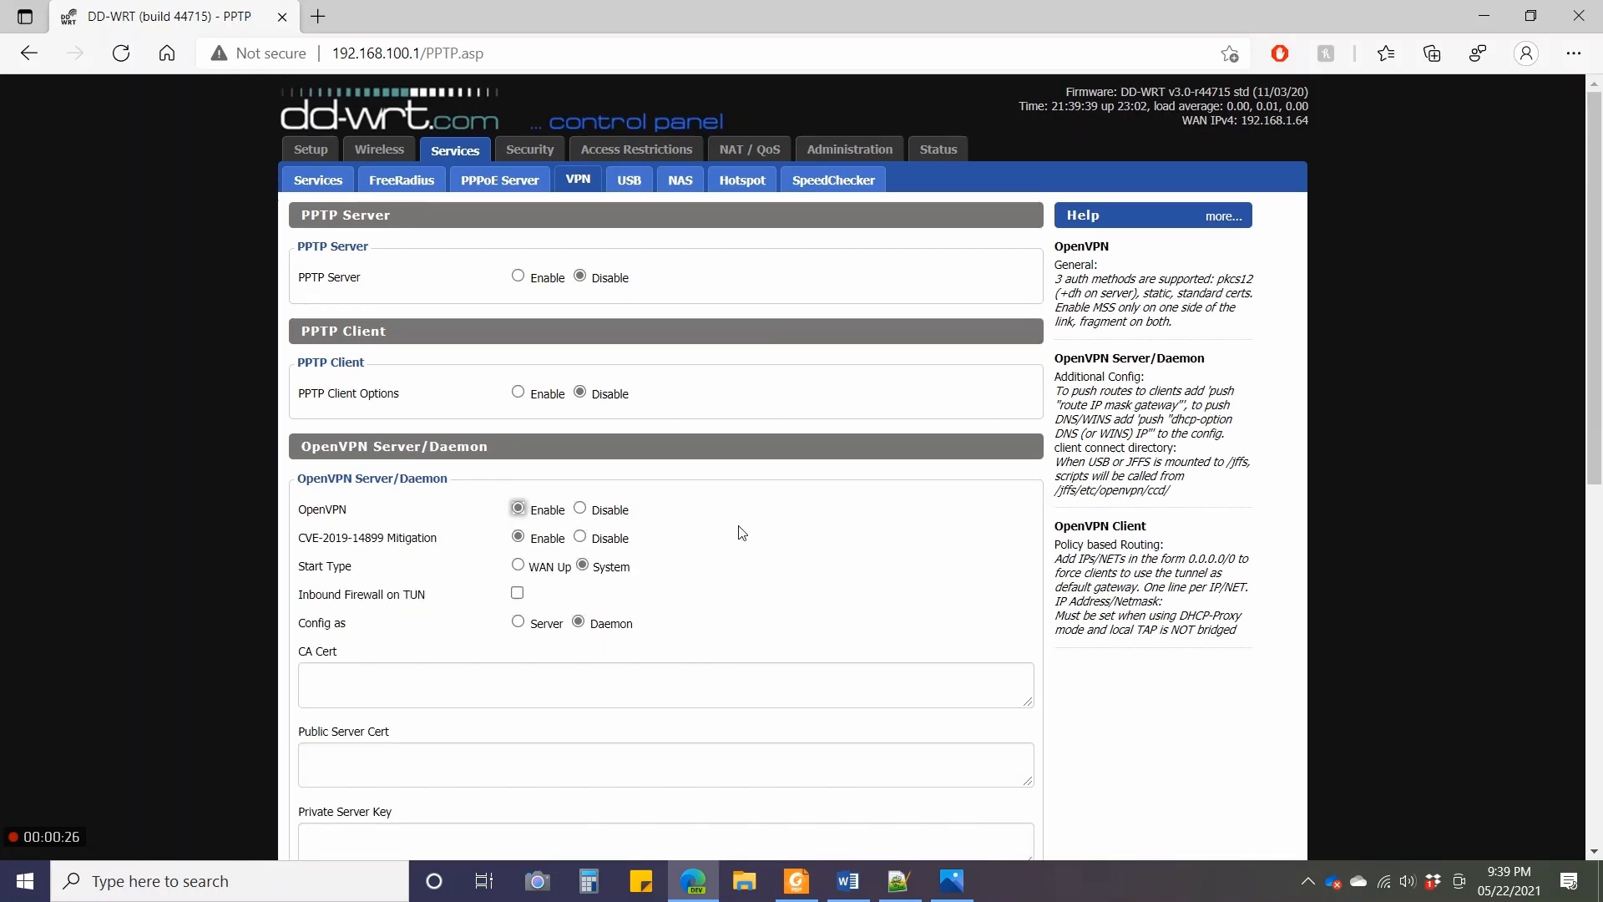
{"action": "scroll", "scroll_direction": "down", "scroll_amount": 3}
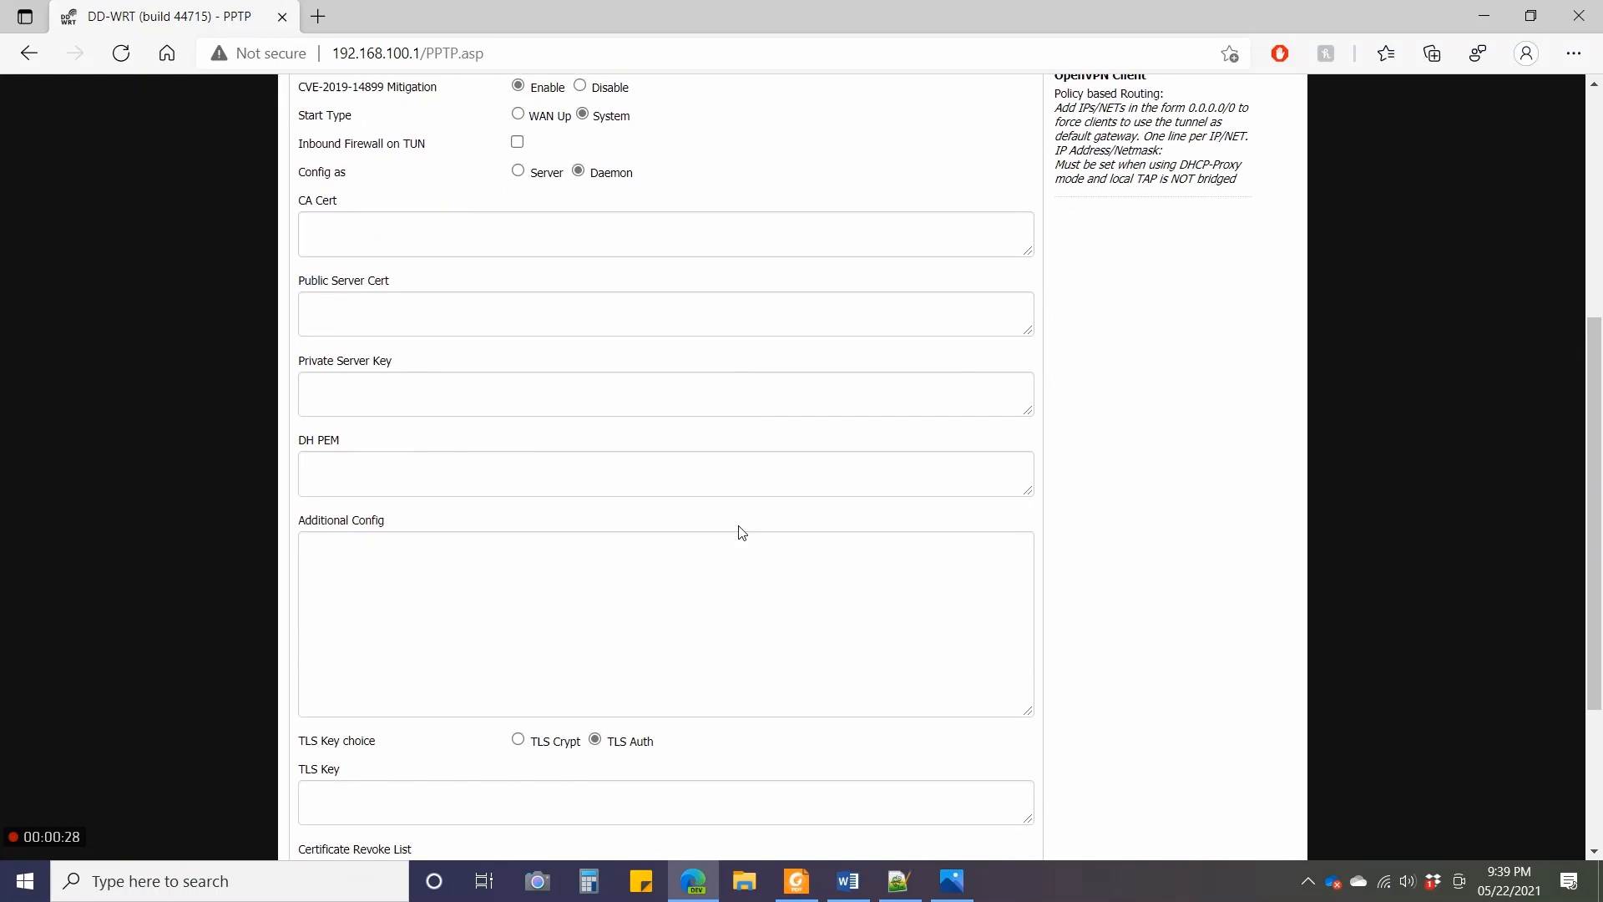
{"action": "scroll", "scroll_direction": "down", "scroll_amount": 3}
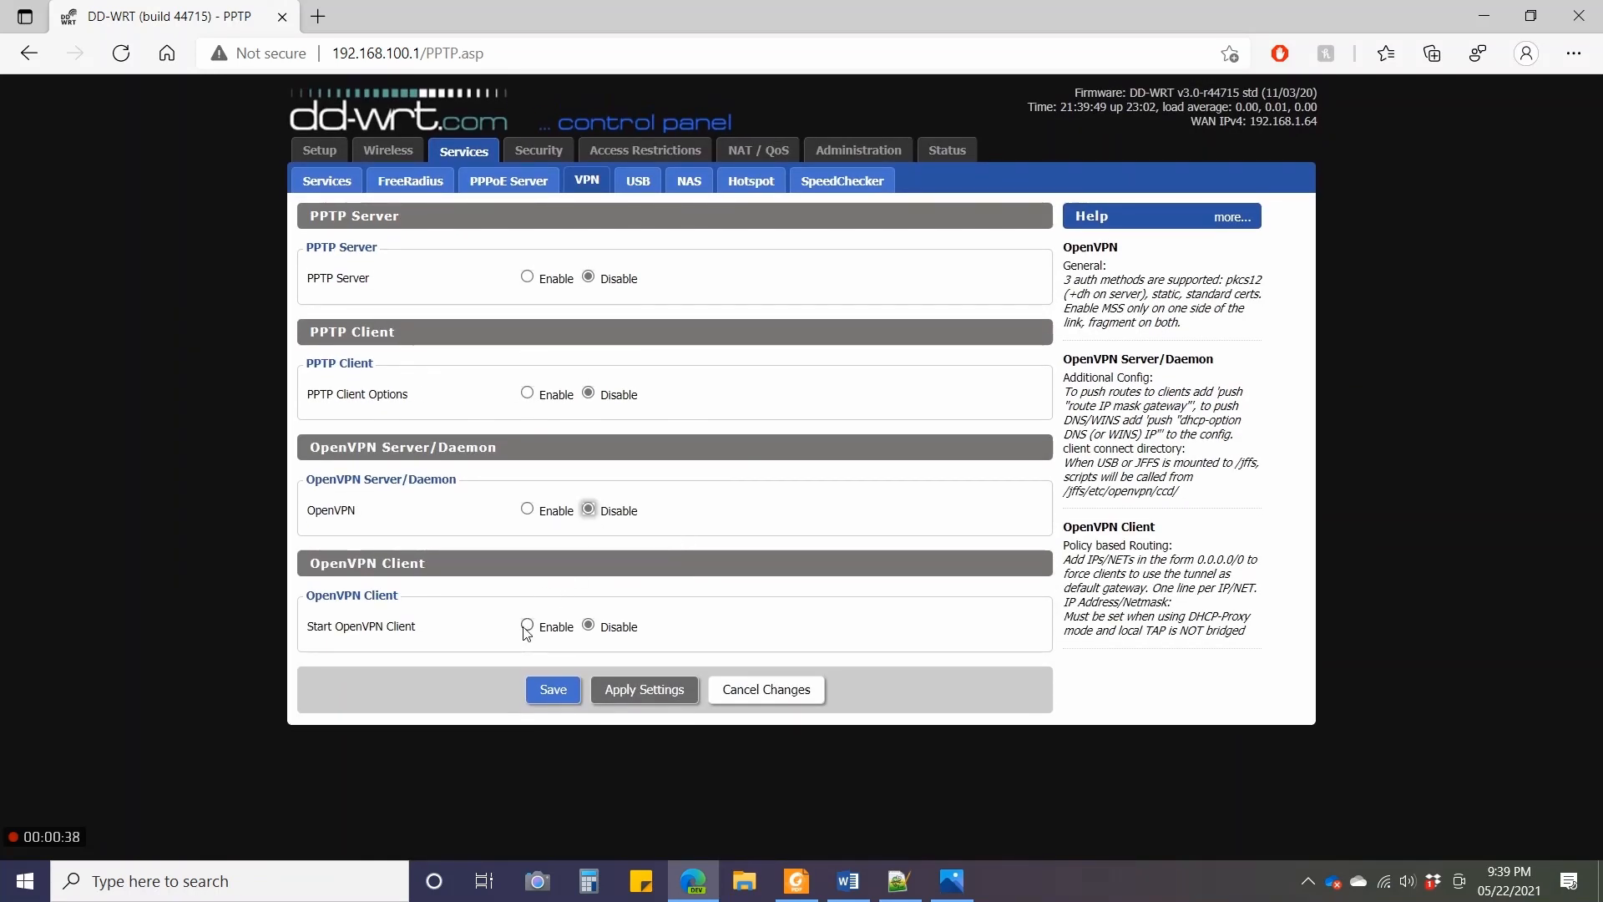
{"action": "left_click", "coordinate": [526, 626]}
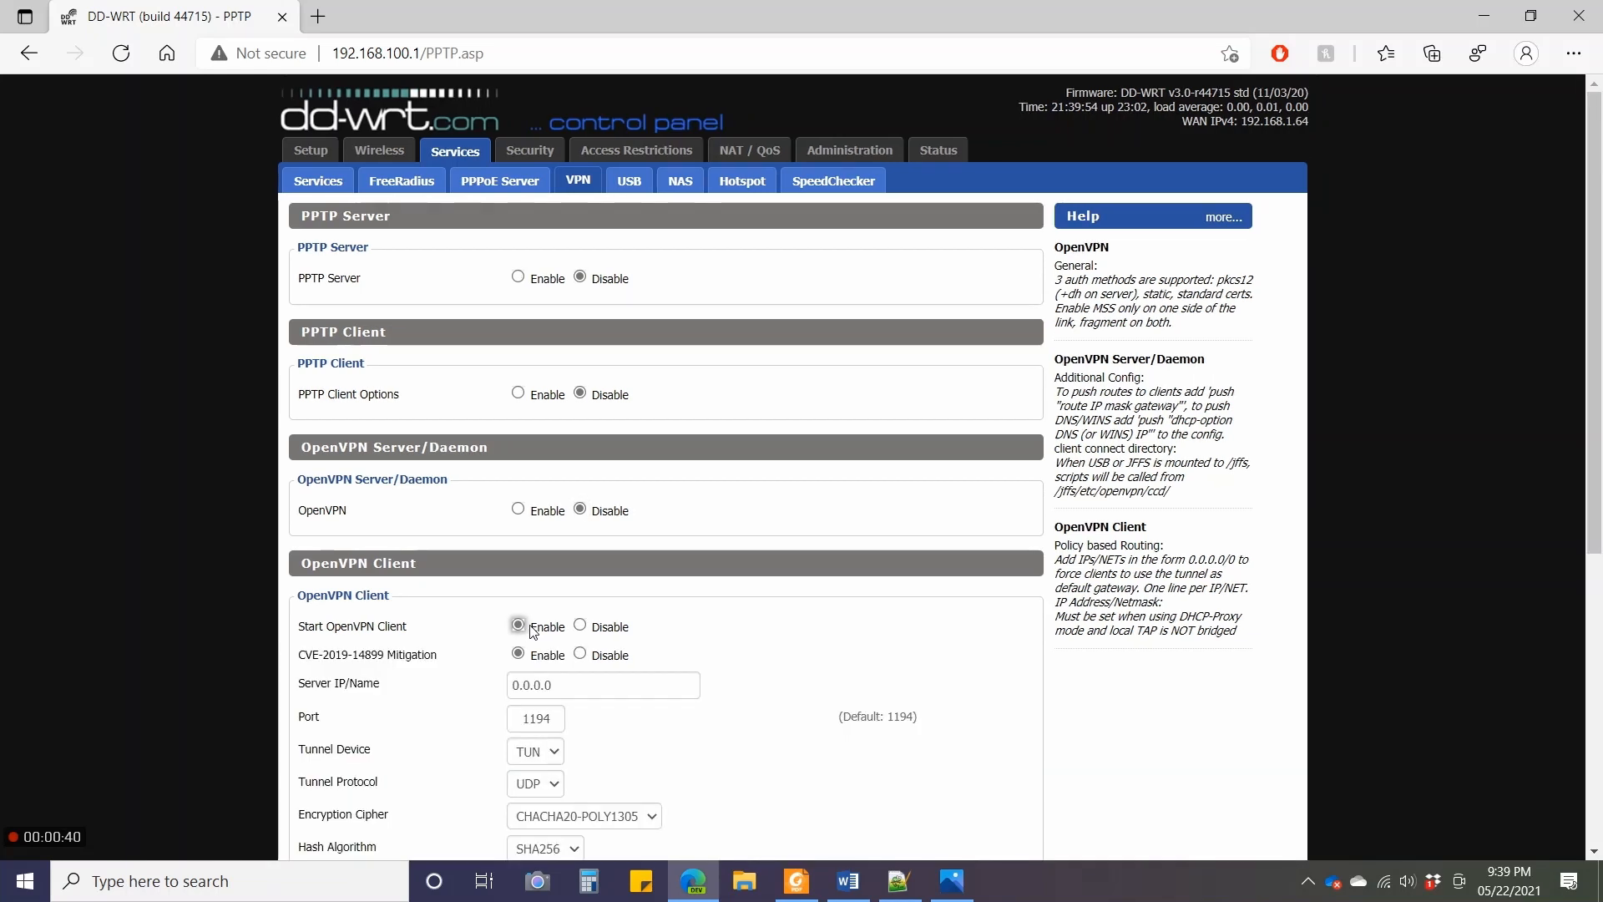
{"action": "scroll", "scroll_direction": "down", "scroll_amount": 3}
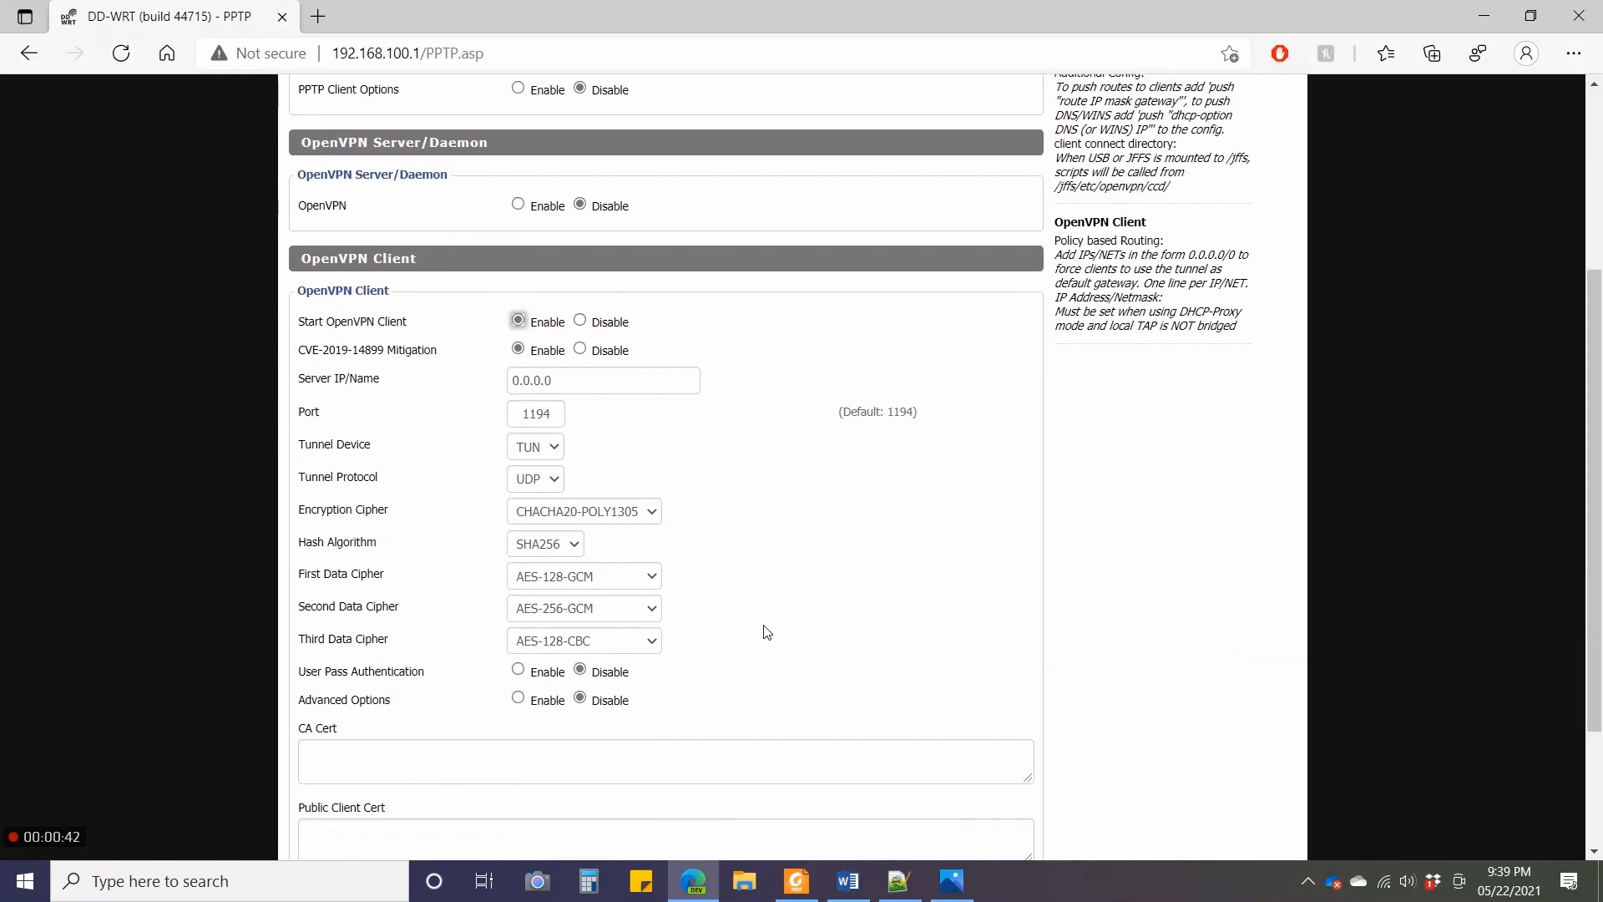
{"action": "scroll", "scroll_direction": "down", "scroll_amount": 3}
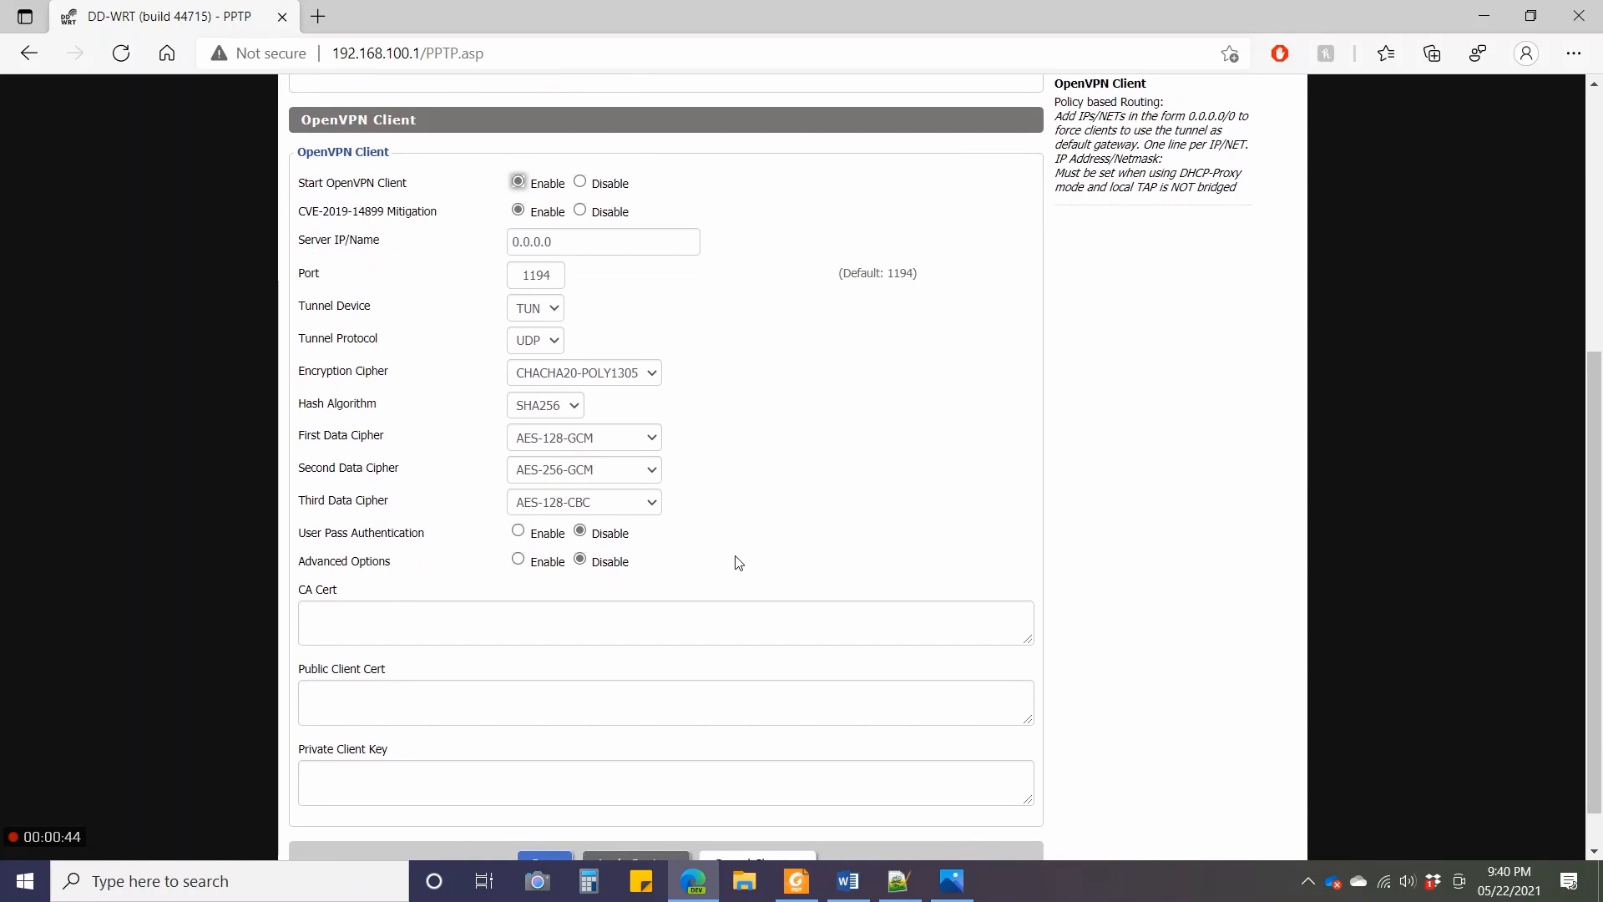
{"action": "mouse_move", "coordinate": [578, 248]}
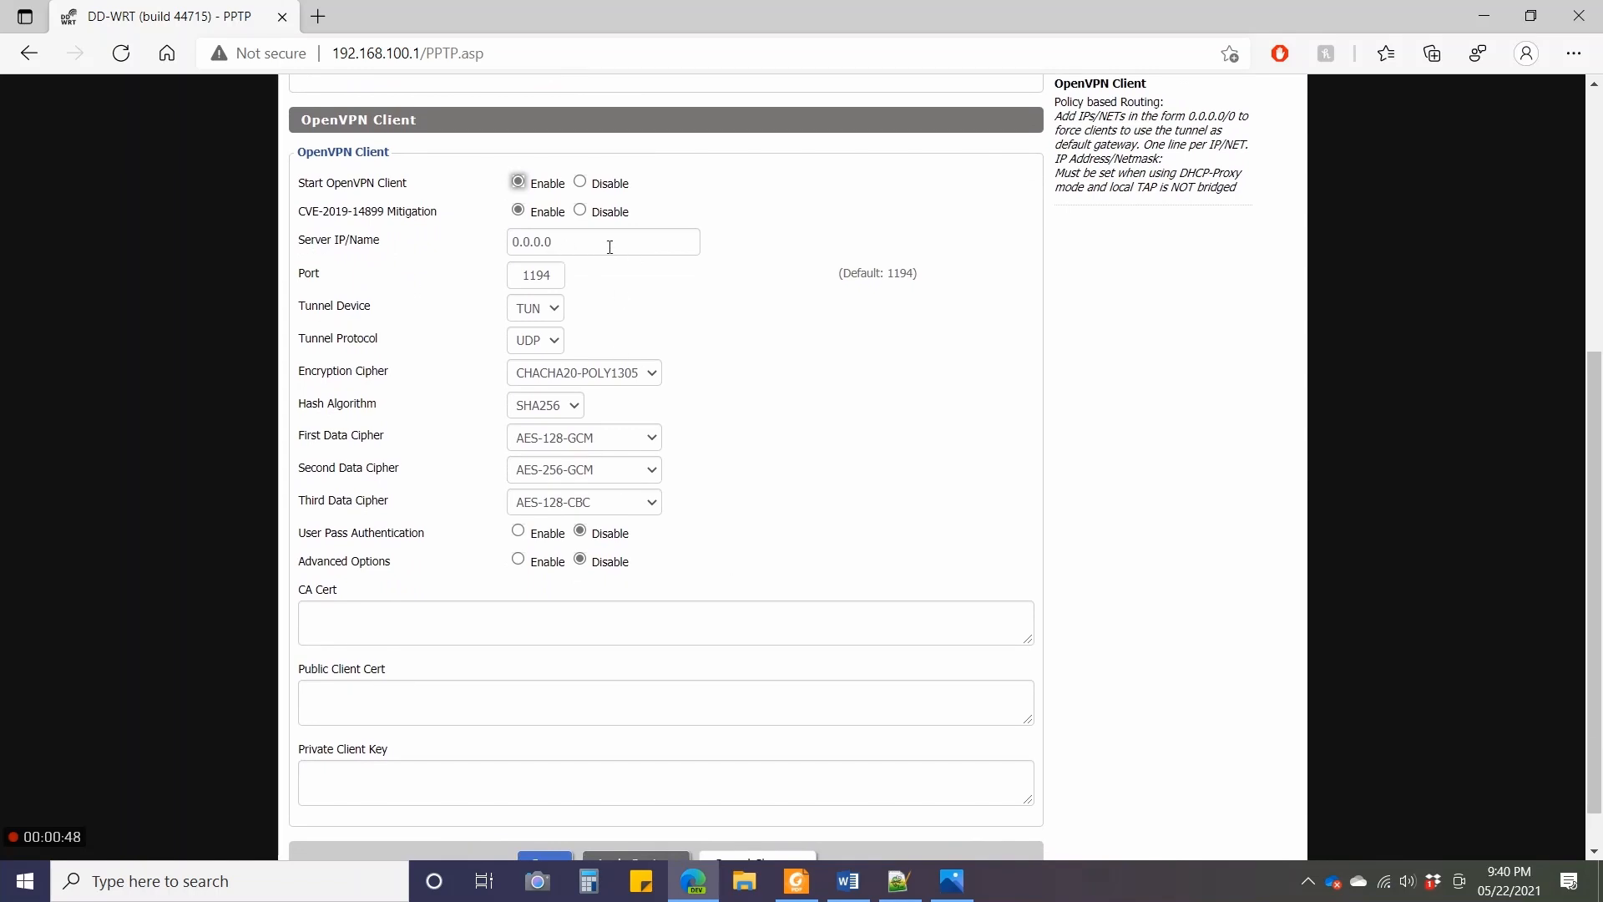
{"action": "mouse_move", "coordinate": [643, 405]}
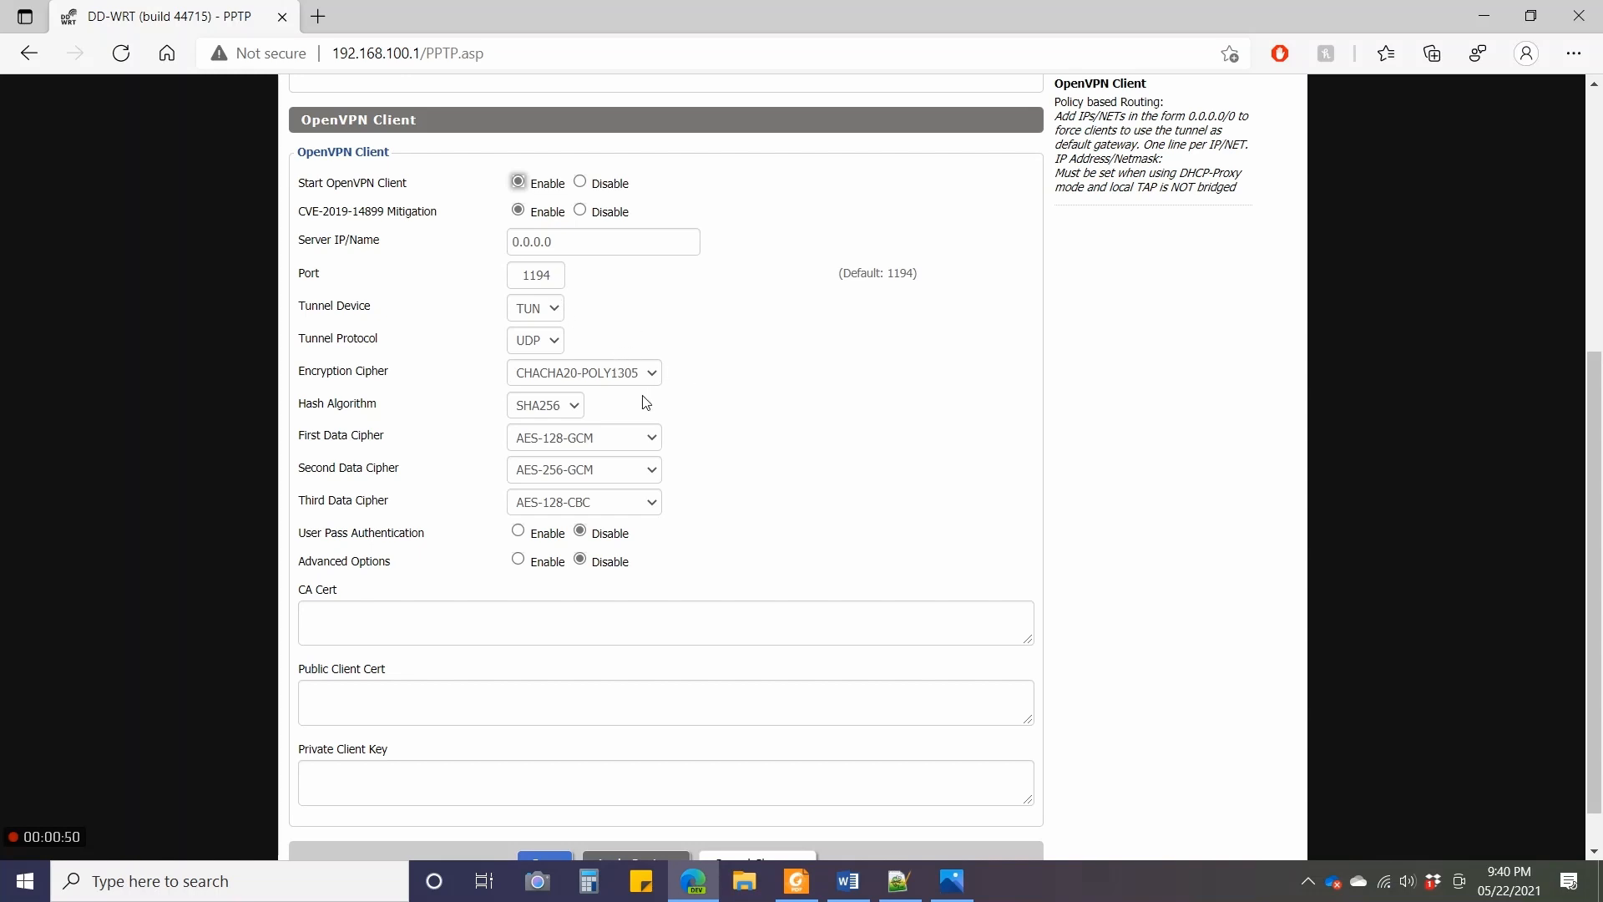
{"action": "mouse_move", "coordinate": [821, 502]}
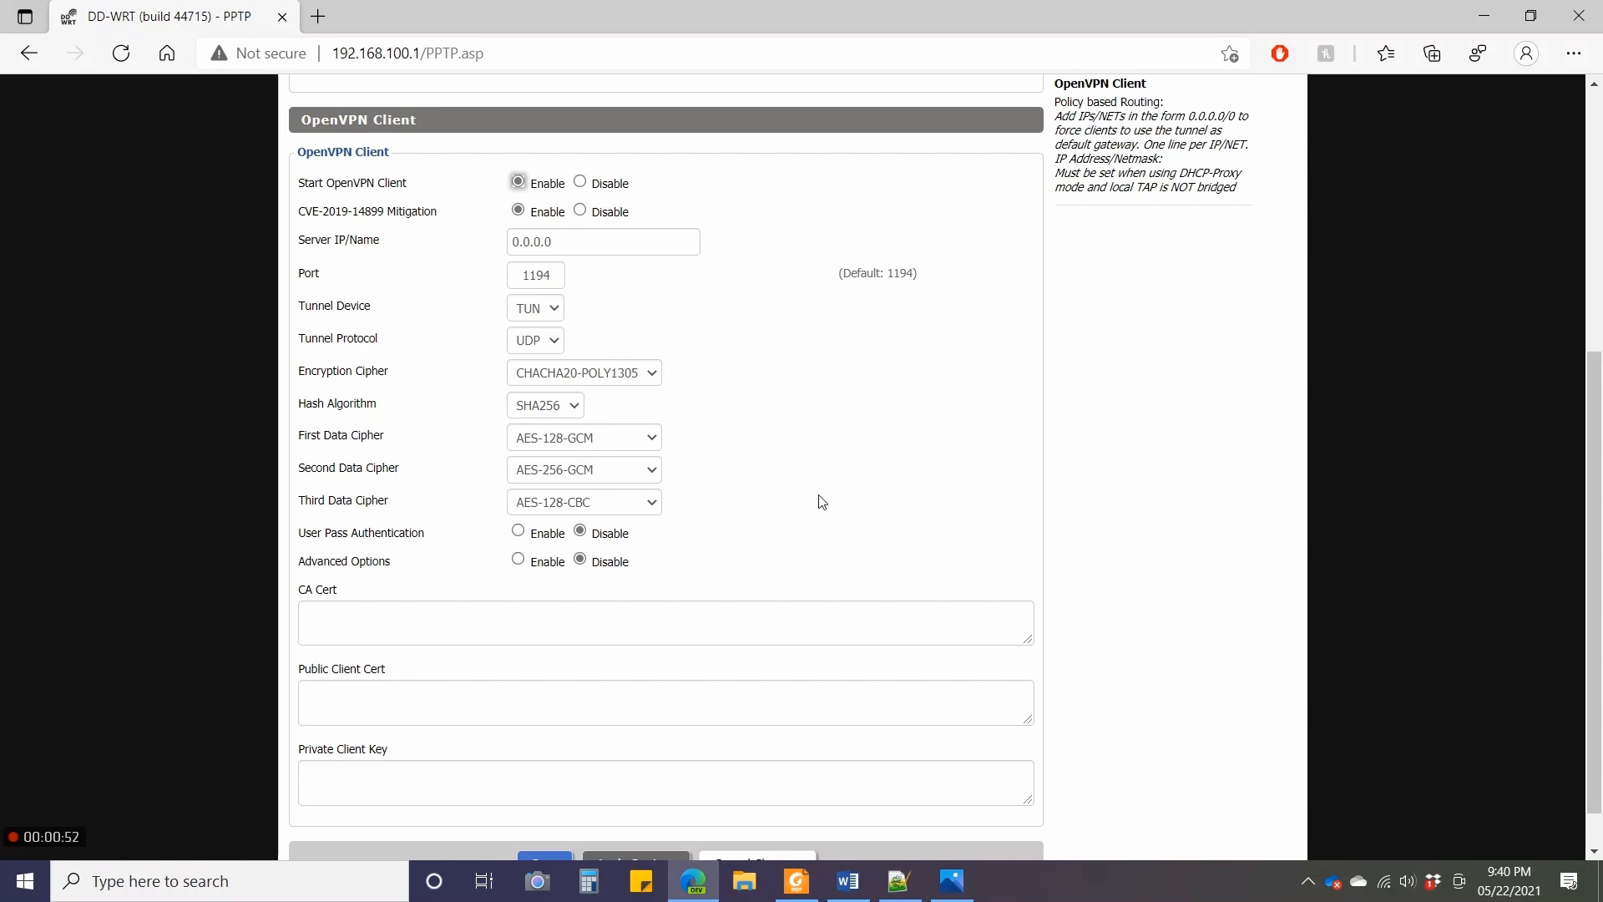
{"action": "scroll", "scroll_direction": "down", "scroll_amount": 3}
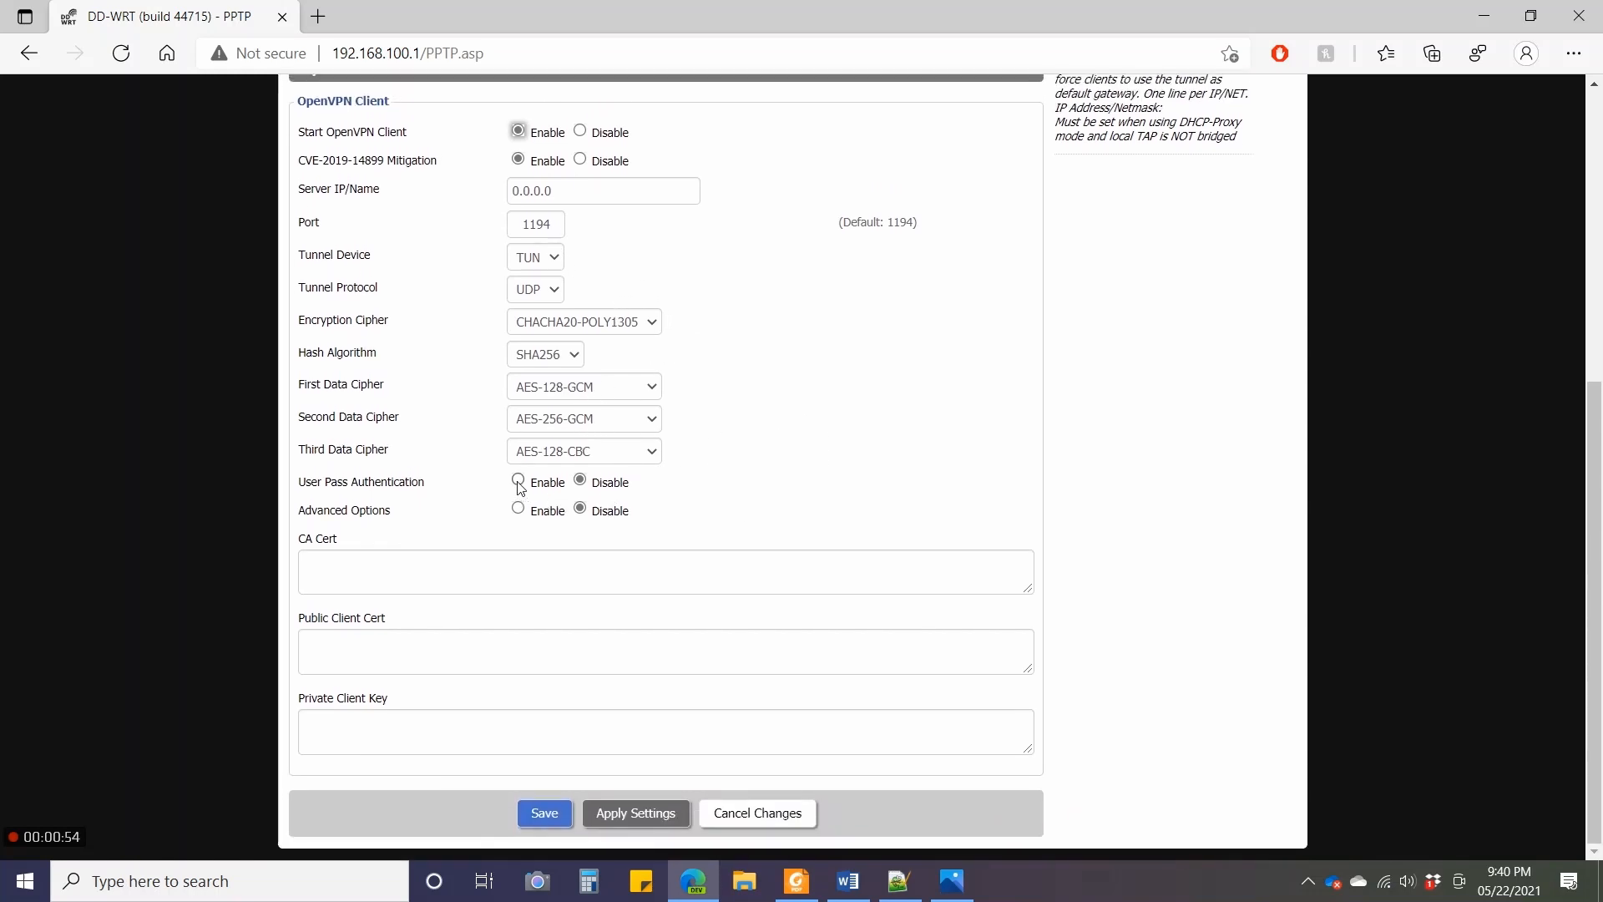
{"action": "left_click", "coordinate": [518, 482]}
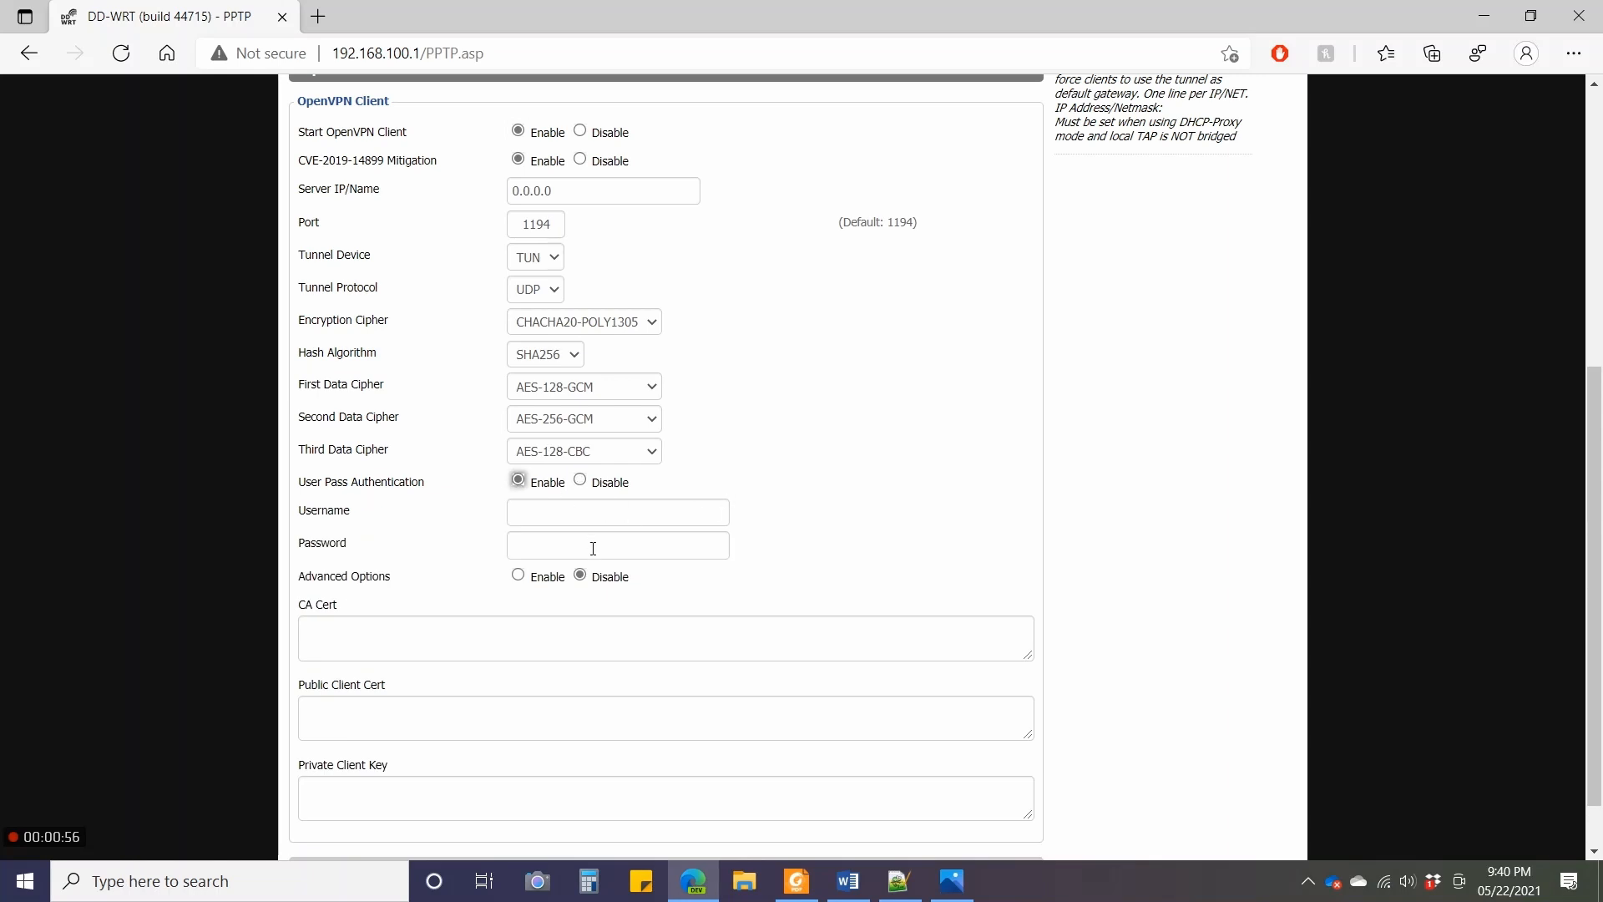
{"action": "mouse_move", "coordinate": [738, 514]}
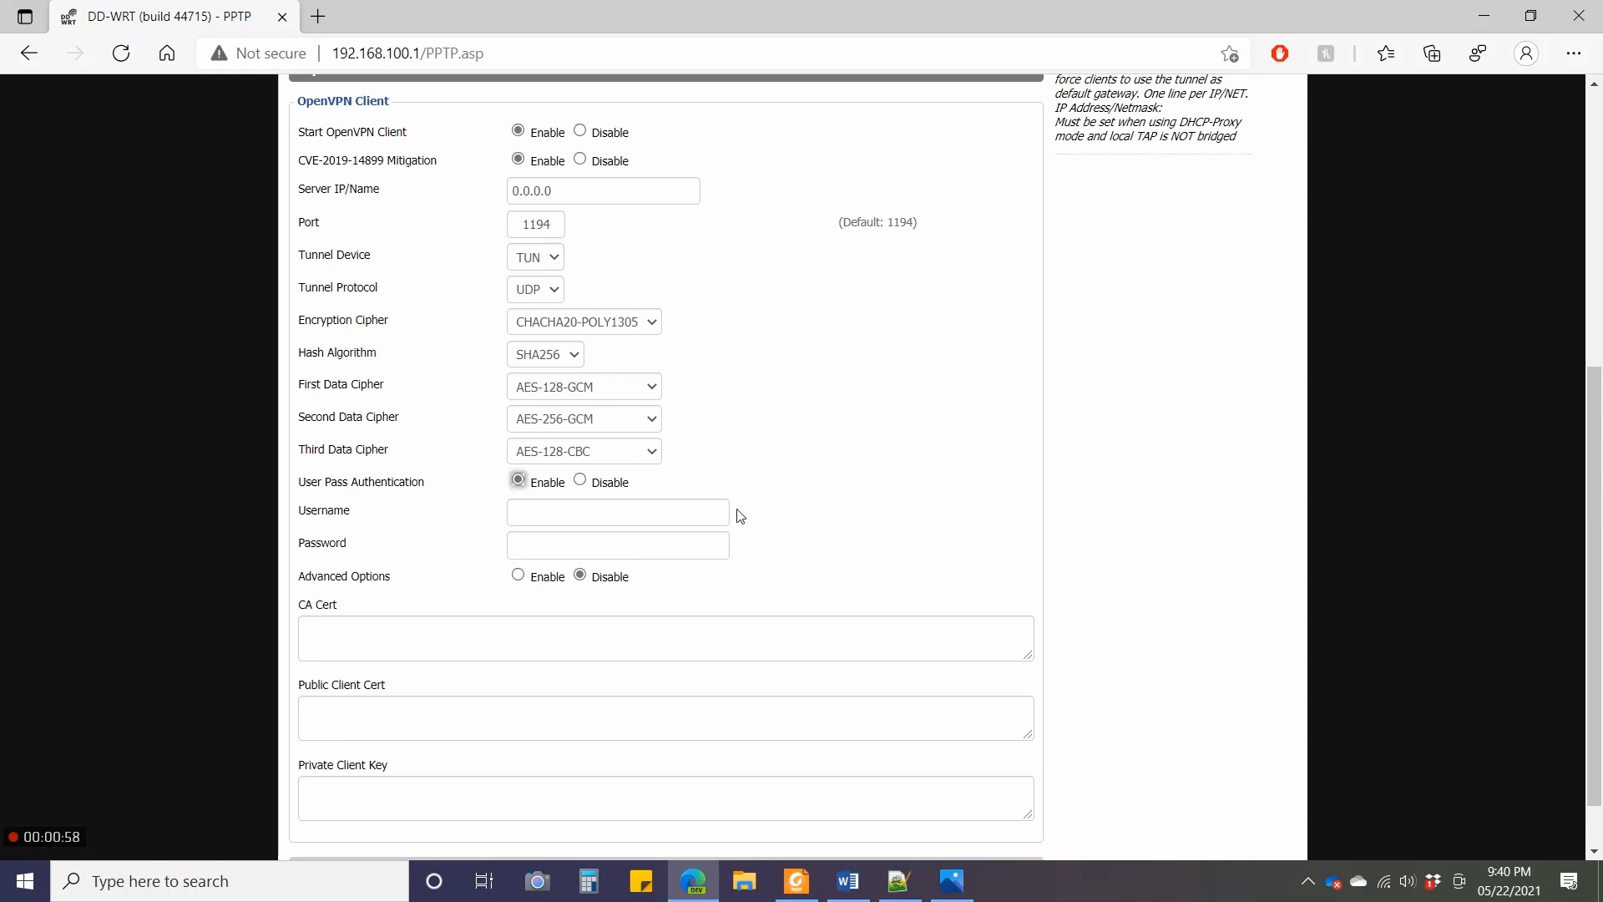
{"action": "left_click", "coordinate": [579, 480]}
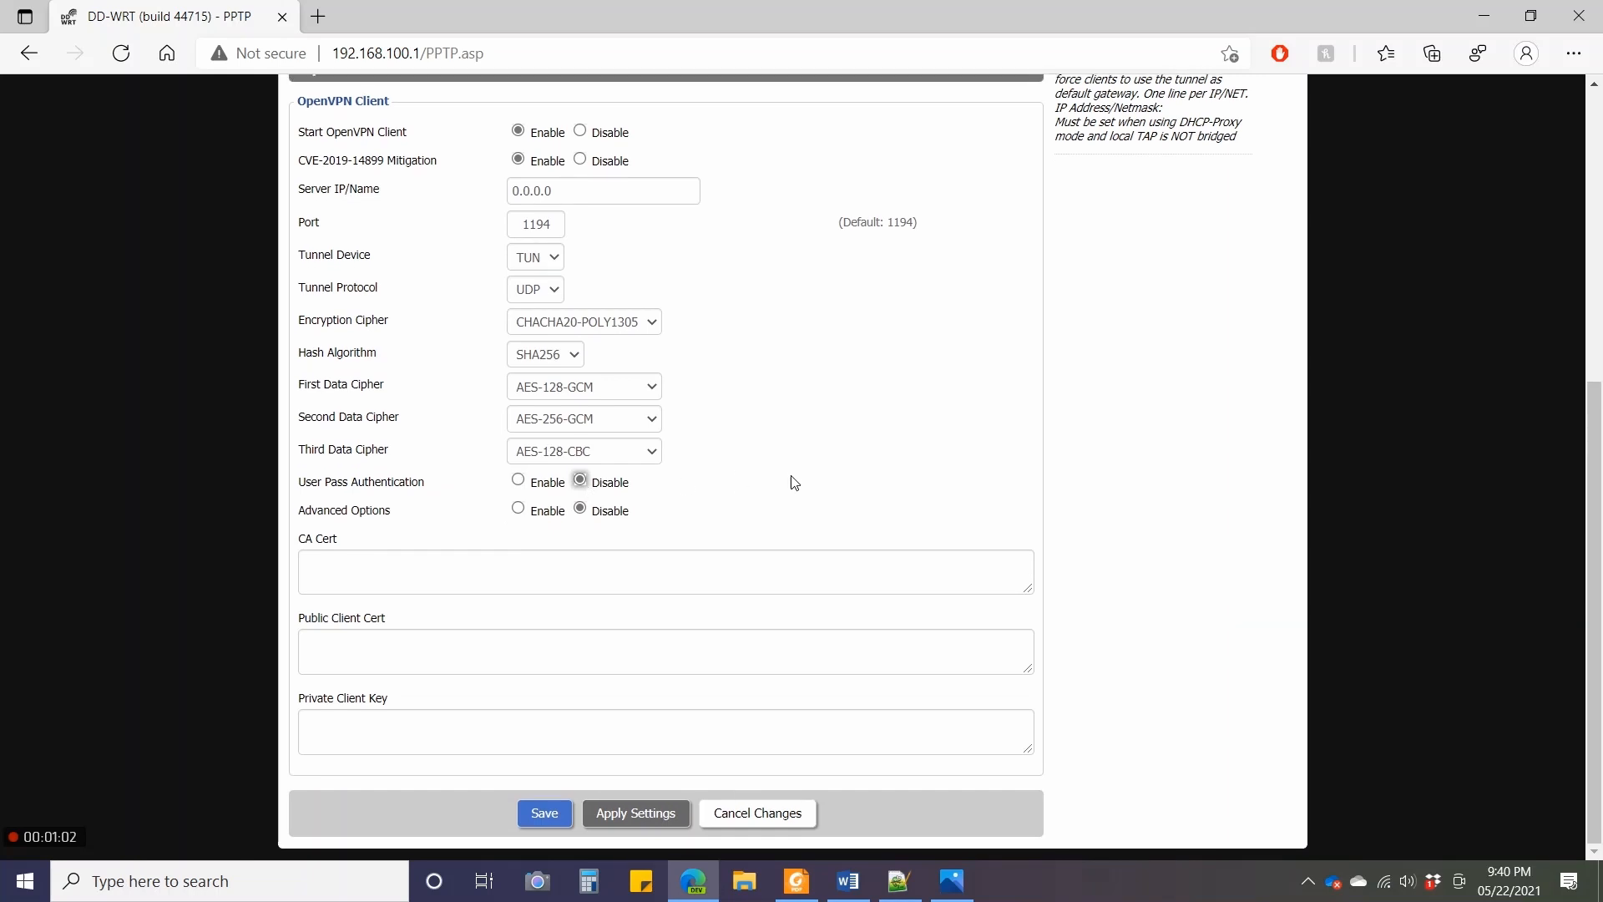
{"action": "scroll", "scroll_direction": "up", "scroll_amount": 3}
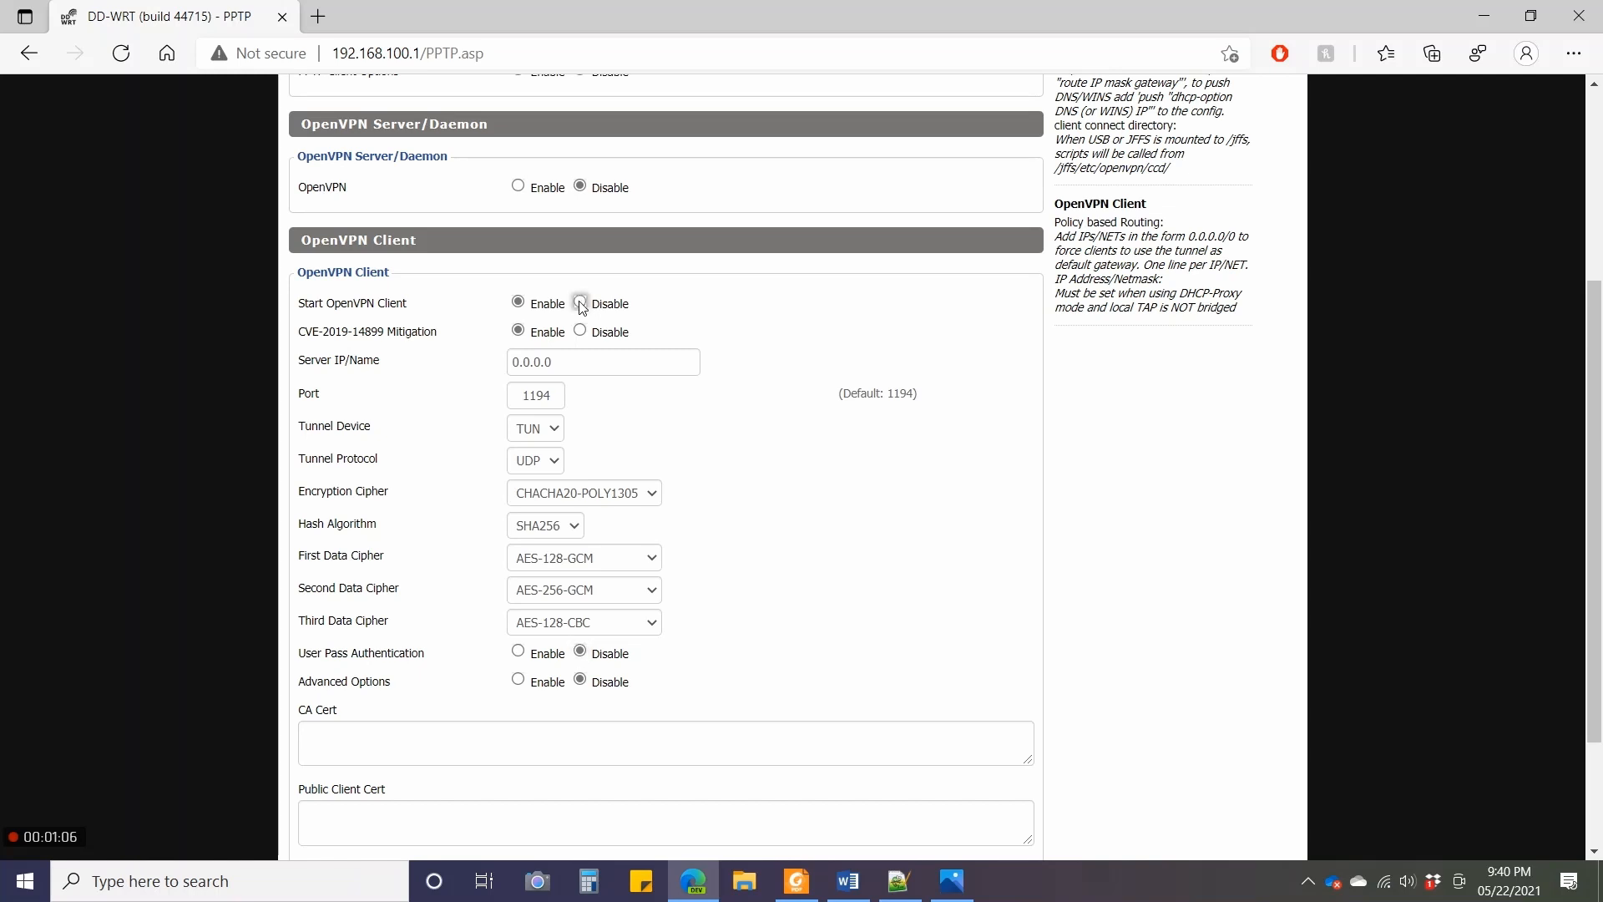
{"action": "left_click", "coordinate": [766, 690]}
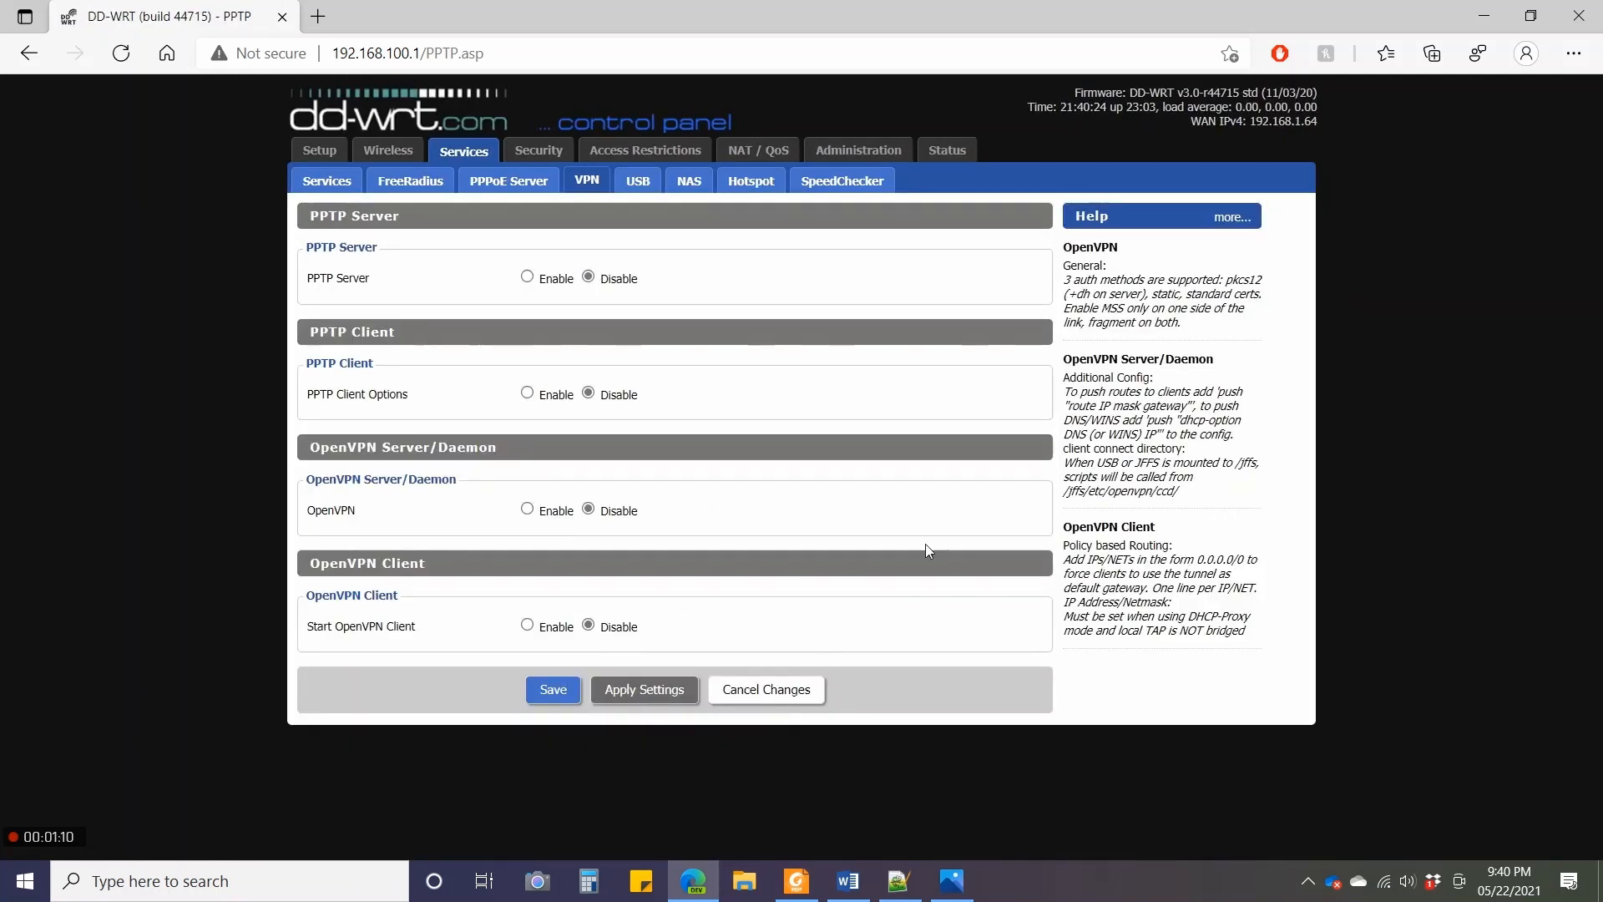
{"action": "mouse_move", "coordinate": [848, 419]}
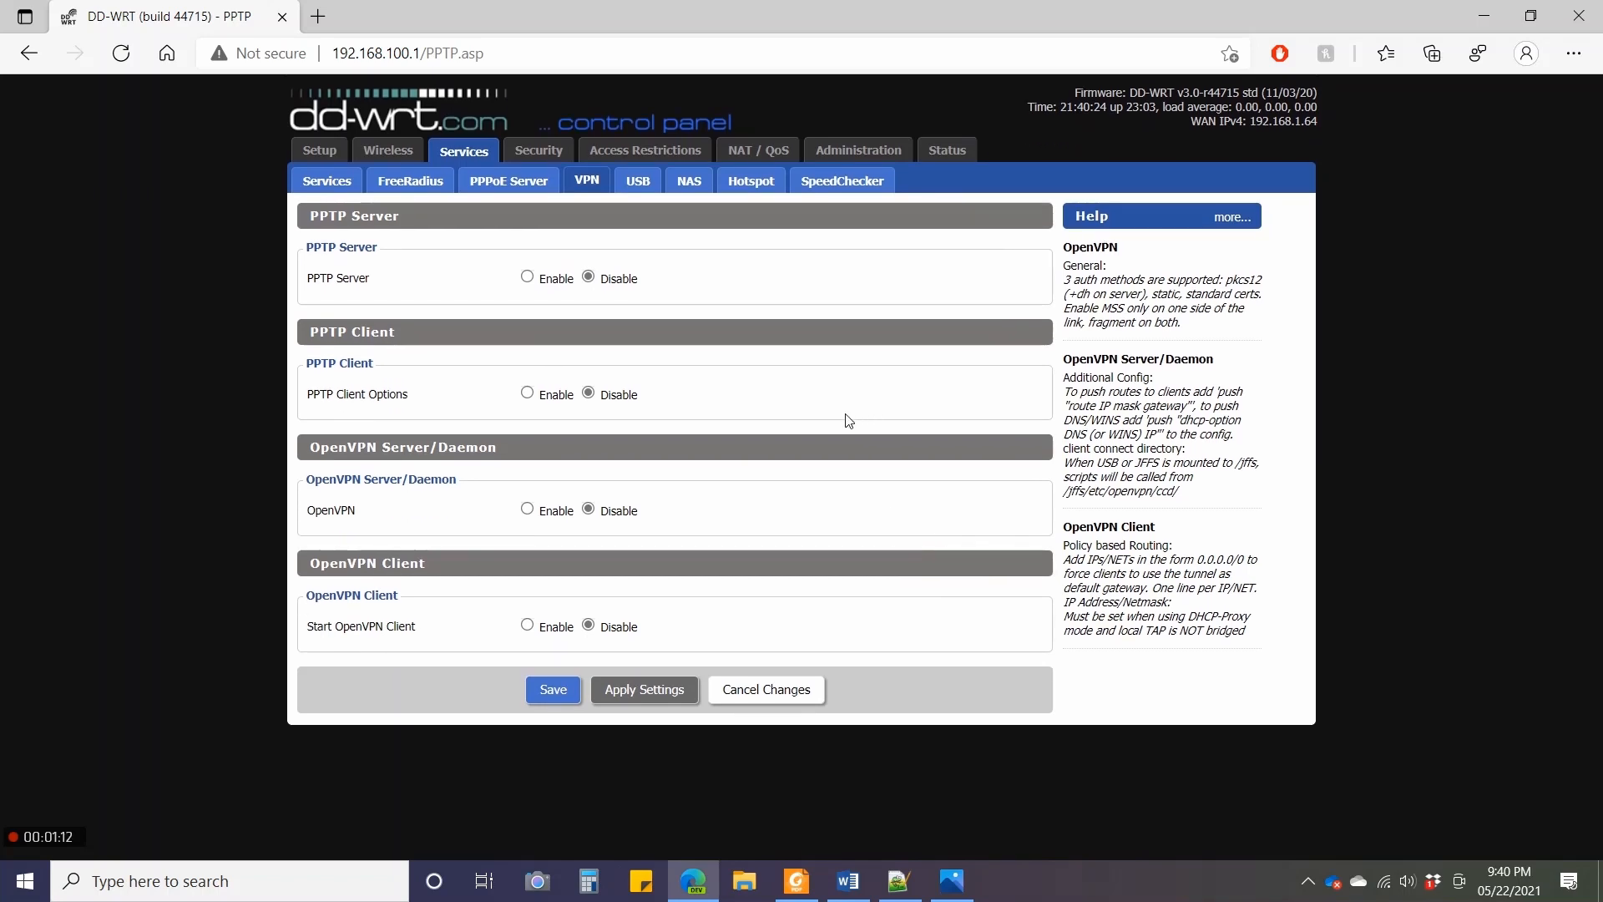